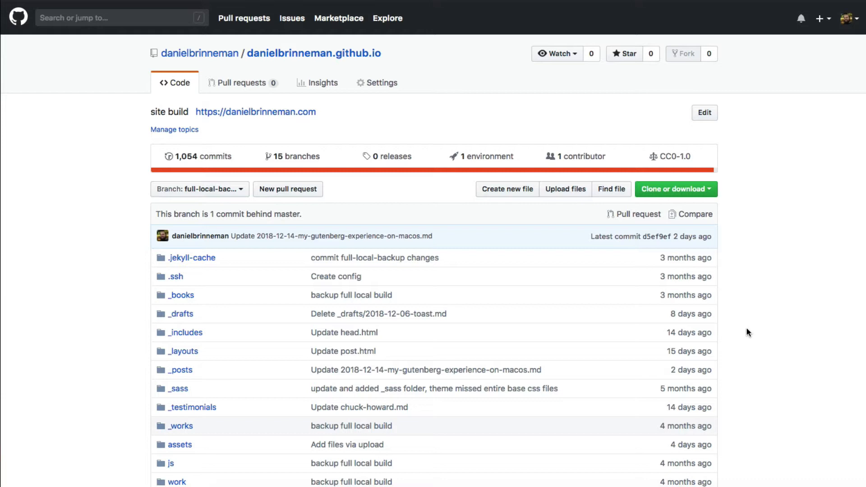
pyautogui.moveTo(94, 203)
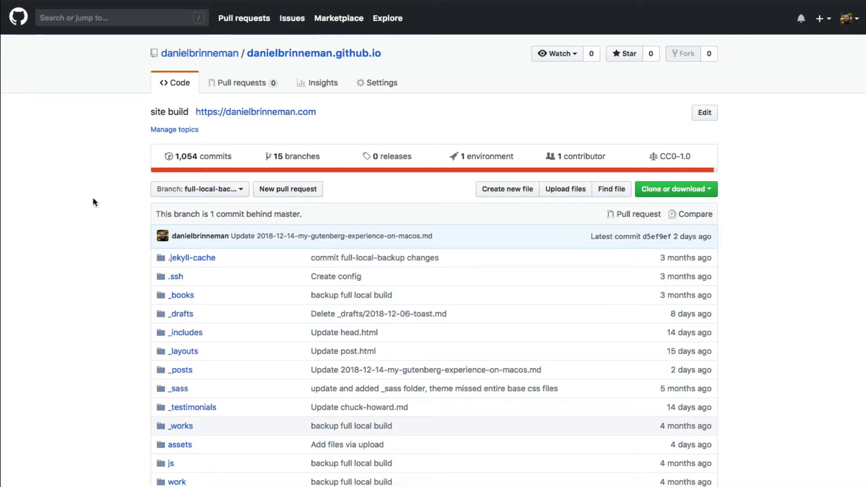
pyautogui.moveTo(113, 157)
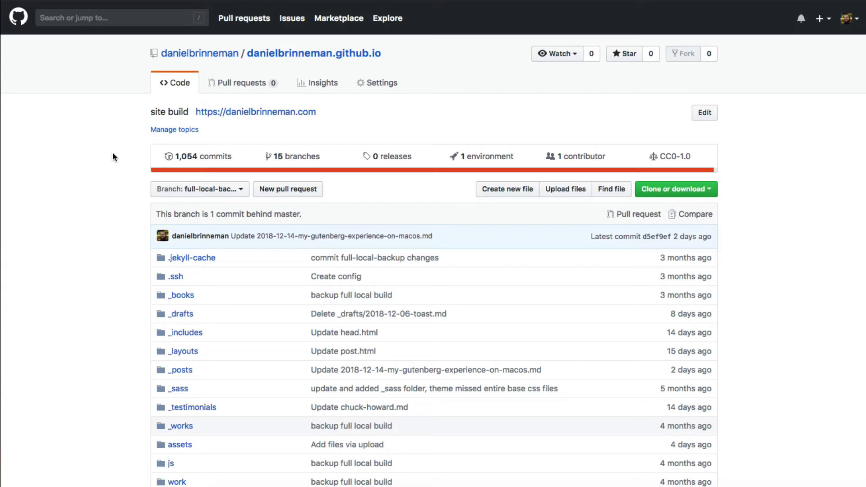
pyautogui.moveTo(218, 198)
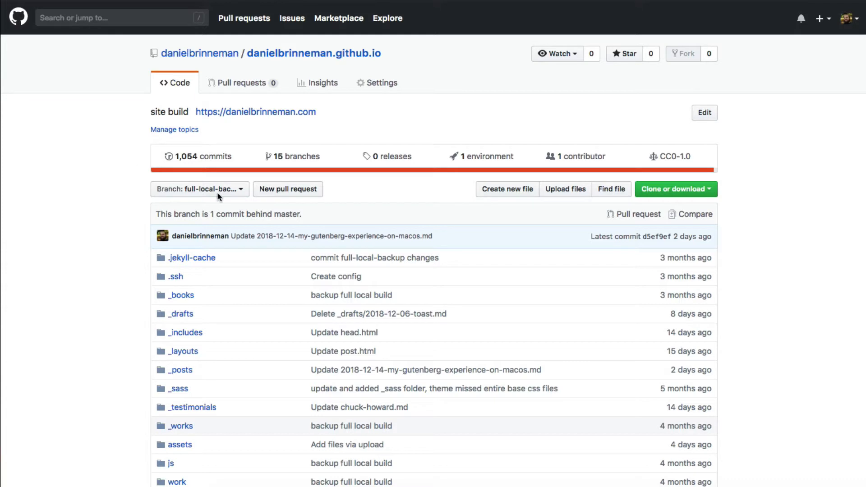
pyautogui.moveTo(127, 198)
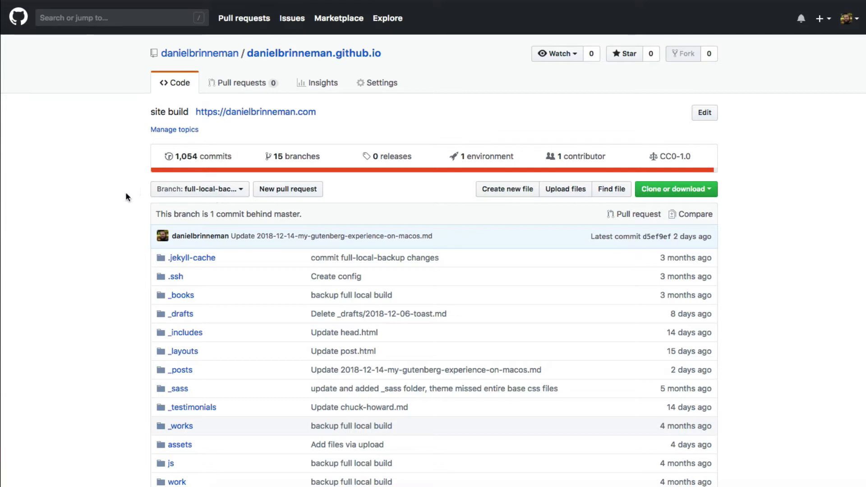
# Look through the repository listing, then switch its branch from the dropdown to master.
pyautogui.scroll(-3)
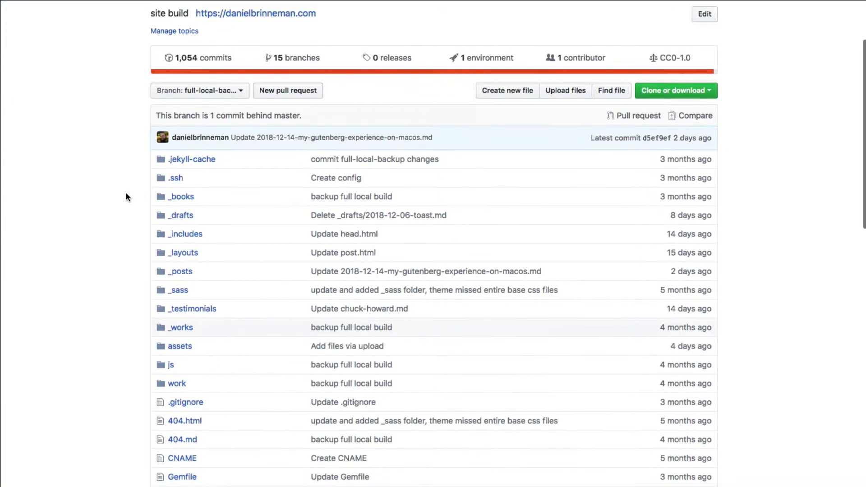
pyautogui.scroll(-3)
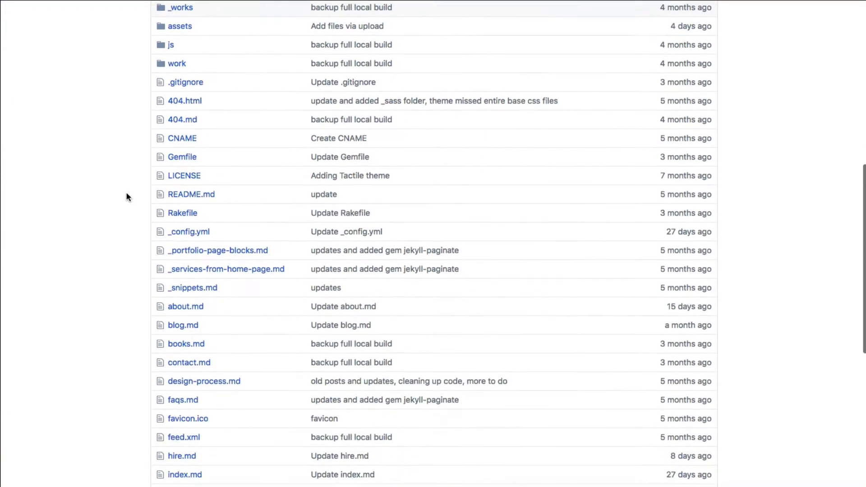
pyautogui.scroll(-3)
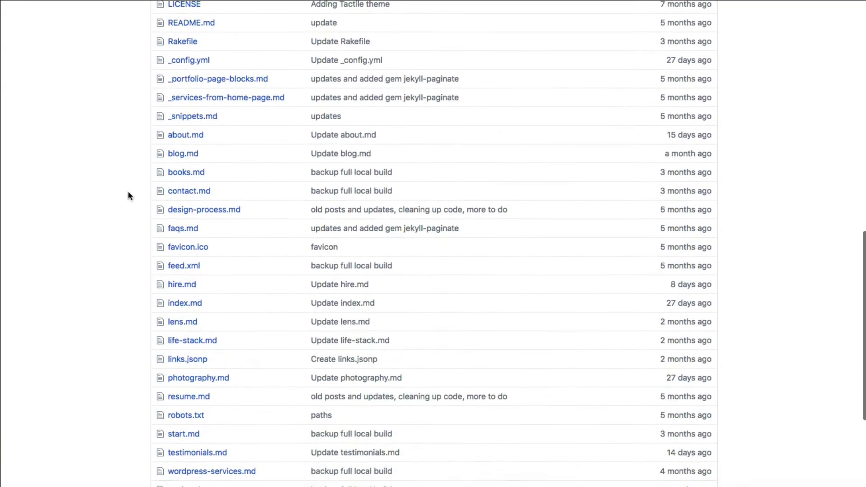
pyautogui.scroll(-3)
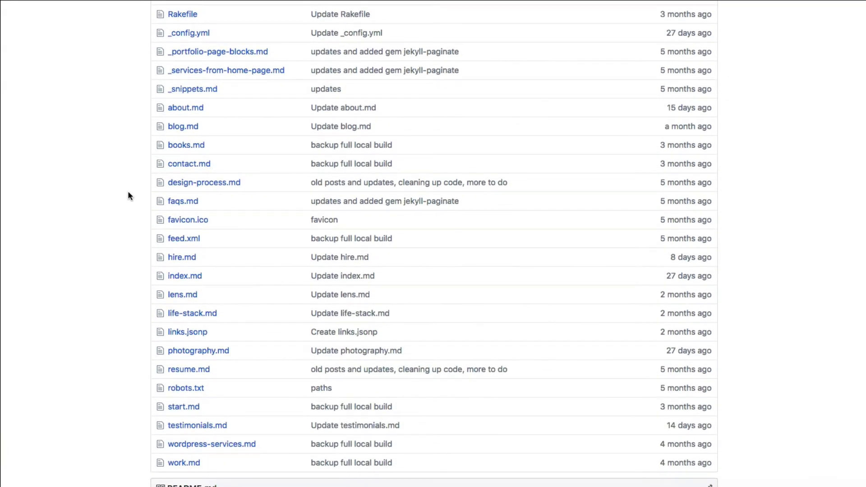
pyautogui.scroll(3)
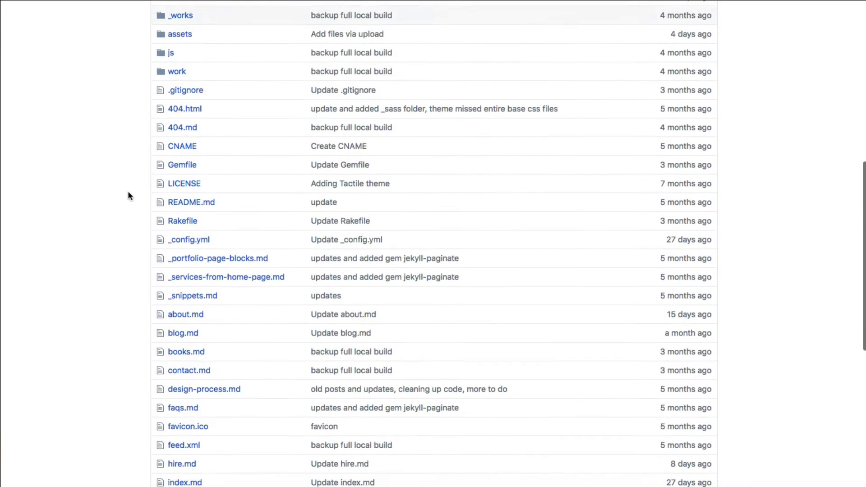
pyautogui.scroll(3)
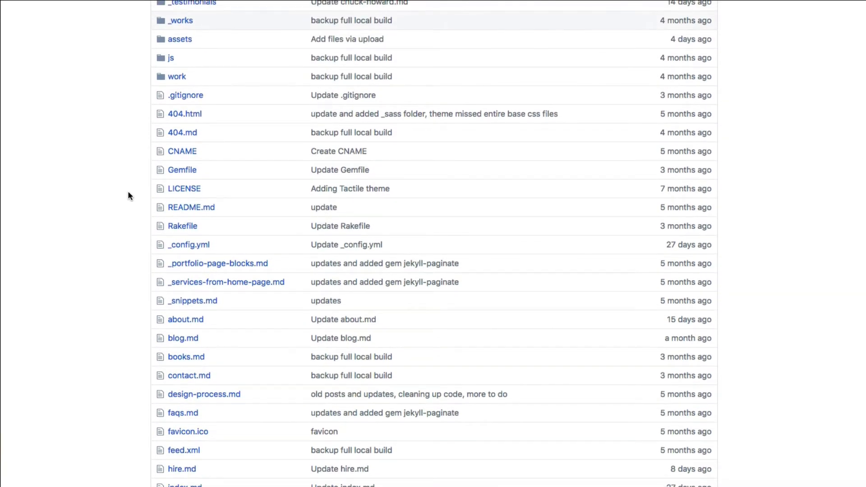
pyautogui.scroll(3)
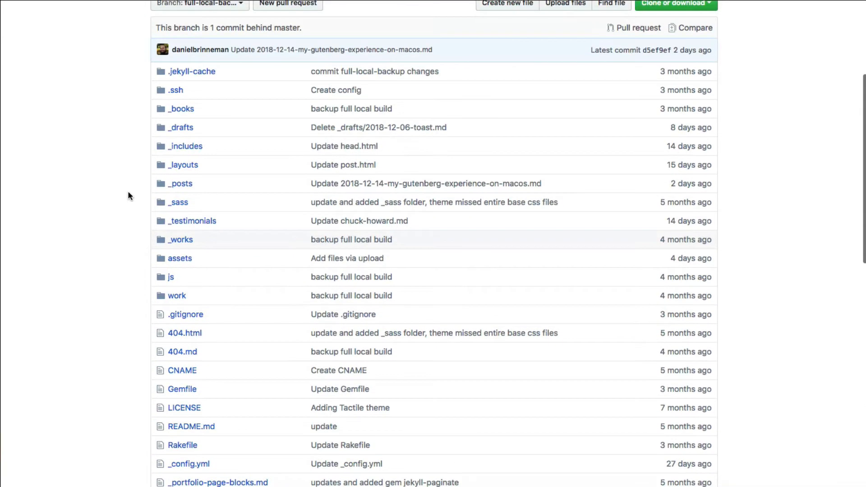
pyautogui.scroll(3)
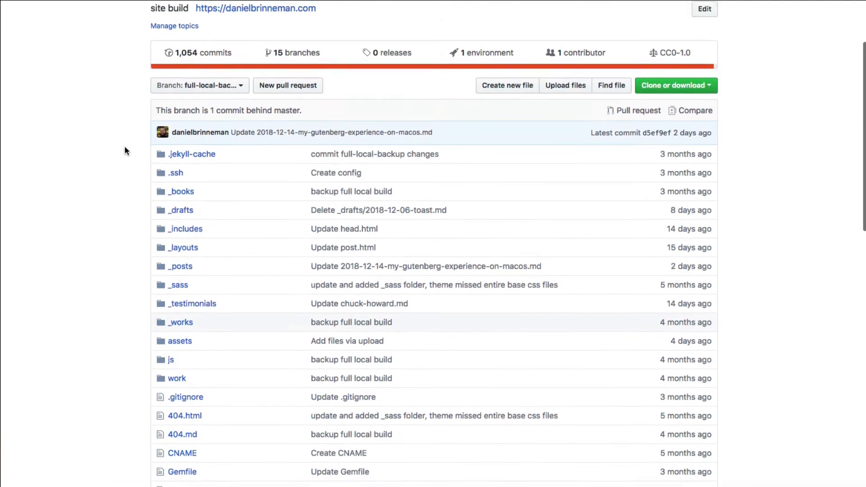
pyautogui.scroll(3)
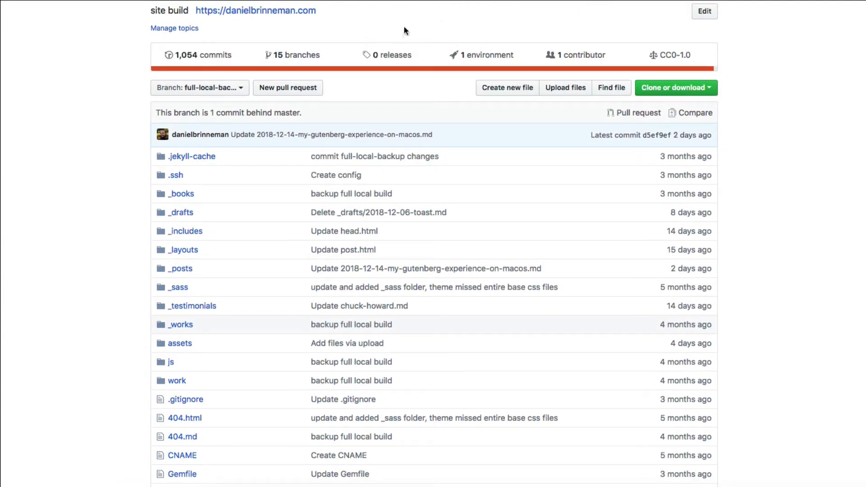
pyautogui.click(199, 88)
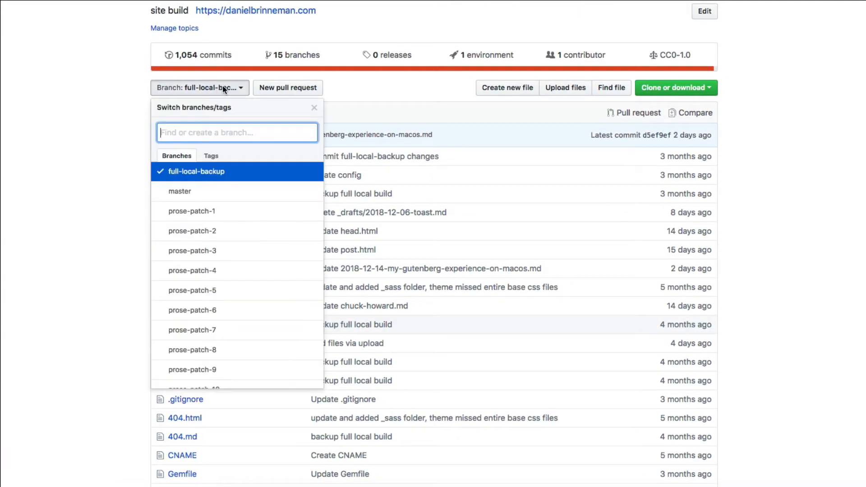
pyautogui.click(314, 108)
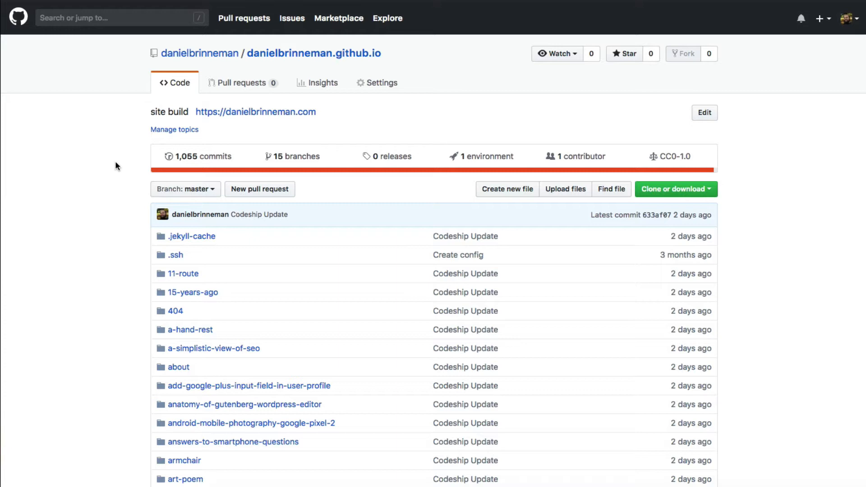
pyautogui.moveTo(119, 174)
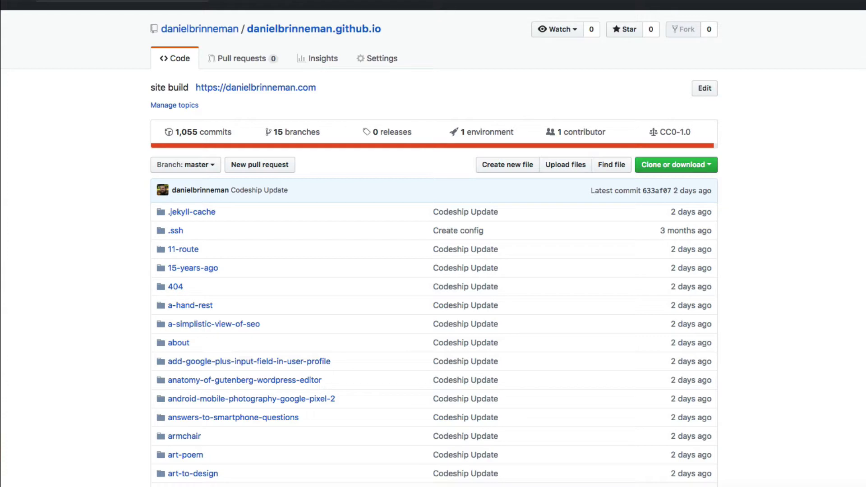
# Browse the live site's Blog, Welcome, Contact and About pages via the top navigation.
pyautogui.click(255, 87)
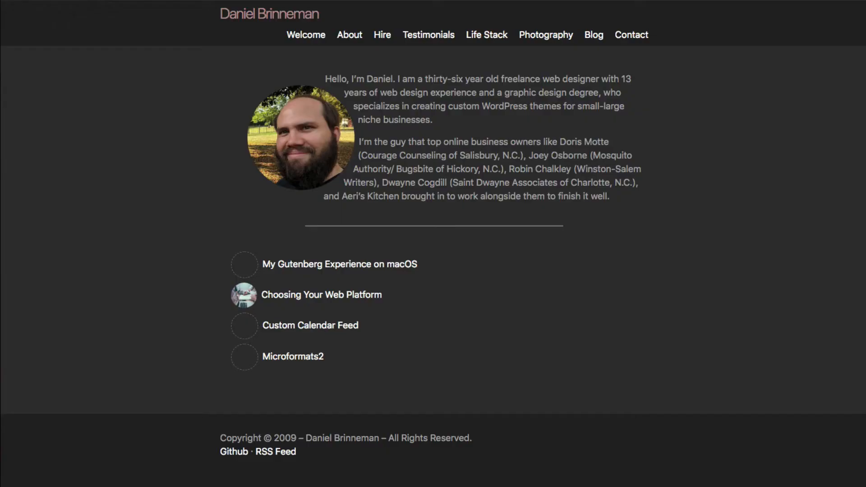
pyautogui.moveTo(688, 86)
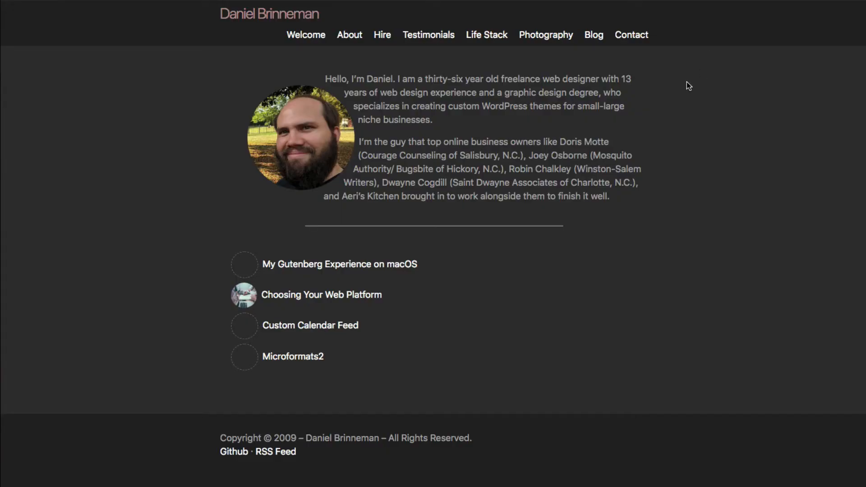
pyautogui.moveTo(594, 35)
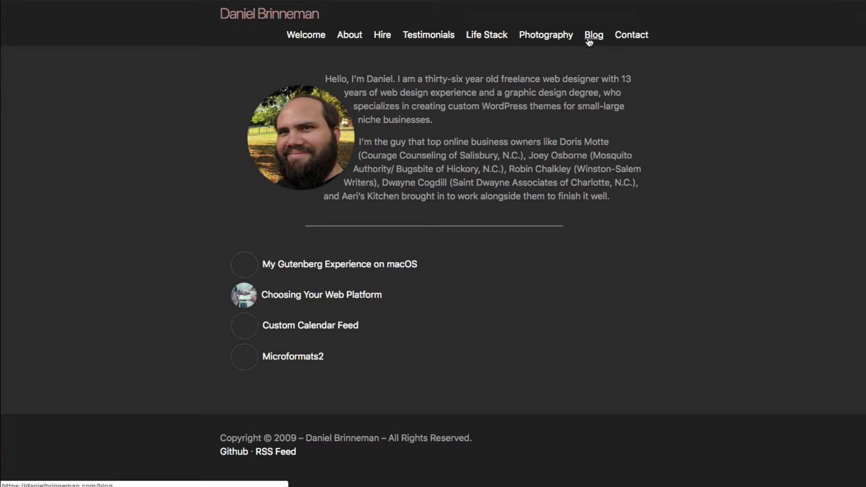
pyautogui.click(594, 35)
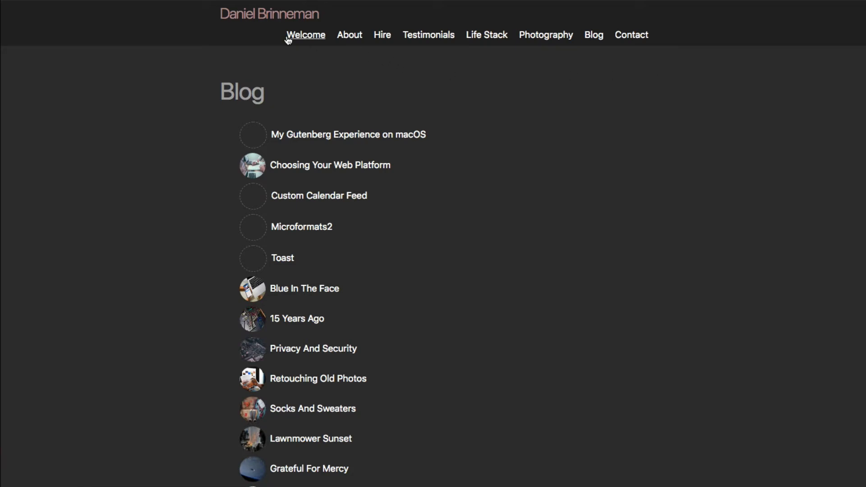
pyautogui.click(306, 36)
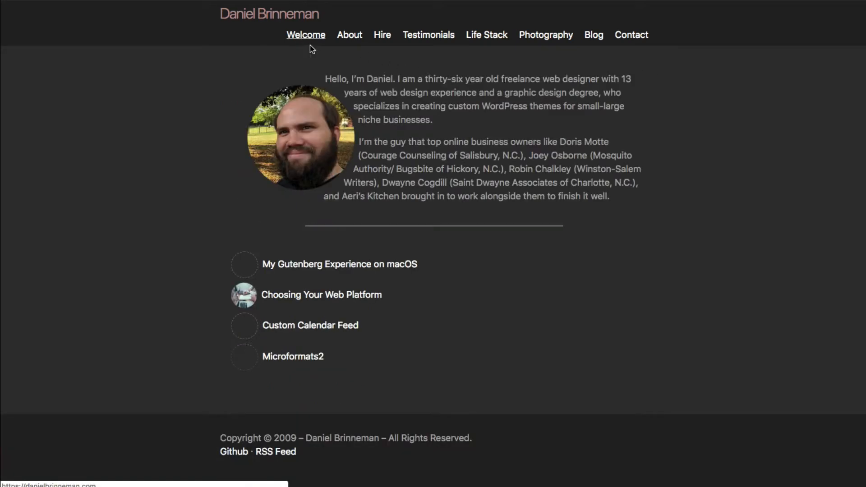
pyautogui.moveTo(395, 253)
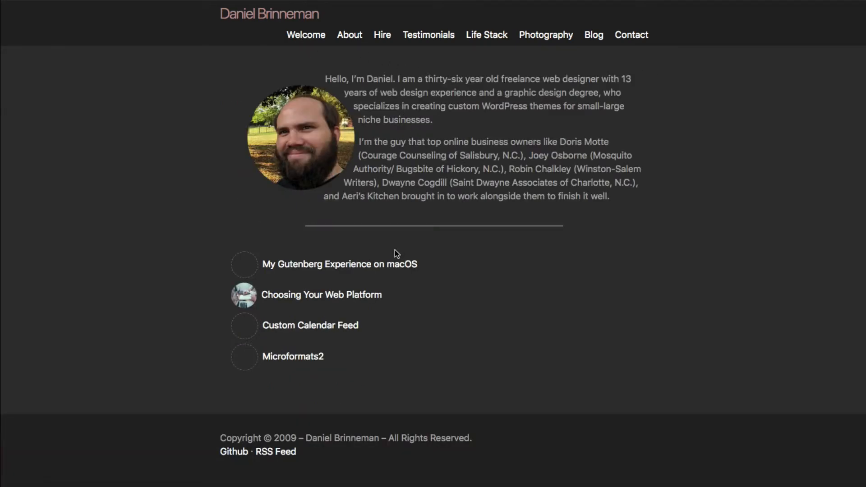
pyautogui.moveTo(494, 203)
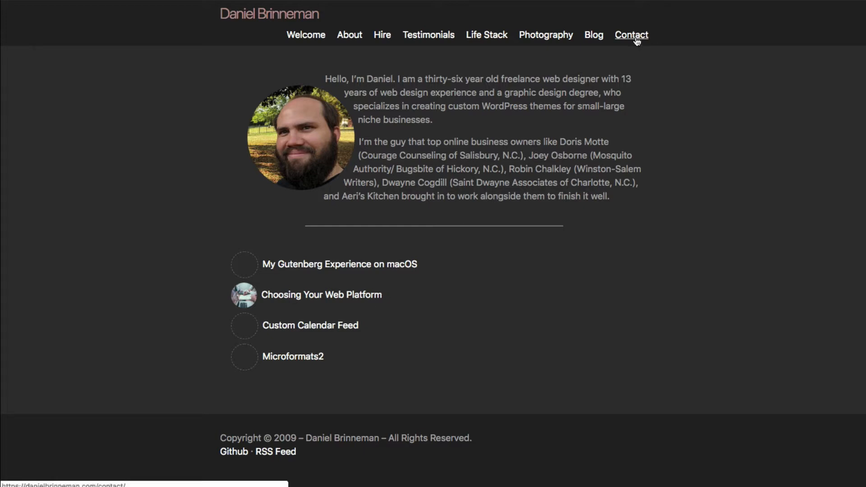
pyautogui.click(630, 35)
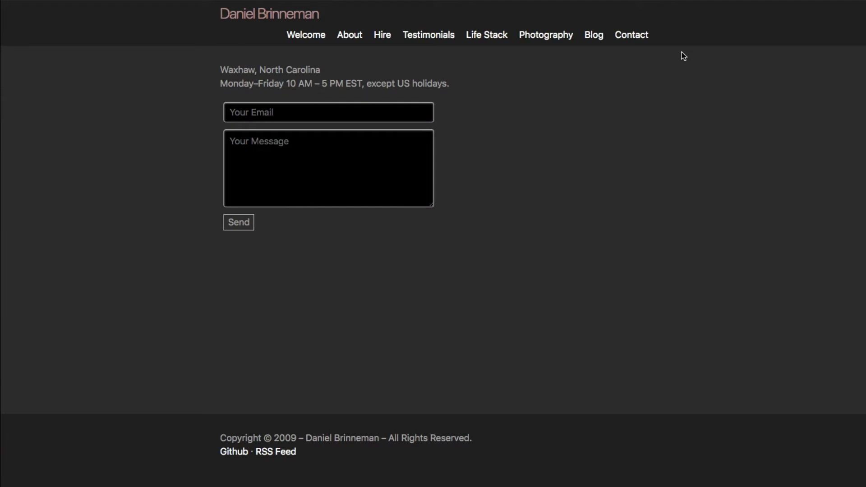
pyautogui.moveTo(631, 62)
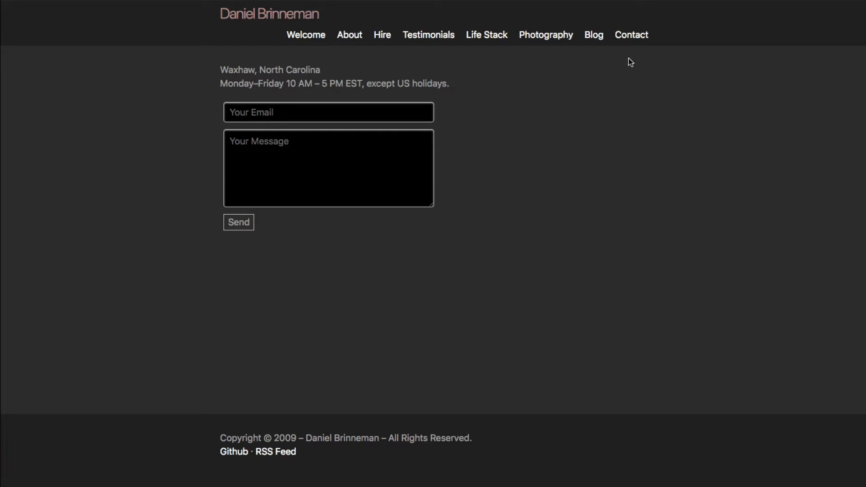
pyautogui.moveTo(309, 49)
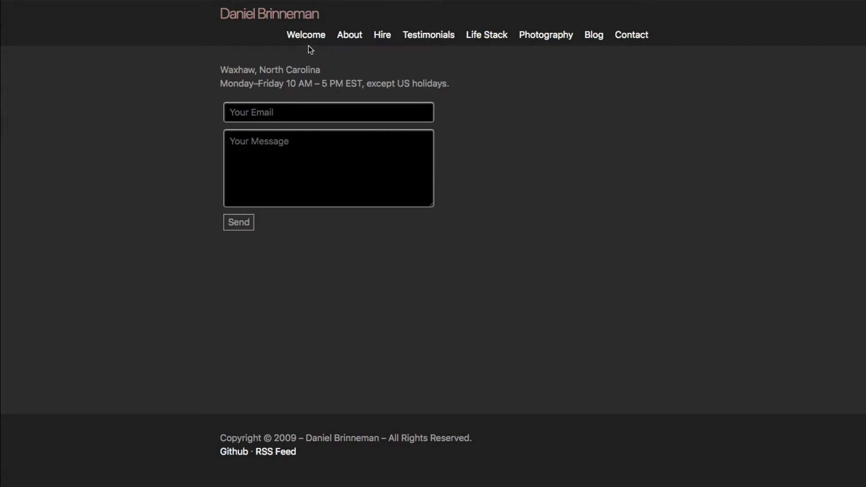
pyautogui.click(349, 34)
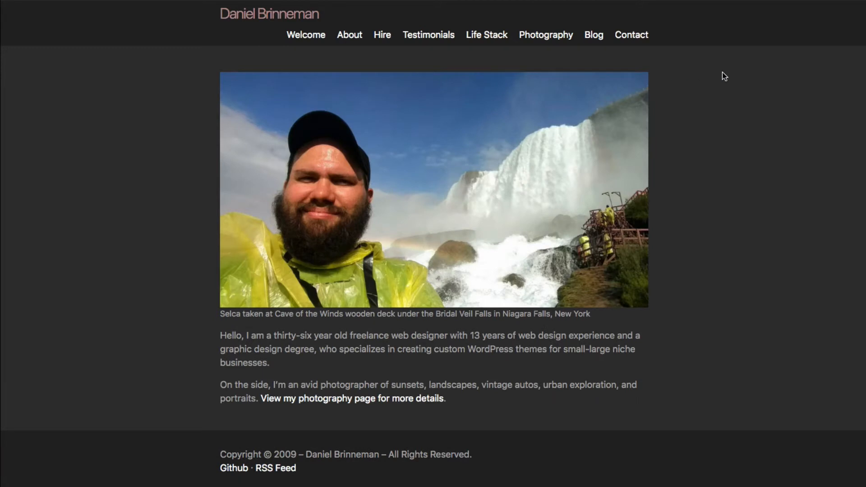
pyautogui.moveTo(707, 74)
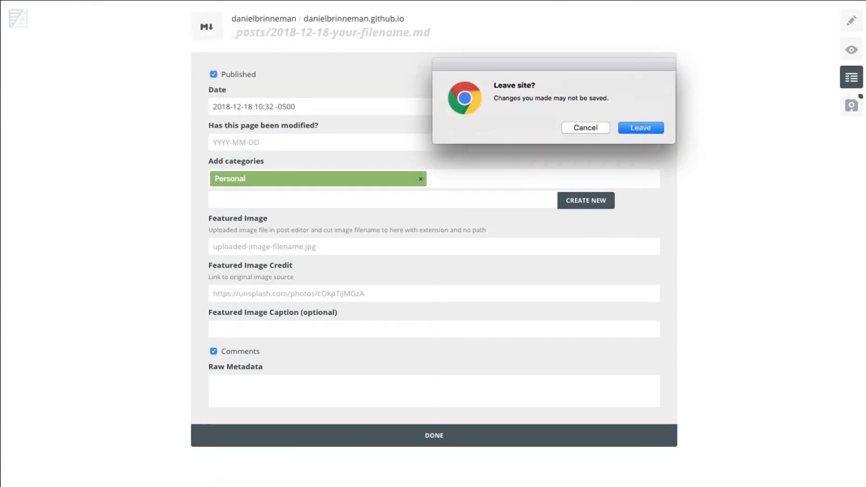
# Leave the unsaved post editor and view the repository's dated post files on full-local-backup.
pyautogui.click(641, 127)
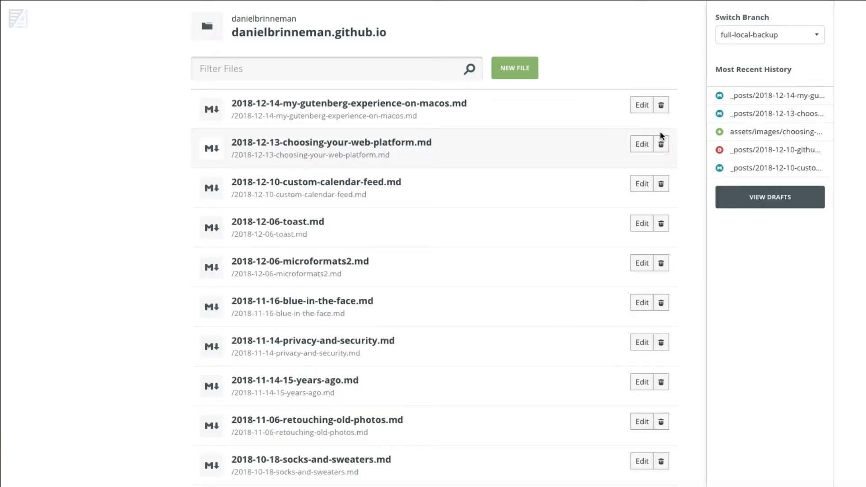
pyautogui.moveTo(632, 78)
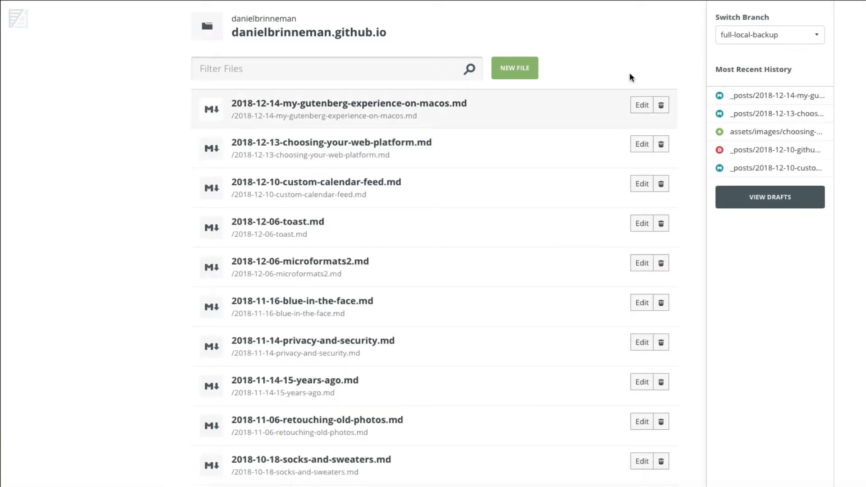
pyautogui.scroll(-3)
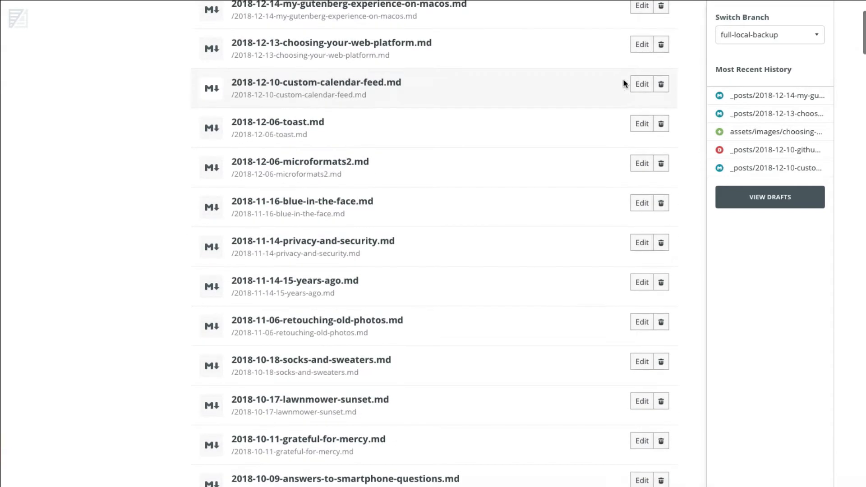
pyautogui.scroll(3)
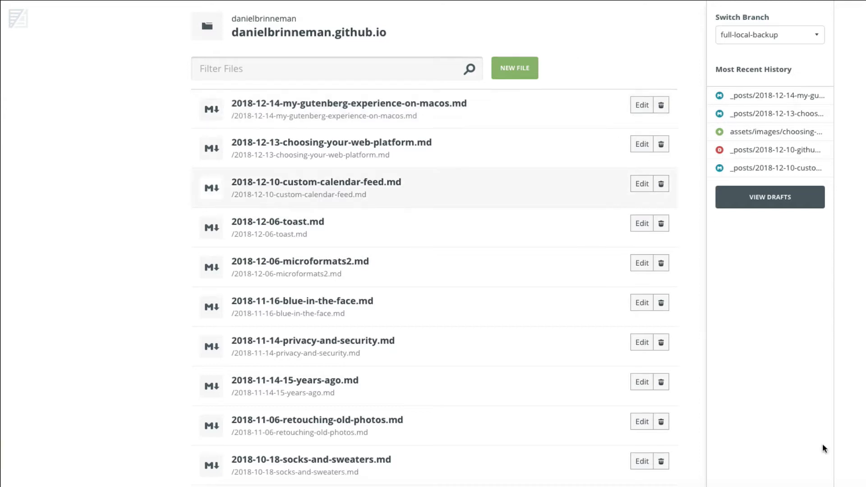
pyautogui.moveTo(729, 313)
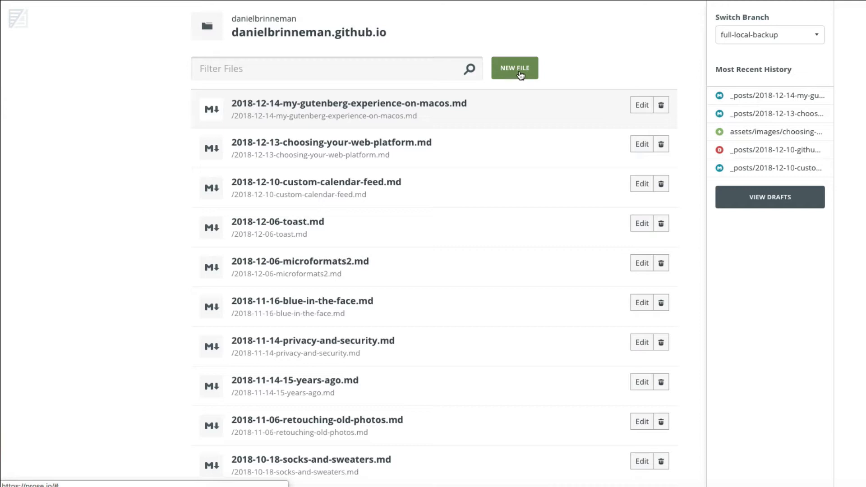
# Create a new post file _posts/2018-12-18-your-filename.md from the default template.
pyautogui.click(513, 67)
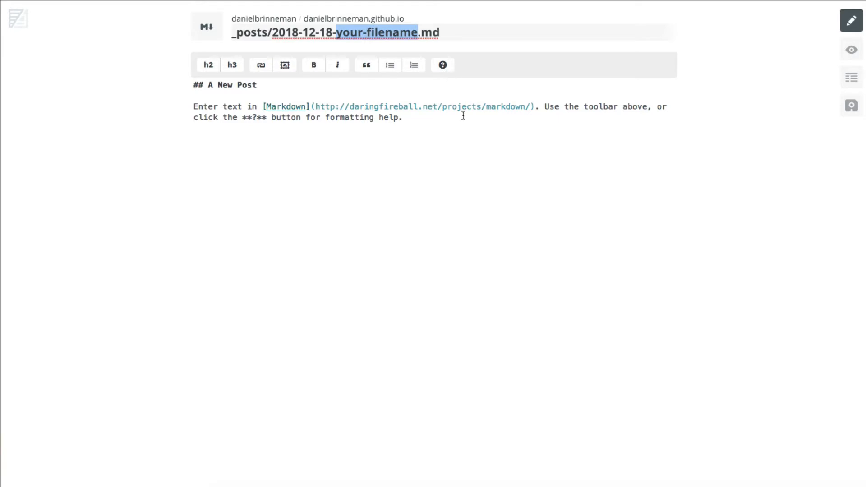
pyautogui.moveTo(445, 124)
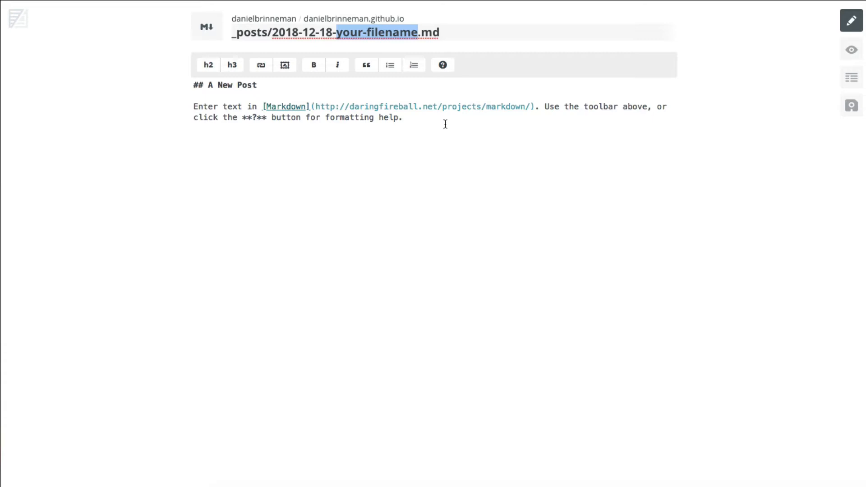
pyautogui.moveTo(331, 124)
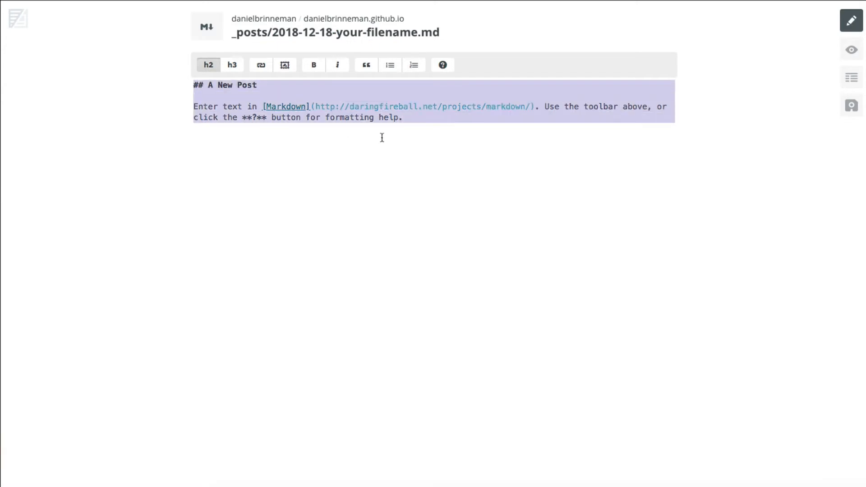
pyautogui.moveTo(409, 144)
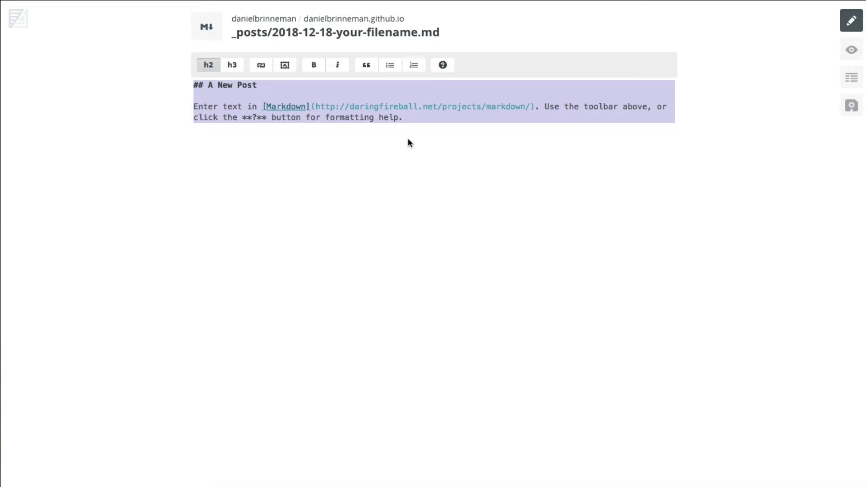
pyautogui.moveTo(324, 153)
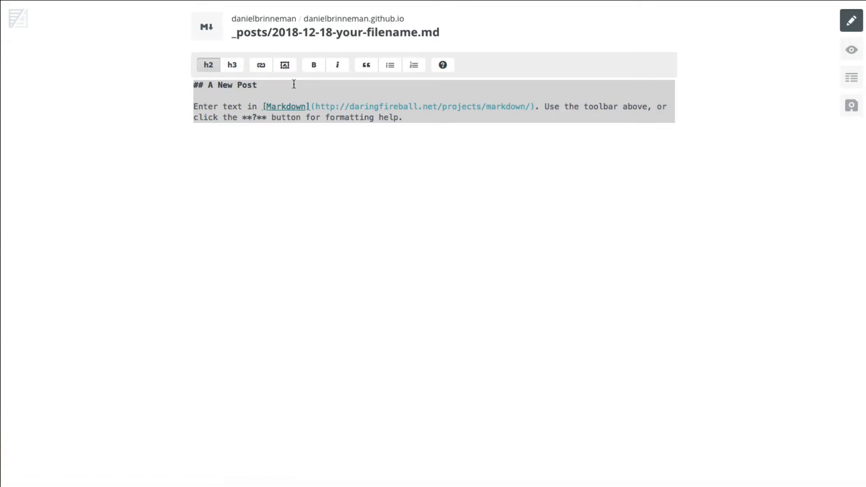
# Select and clear the default A New Post template text so the body is empty.
pyautogui.press('ctrl+a')
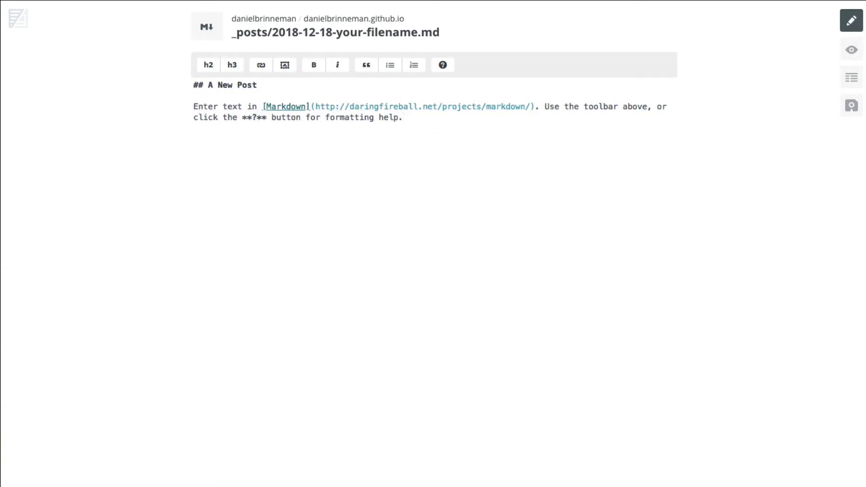
pyautogui.click(380, 107)
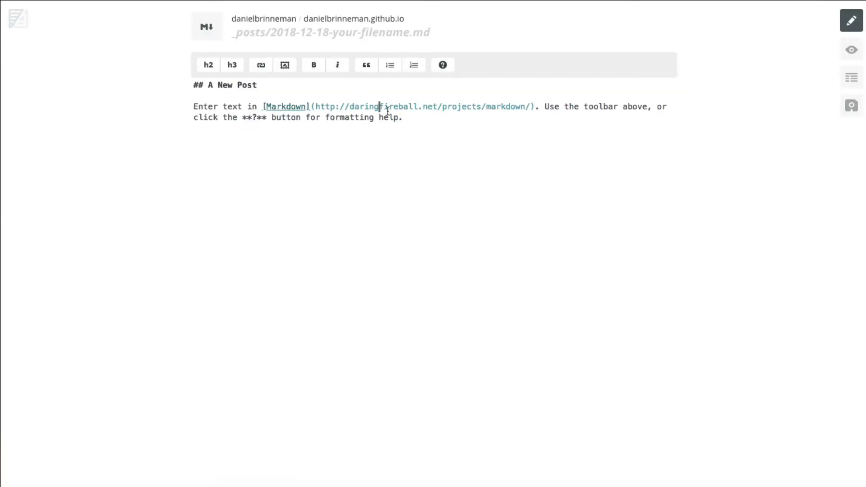
pyautogui.press('ctrl+a')
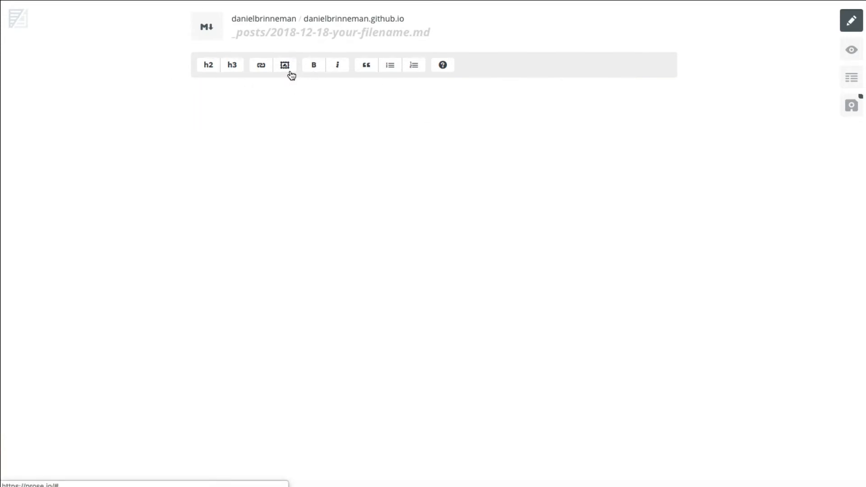
pyautogui.moveTo(284, 65)
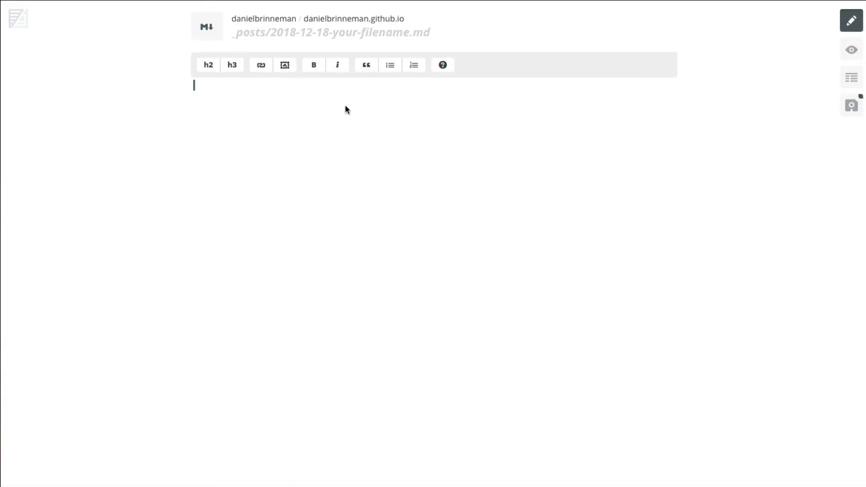
pyautogui.moveTo(287, 81)
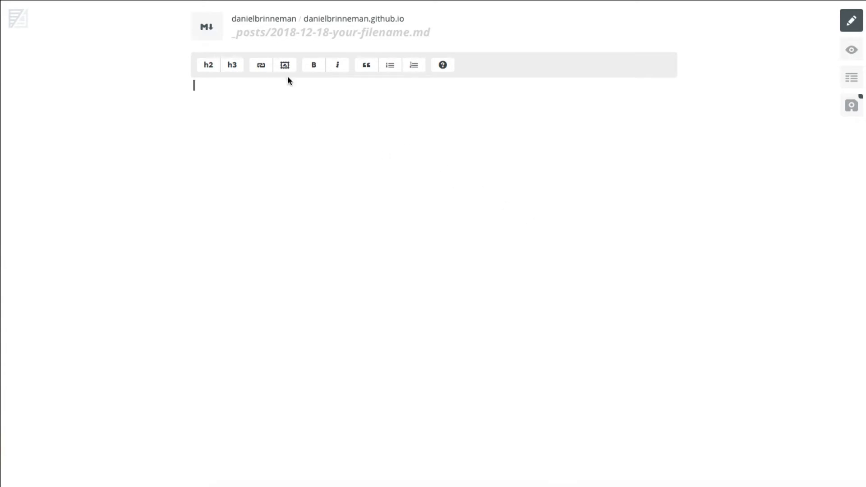
pyautogui.moveTo(853, 472)
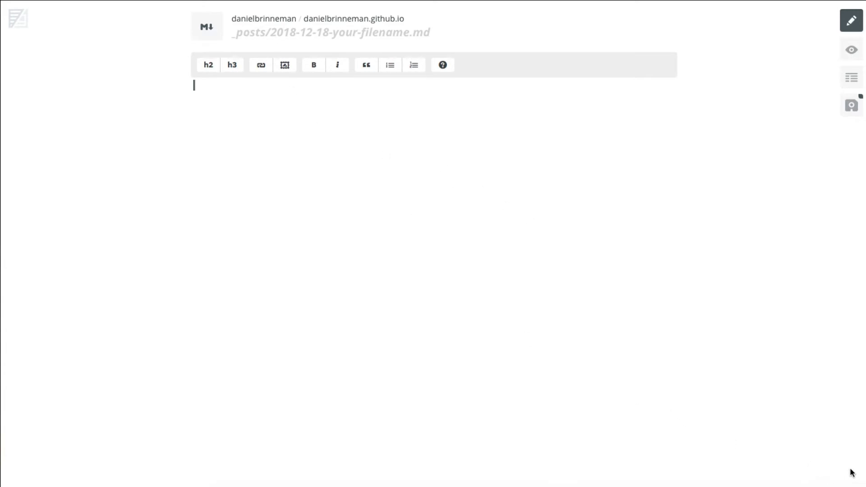
pyautogui.moveTo(303, 110)
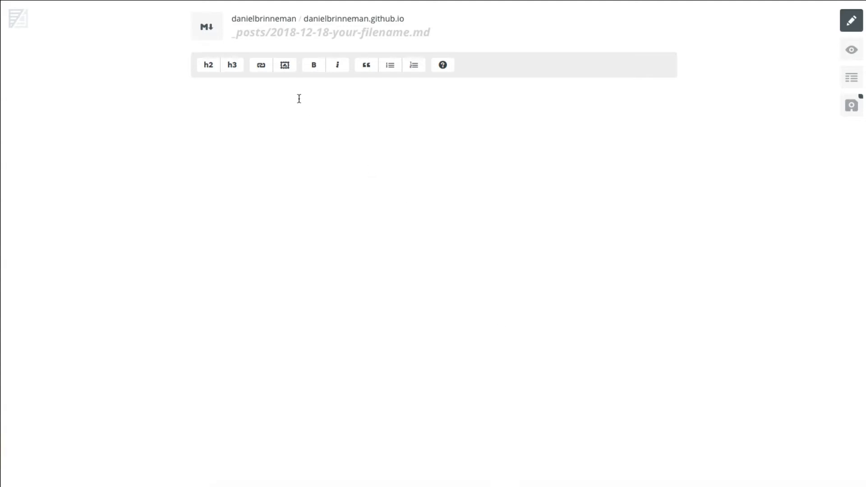
pyautogui.click(284, 65)
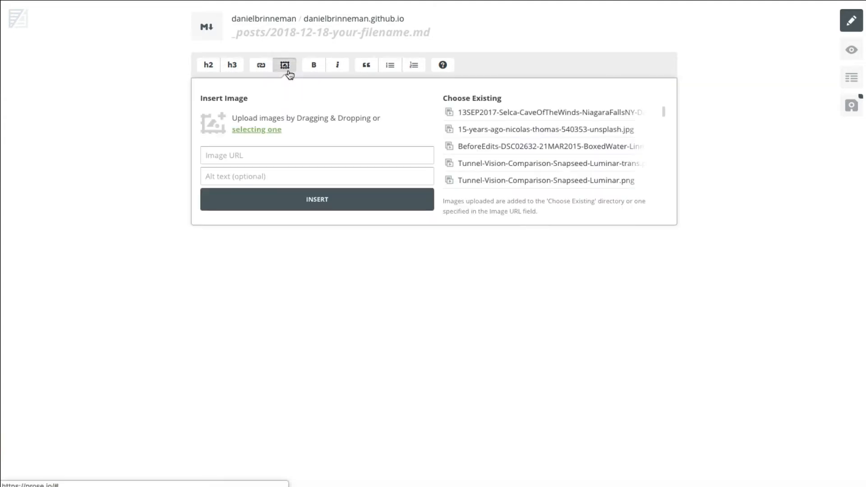
pyautogui.moveTo(224, 132)
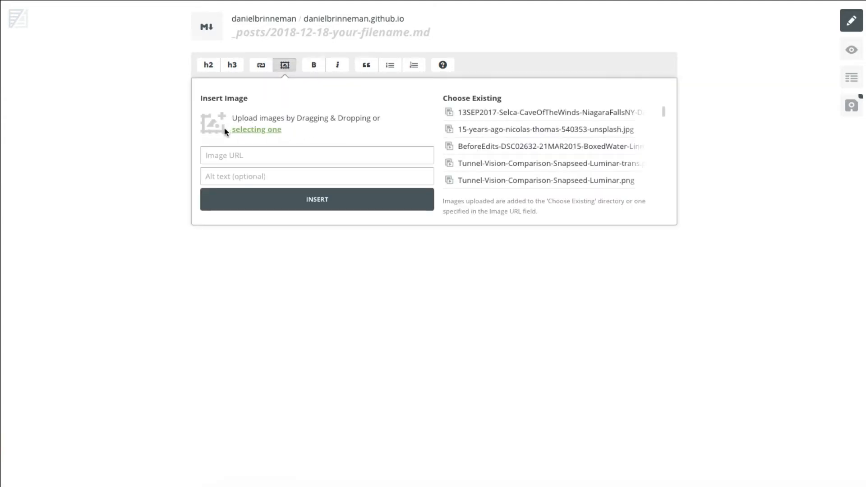
pyautogui.moveTo(251, 131)
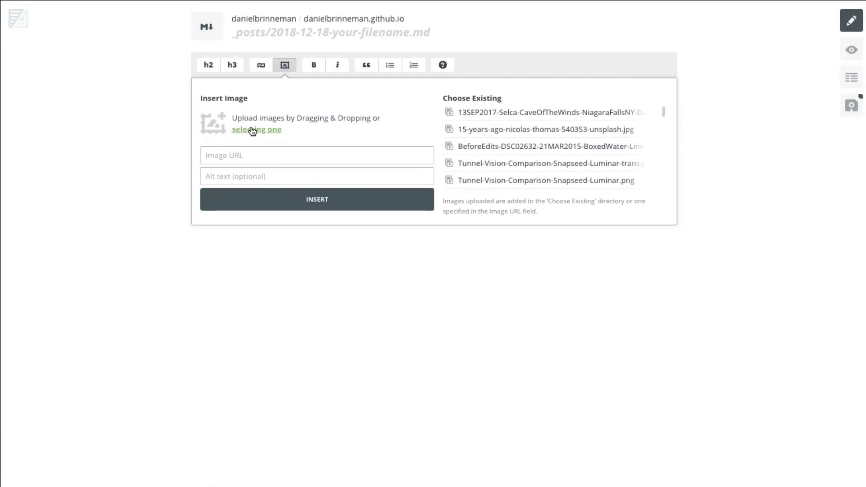
pyautogui.moveTo(249, 163)
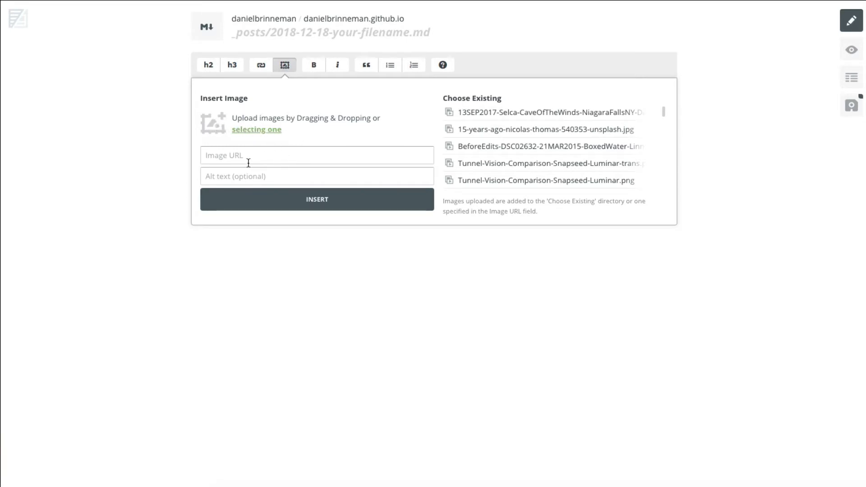
pyautogui.moveTo(273, 154)
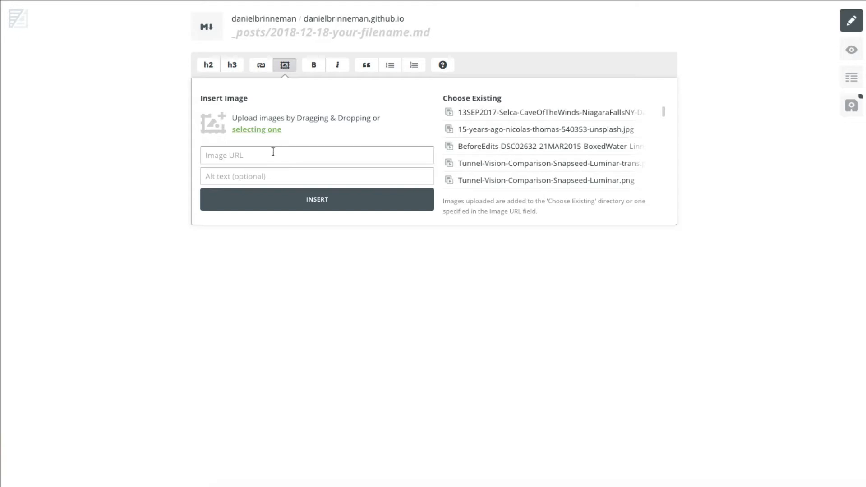
pyautogui.moveTo(260, 133)
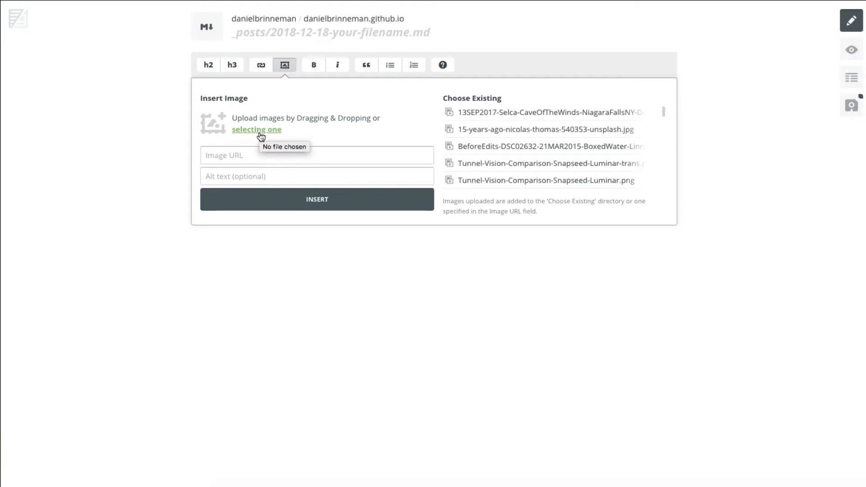
pyautogui.moveTo(258, 129)
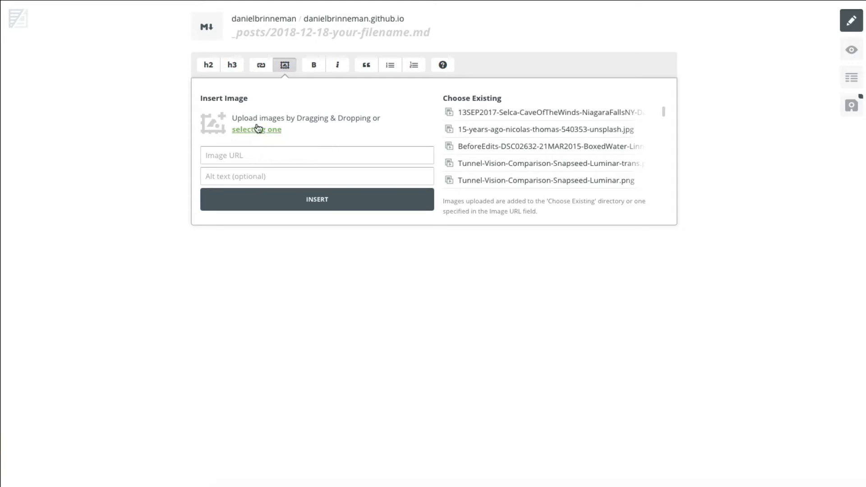
pyautogui.moveTo(488, 163)
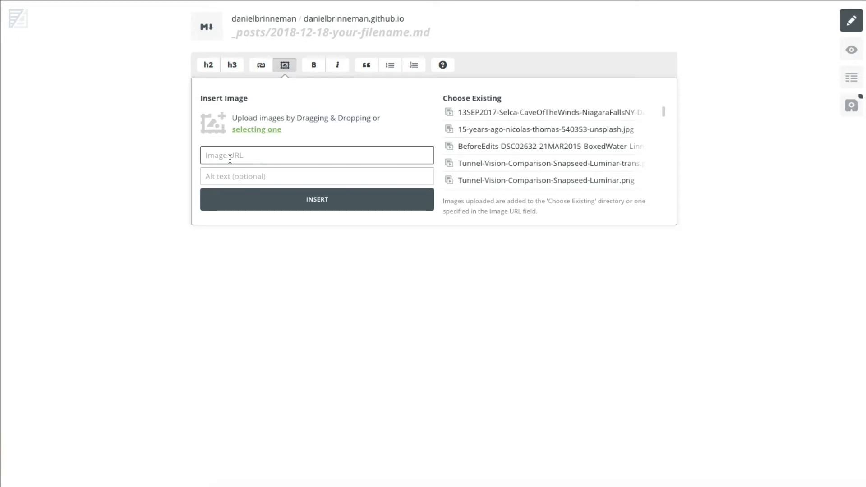
pyautogui.click(316, 176)
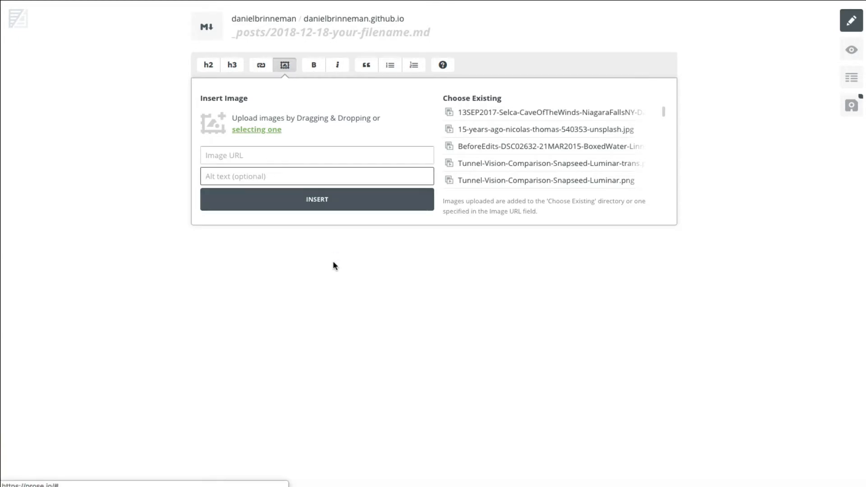
pyautogui.moveTo(329, 256)
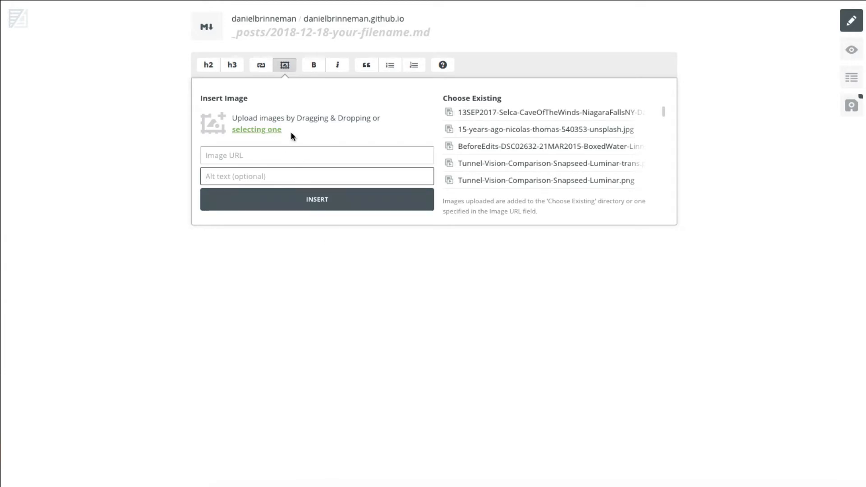
pyautogui.moveTo(284, 232)
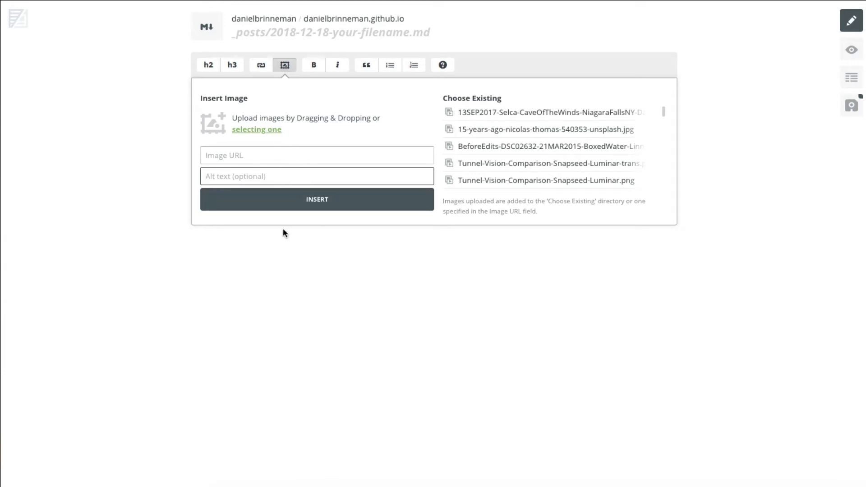
pyautogui.moveTo(544, 122)
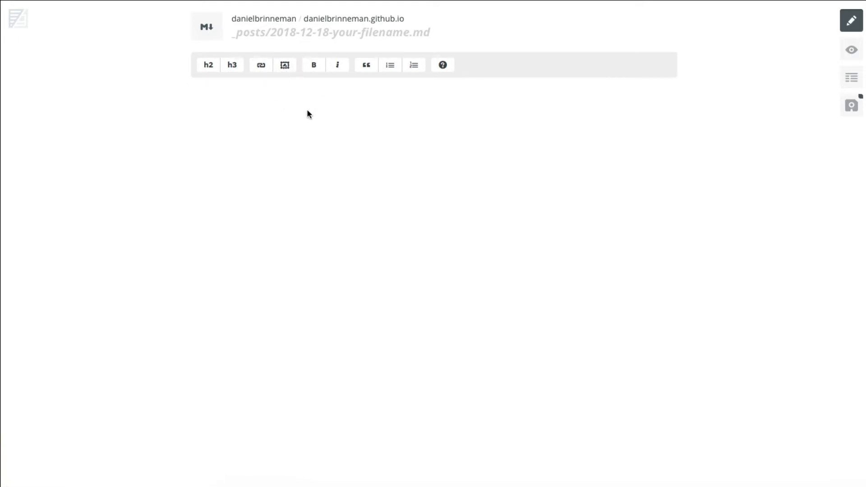
pyautogui.moveTo(373, 173)
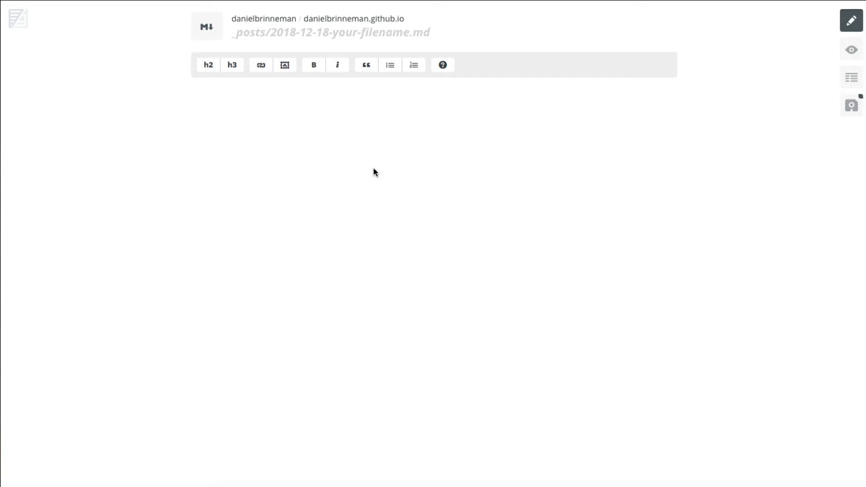
pyautogui.moveTo(372, 163)
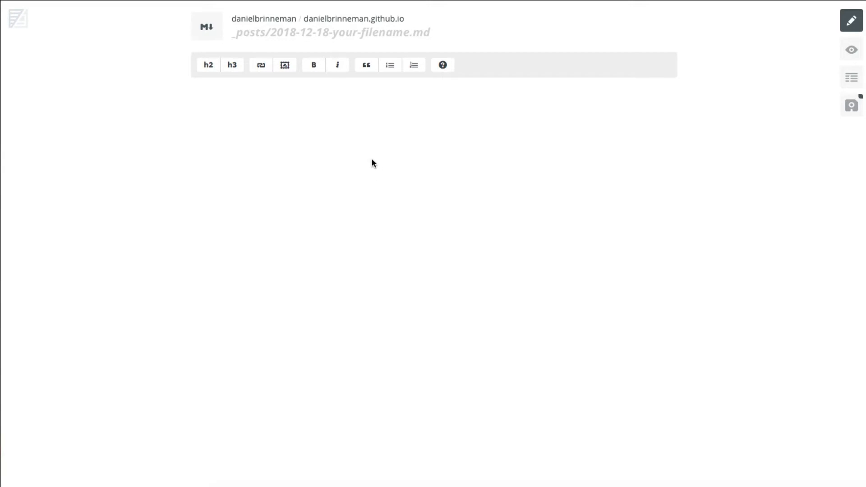
pyautogui.moveTo(569, 145)
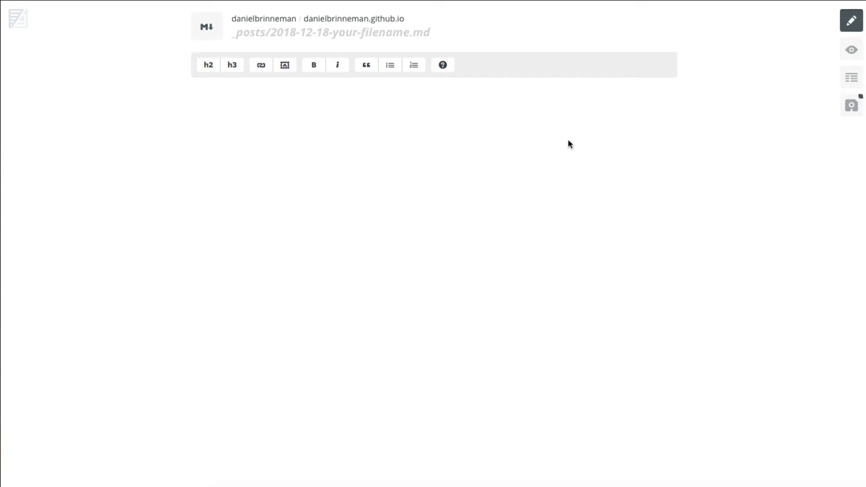
pyautogui.moveTo(853, 77)
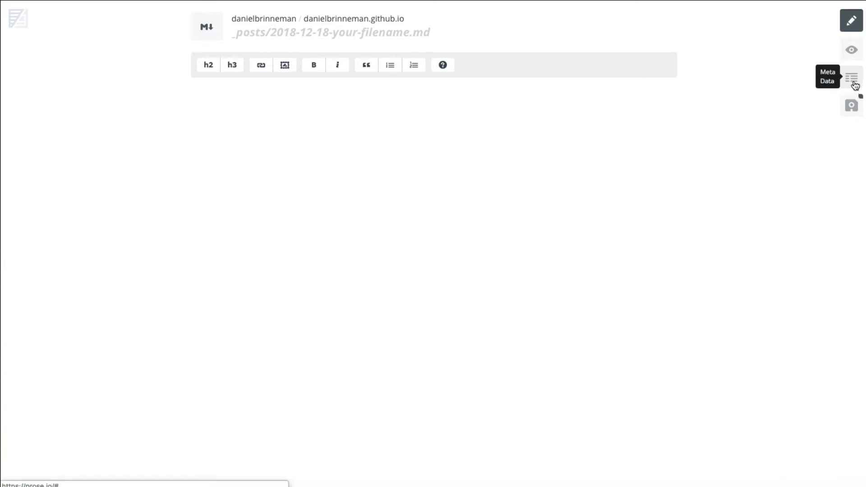
pyautogui.click(851, 77)
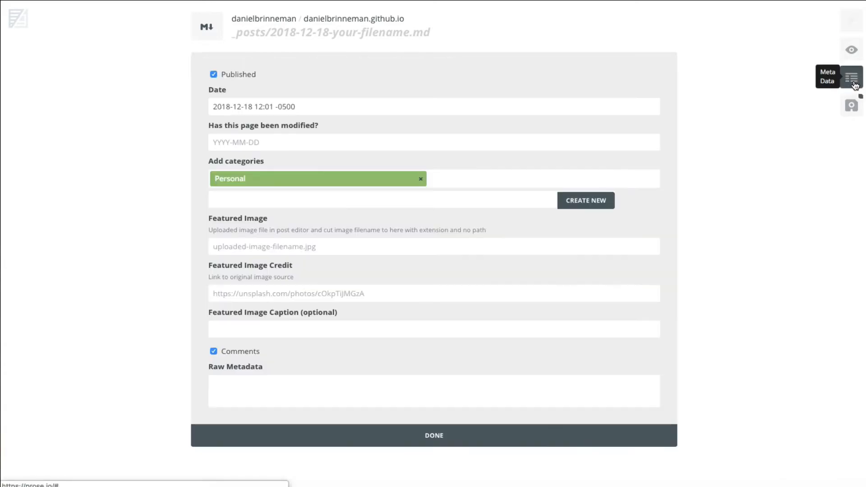
pyautogui.moveTo(320, 247)
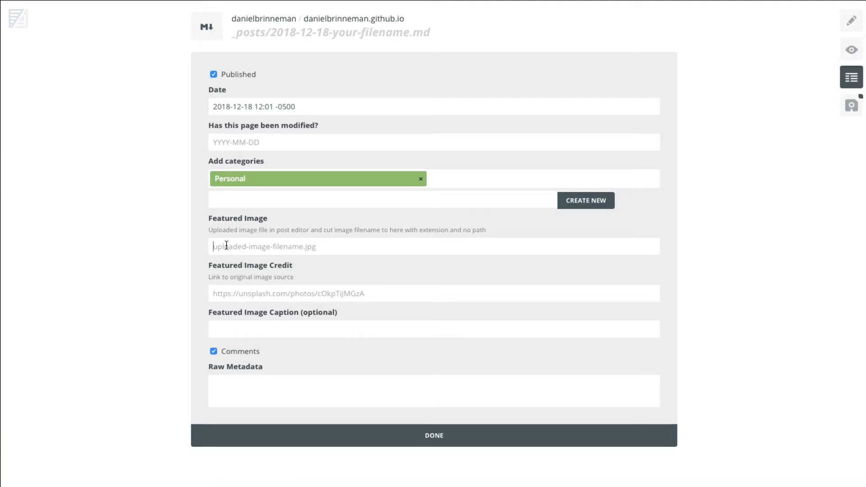
pyautogui.moveTo(246, 297)
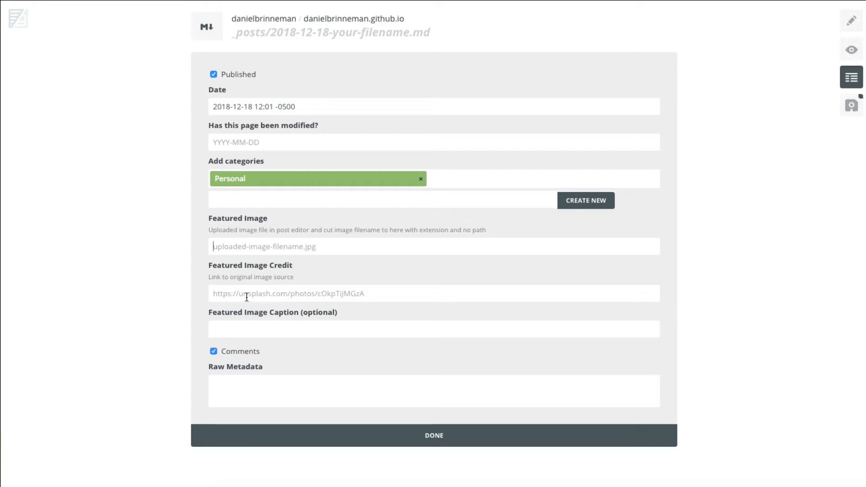
pyautogui.moveTo(314, 246)
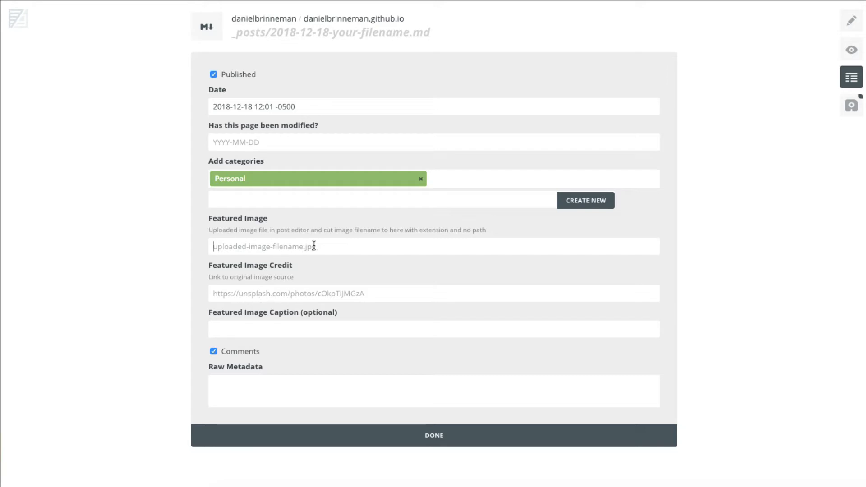
pyautogui.moveTo(283, 294)
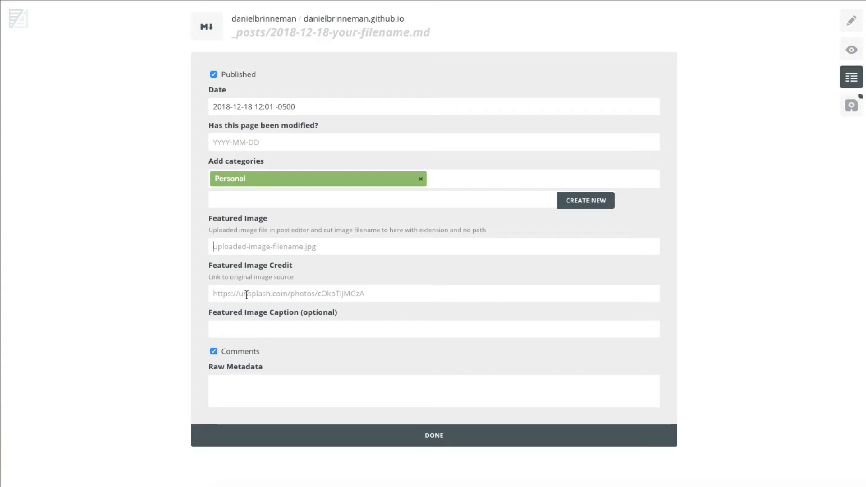
pyautogui.moveTo(279, 269)
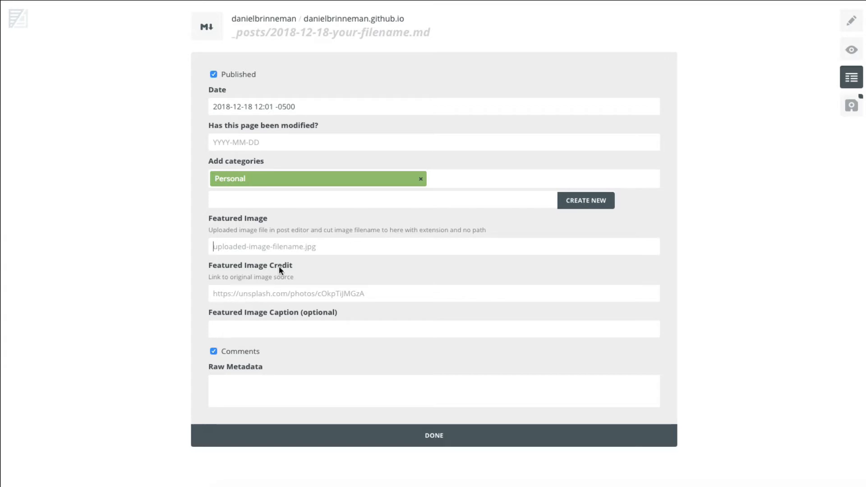
pyautogui.moveTo(260, 276)
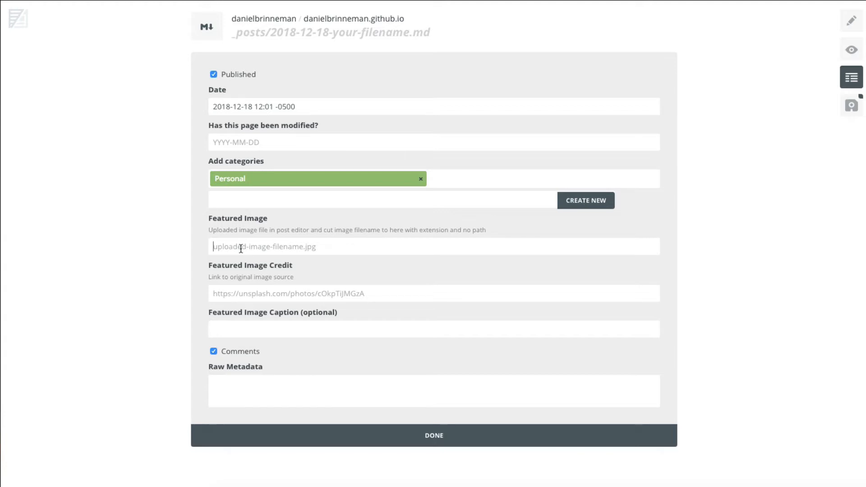
pyautogui.moveTo(240, 75)
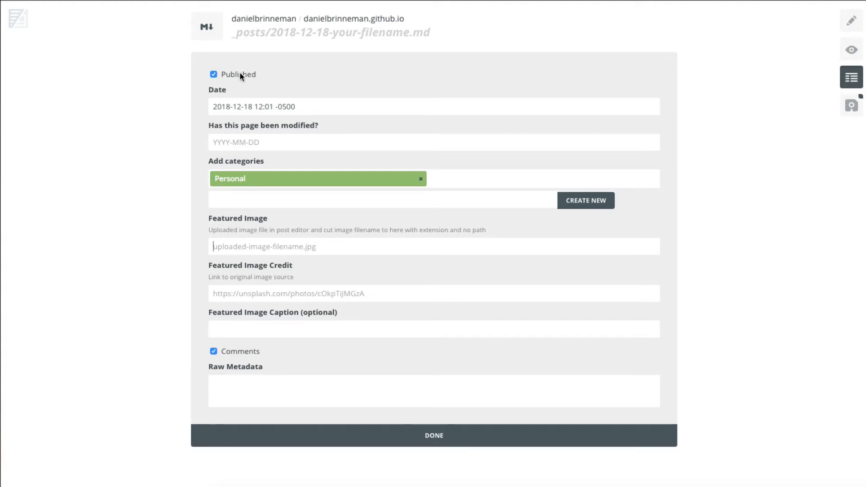
pyautogui.moveTo(232, 93)
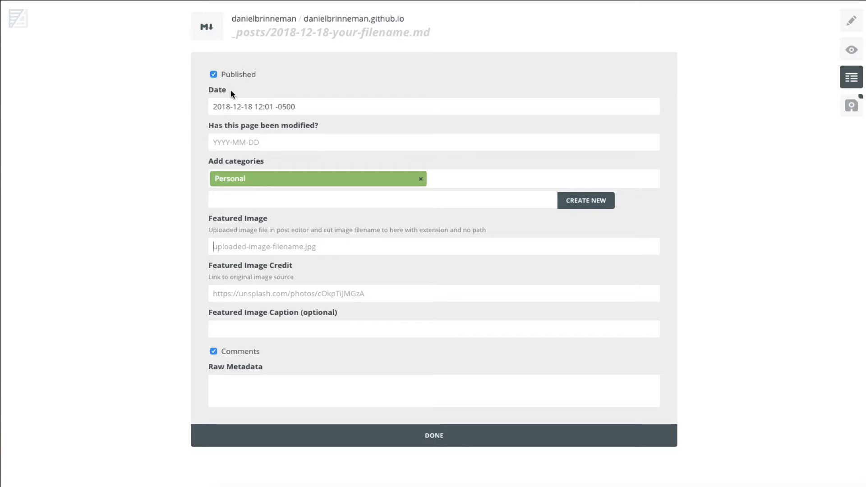
pyautogui.moveTo(213, 74)
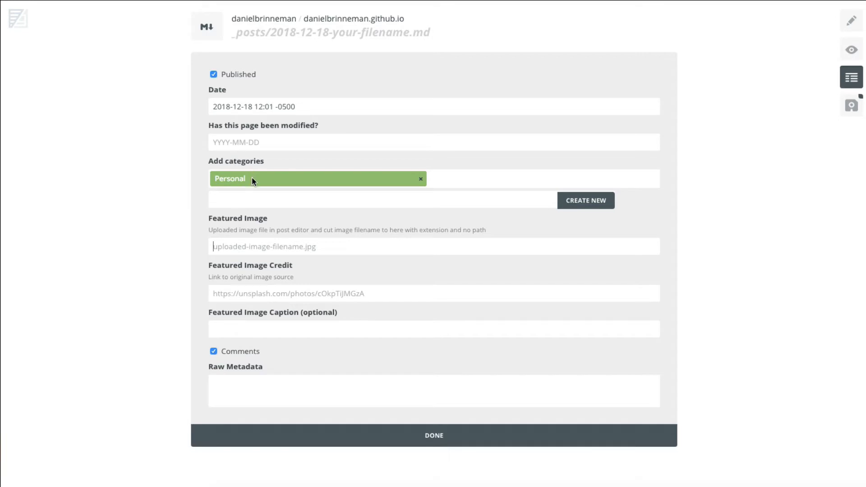
pyautogui.moveTo(252, 213)
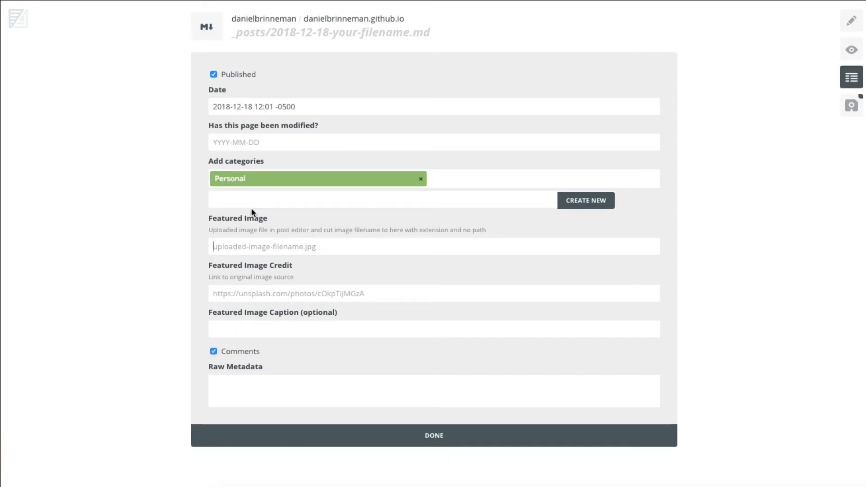
pyautogui.moveTo(259, 378)
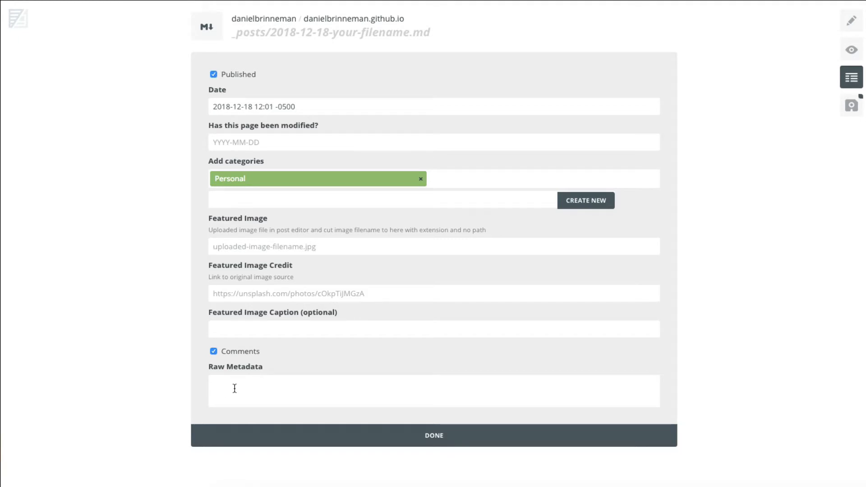
pyautogui.moveTo(460, 311)
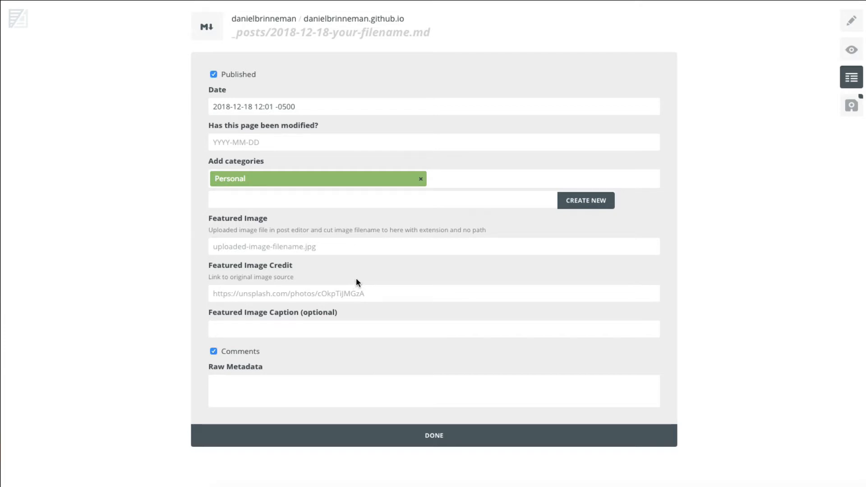
pyautogui.moveTo(628, 62)
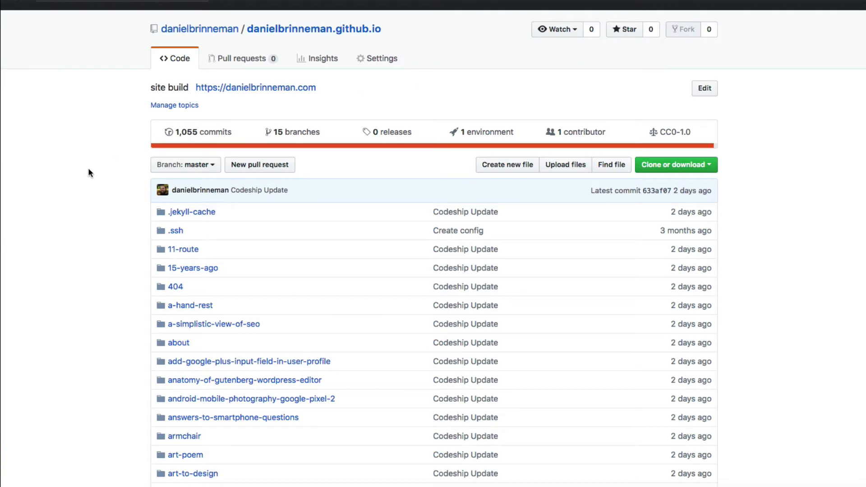
# Switch the repository to the full-local-backup branch and scroll its file list to _config.yml.
pyautogui.click(185, 164)
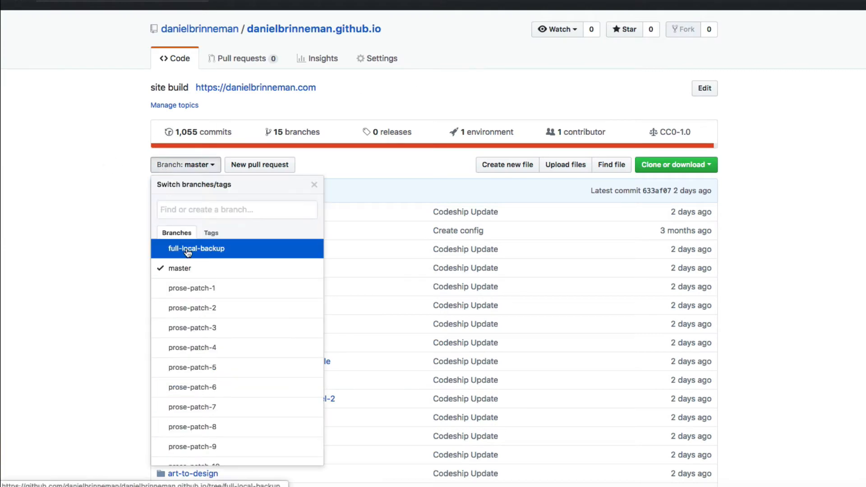
pyautogui.click(196, 248)
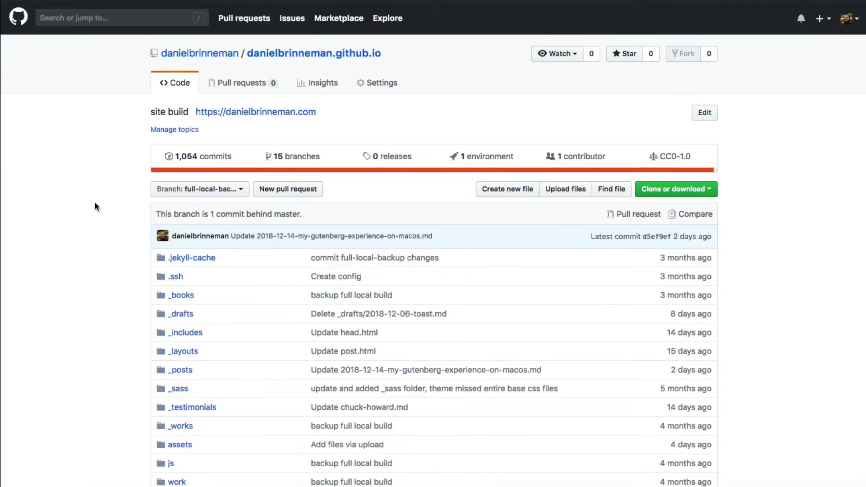
pyautogui.scroll(-3)
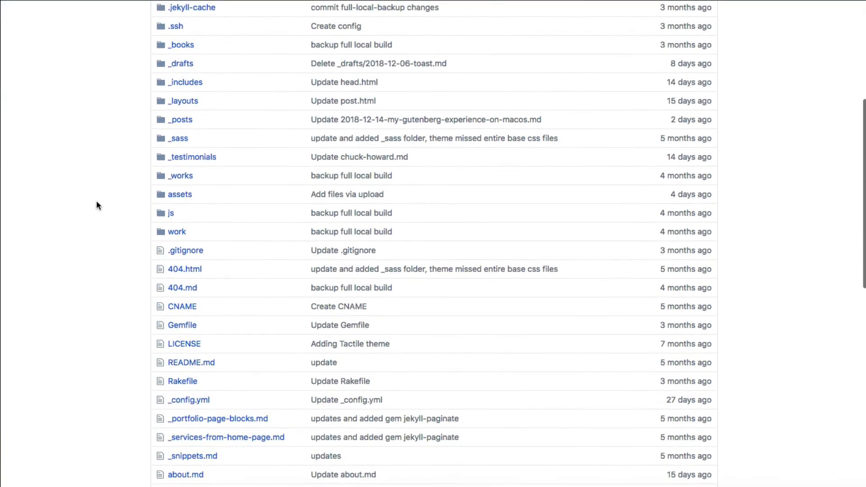
pyautogui.scroll(-3)
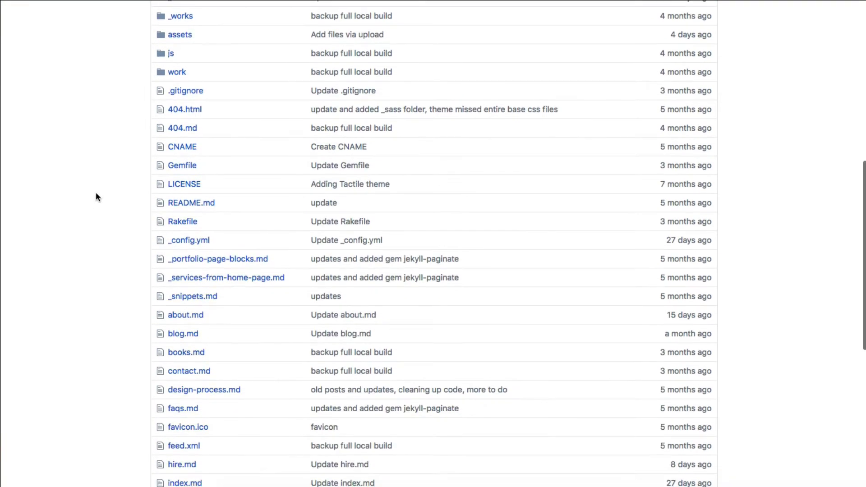
pyautogui.scroll(-3)
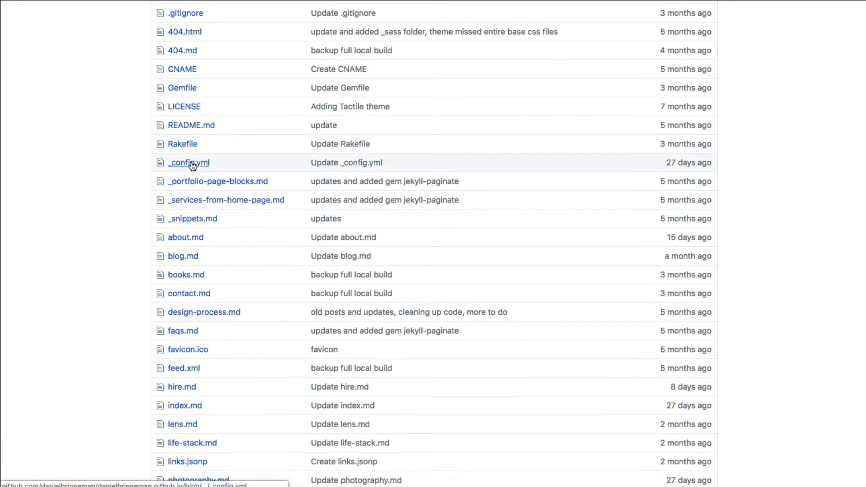
pyautogui.moveTo(188, 163)
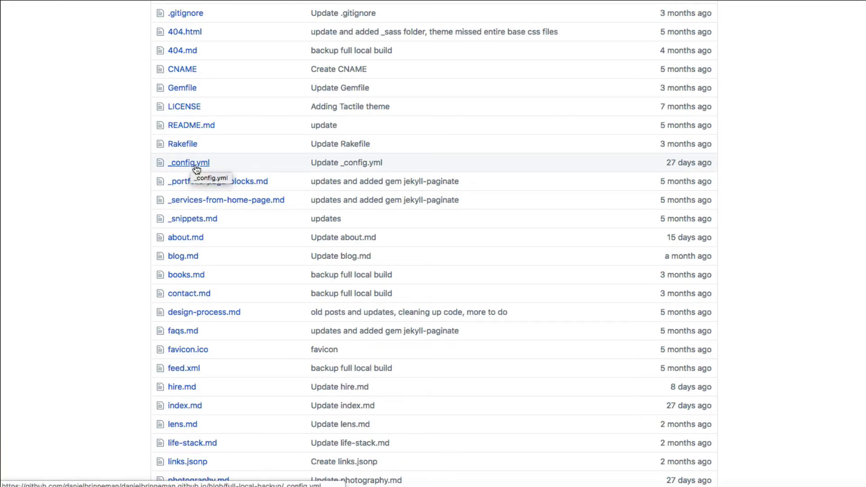
pyautogui.click(188, 163)
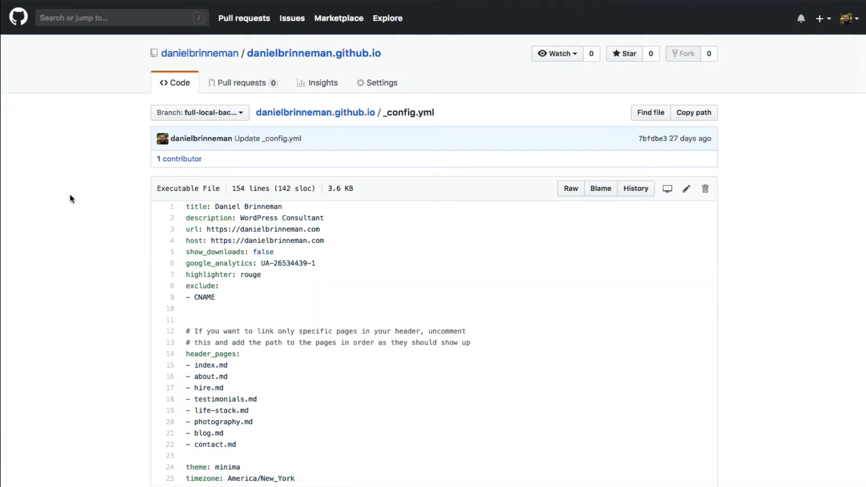
pyautogui.scroll(-3)
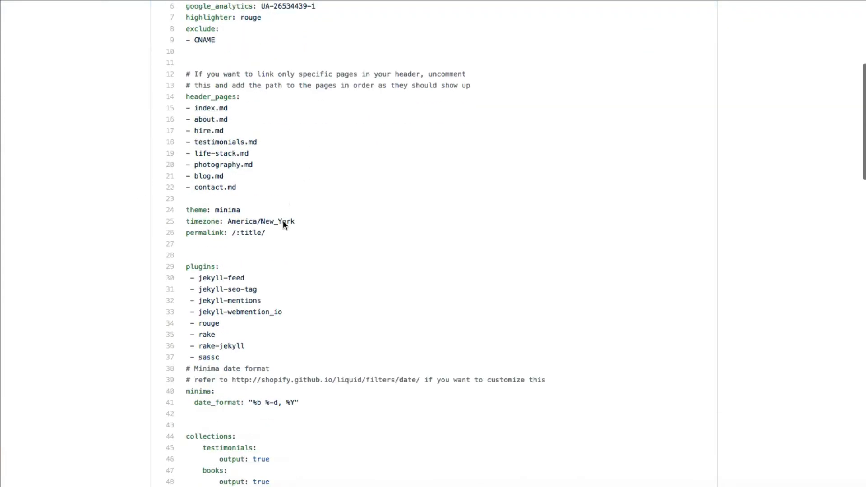
pyautogui.scroll(-3)
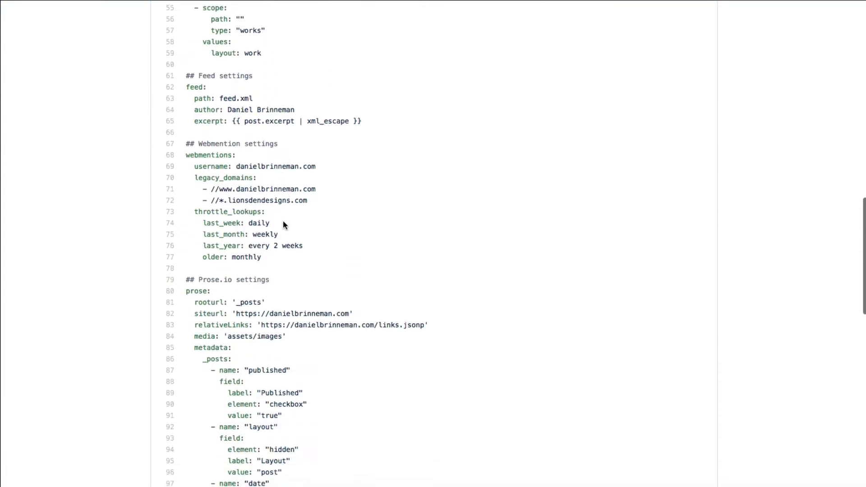
pyautogui.scroll(-3)
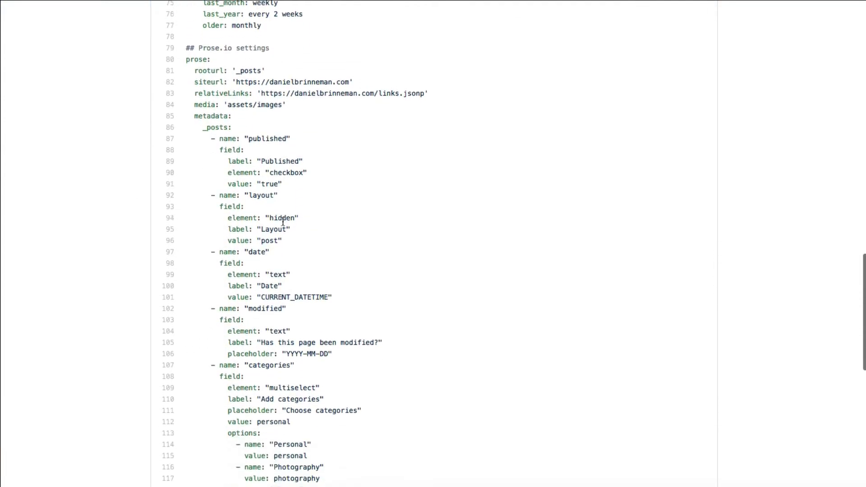
pyautogui.scroll(-3)
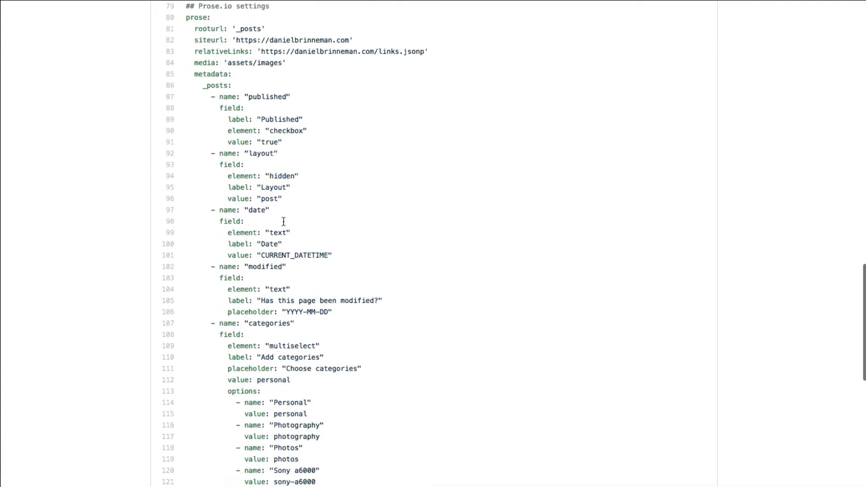
pyautogui.scroll(-3)
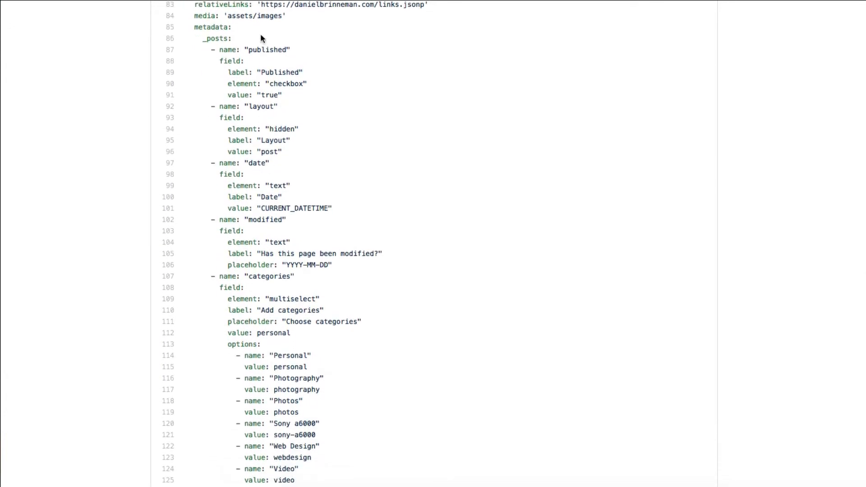
pyautogui.moveTo(270, 29)
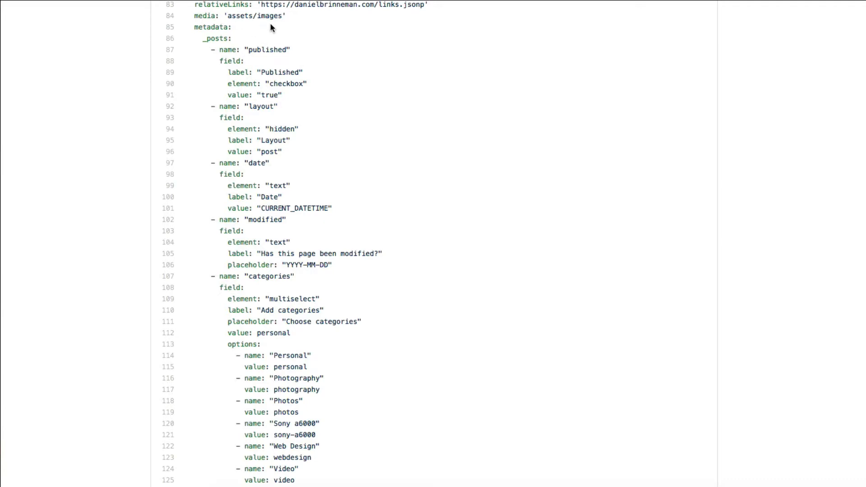
pyautogui.scroll(3)
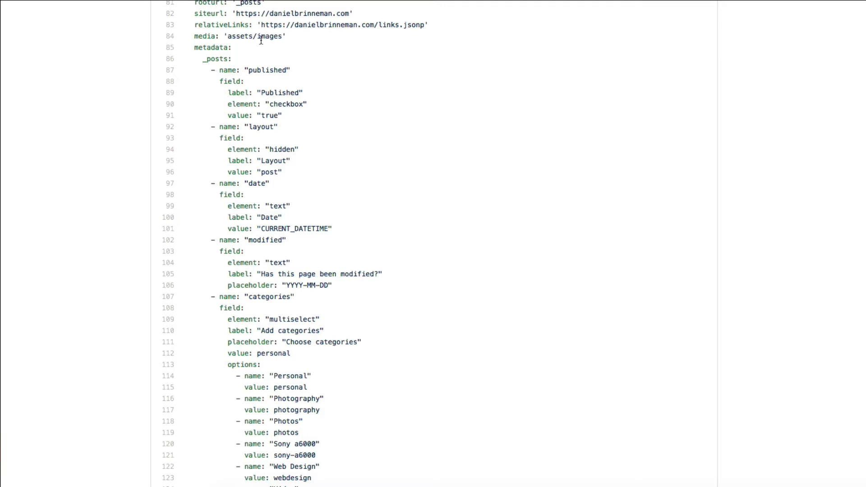
pyautogui.moveTo(260, 58)
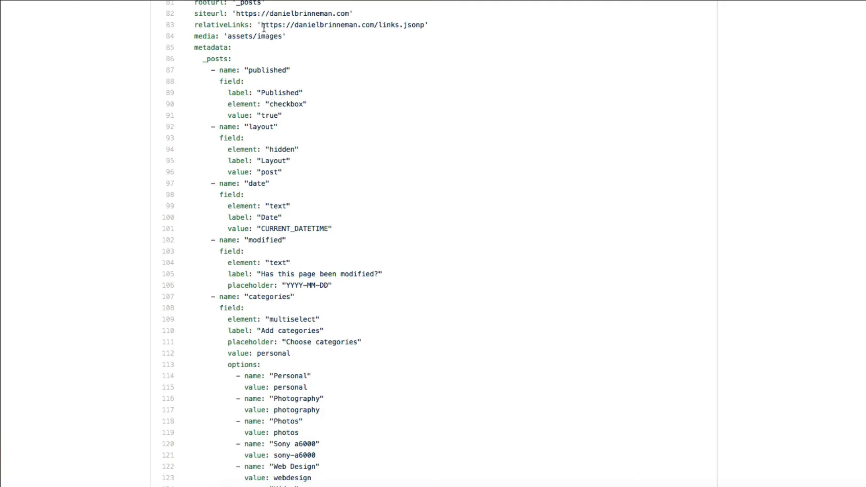
pyautogui.moveTo(412, 25)
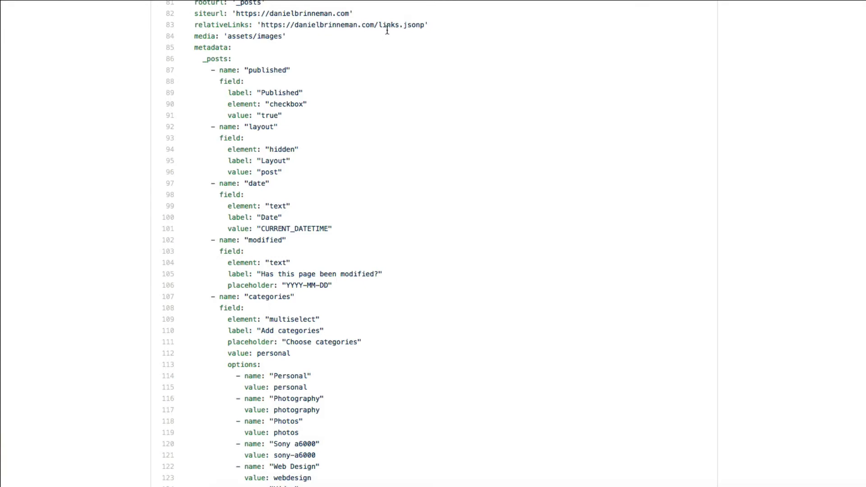
pyautogui.moveTo(302, 58)
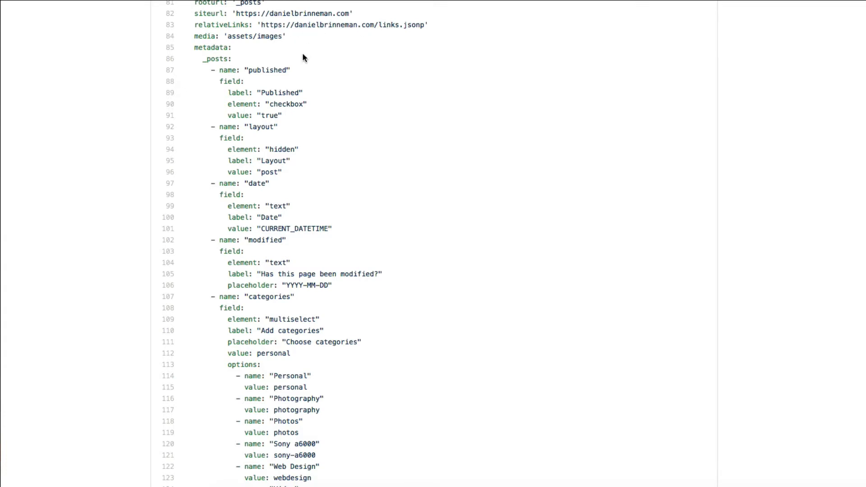
pyautogui.scroll(3)
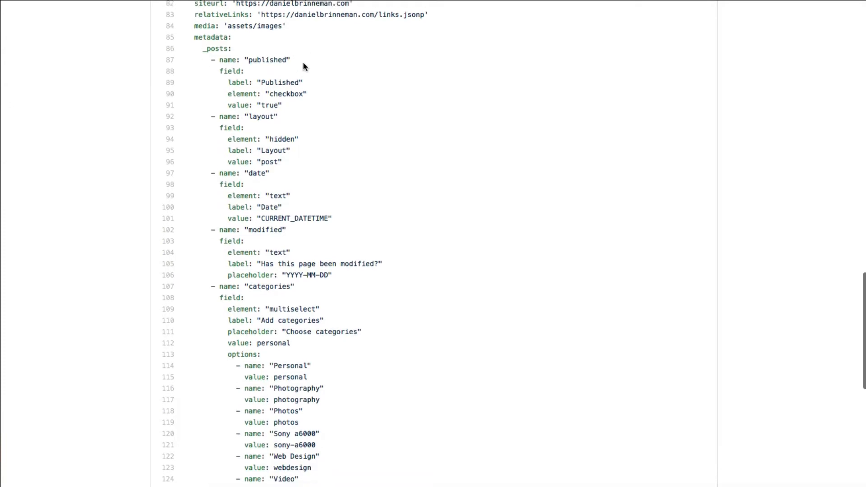
pyautogui.scroll(-3)
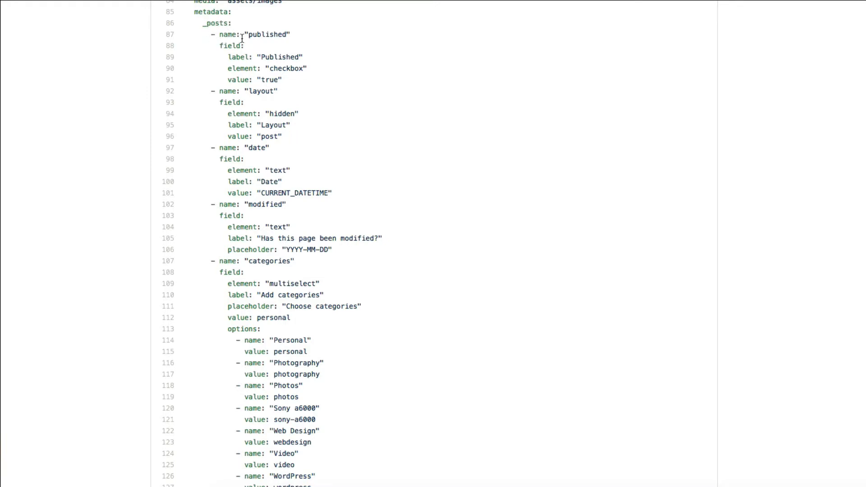
pyautogui.scroll(-3)
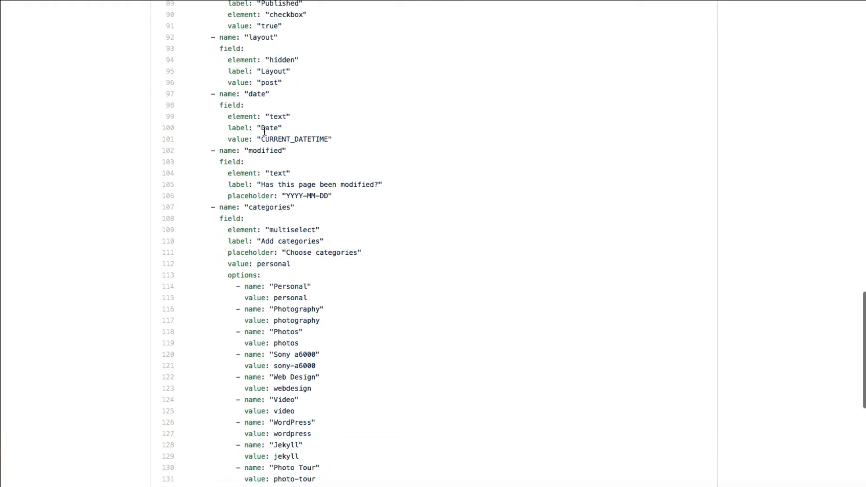
pyautogui.moveTo(279, 126)
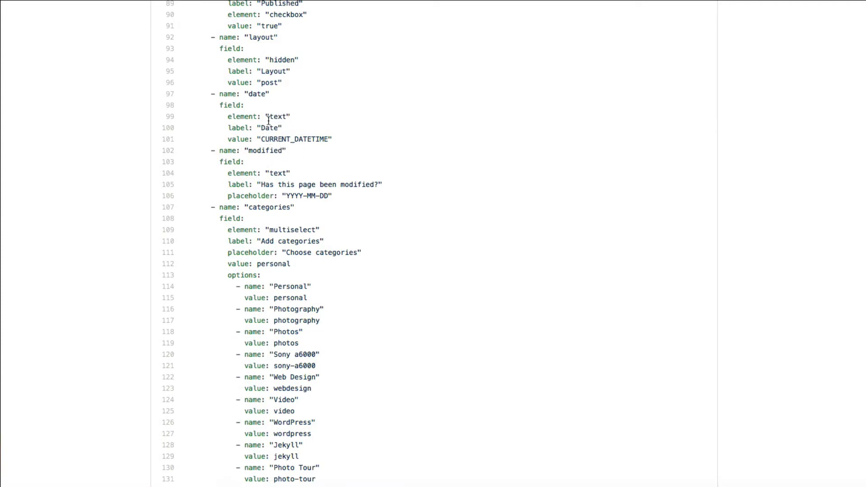
pyautogui.moveTo(279, 127)
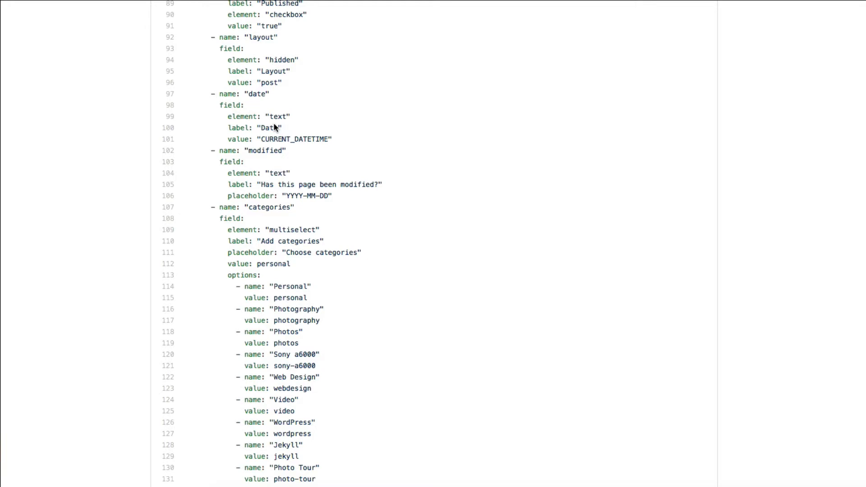
pyautogui.scroll(-3)
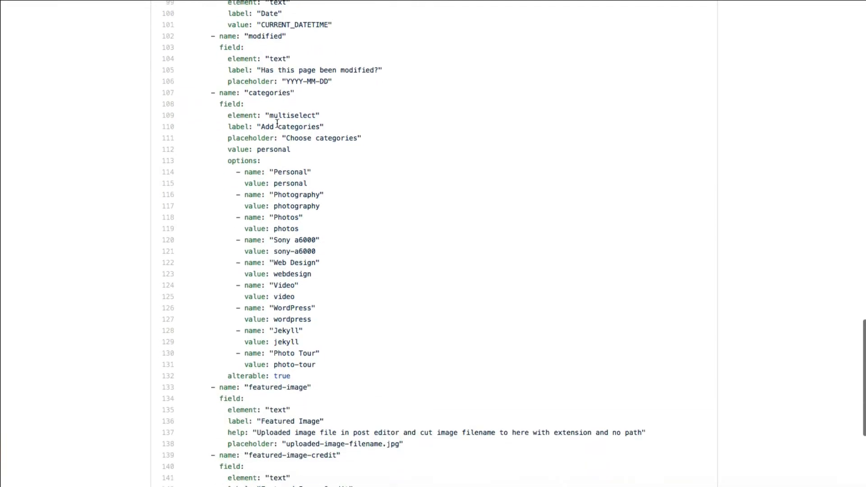
pyautogui.scroll(-3)
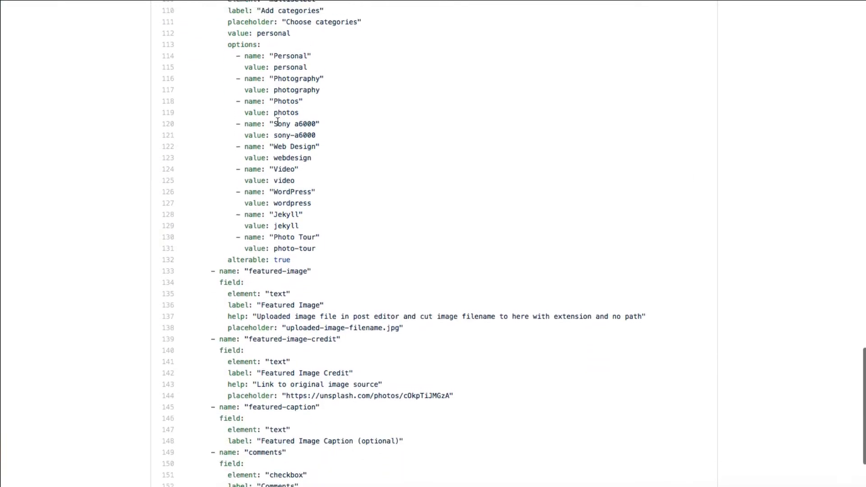
pyautogui.scroll(-3)
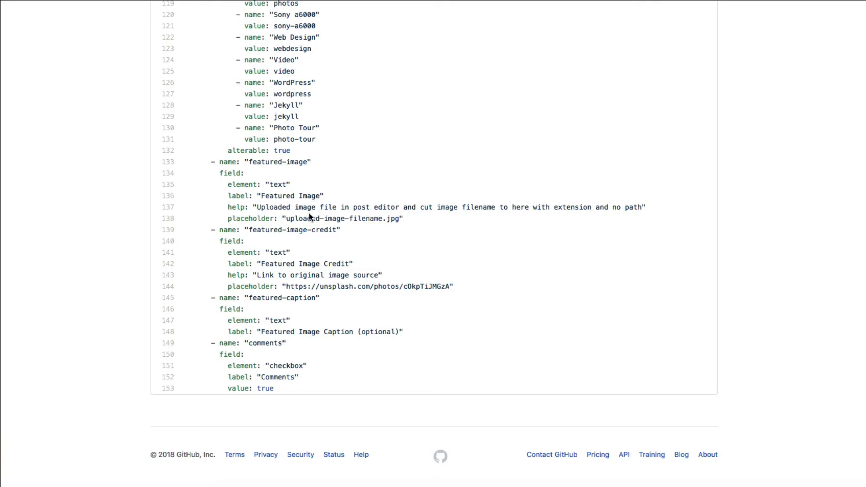
pyautogui.moveTo(328, 230)
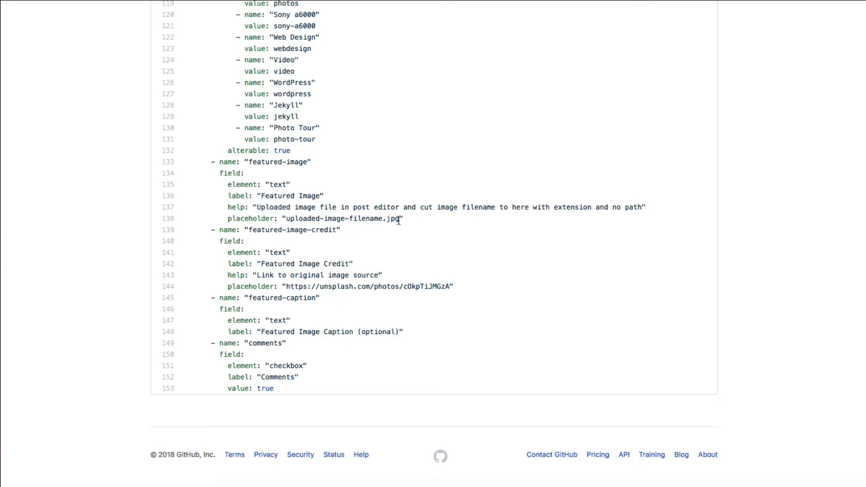
pyautogui.moveTo(327, 216)
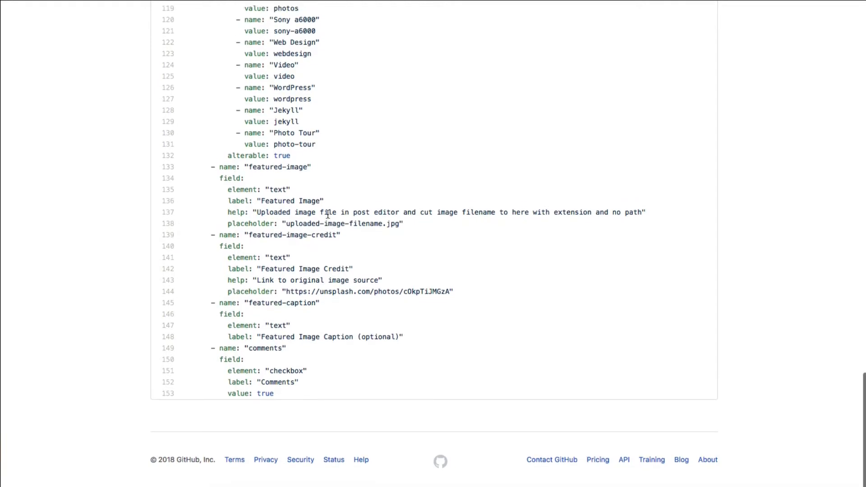
pyautogui.scroll(3)
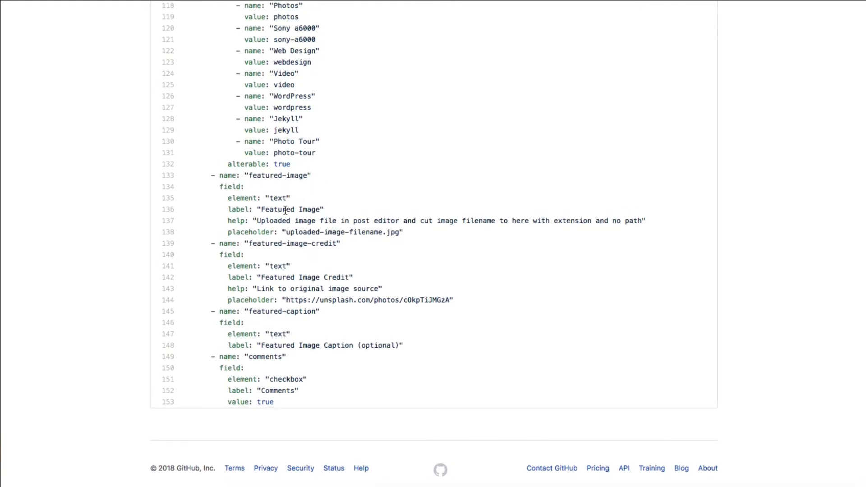
pyautogui.scroll(3)
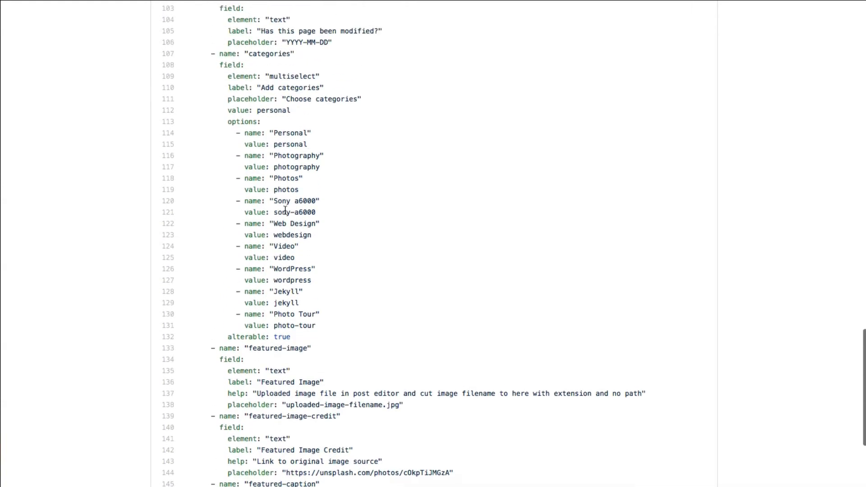
pyautogui.scroll(3)
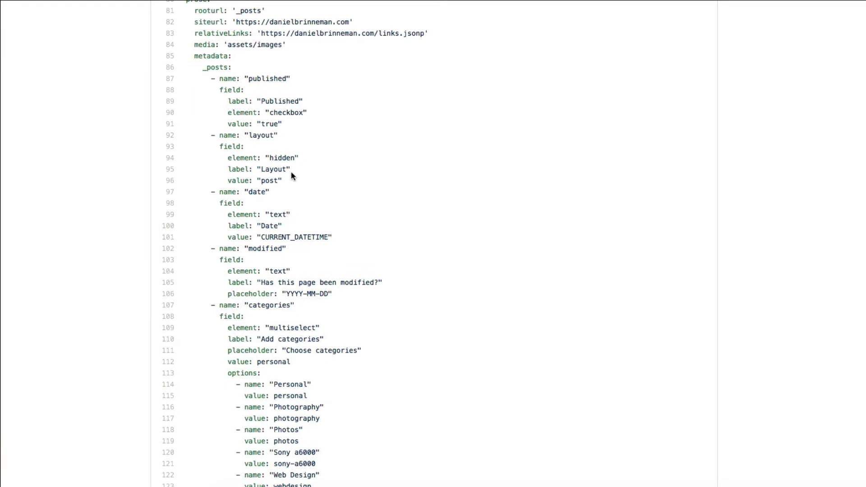
pyautogui.scroll(3)
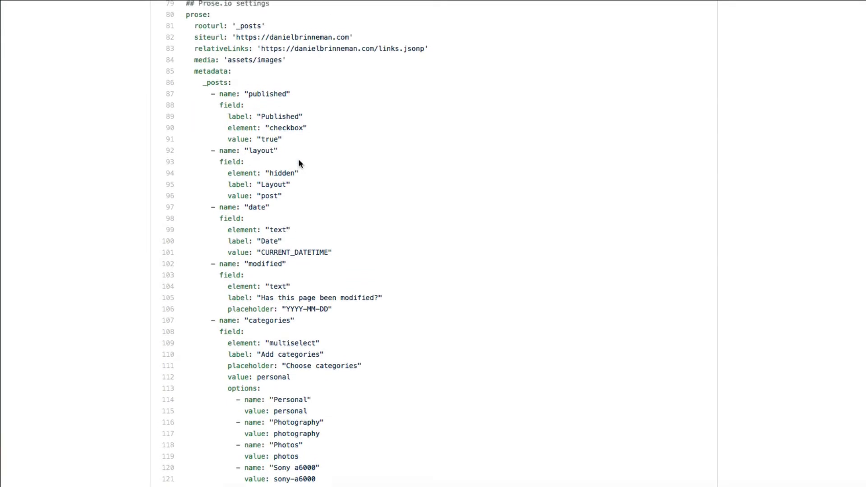
pyautogui.scroll(3)
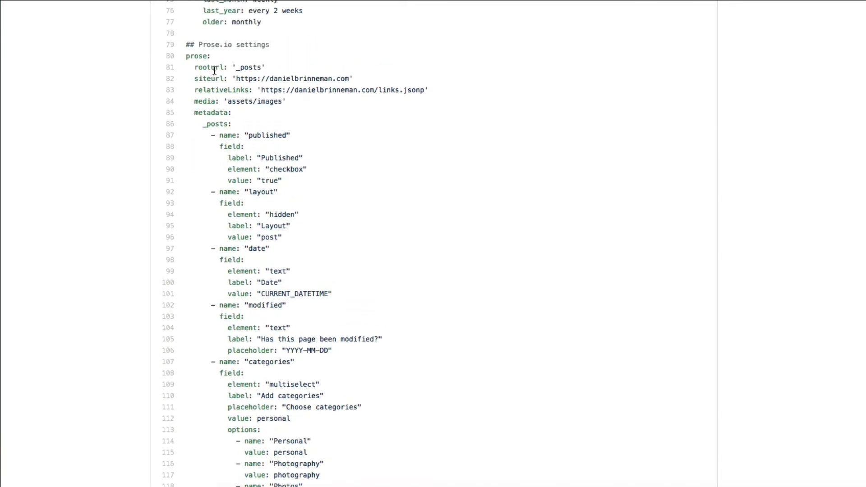
pyautogui.doubleClick(249, 67)
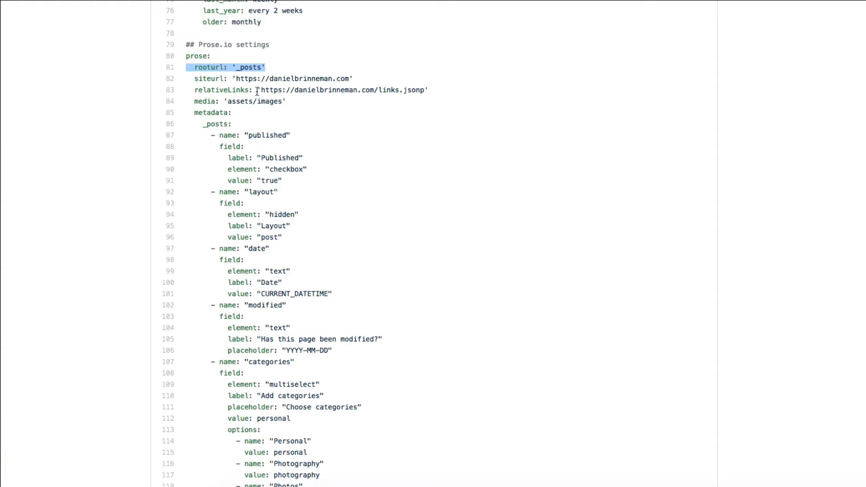
pyautogui.moveTo(278, 102)
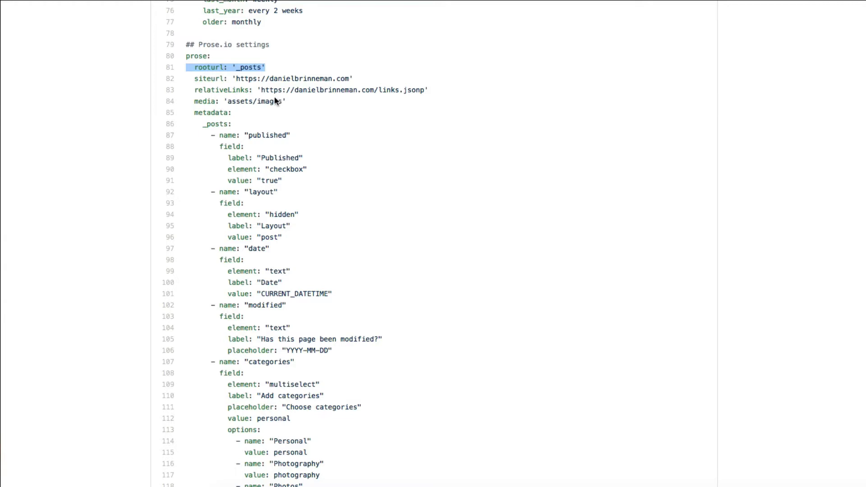
pyautogui.moveTo(267, 175)
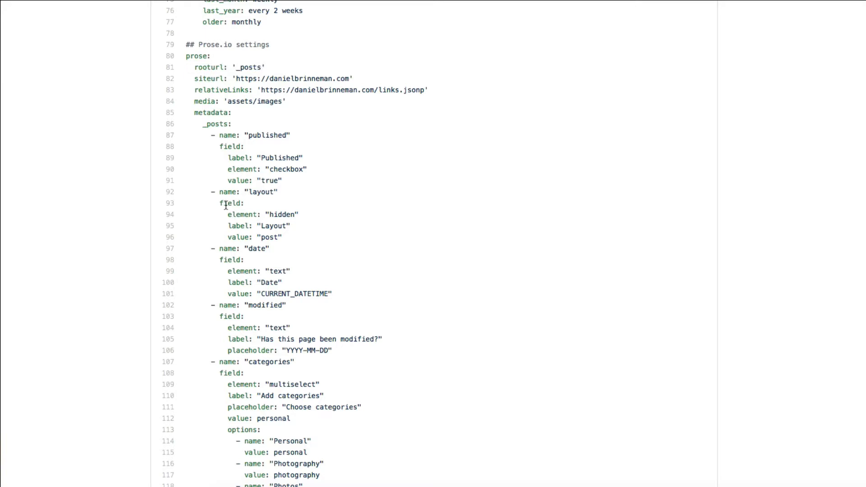
pyautogui.moveTo(270, 237)
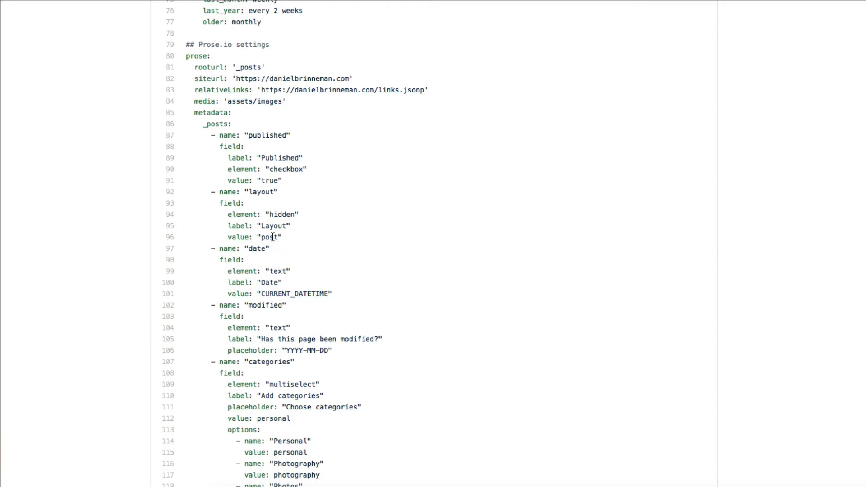
pyautogui.moveTo(253, 236)
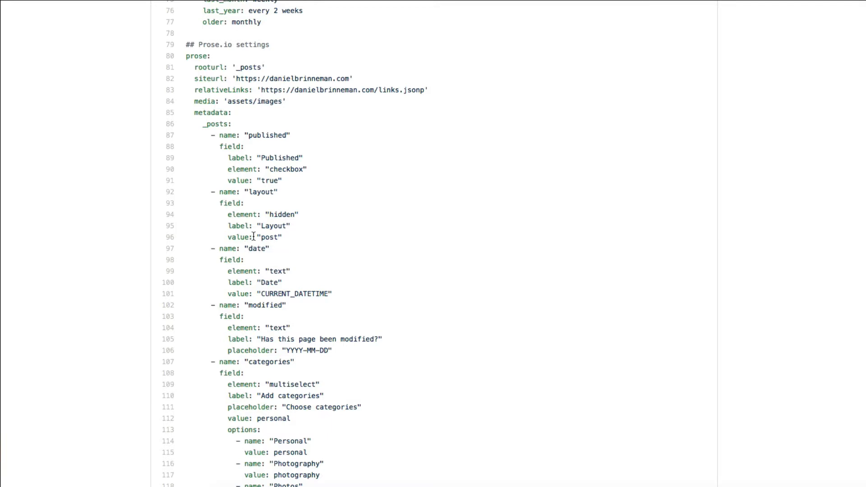
pyautogui.moveTo(282, 156)
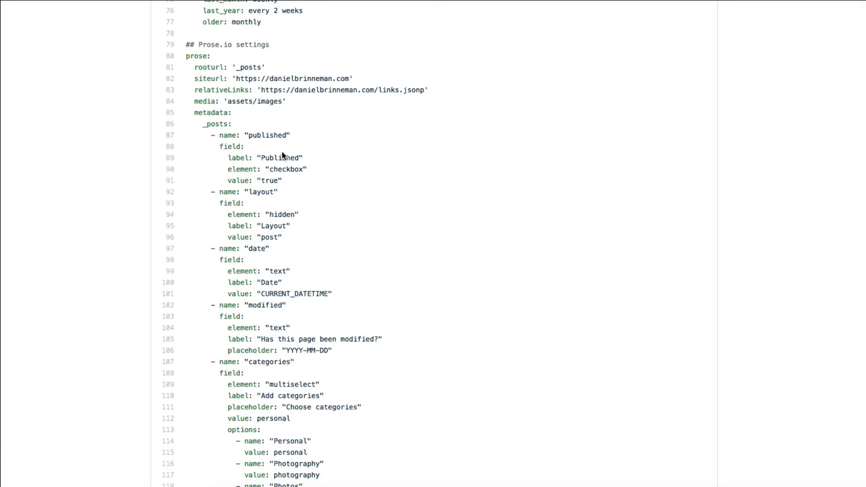
pyautogui.moveTo(327, 96)
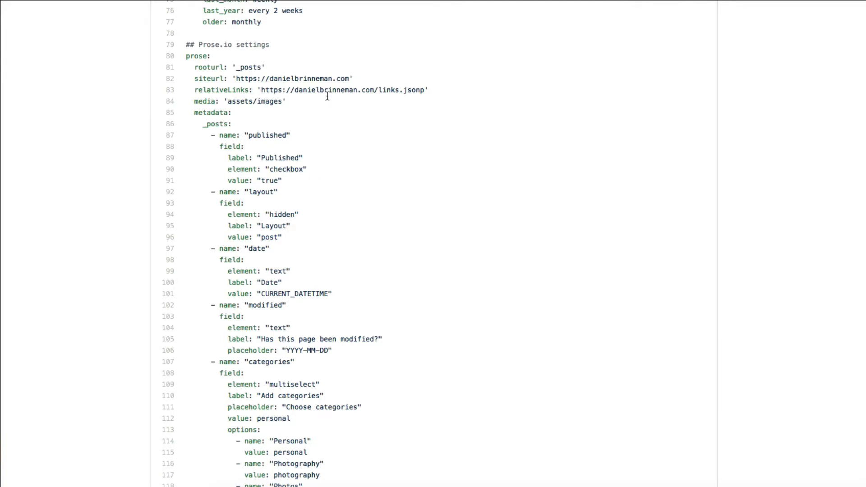
pyautogui.scroll(3)
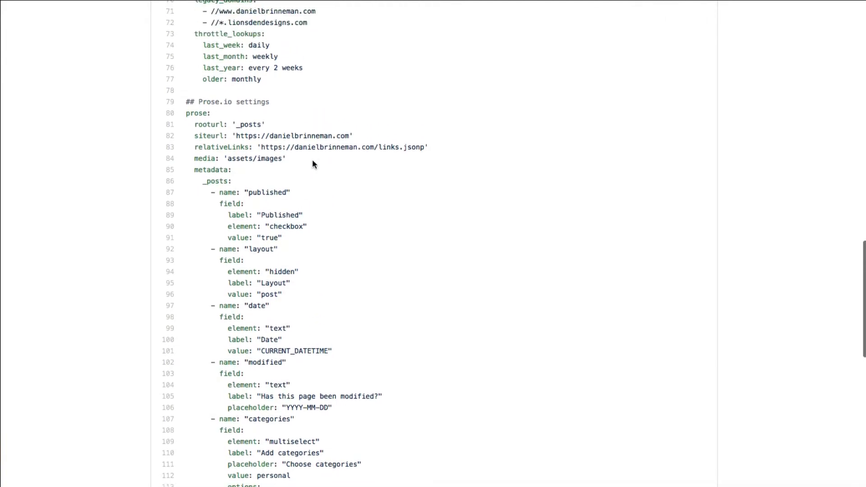
pyautogui.scroll(-3)
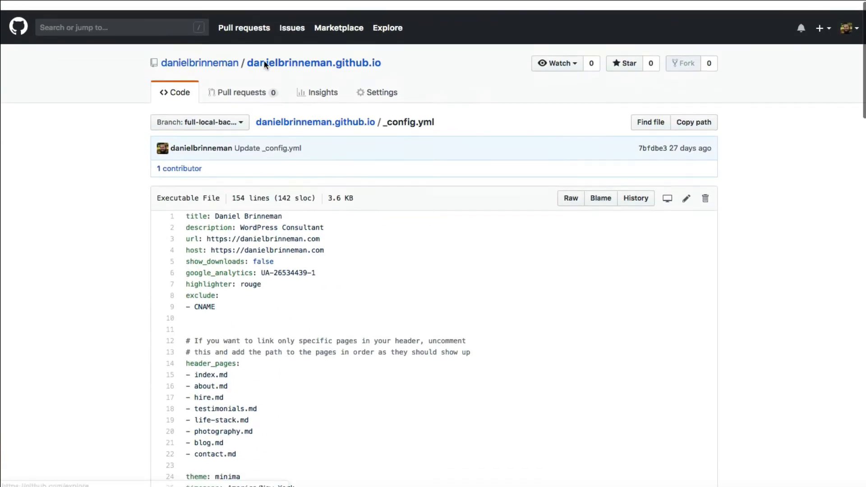
# Scroll the full-local-backup root listing past _config.yml toward the page files.
pyautogui.scroll(3)
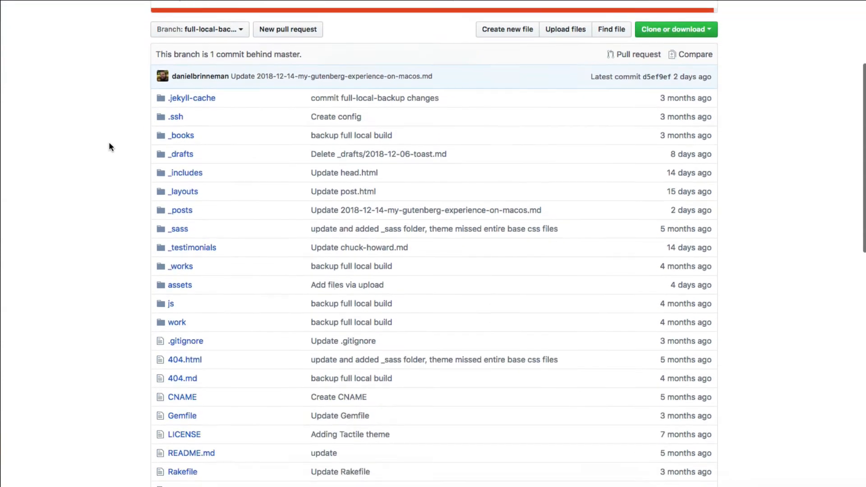
pyautogui.scroll(-3)
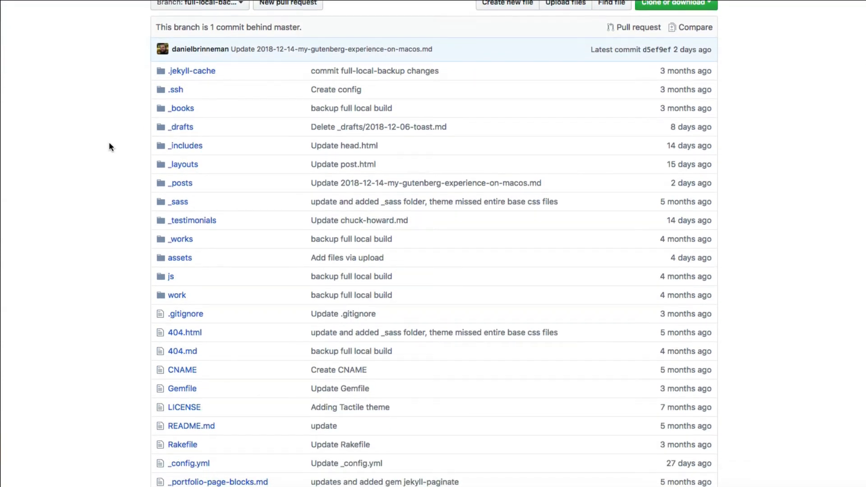
pyautogui.scroll(3)
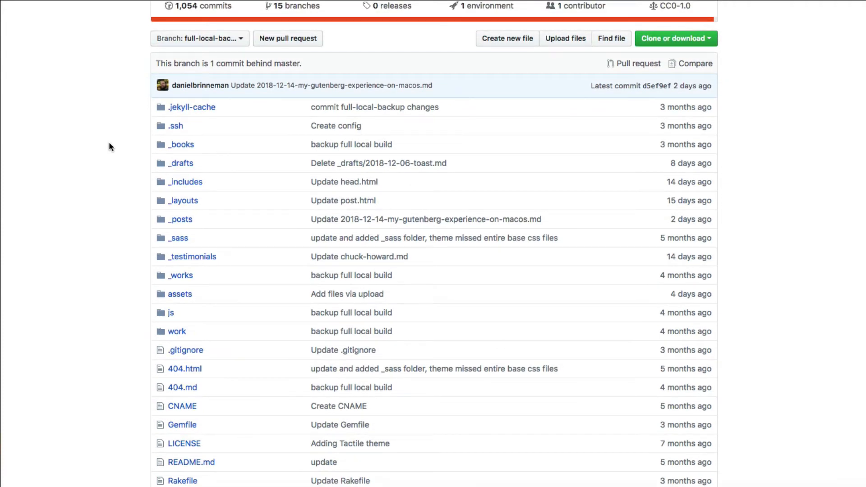
pyautogui.scroll(-3)
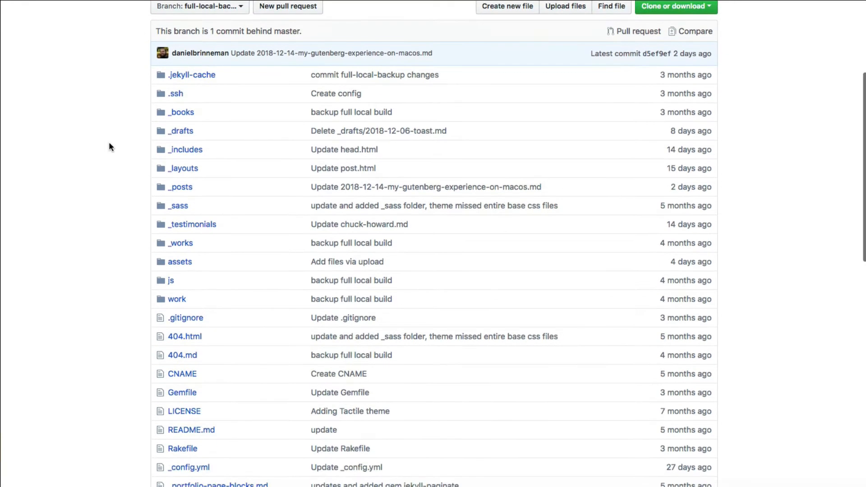
pyautogui.scroll(-3)
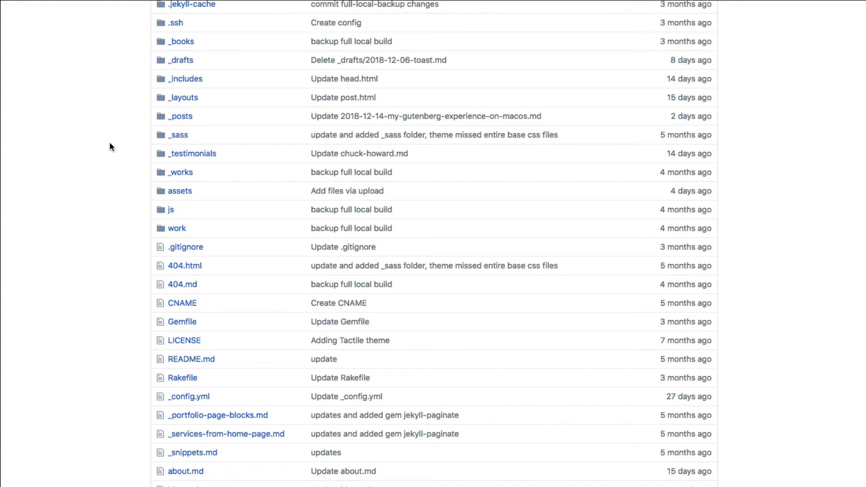
pyautogui.scroll(-3)
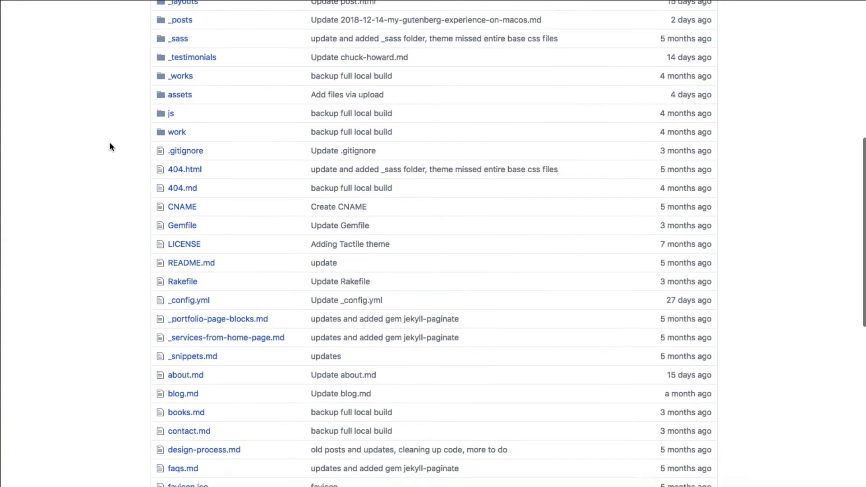
pyautogui.scroll(-3)
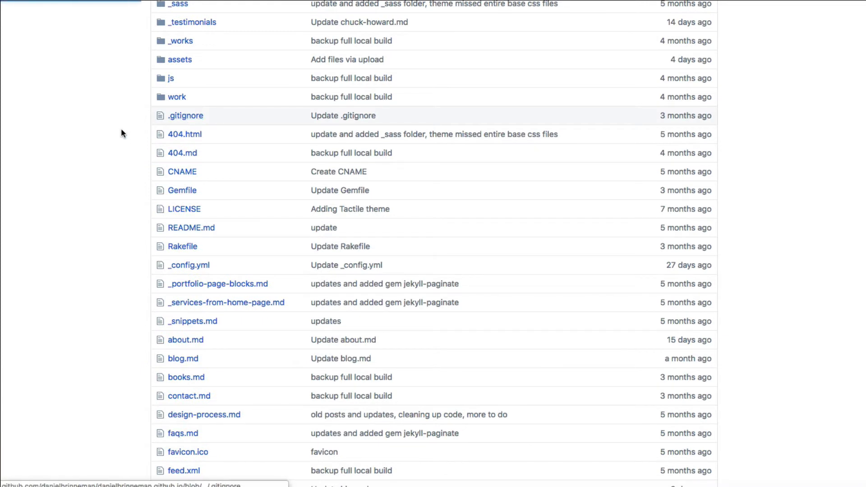
pyautogui.click(185, 115)
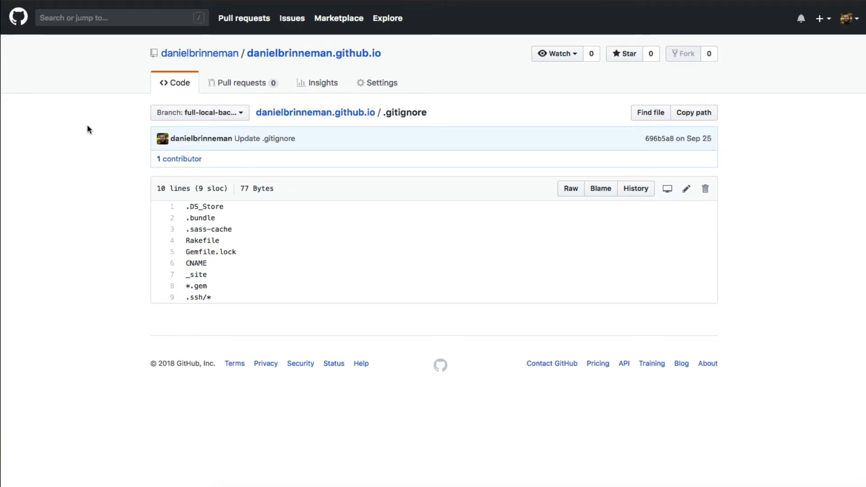
pyautogui.moveTo(215, 242)
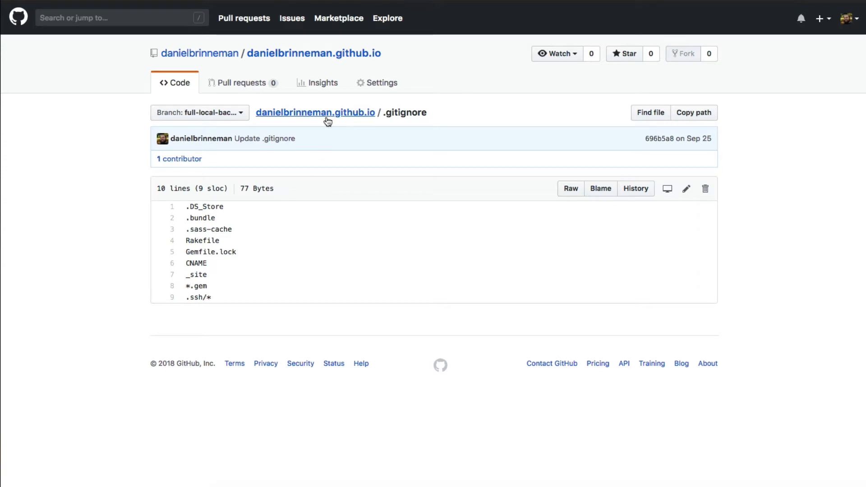
pyautogui.click(315, 112)
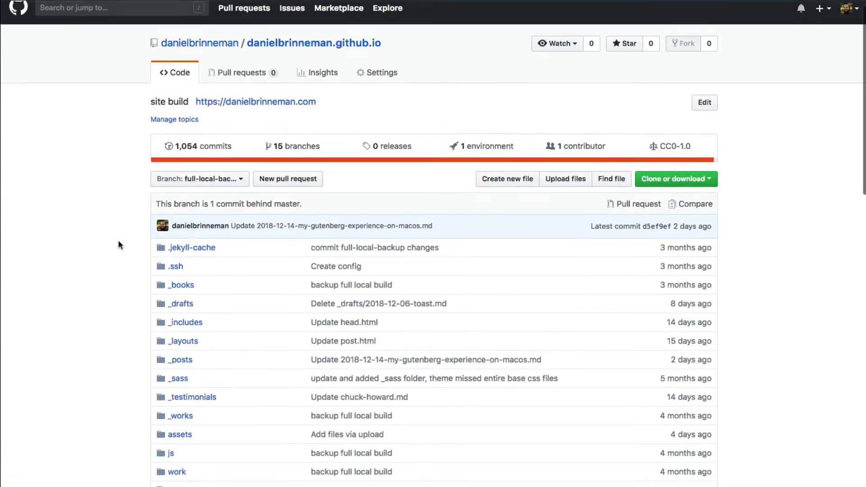
pyautogui.scroll(-3)
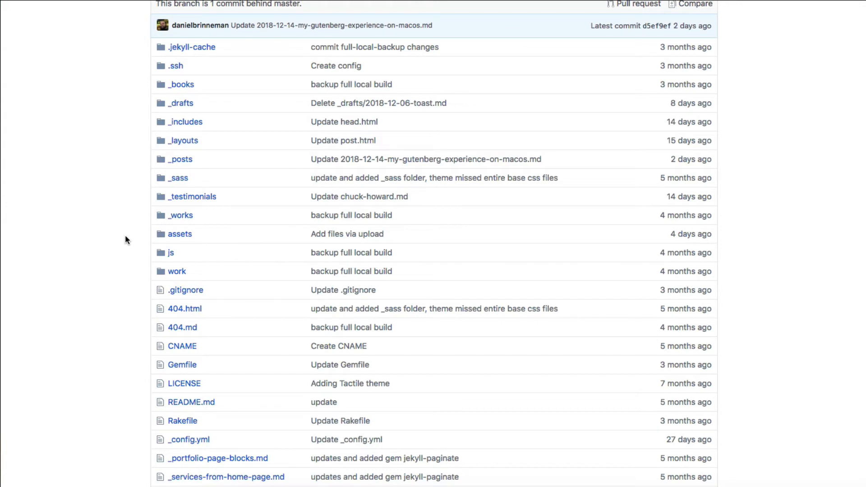
pyautogui.moveTo(143, 258)
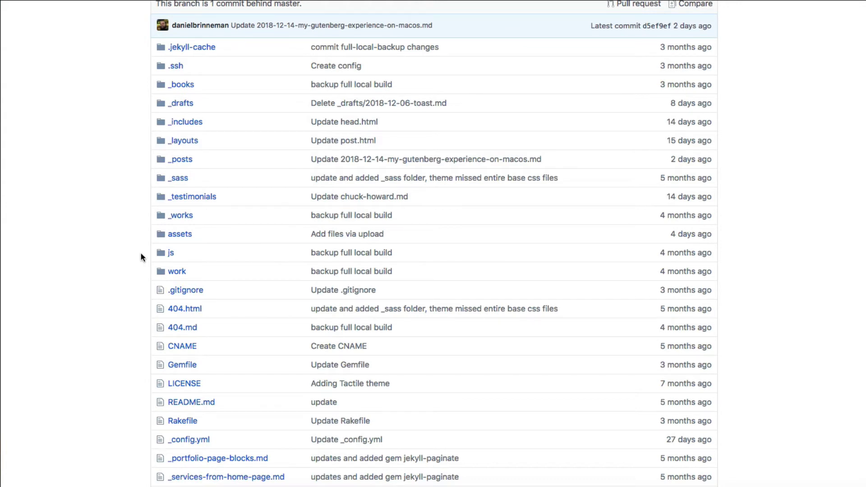
pyautogui.click(185, 289)
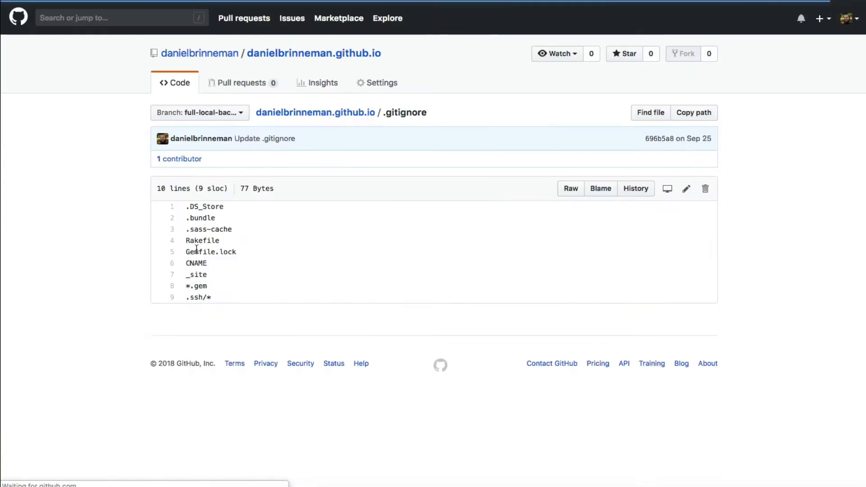
pyautogui.doubleClick(205, 205)
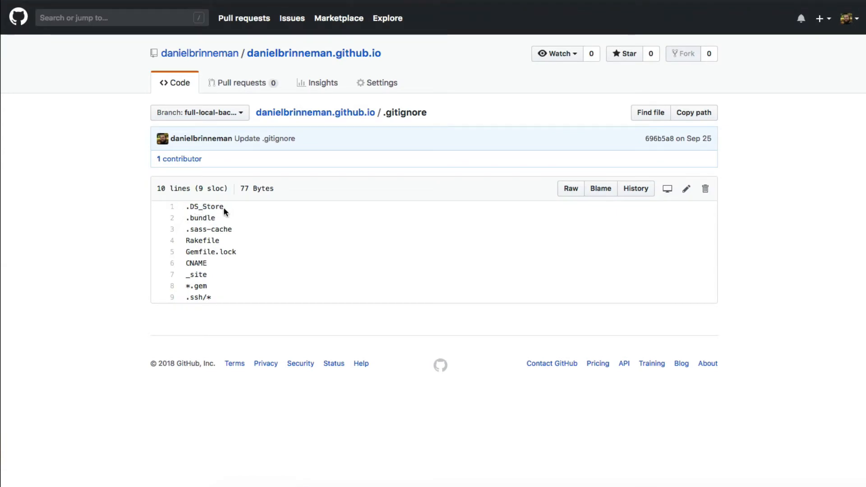
pyautogui.moveTo(203, 207)
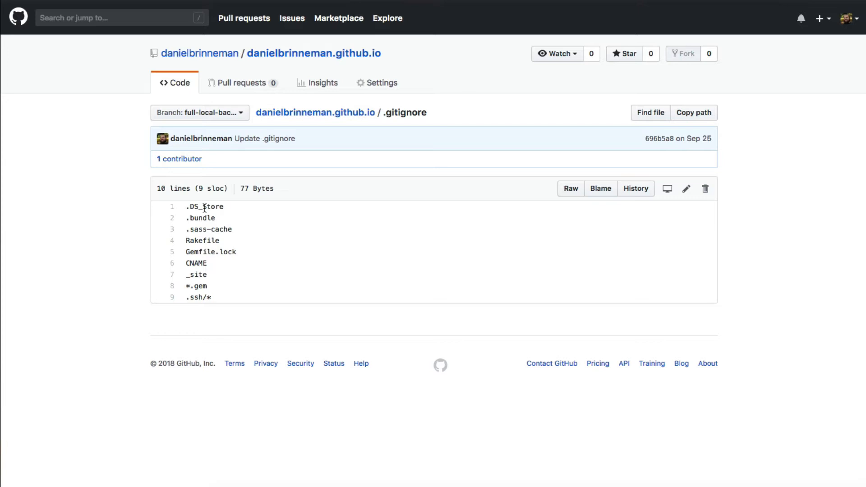
pyautogui.moveTo(286, 208)
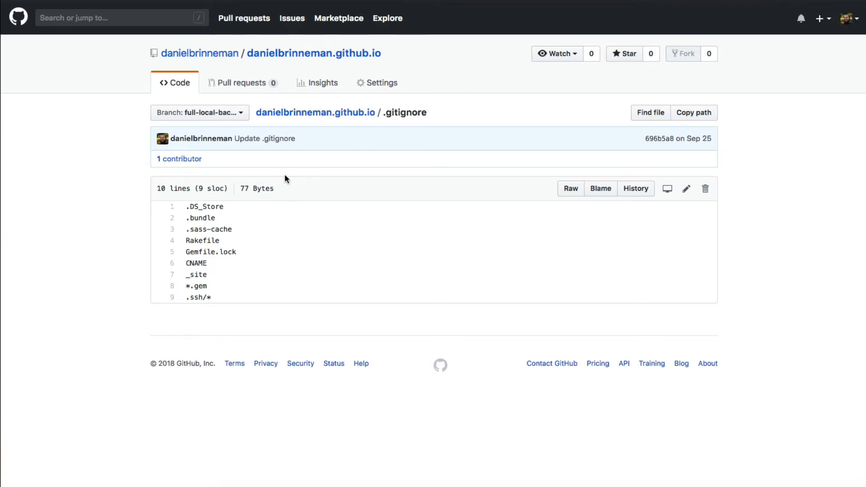
pyautogui.moveTo(348, 157)
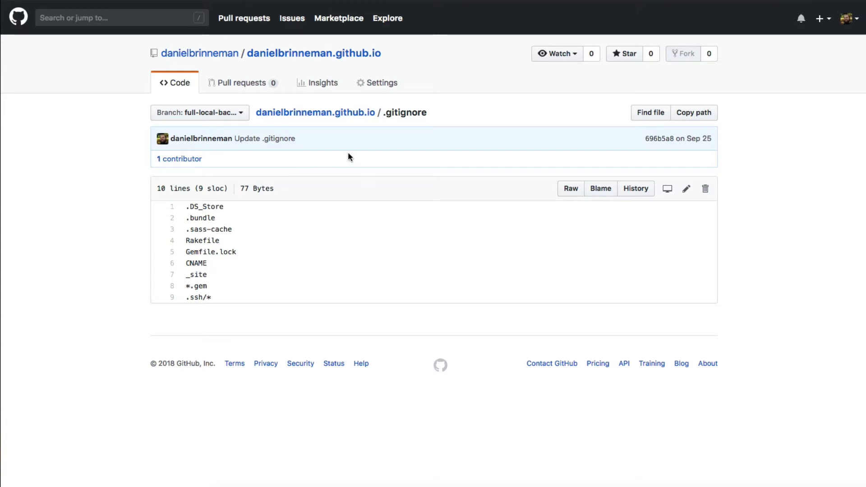
pyautogui.click(314, 53)
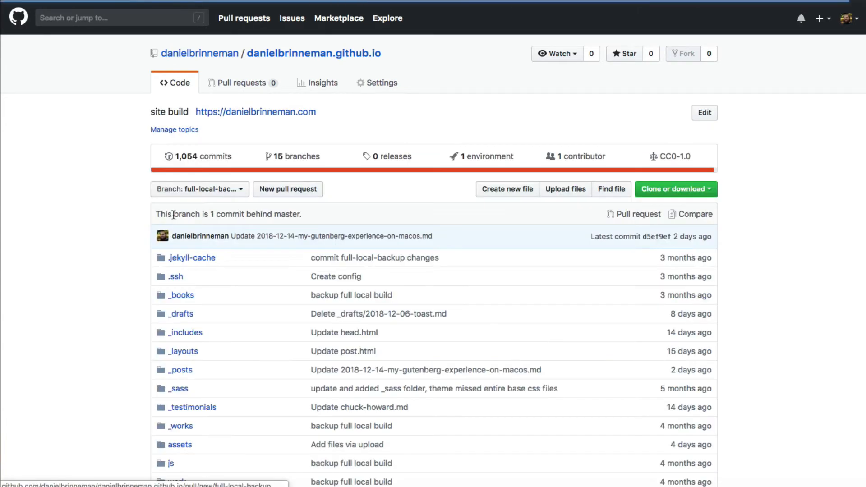
pyautogui.scroll(-3)
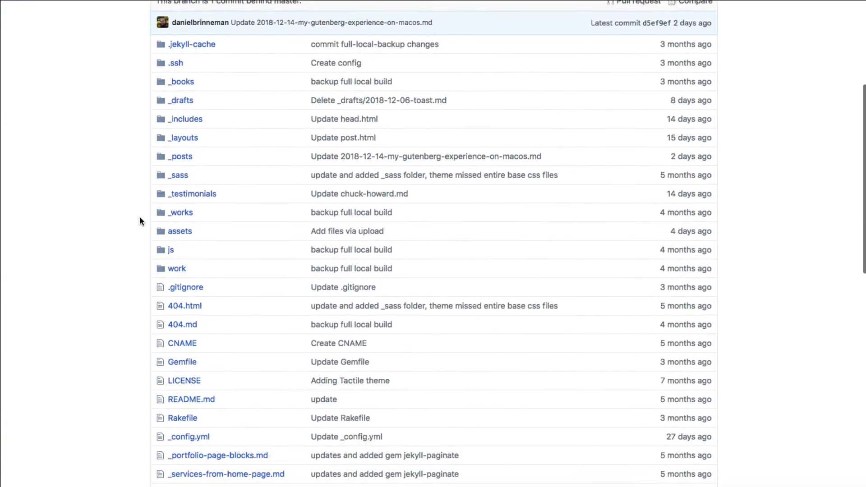
pyautogui.scroll(-3)
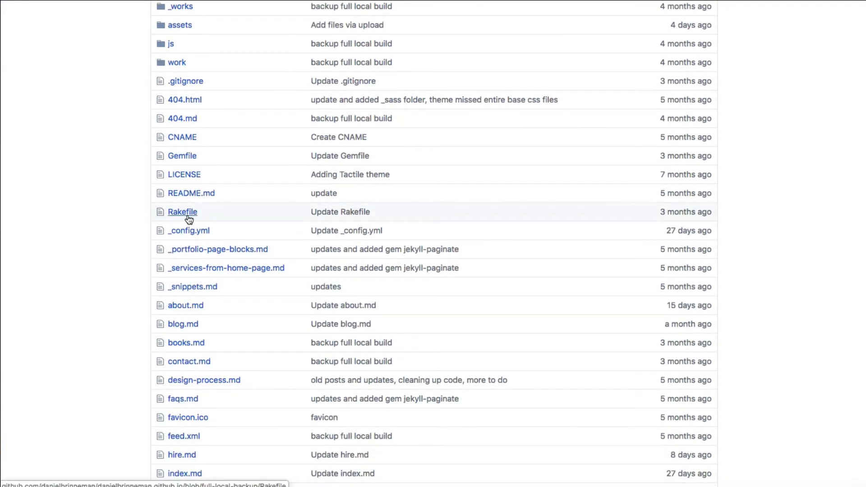
pyautogui.moveTo(182, 211)
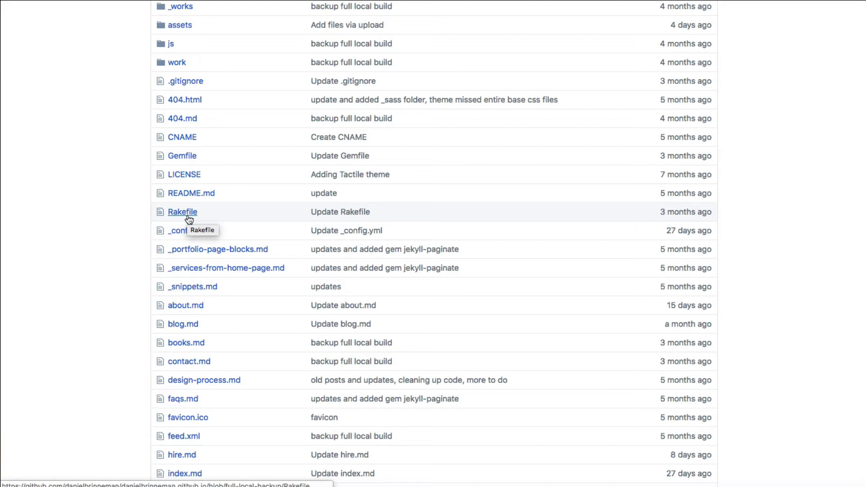
pyautogui.moveTo(188, 220)
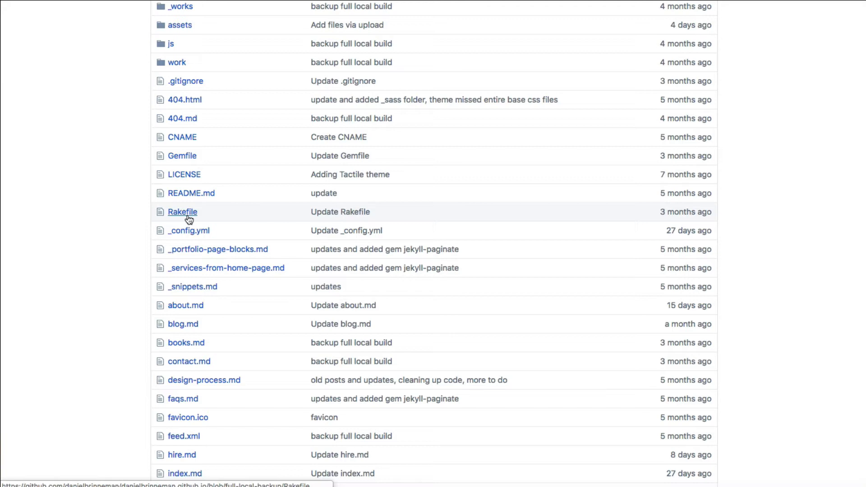
# Open the Rakefile and read its Jekyll build-and-publish task.
pyautogui.click(182, 211)
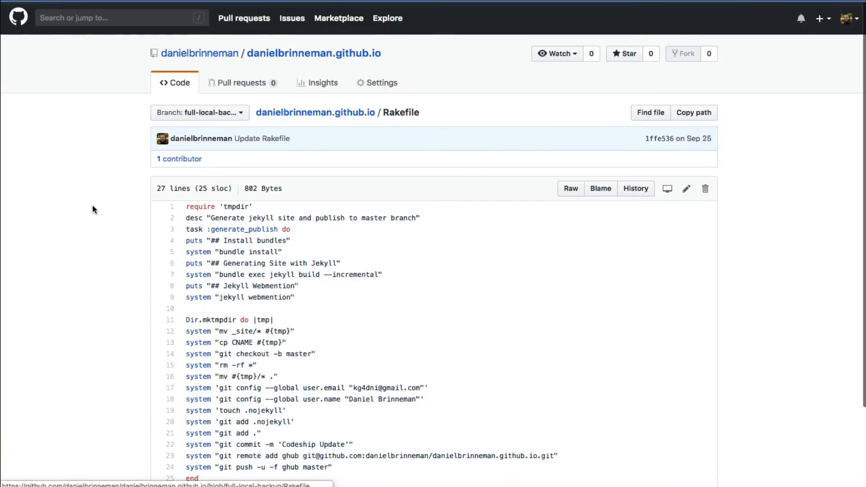
pyautogui.scroll(-3)
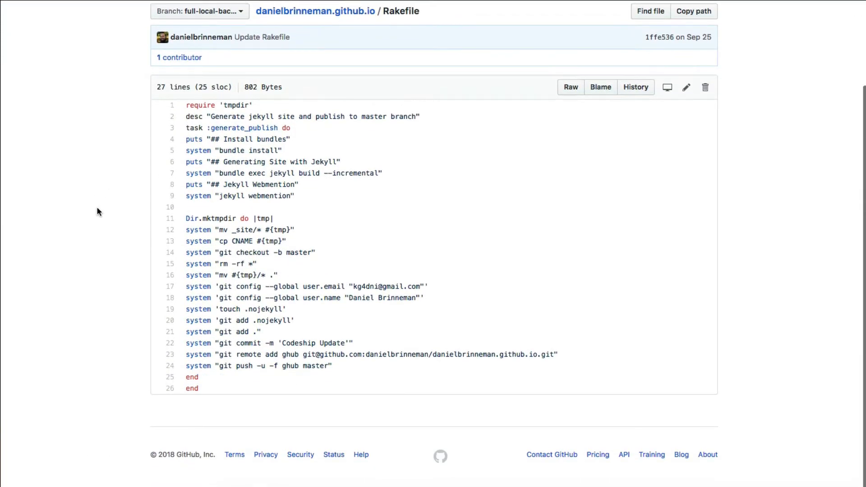
pyautogui.moveTo(105, 186)
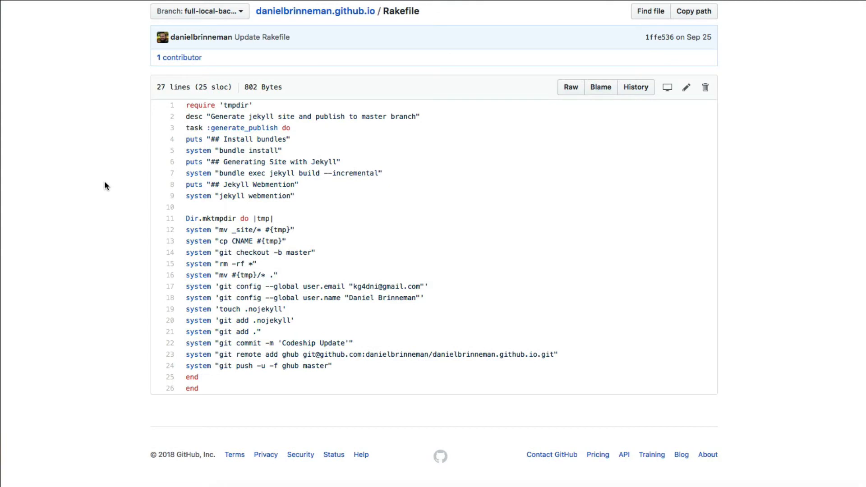
pyautogui.moveTo(206, 112)
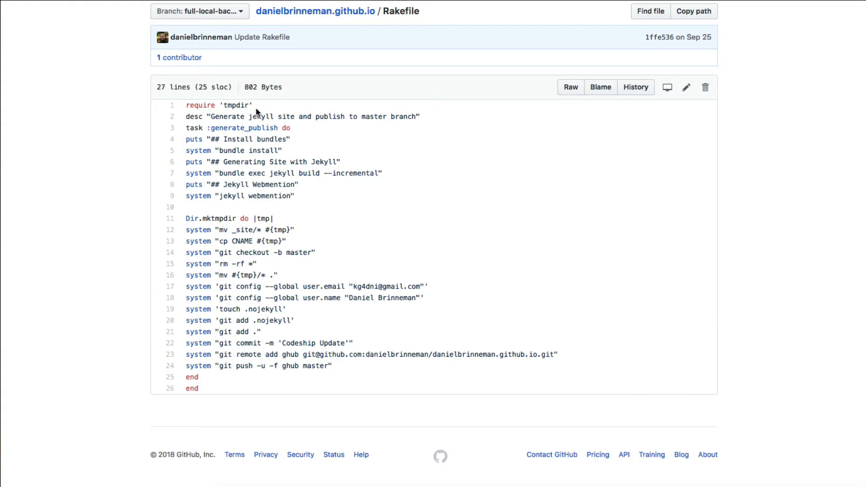
pyautogui.moveTo(257, 119)
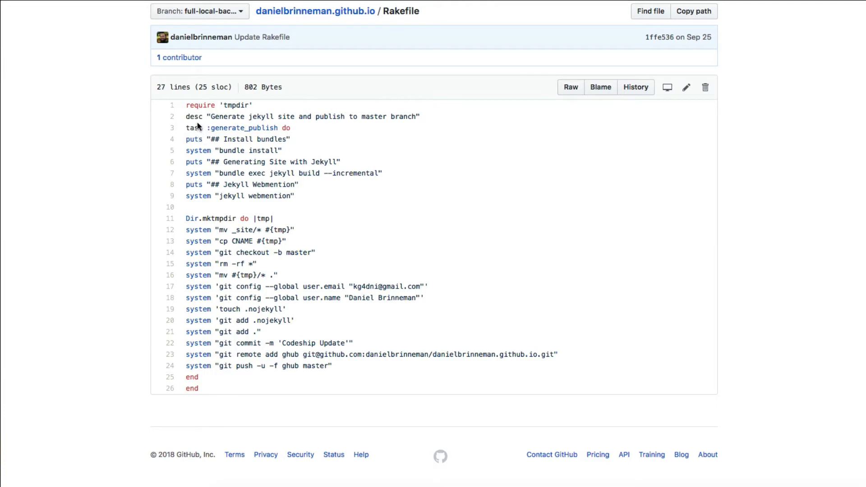
pyautogui.moveTo(198, 124)
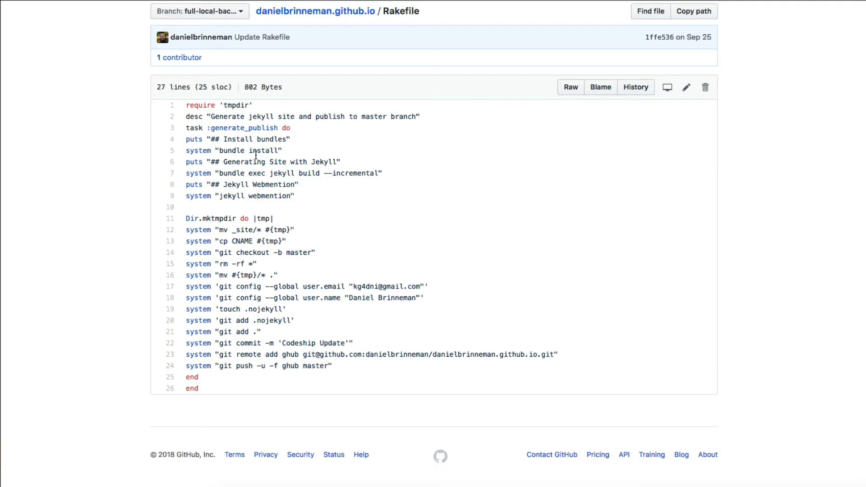
pyautogui.moveTo(287, 155)
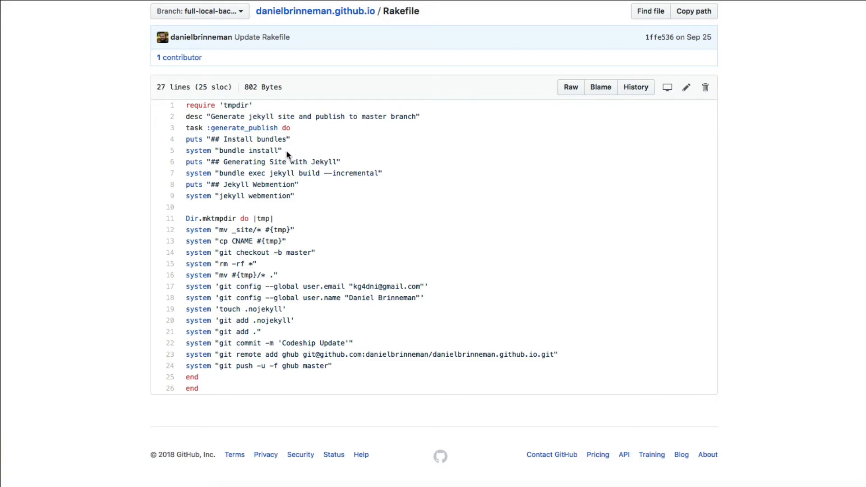
pyautogui.moveTo(269, 178)
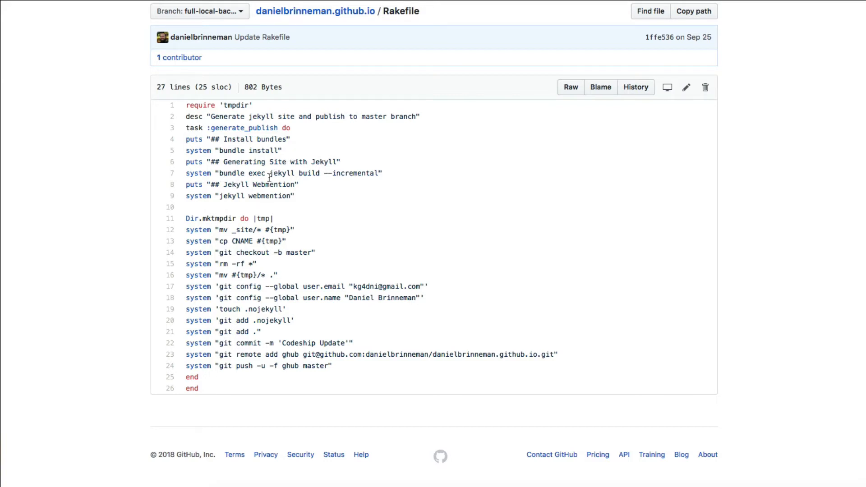
pyautogui.moveTo(352, 175)
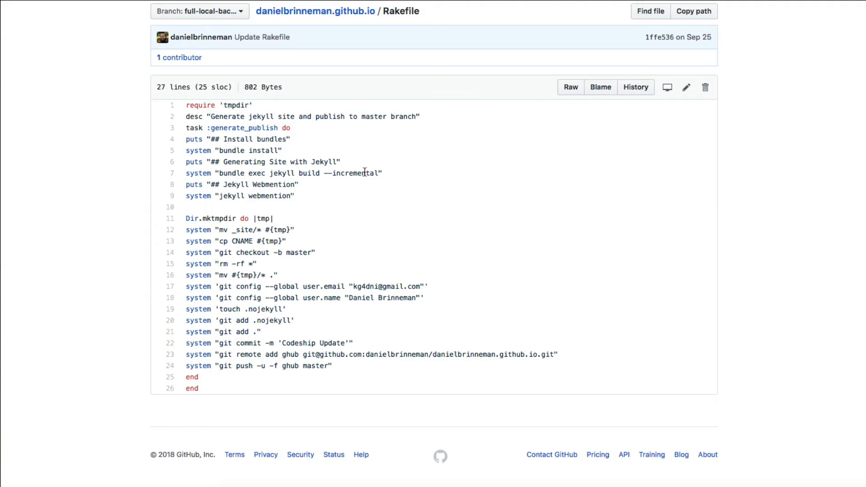
pyautogui.moveTo(306, 189)
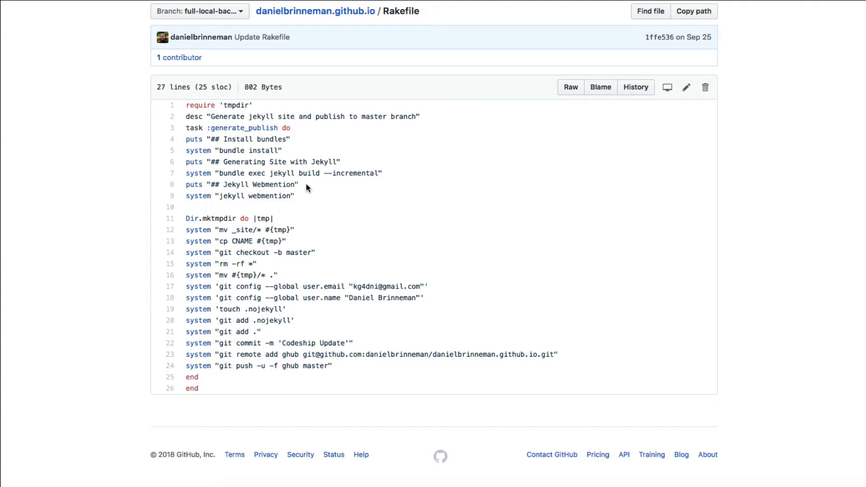
pyautogui.moveTo(296, 231)
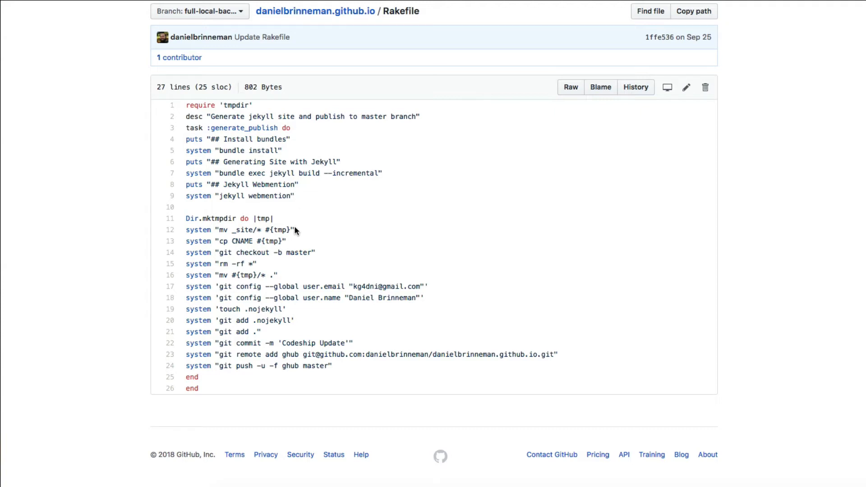
pyautogui.moveTo(304, 250)
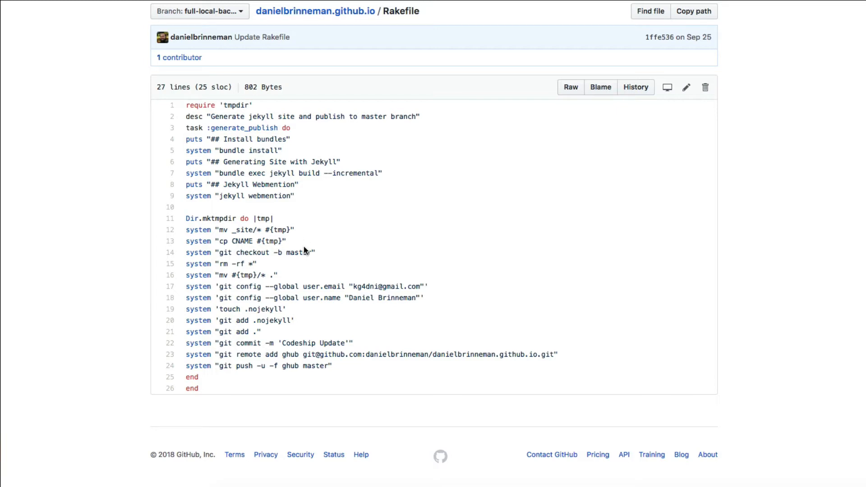
pyautogui.moveTo(228, 240)
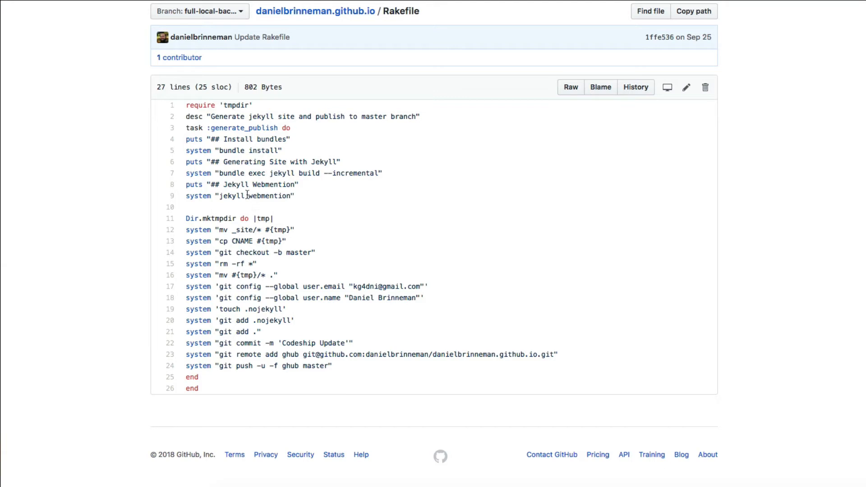
pyautogui.moveTo(246, 208)
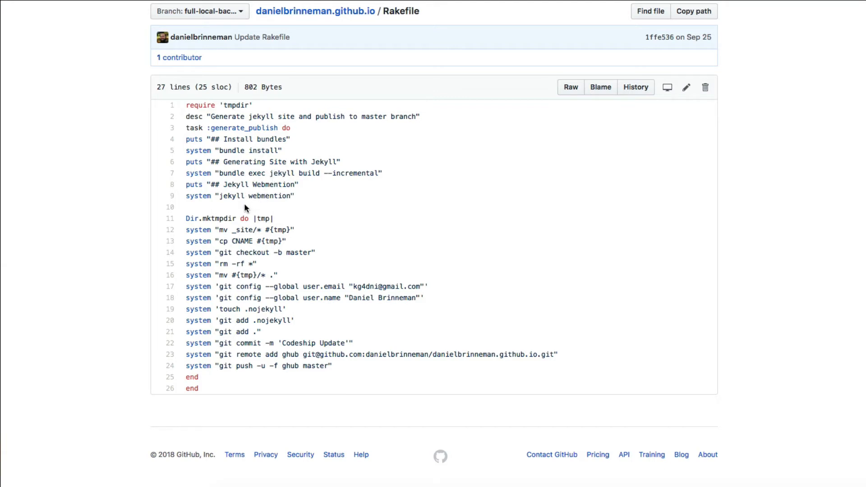
pyautogui.moveTo(253, 234)
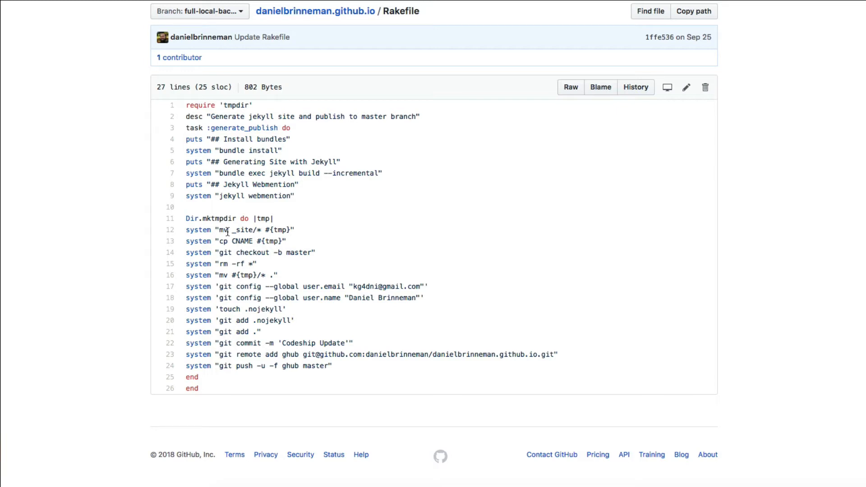
pyautogui.moveTo(260, 240)
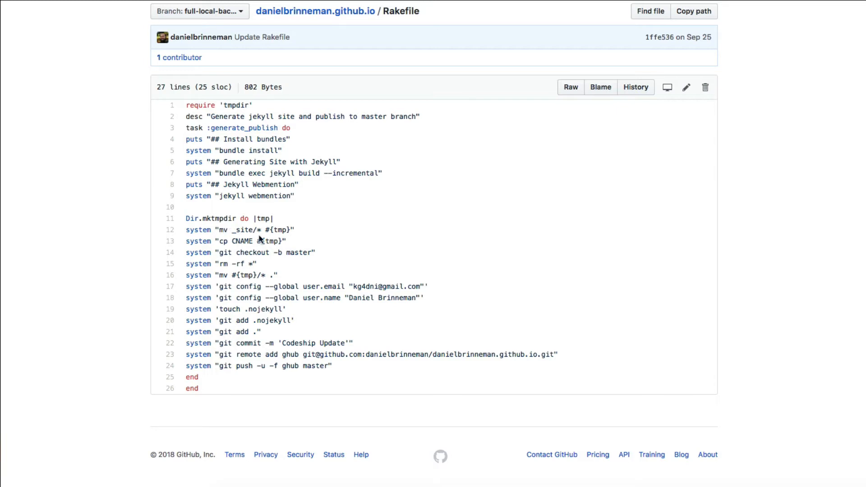
pyautogui.moveTo(281, 240)
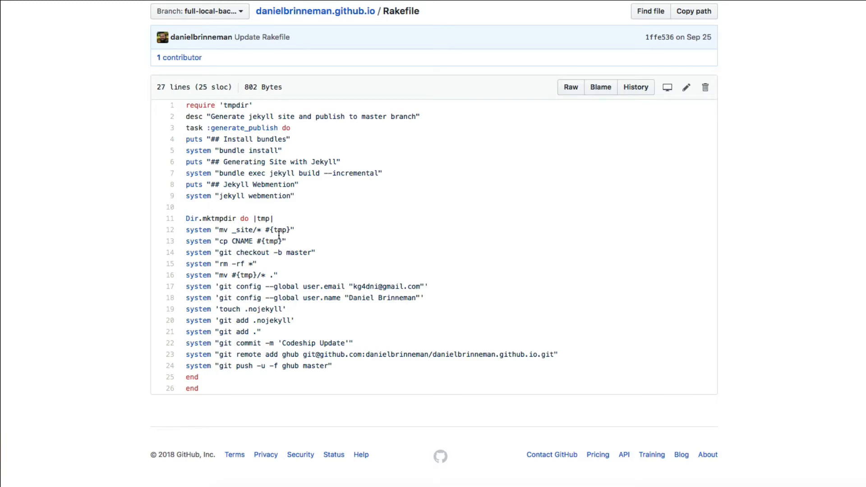
pyautogui.moveTo(240, 107)
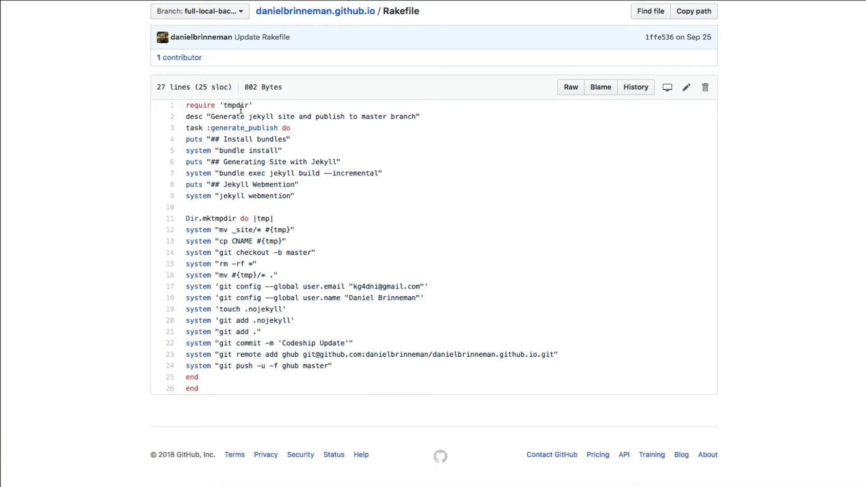
pyautogui.moveTo(234, 252)
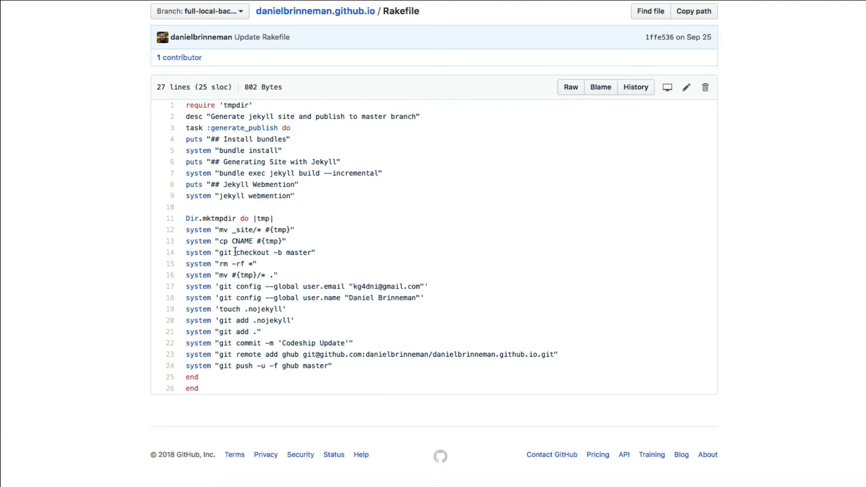
pyautogui.moveTo(282, 235)
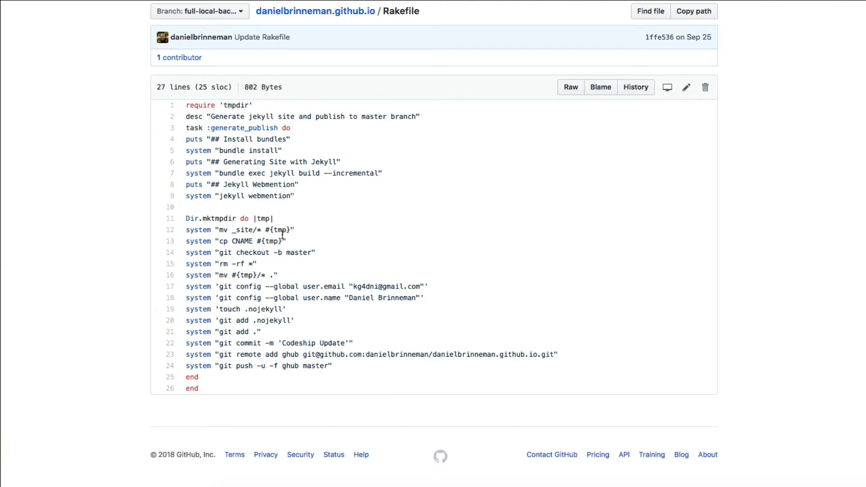
pyautogui.moveTo(246, 252)
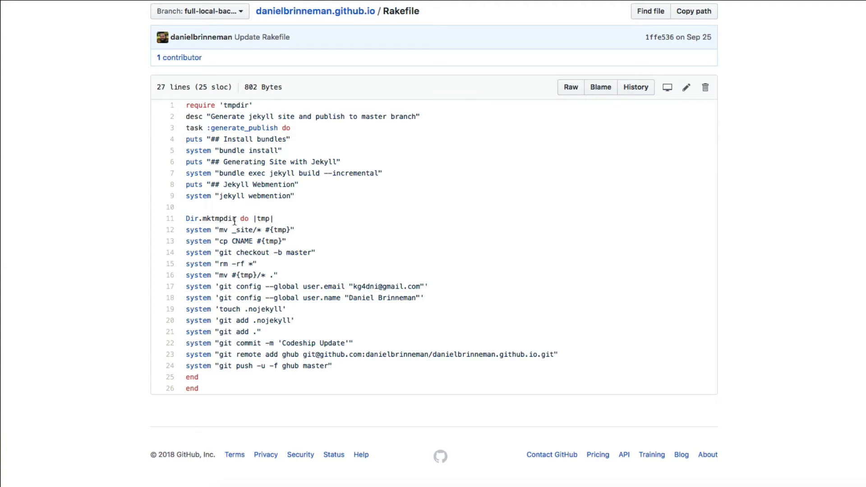
pyautogui.moveTo(223, 248)
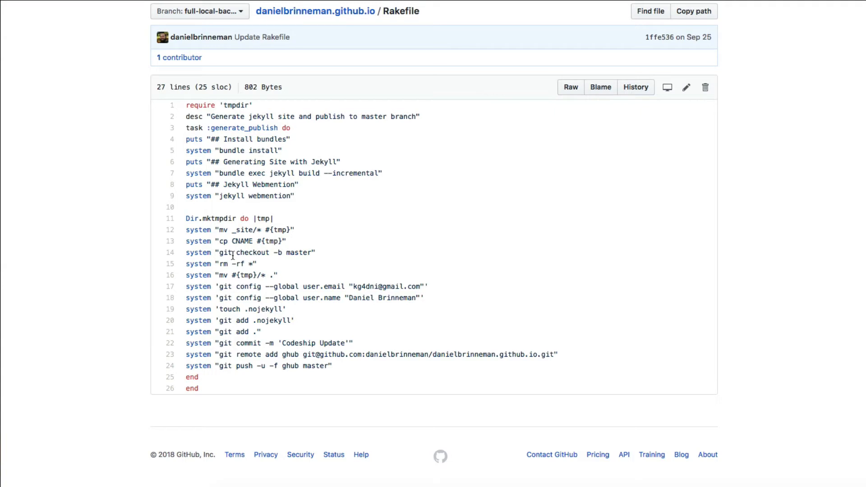
pyautogui.moveTo(296, 254)
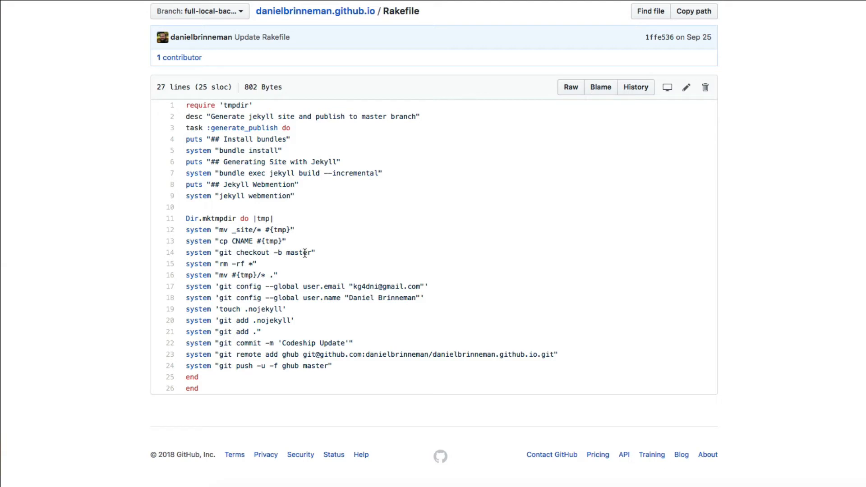
pyautogui.moveTo(221, 265)
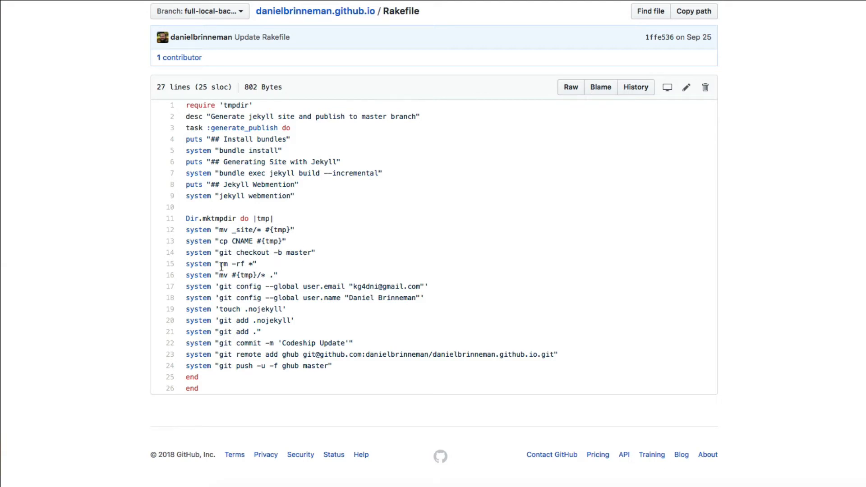
pyautogui.moveTo(245, 265)
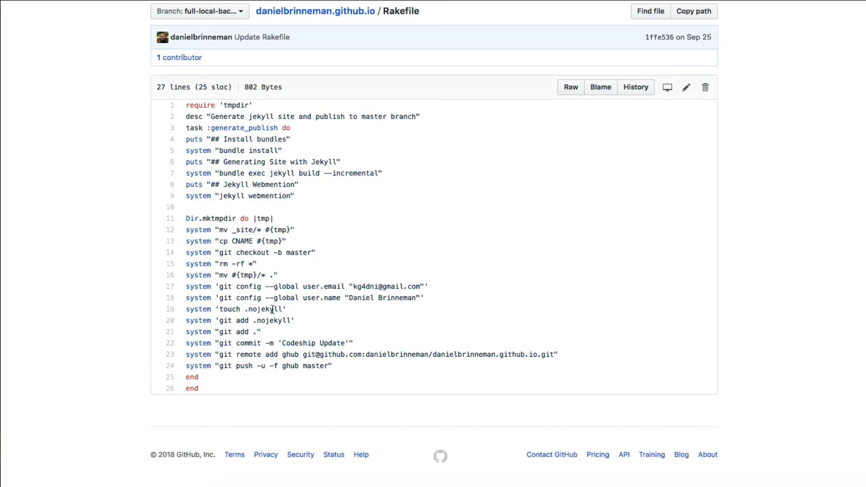
pyautogui.moveTo(279, 309)
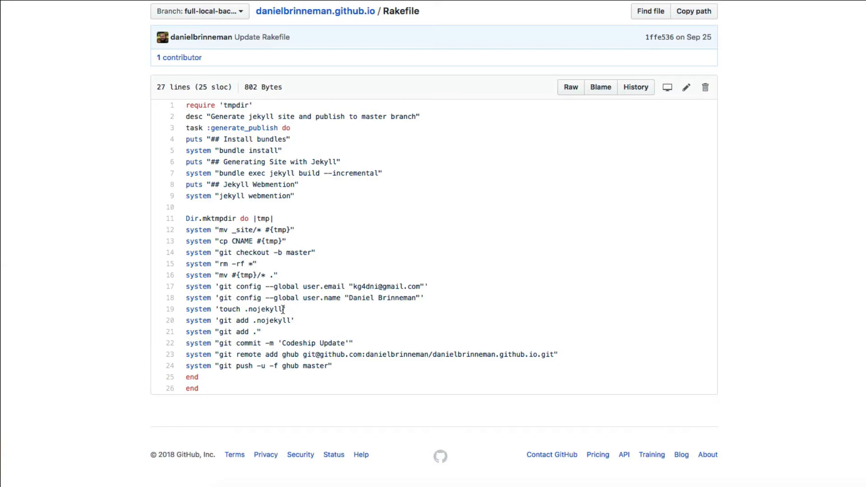
pyautogui.moveTo(242, 335)
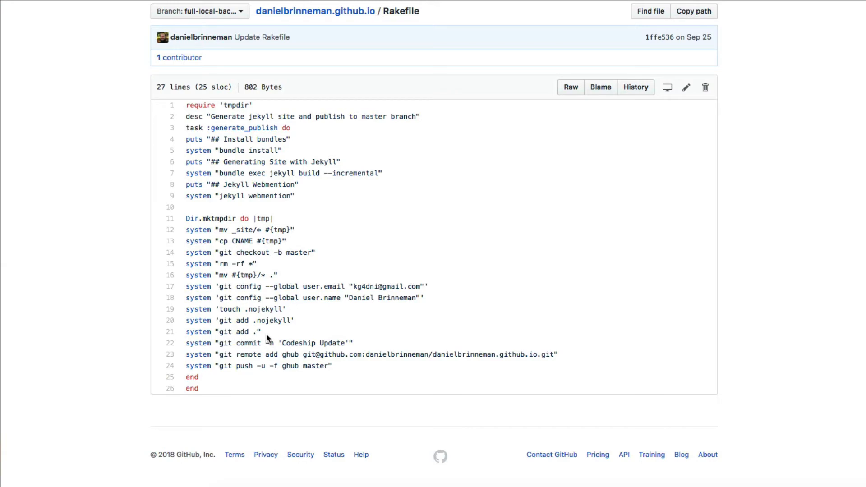
pyautogui.moveTo(265, 336)
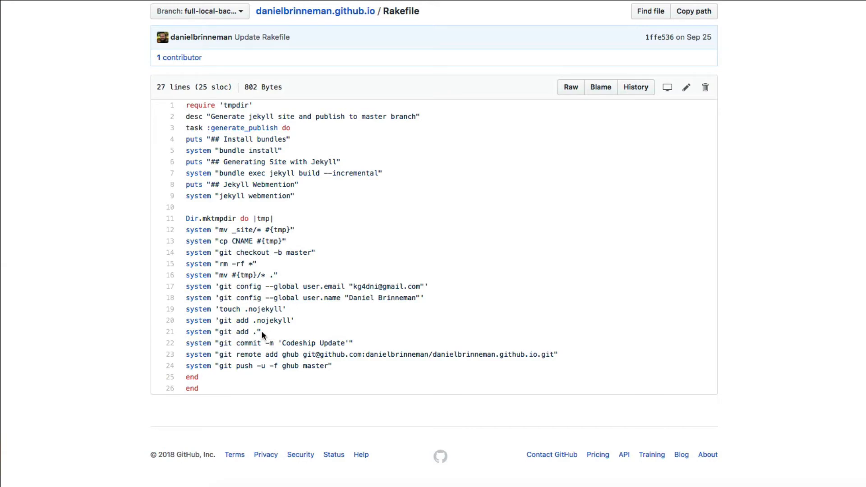
pyautogui.moveTo(245, 337)
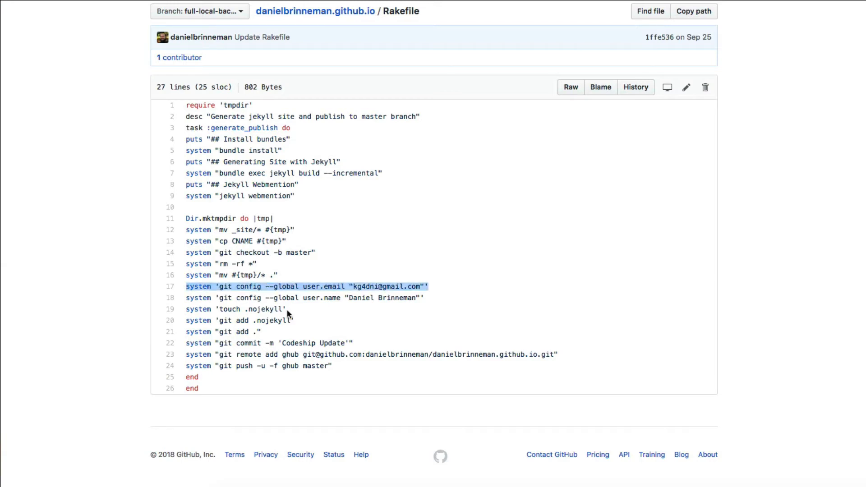
# Return from the Rakefile to the root listing and scroll down to _config.yml and the page files.
pyautogui.click(278, 309)
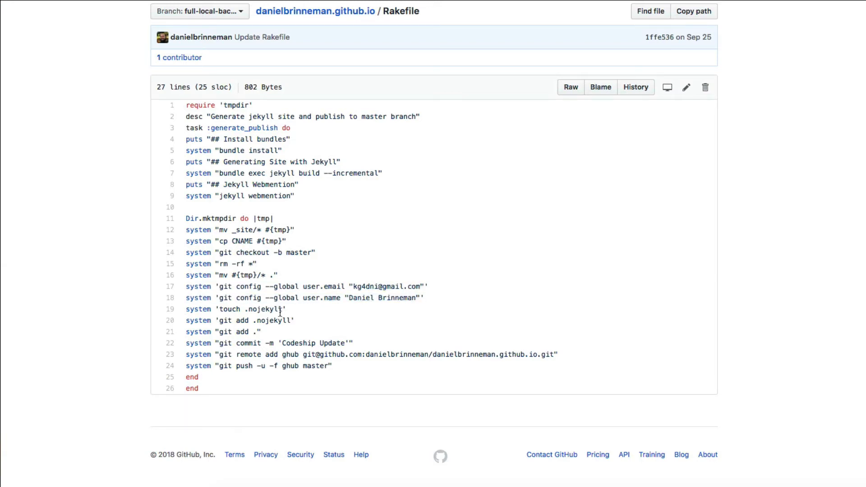
pyautogui.moveTo(235, 343)
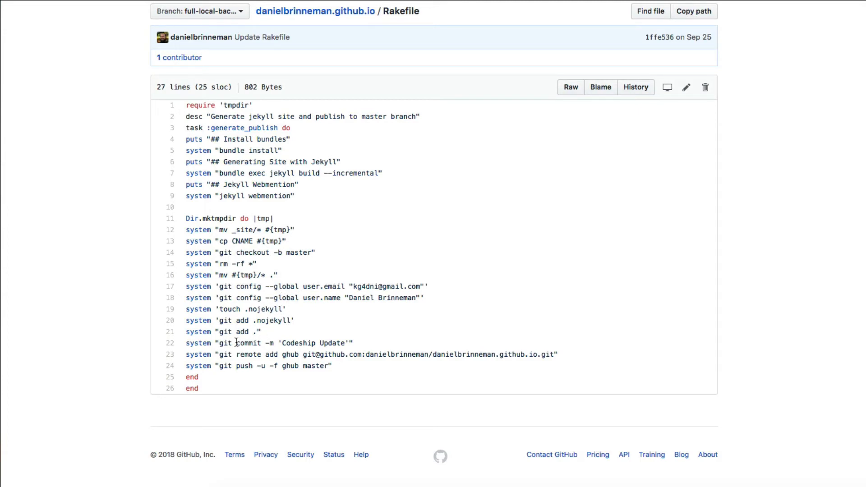
pyautogui.moveTo(310, 360)
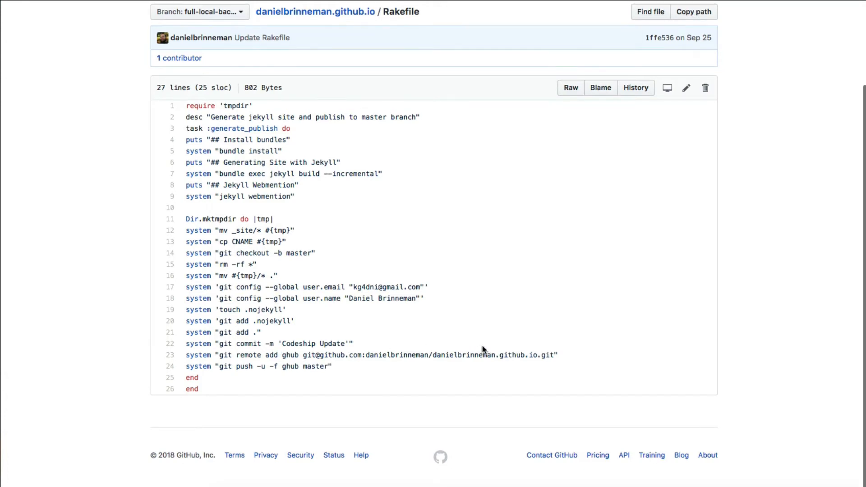
pyautogui.moveTo(380, 360)
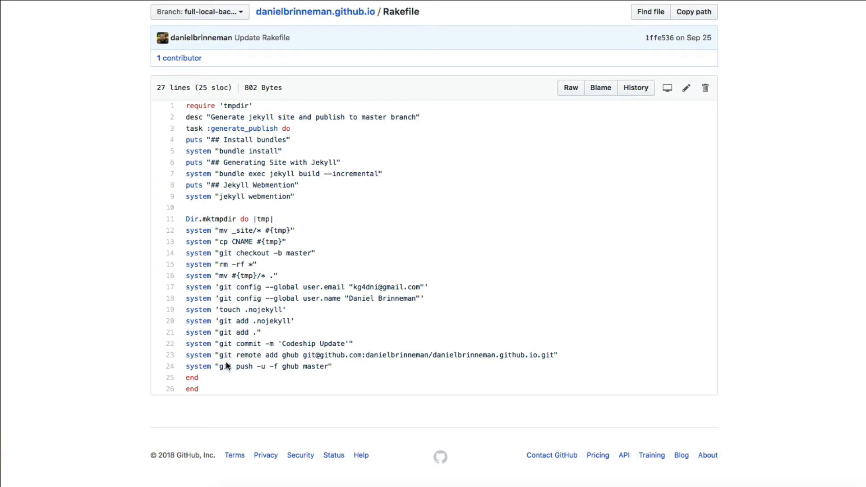
pyautogui.moveTo(333, 374)
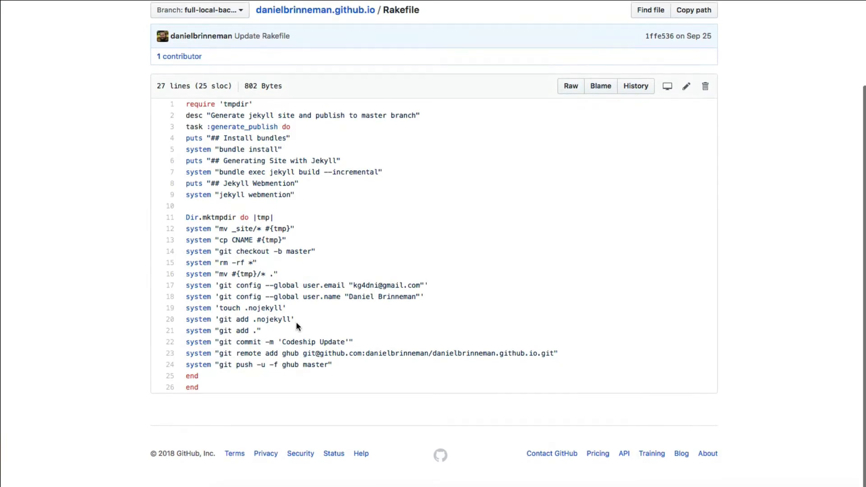
pyautogui.scroll(3)
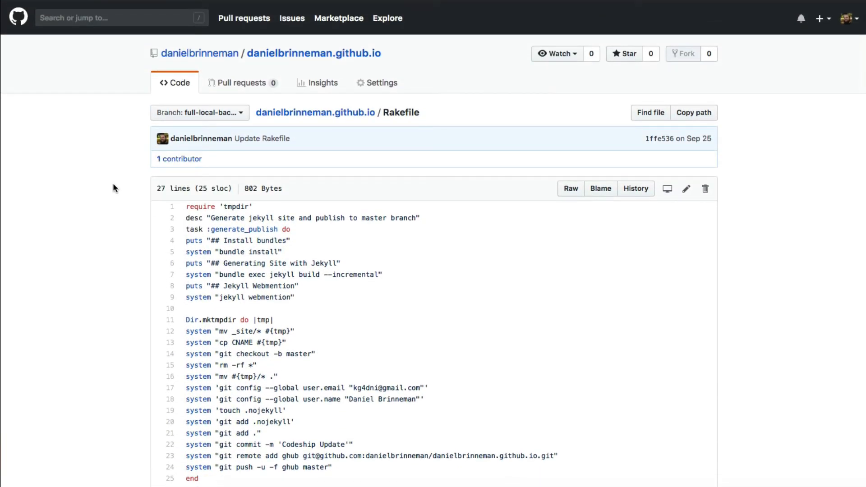
pyautogui.moveTo(341, 149)
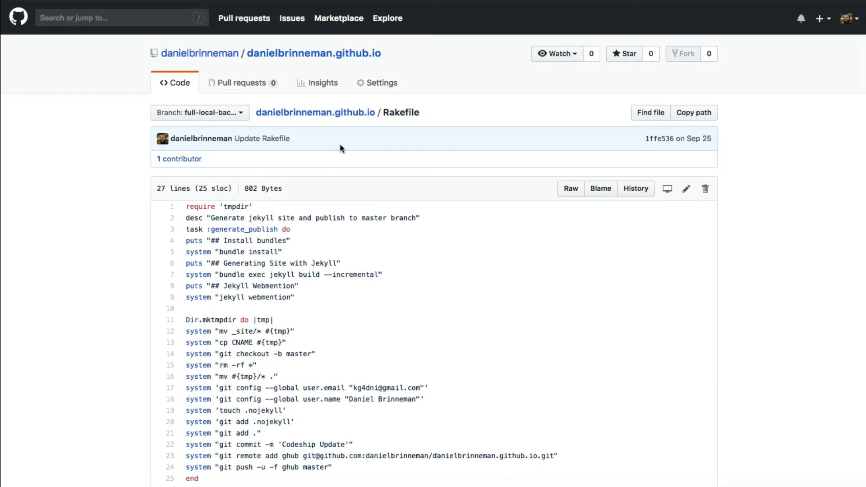
pyautogui.moveTo(336, 234)
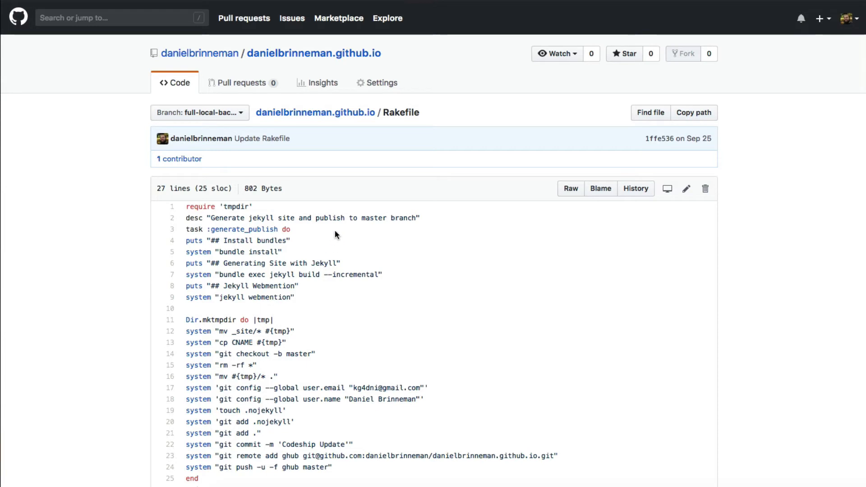
pyautogui.moveTo(318, 203)
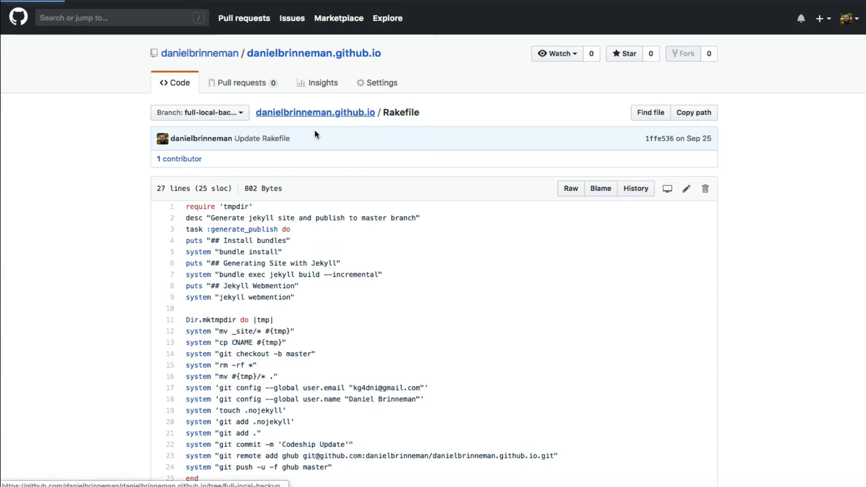
pyautogui.click(314, 53)
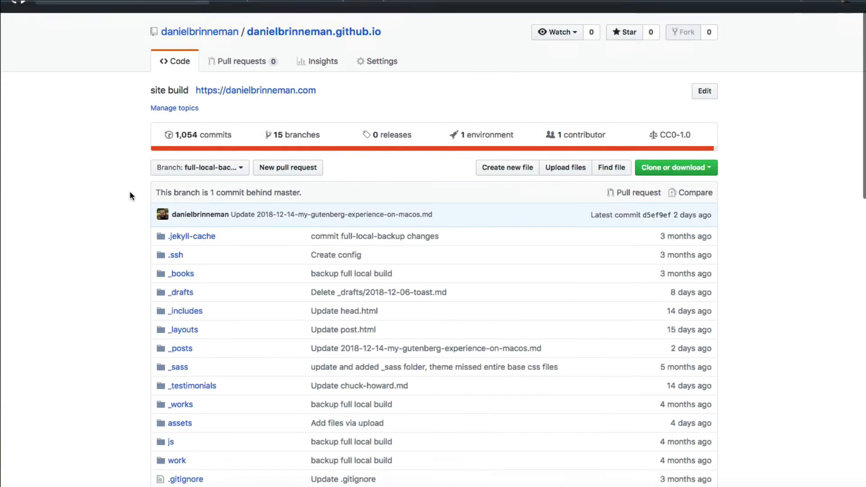
pyautogui.scroll(-3)
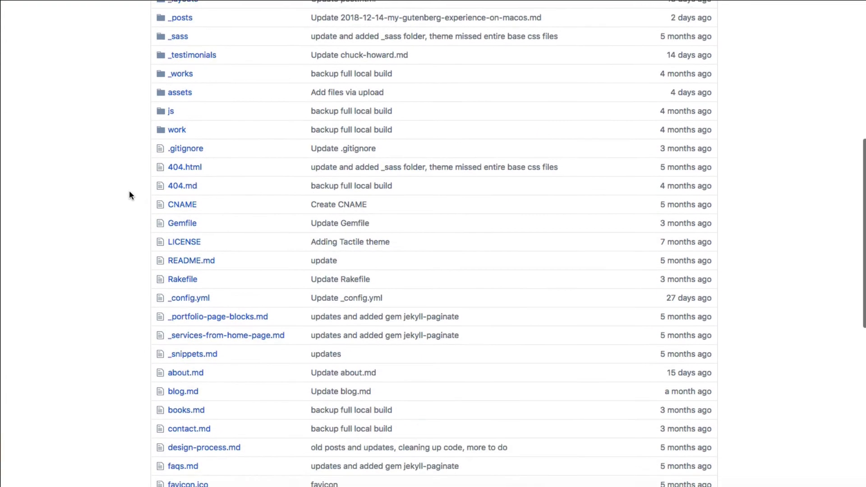
pyautogui.scroll(-3)
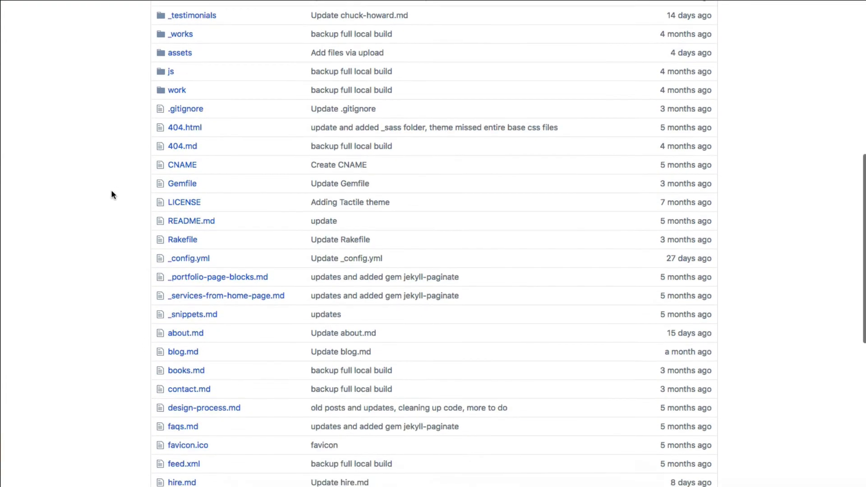
pyautogui.scroll(-3)
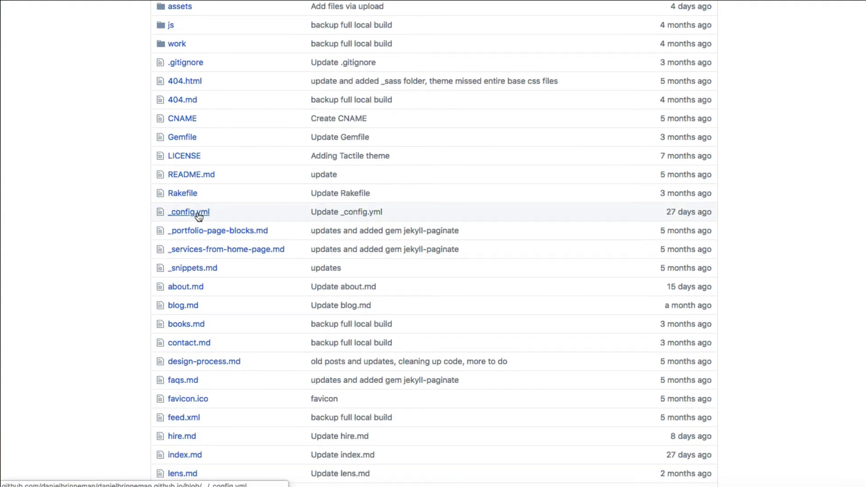
# Open _config.yml, read its plugins list and collections, then return to the top.
pyautogui.click(189, 212)
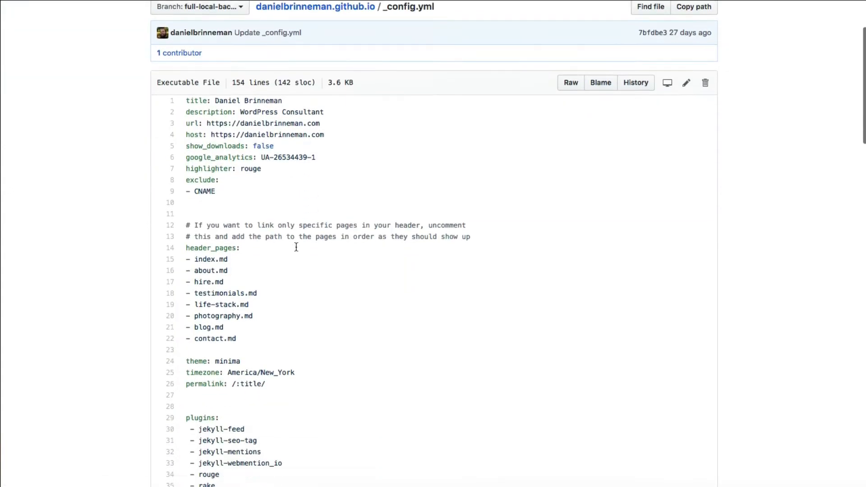
pyautogui.scroll(-3)
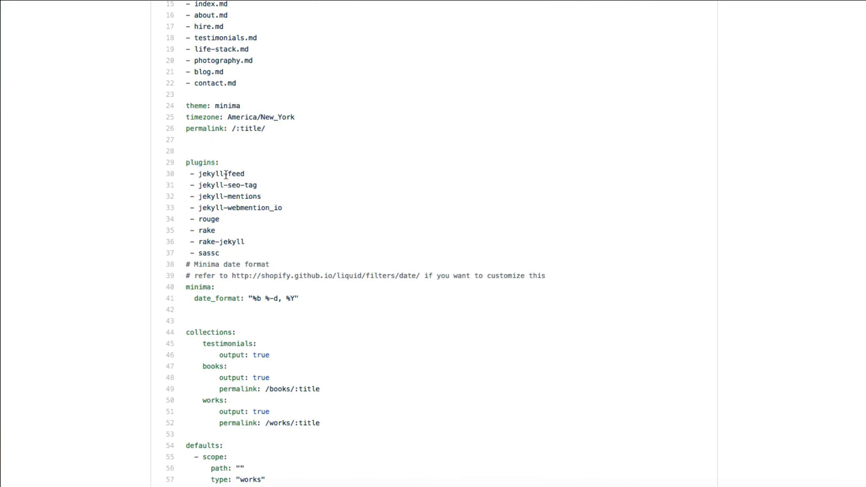
pyautogui.moveTo(236, 208)
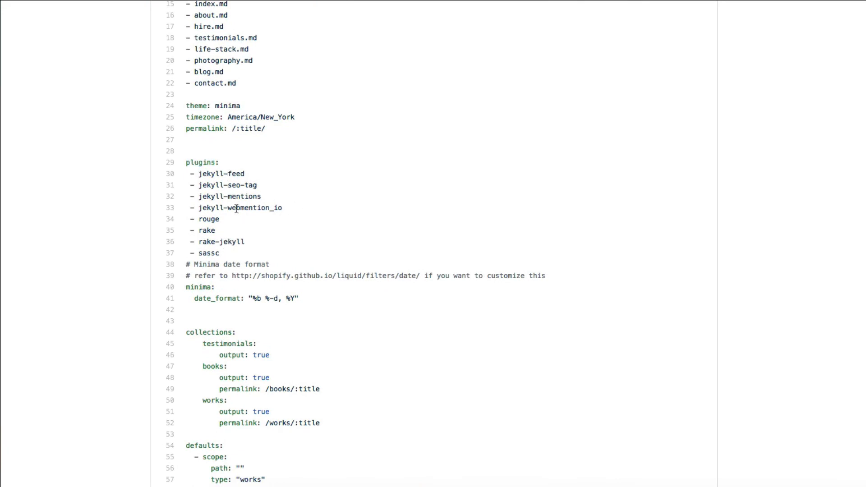
pyautogui.moveTo(240, 214)
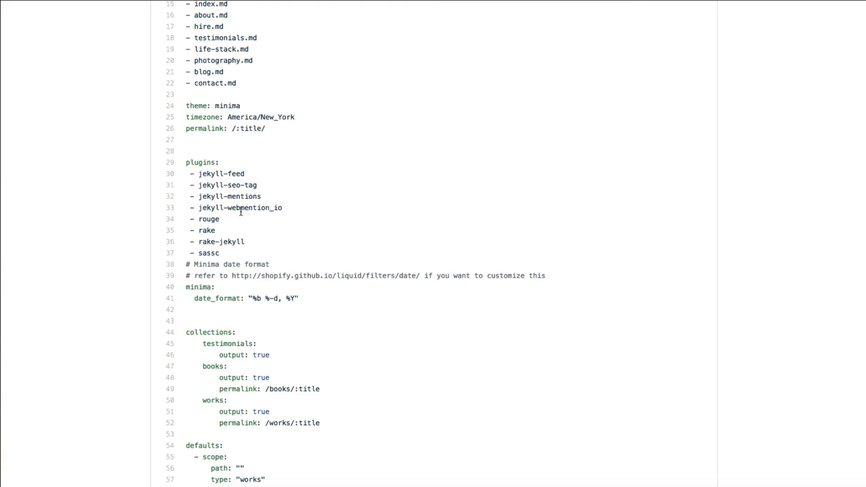
pyautogui.moveTo(242, 209)
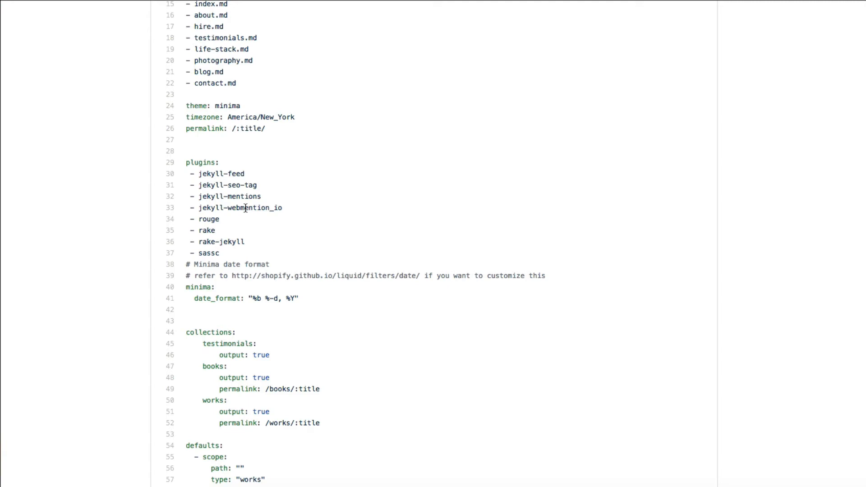
pyautogui.moveTo(224, 256)
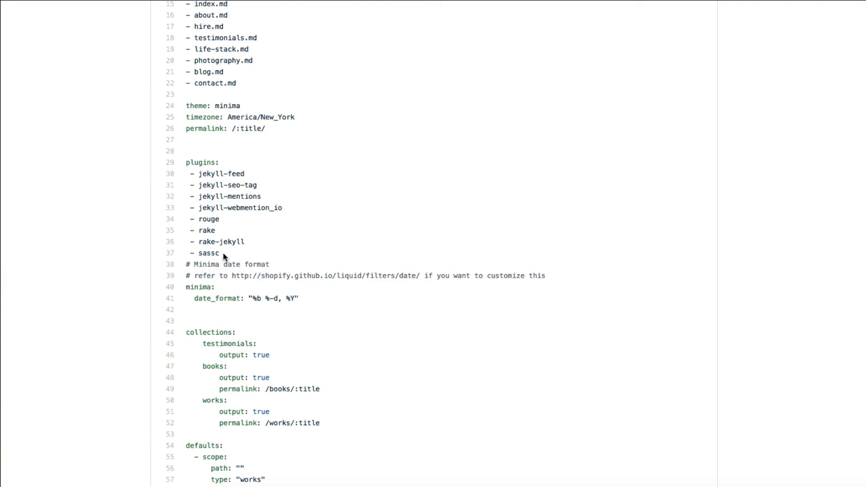
pyautogui.scroll(-3)
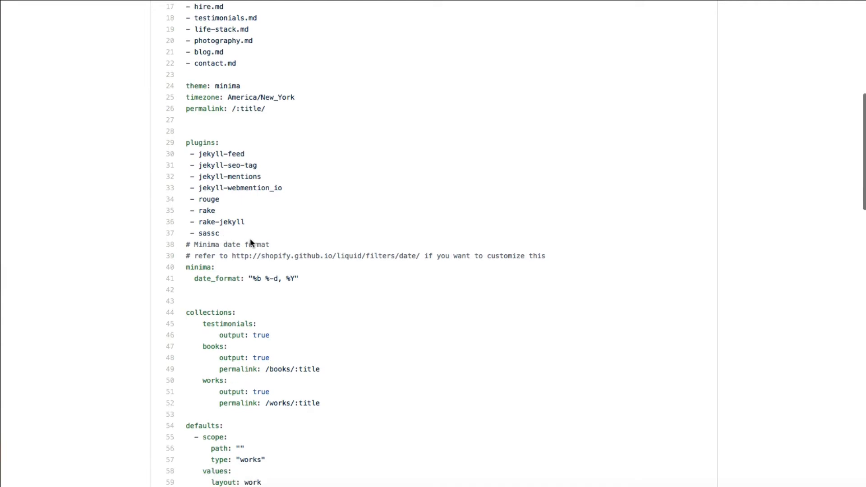
pyautogui.scroll(-3)
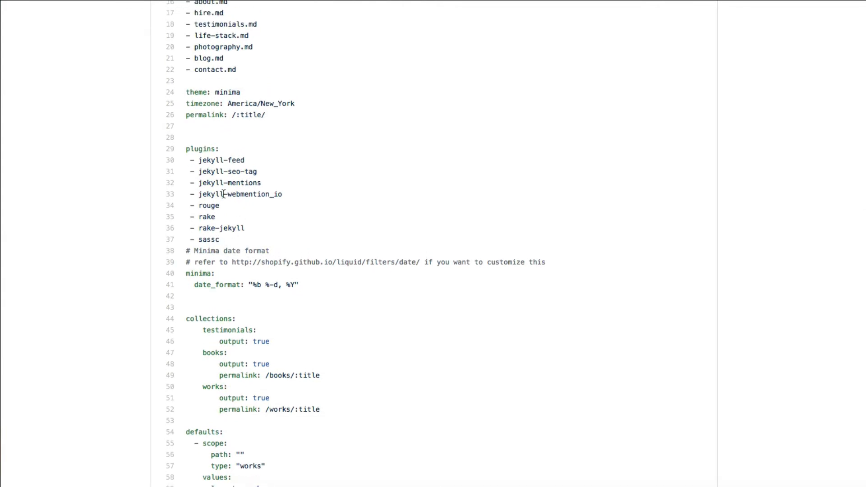
pyautogui.scroll(3)
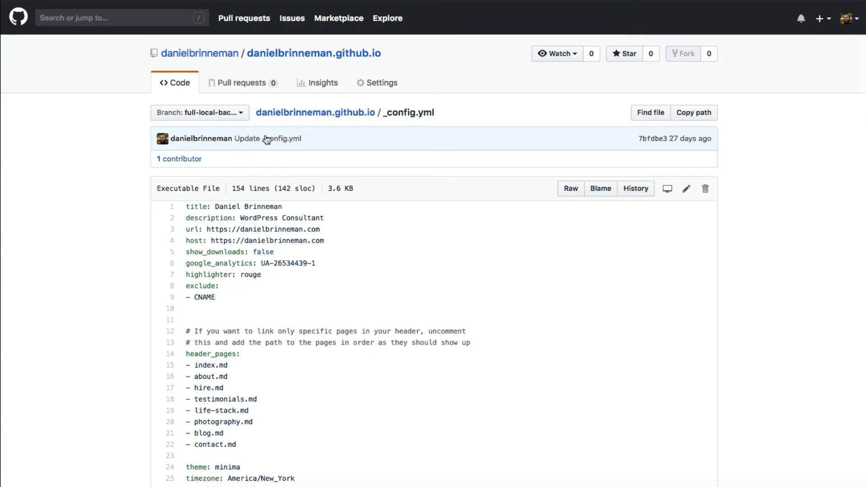
pyautogui.click(313, 53)
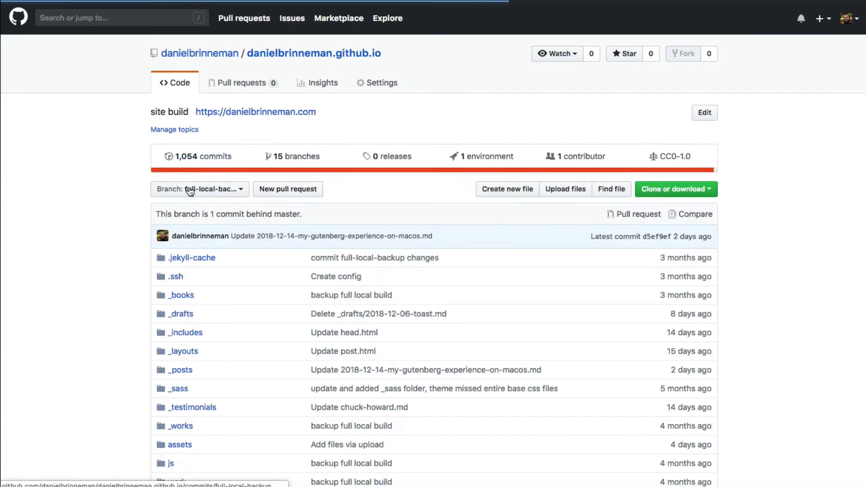
pyautogui.scroll(-3)
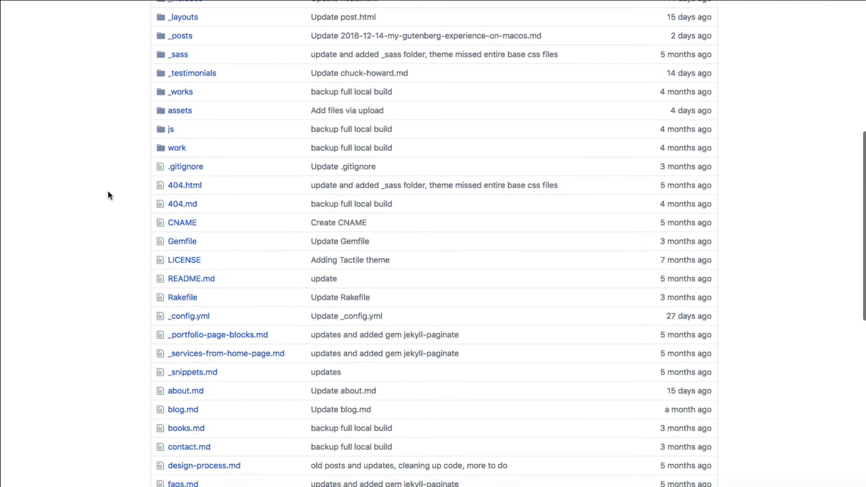
pyautogui.click(182, 241)
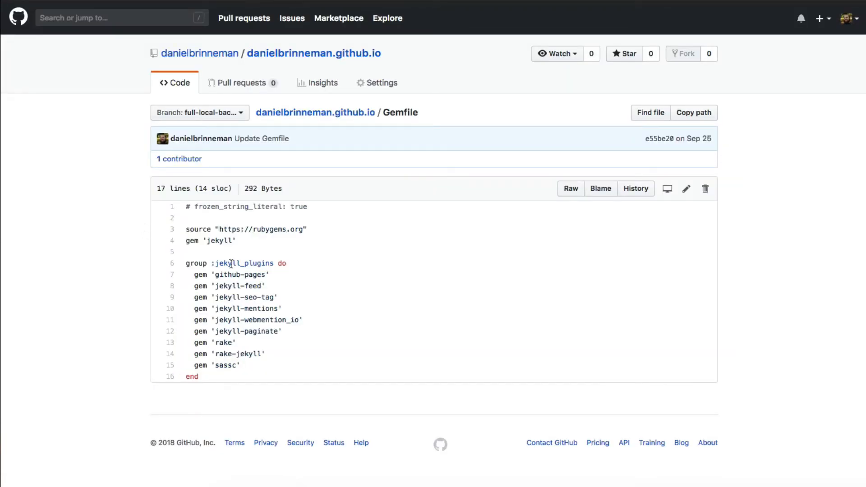
pyautogui.moveTo(229, 228)
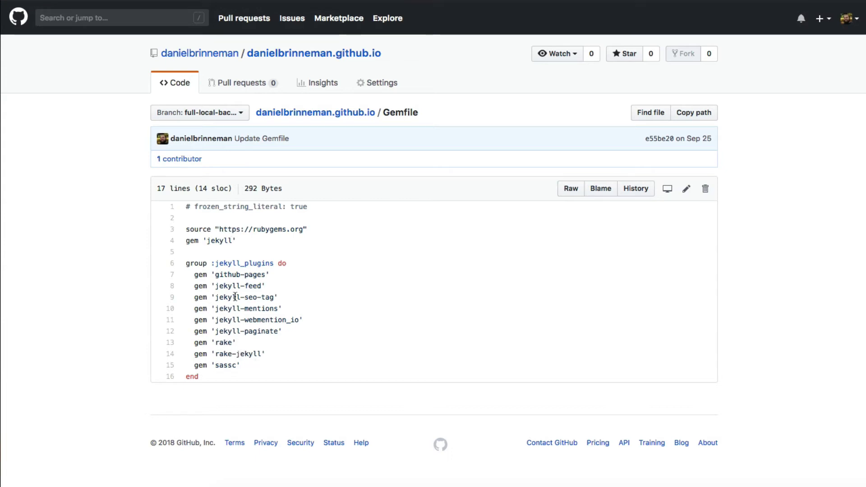
pyautogui.moveTo(236, 344)
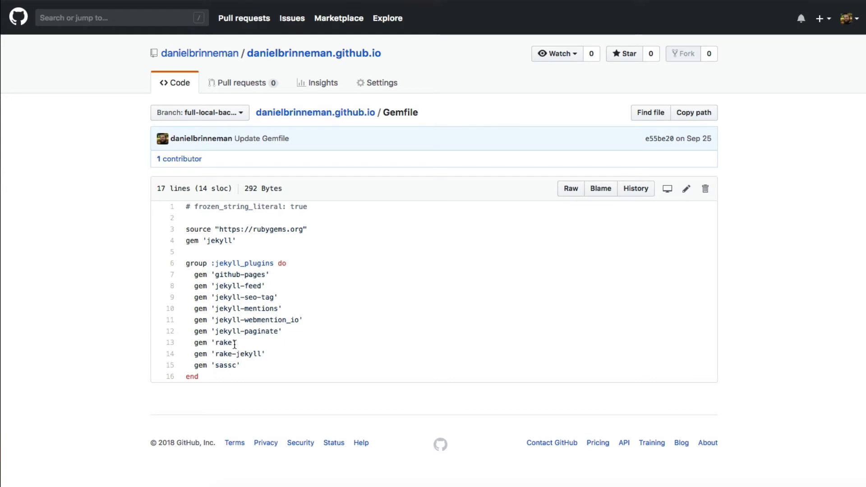
pyautogui.moveTo(122, 220)
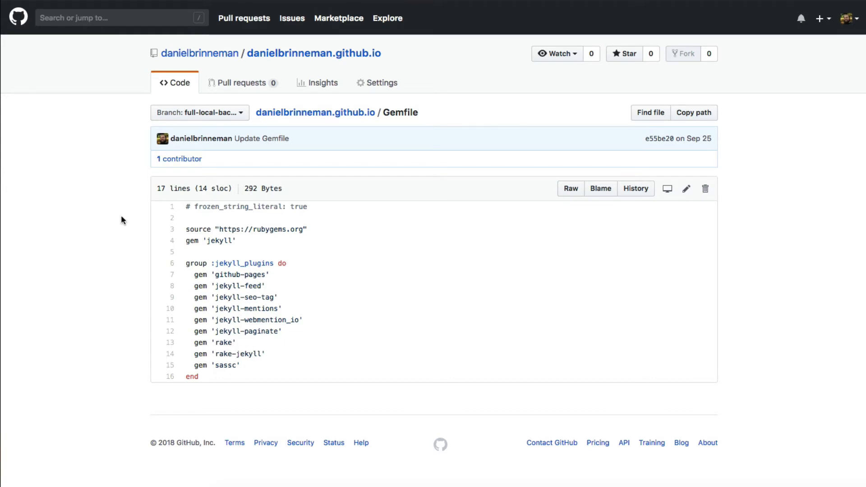
pyautogui.moveTo(313, 123)
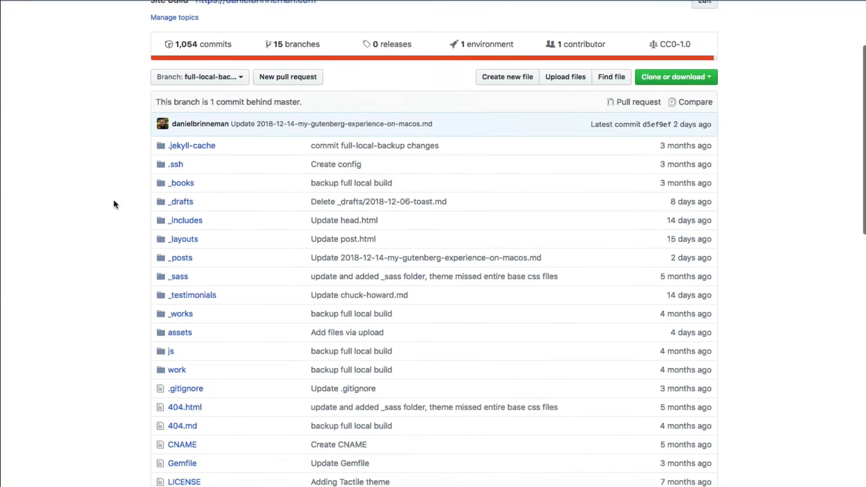
# Scroll the full-local-backup file listing down to the README and back to the top.
pyautogui.scroll(-3)
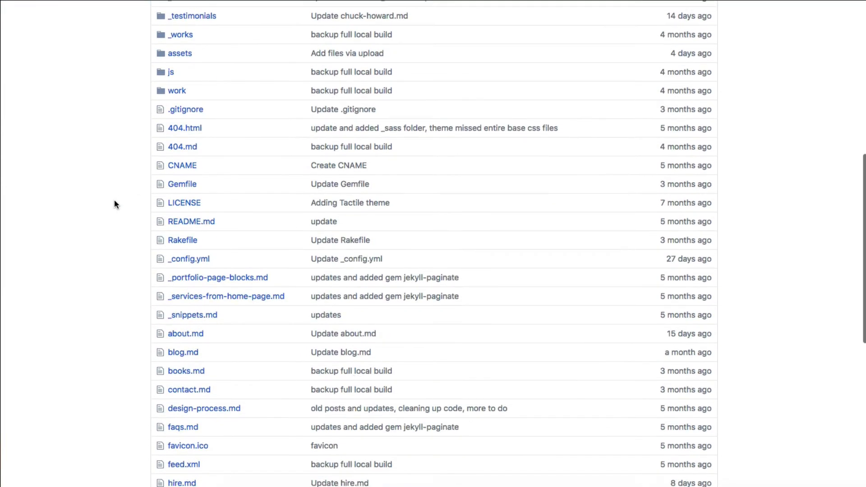
pyautogui.scroll(-3)
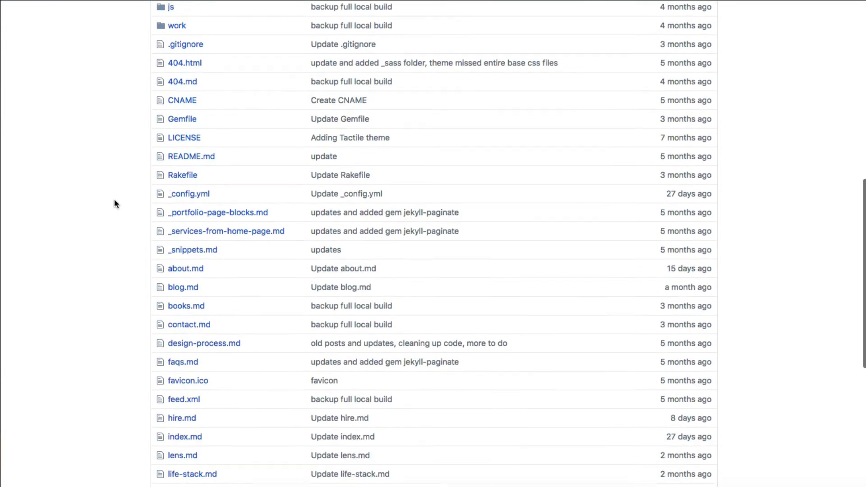
pyautogui.scroll(-3)
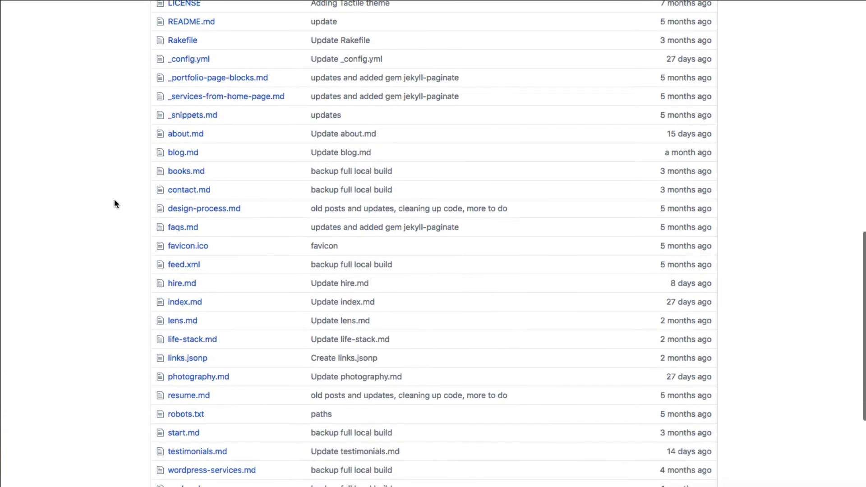
pyautogui.scroll(-3)
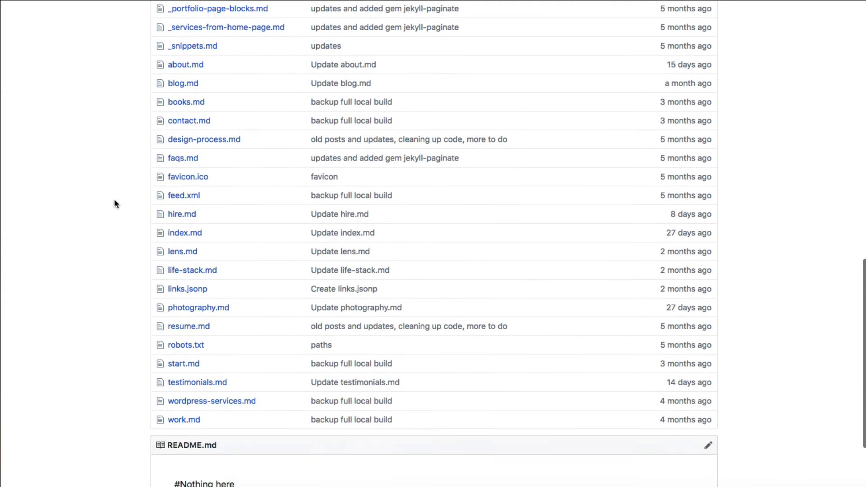
pyautogui.scroll(-3)
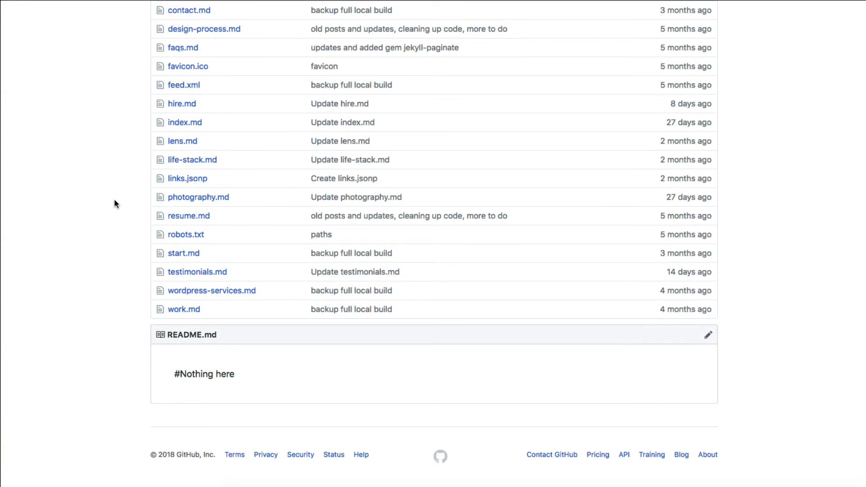
pyautogui.scroll(3)
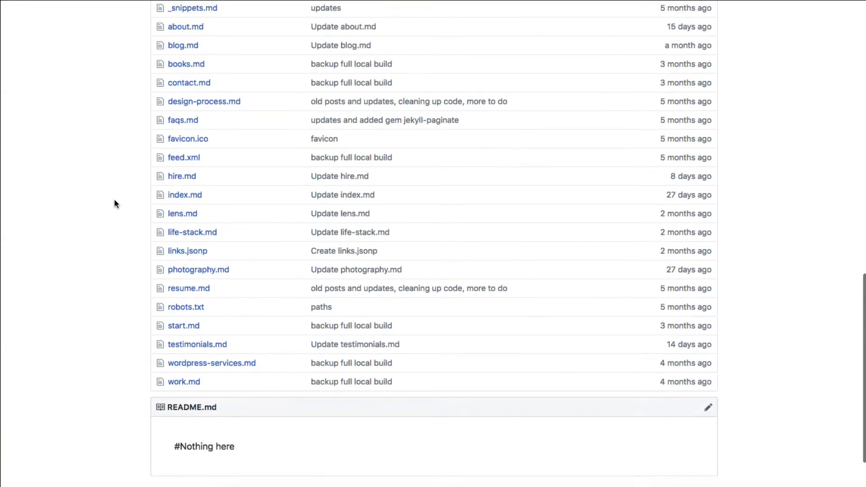
pyautogui.scroll(3)
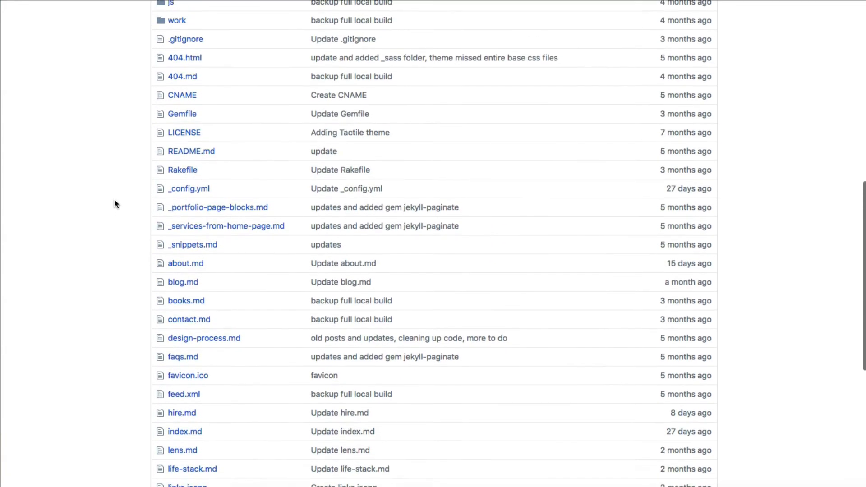
pyautogui.scroll(3)
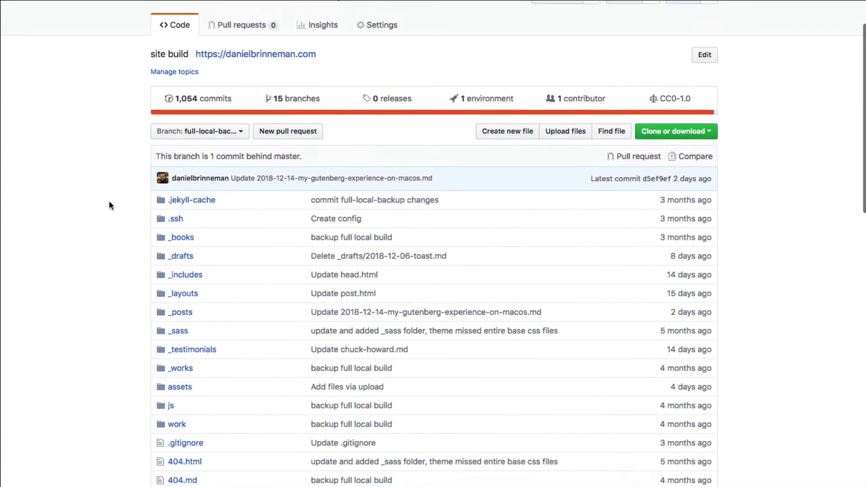
pyautogui.scroll(3)
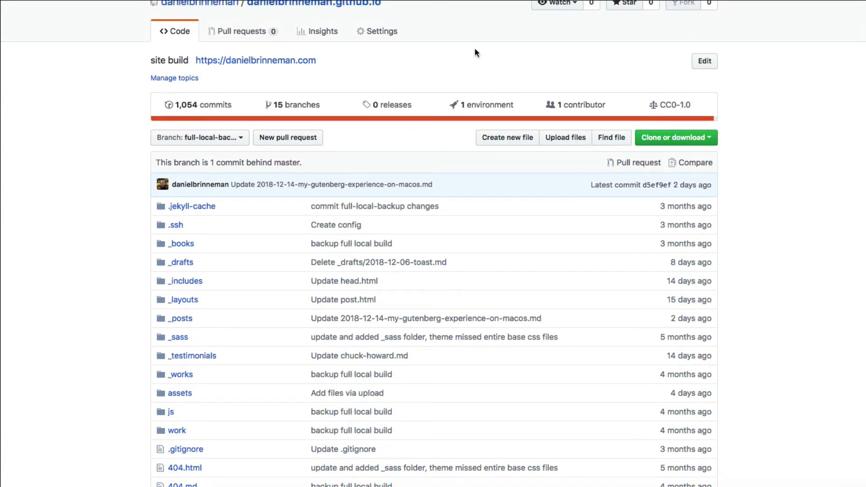
pyautogui.moveTo(564, 66)
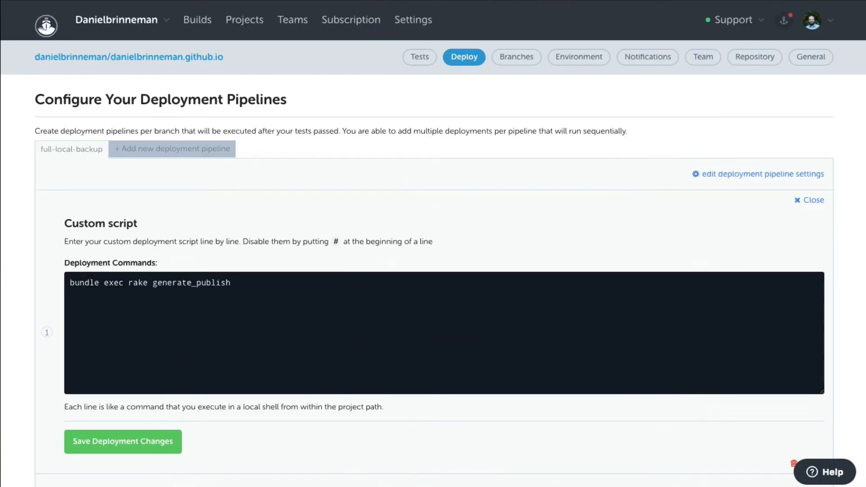
pyautogui.moveTo(330, 76)
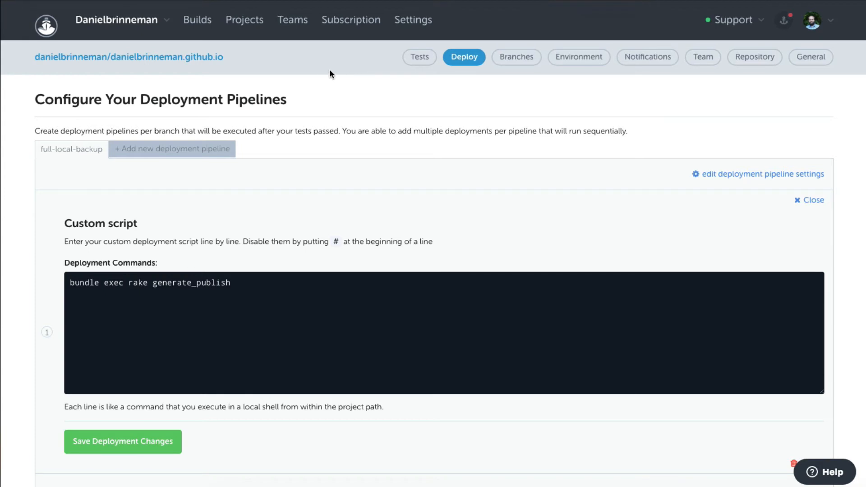
pyautogui.moveTo(292, 69)
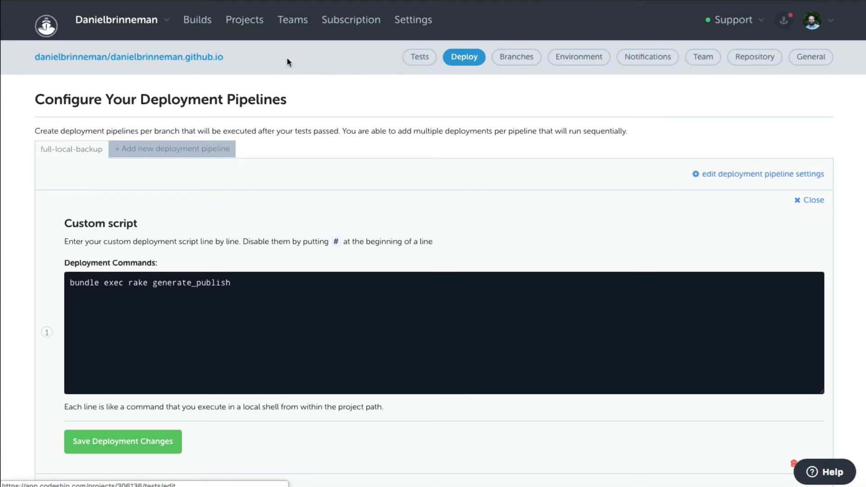
pyautogui.moveTo(259, 33)
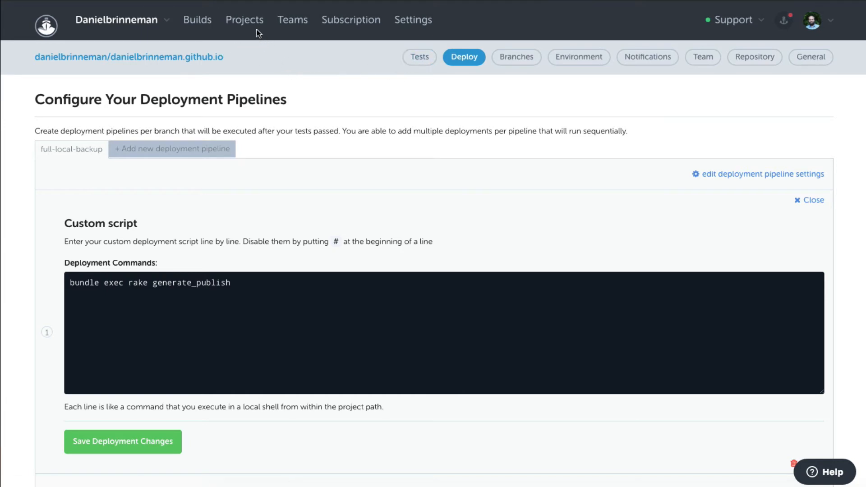
pyautogui.moveTo(232, 26)
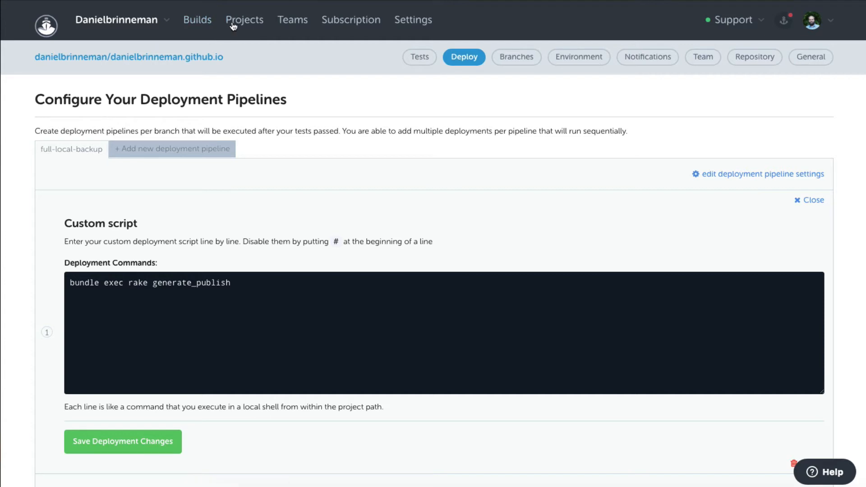
pyautogui.moveTo(198, 19)
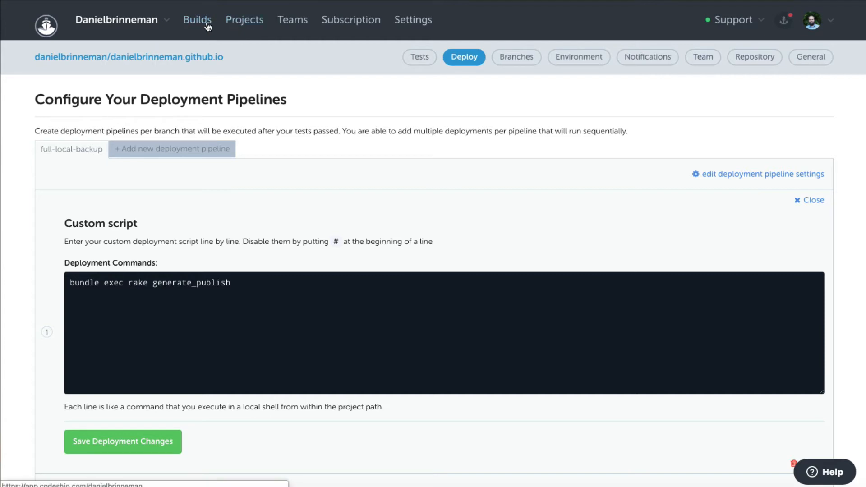
# Show the project's recent builds list for the master and full-local-backup branches.
pyautogui.click(198, 19)
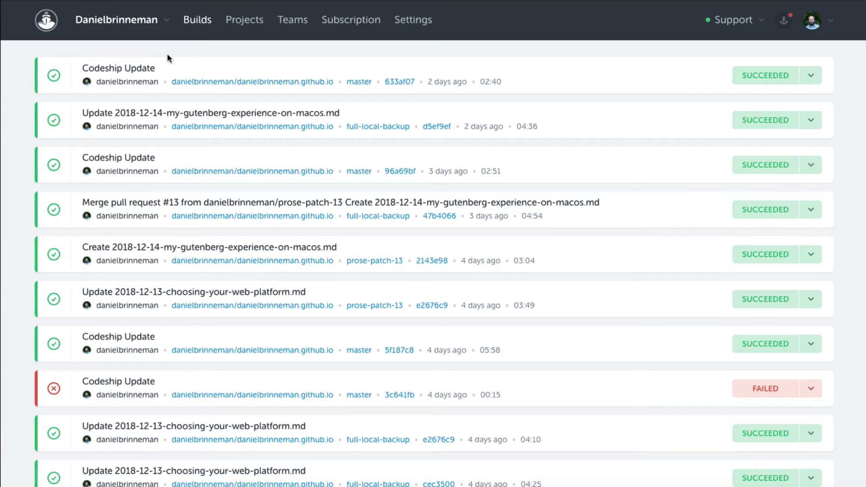
pyautogui.moveTo(164, 74)
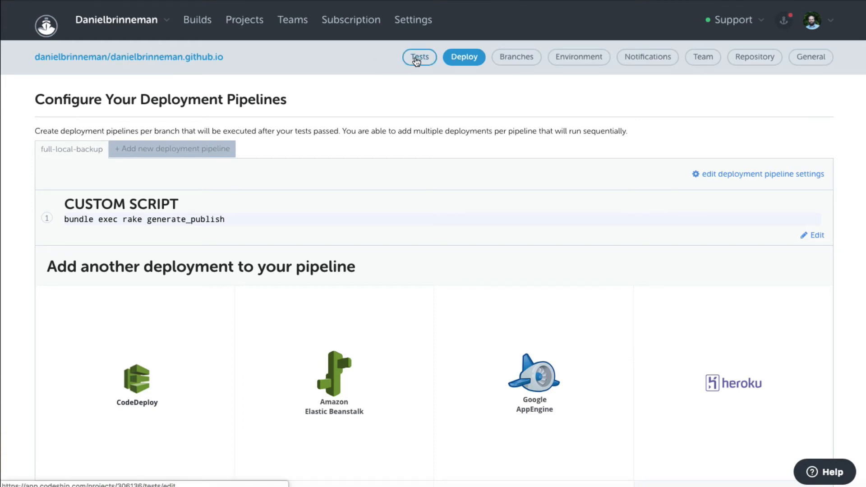
# Review the Tests page's setup commands through bundle install and its placeholder test pipeline.
pyautogui.click(420, 56)
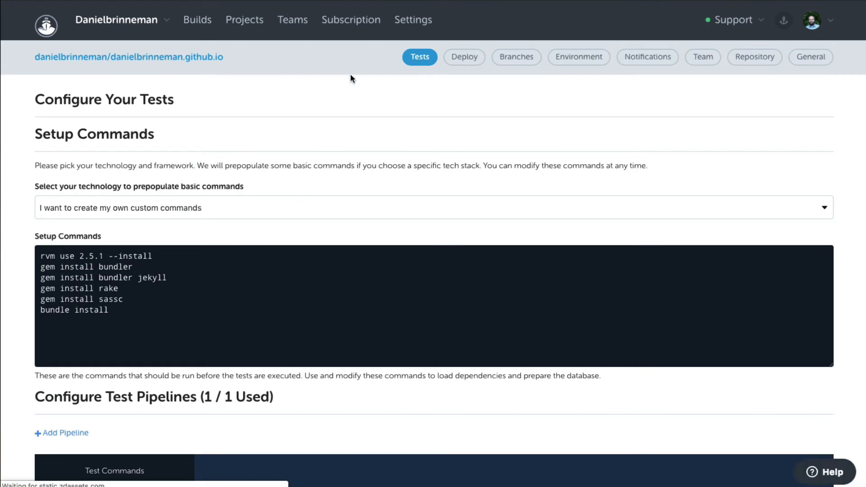
pyautogui.scroll(3)
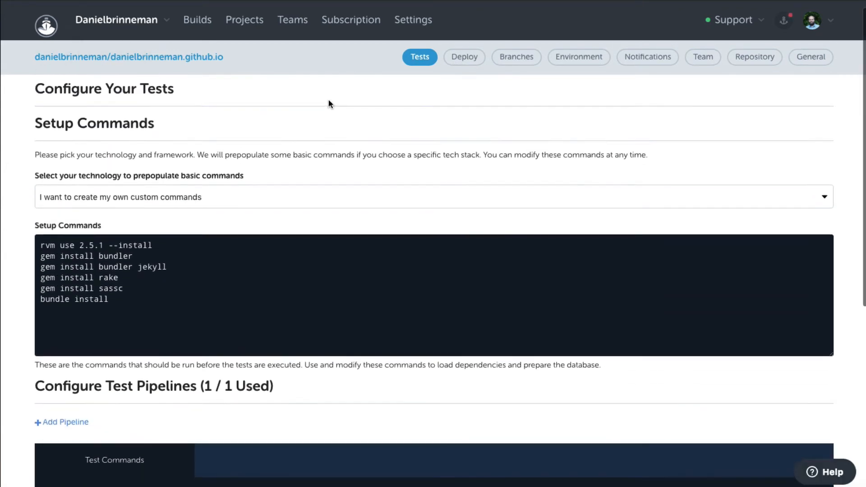
pyautogui.scroll(-3)
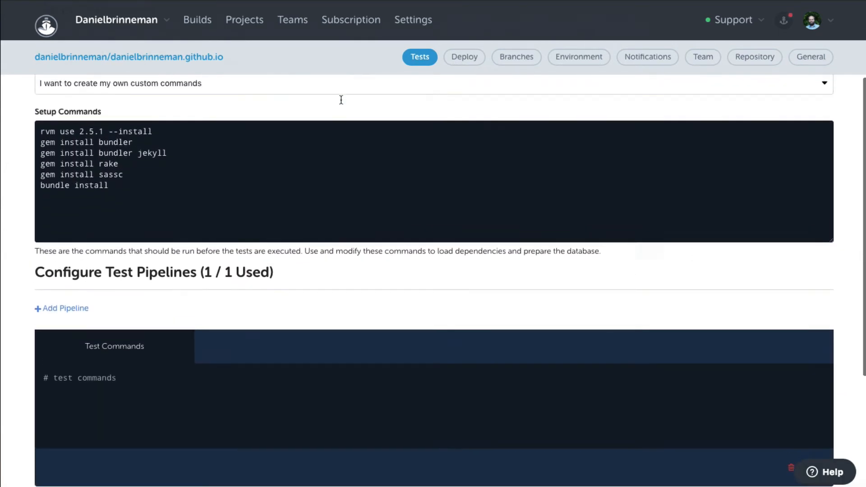
pyautogui.scroll(3)
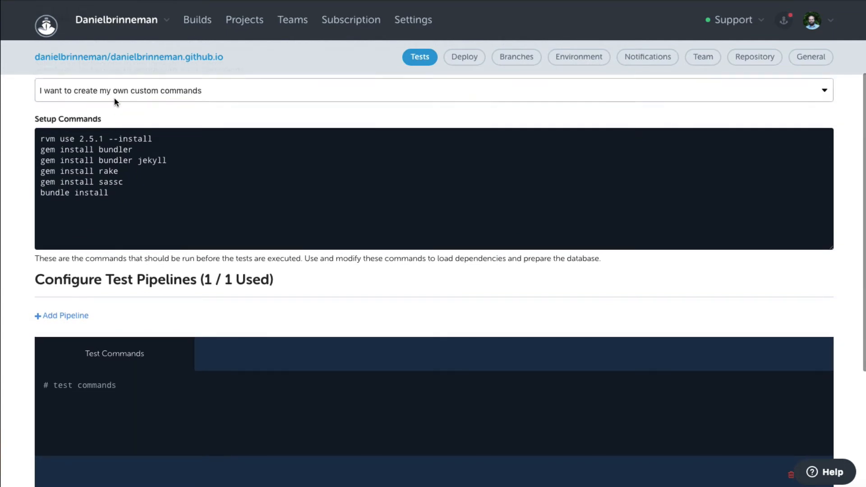
pyautogui.moveTo(50, 110)
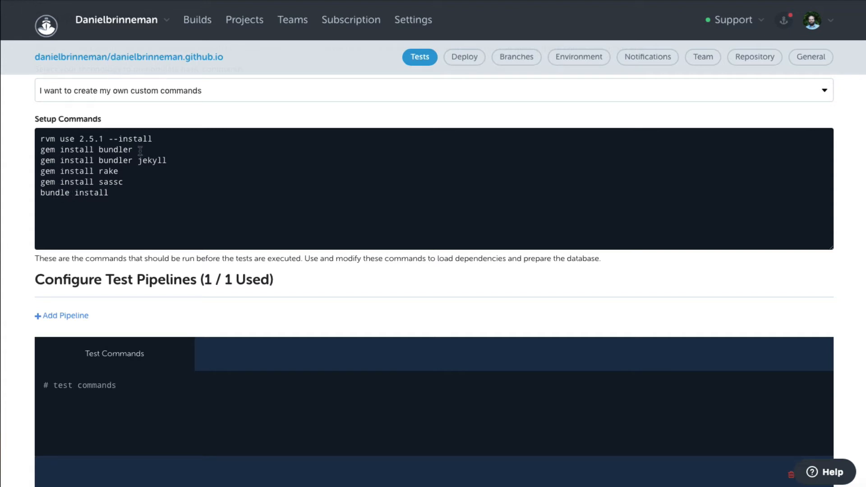
pyautogui.moveTo(98, 193)
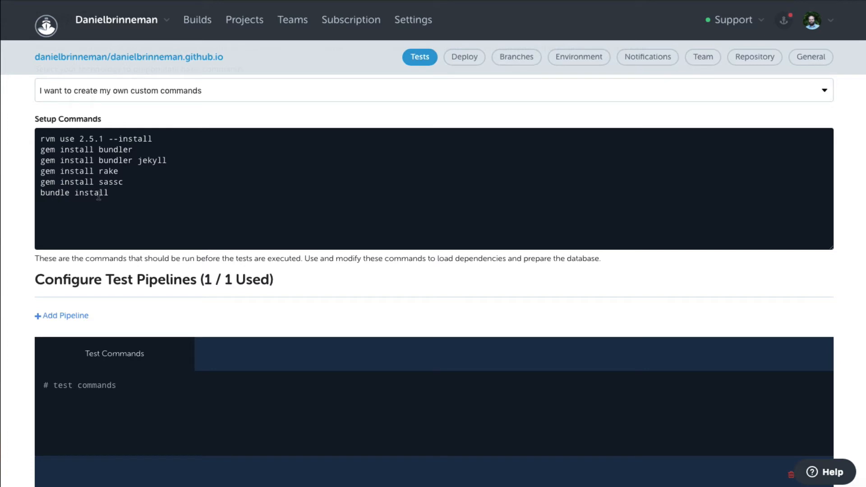
pyautogui.moveTo(30, 203)
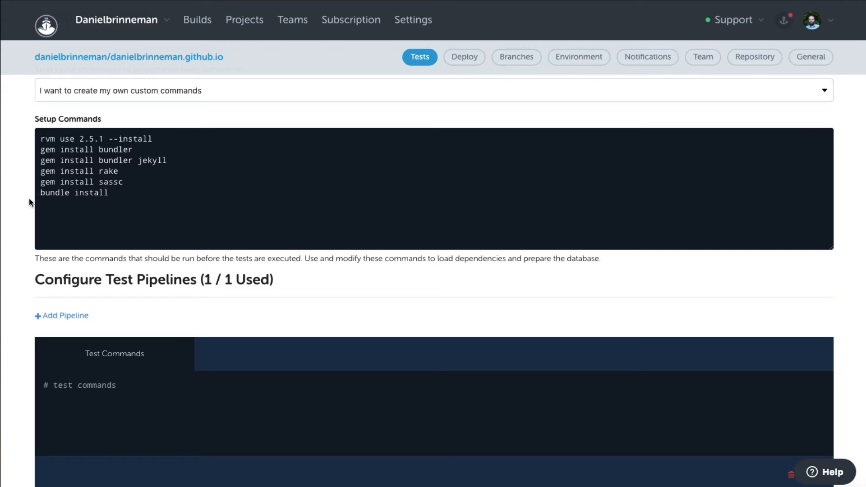
pyautogui.scroll(-3)
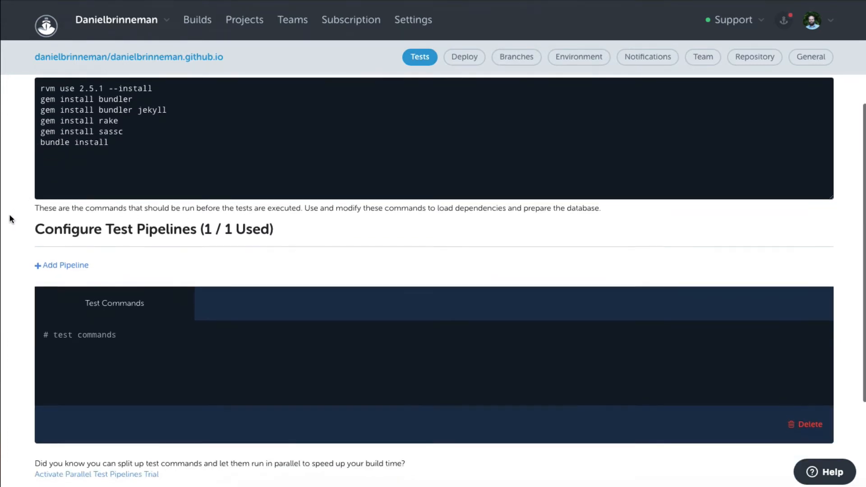
pyautogui.scroll(-3)
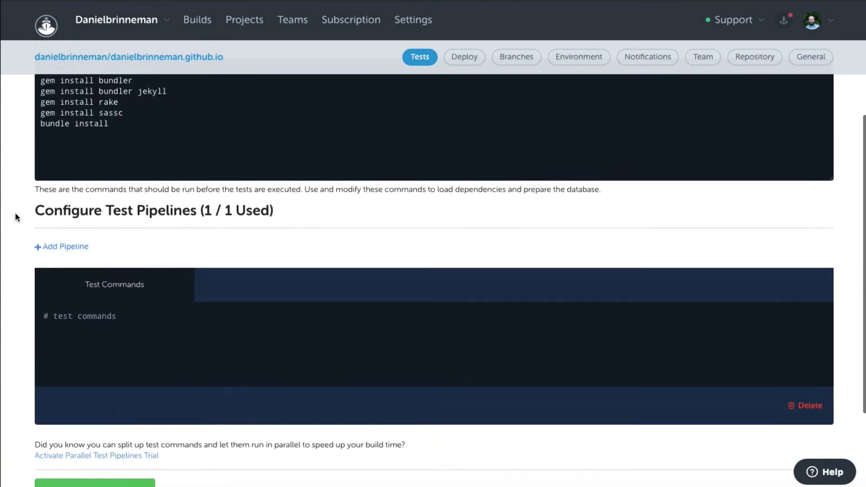
pyautogui.scroll(3)
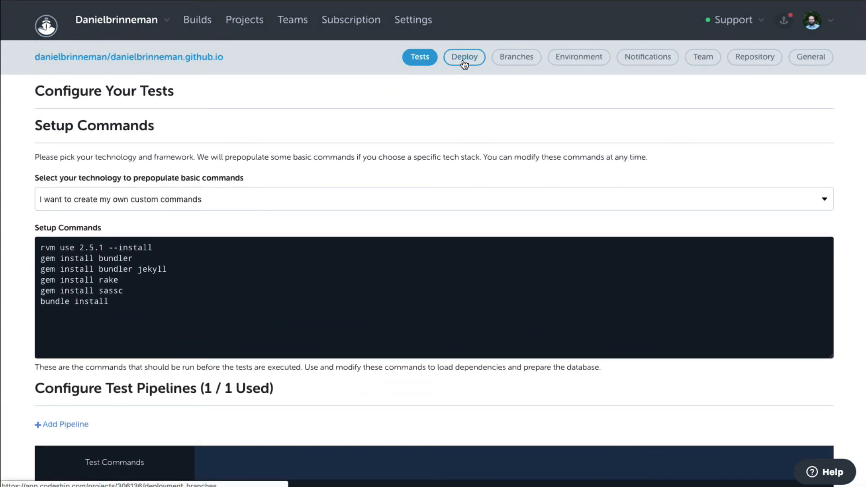
# Return to the Deploy settings and look over the deployment options.
pyautogui.click(464, 56)
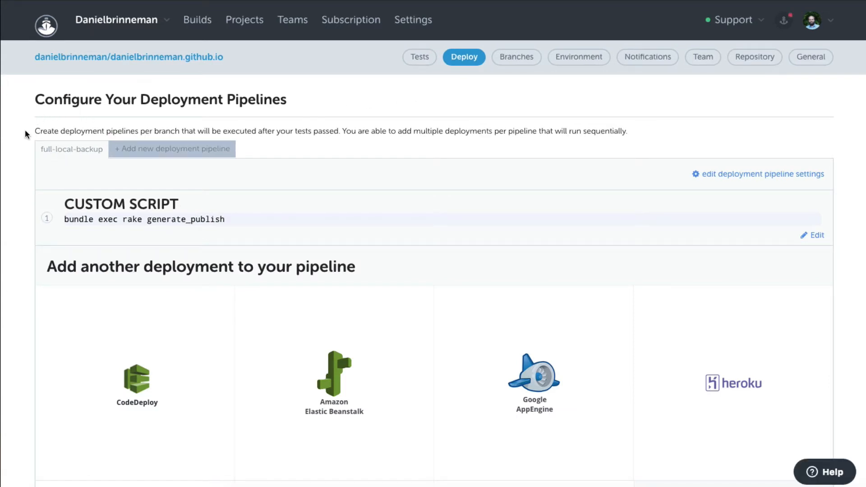
pyautogui.scroll(-3)
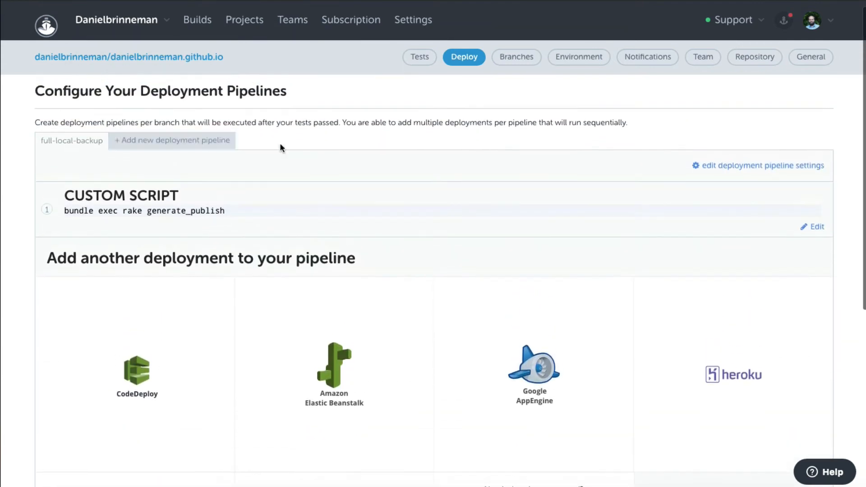
pyautogui.scroll(-3)
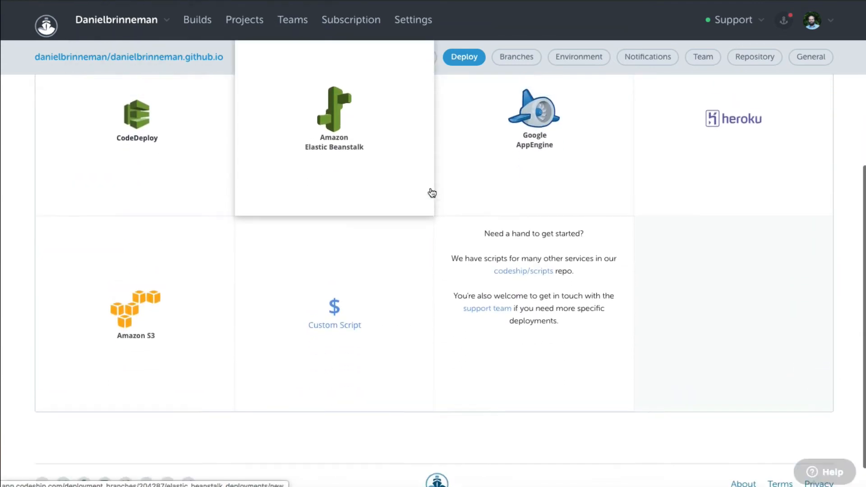
pyautogui.click(334, 314)
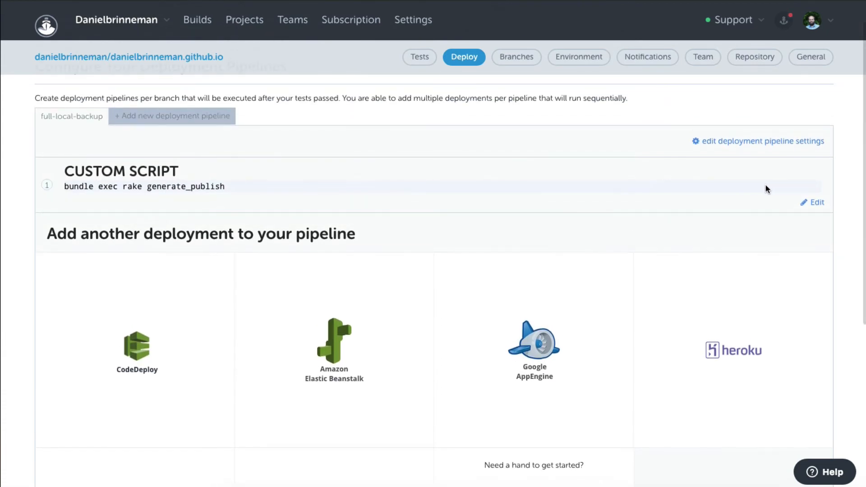
# Edit the Custom Script deployment showing bundle exec rake generate_publish, then move to Branches.
pyautogui.click(815, 202)
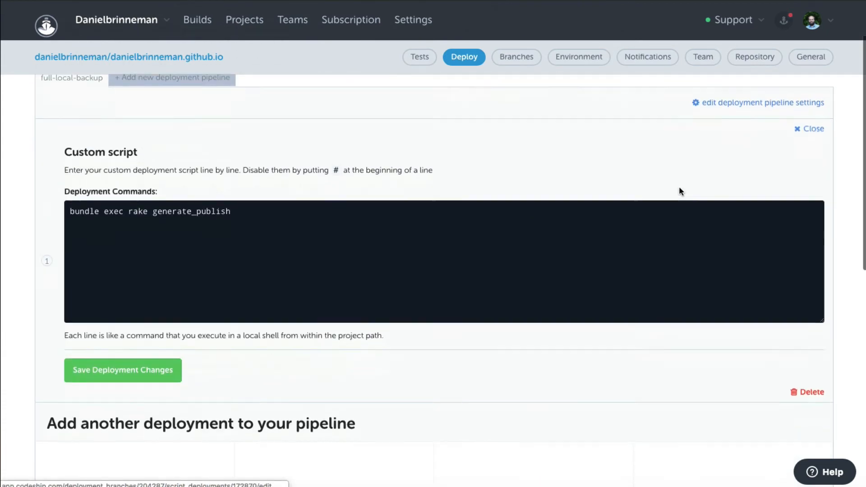
pyautogui.scroll(-3)
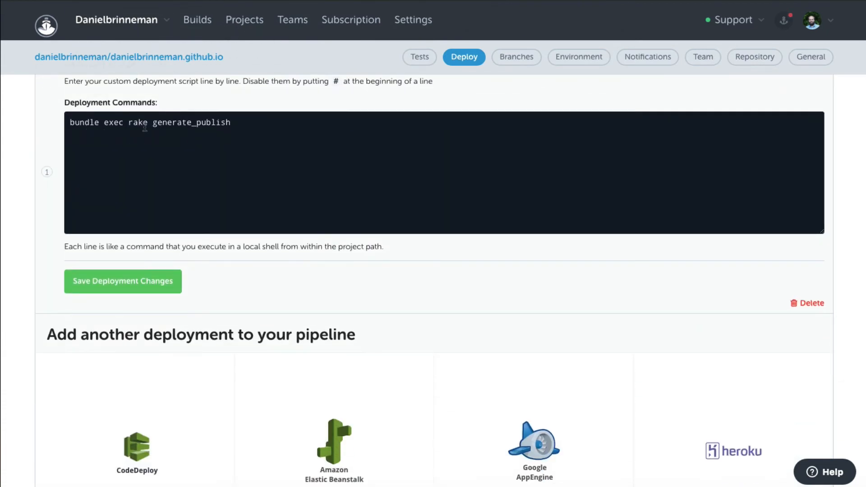
pyautogui.moveTo(125, 137)
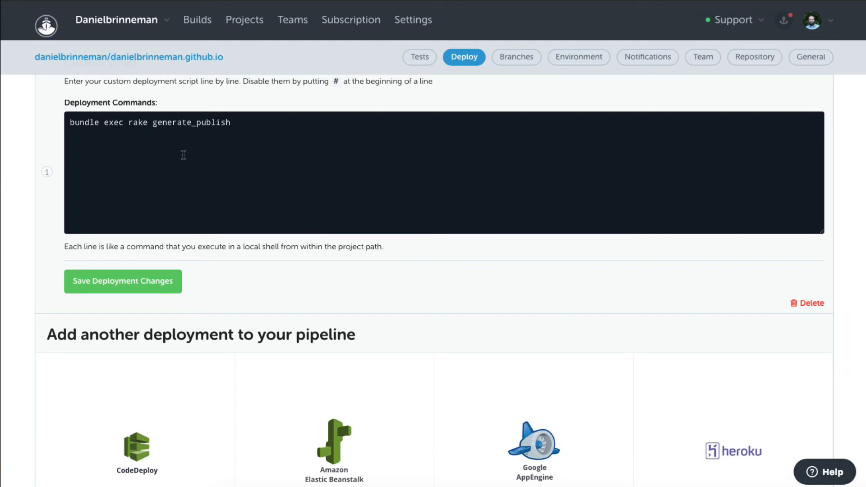
pyautogui.moveTo(365, 129)
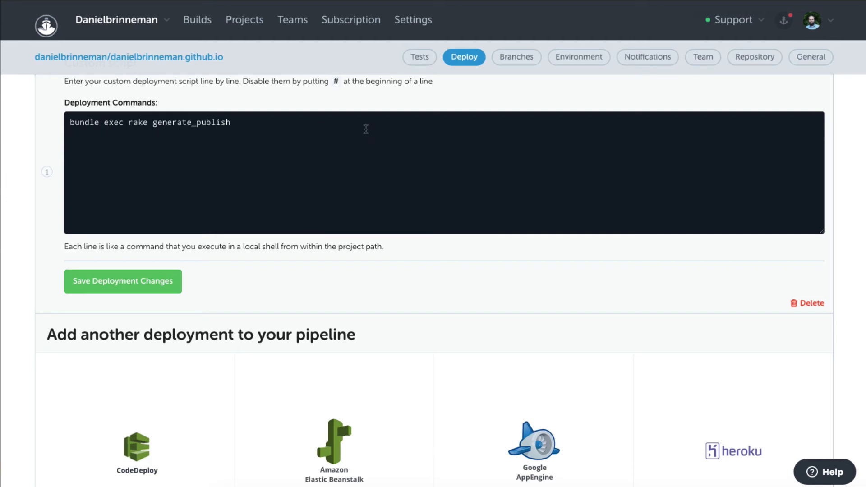
pyautogui.scroll(3)
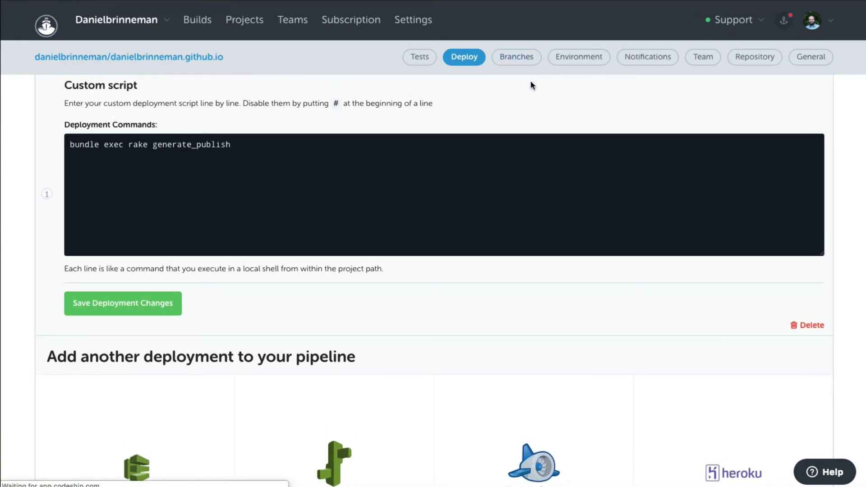
pyautogui.click(516, 56)
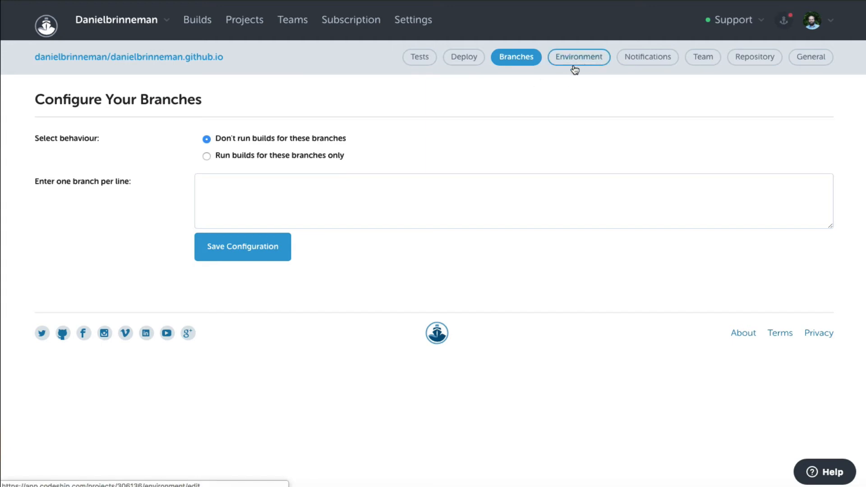
# Review the Environment, Notifications, Team and Repository project settings in turn.
pyautogui.click(577, 56)
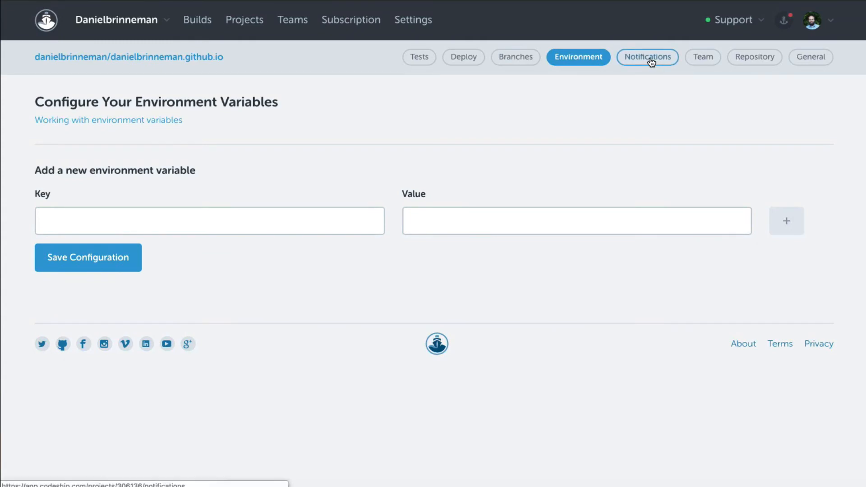
pyautogui.click(646, 57)
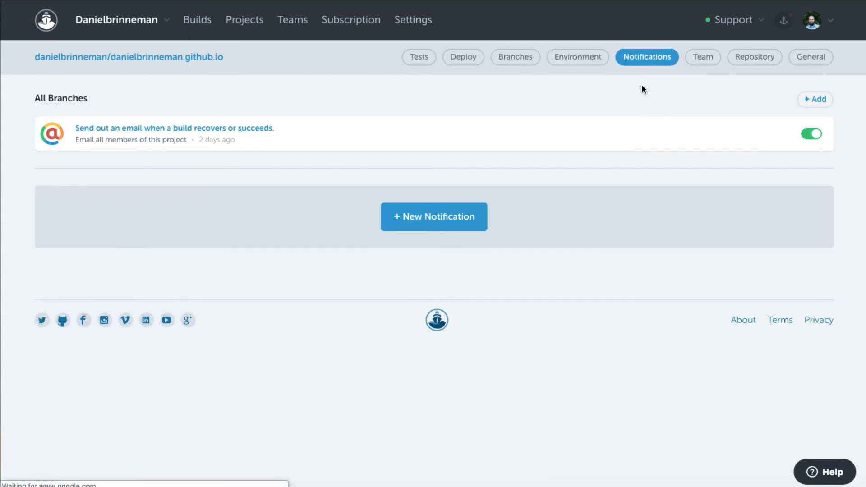
pyautogui.moveTo(614, 103)
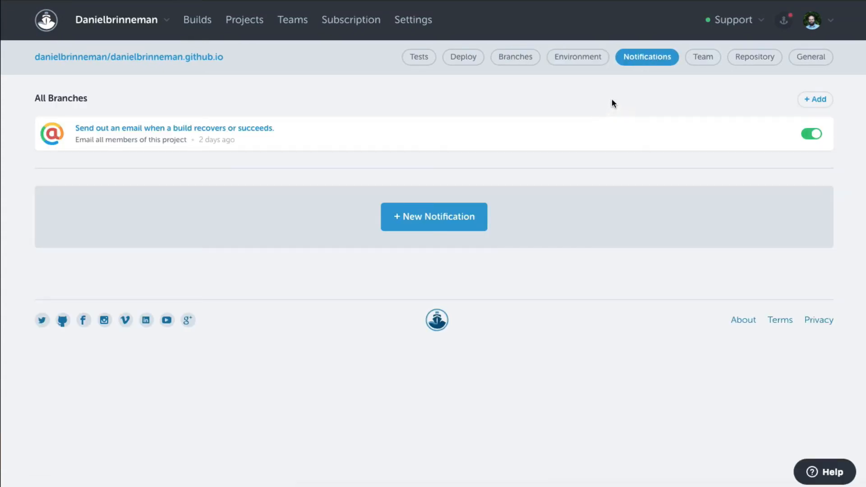
pyautogui.moveTo(654, 100)
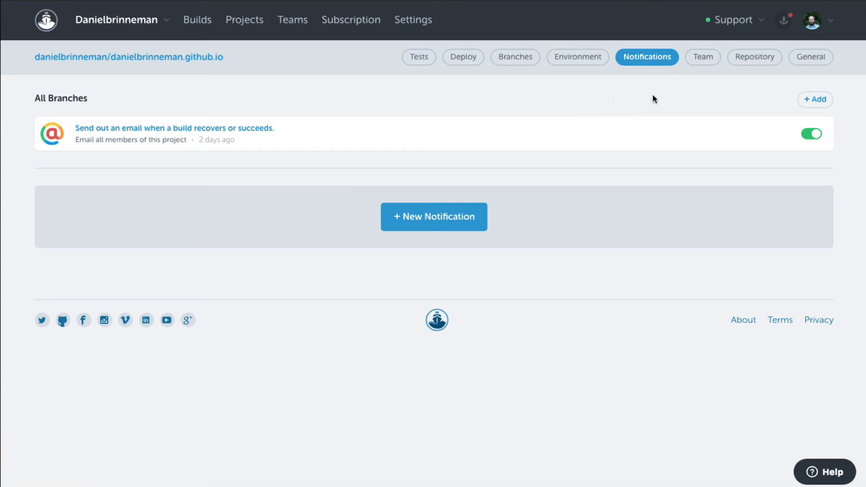
pyautogui.moveTo(702, 57)
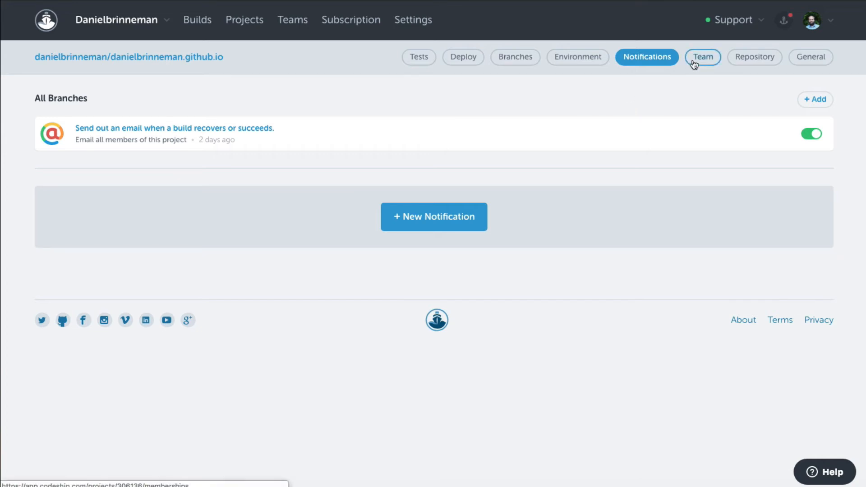
pyautogui.click(702, 57)
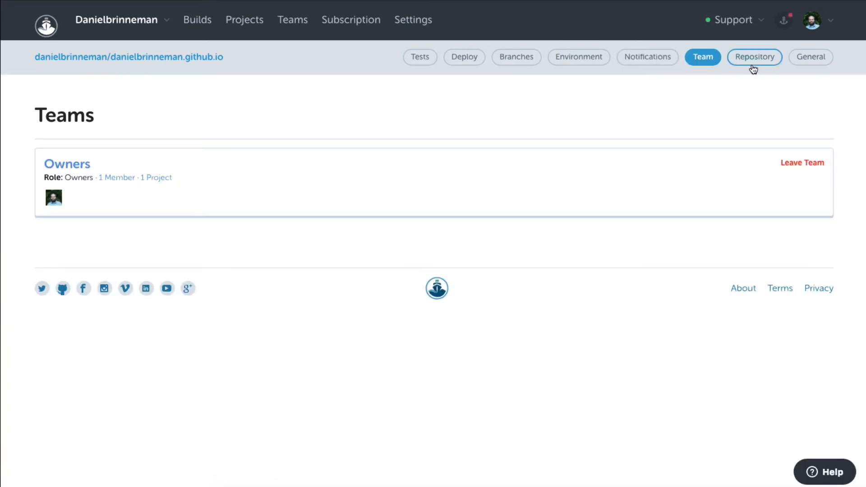
pyautogui.click(755, 56)
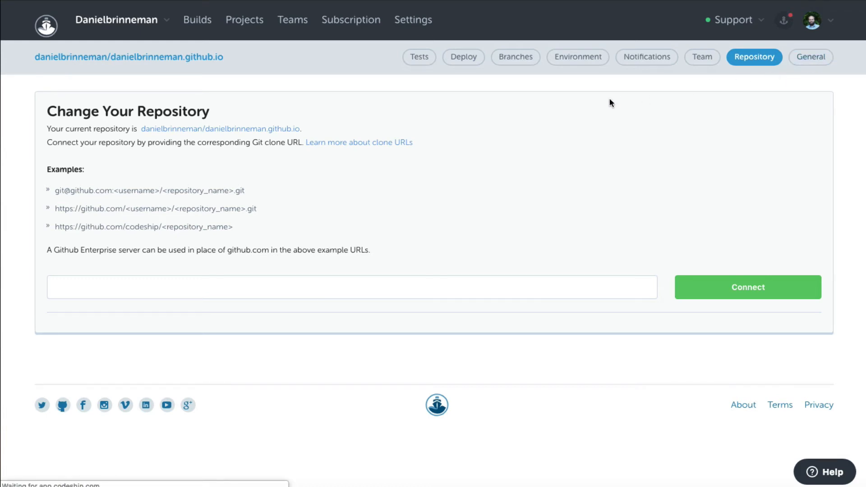
# Review the General settings with status image URLs, then jump to the repository on GitHub.
pyautogui.click(810, 57)
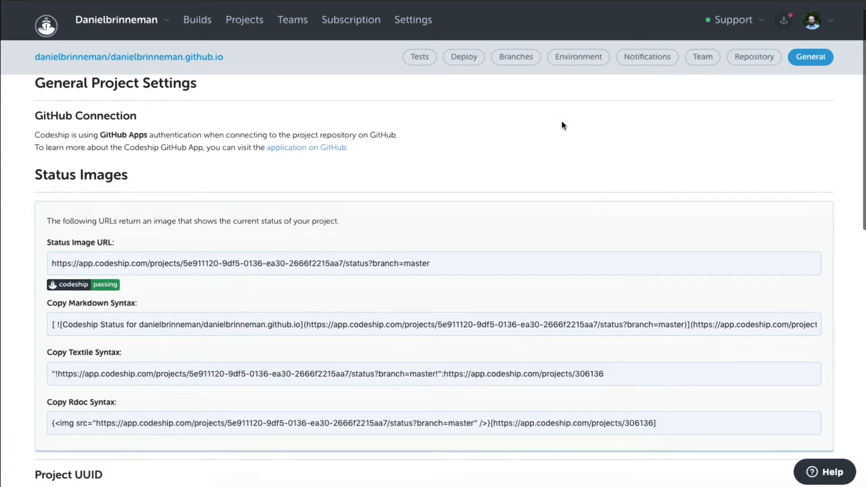
pyautogui.scroll(3)
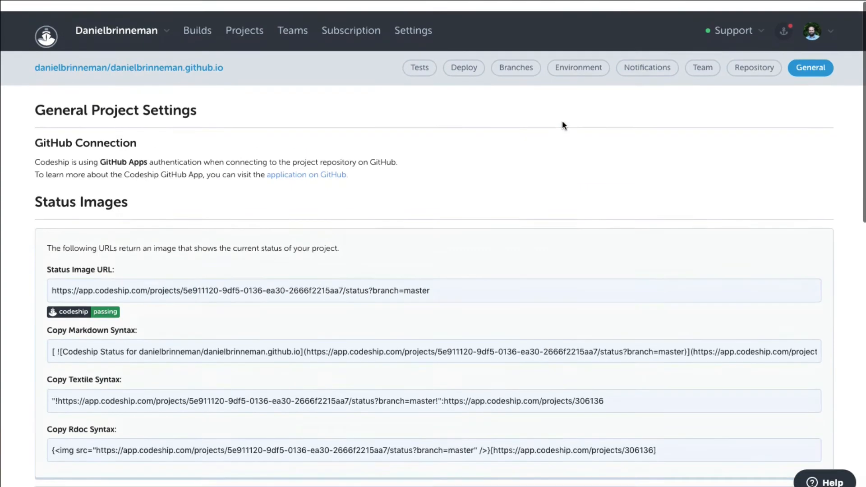
pyautogui.scroll(3)
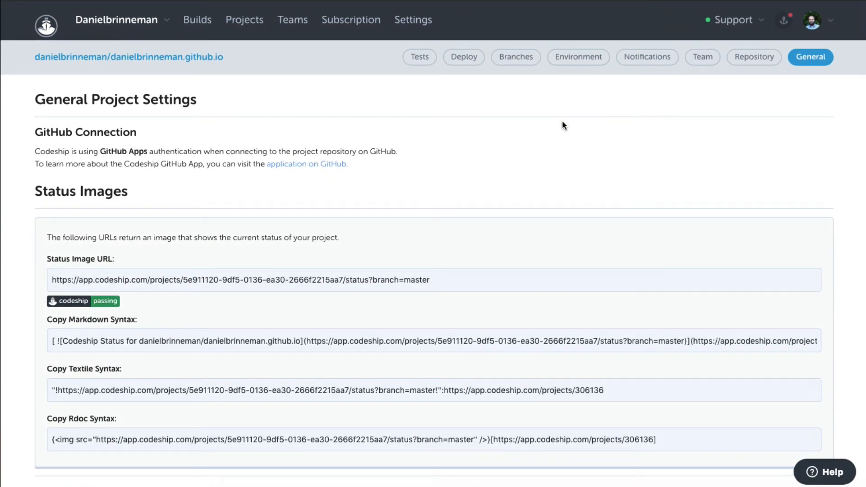
pyautogui.moveTo(387, 100)
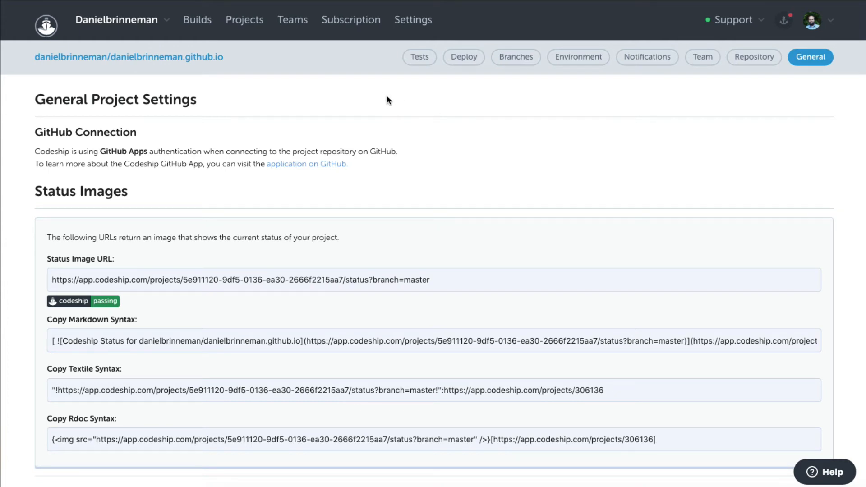
pyautogui.moveTo(297, 61)
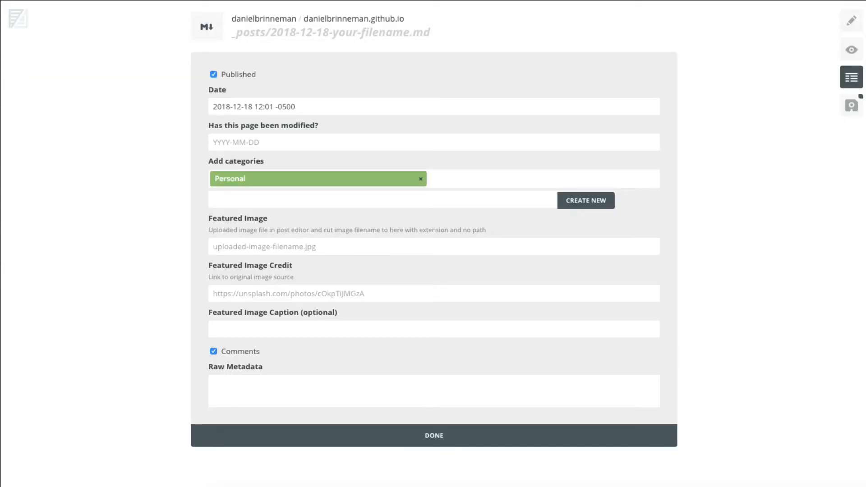
pyautogui.click(434, 435)
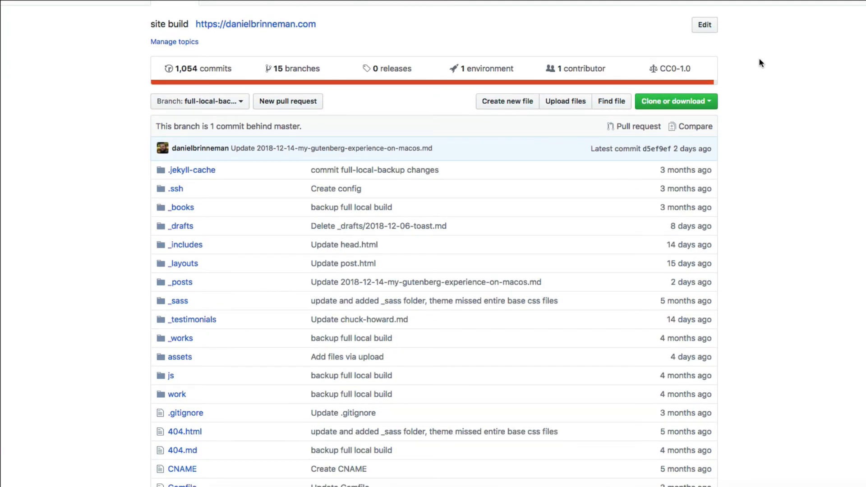
pyautogui.moveTo(331, 151)
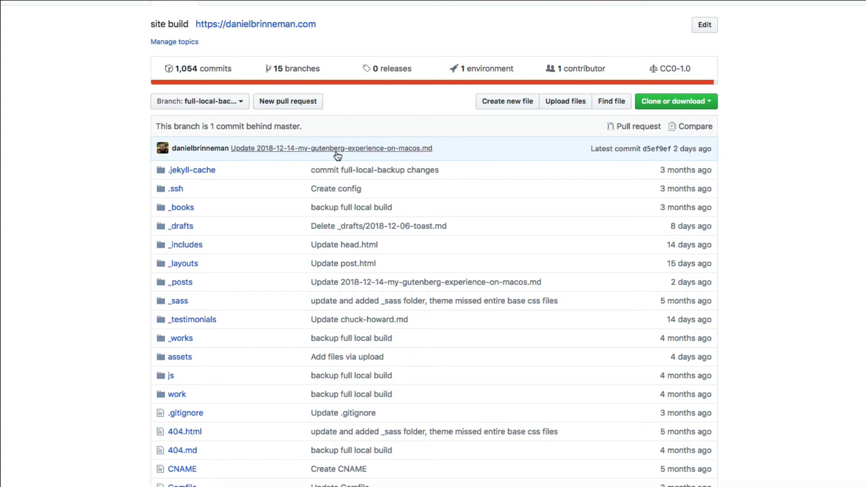
pyautogui.moveTo(223, 105)
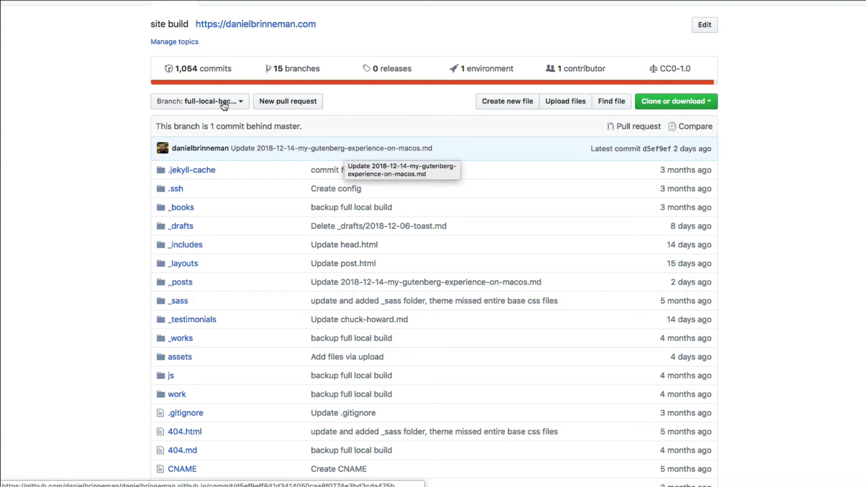
# Browse the Switch branches/tags list with the prose-patch branches, then close it.
pyautogui.click(199, 101)
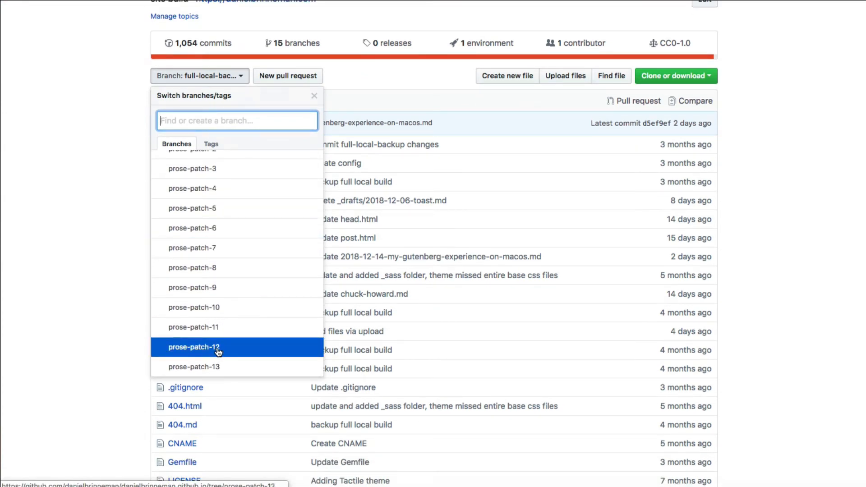
pyautogui.moveTo(214, 295)
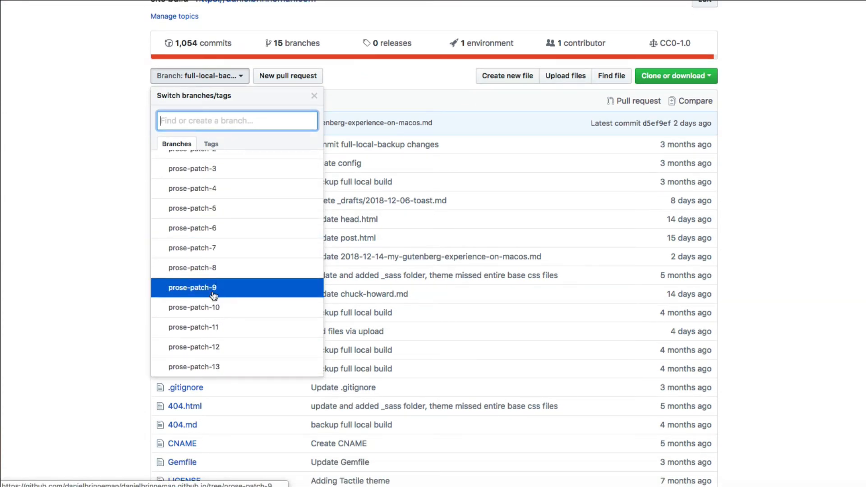
pyautogui.moveTo(235, 370)
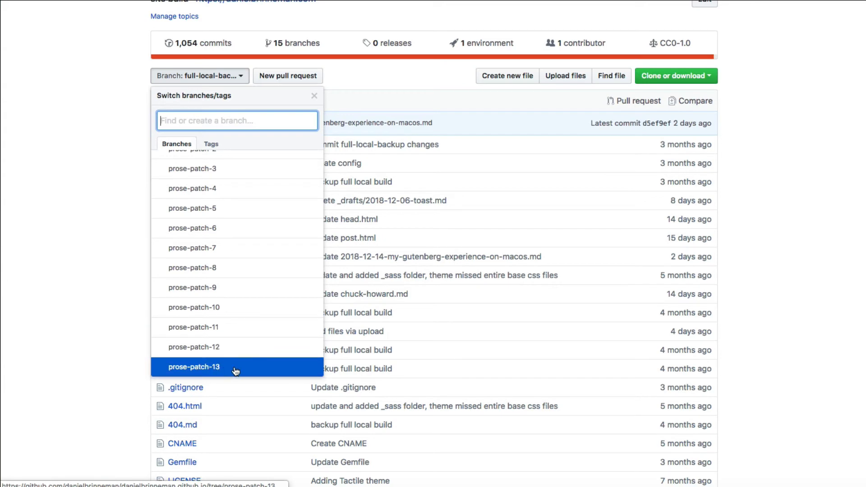
pyautogui.moveTo(227, 370)
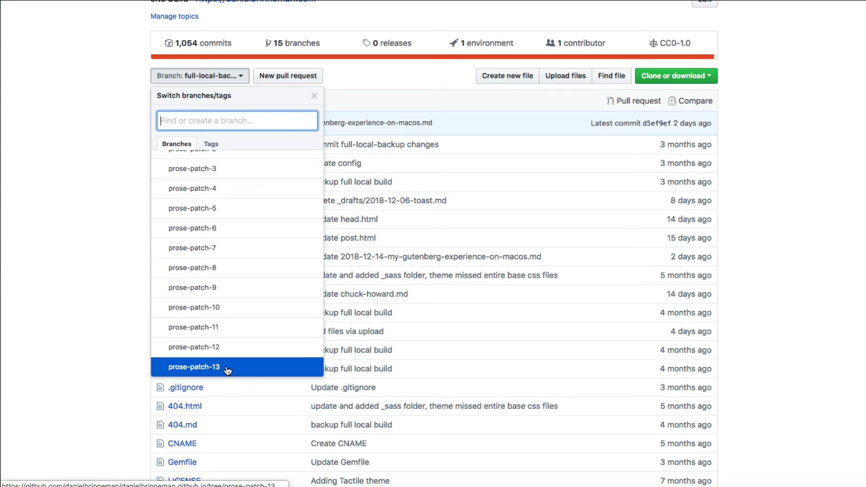
pyautogui.moveTo(220, 369)
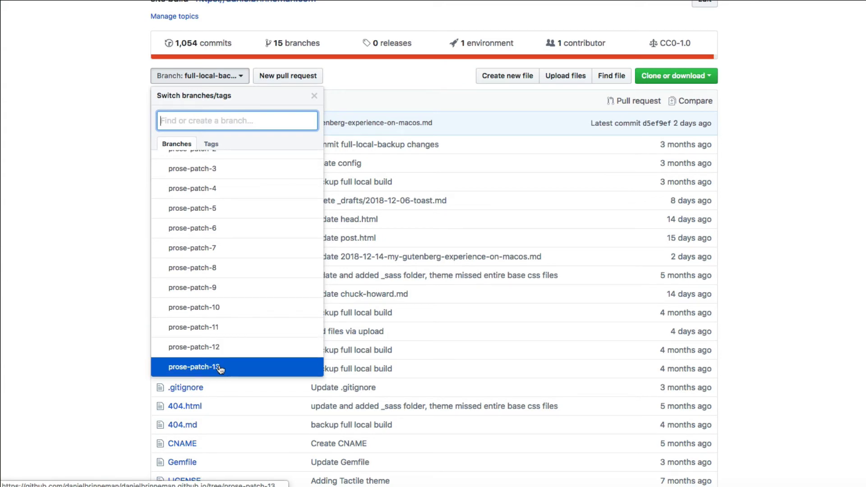
pyautogui.moveTo(184, 365)
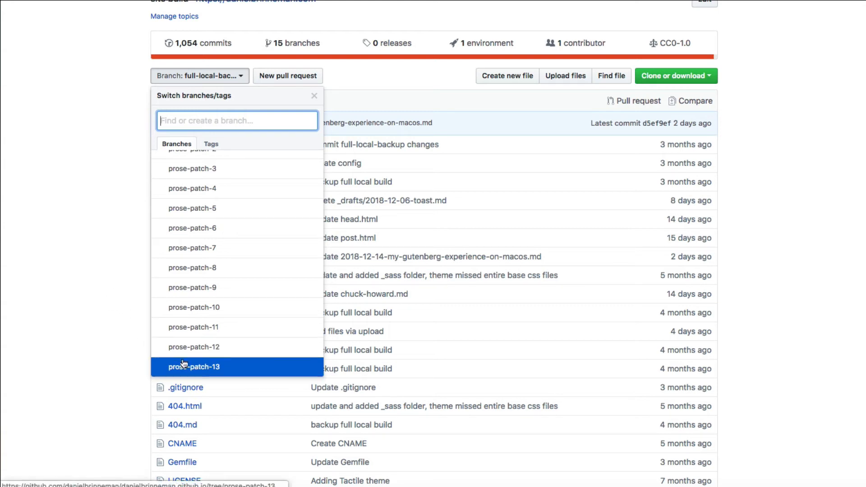
pyautogui.moveTo(193, 327)
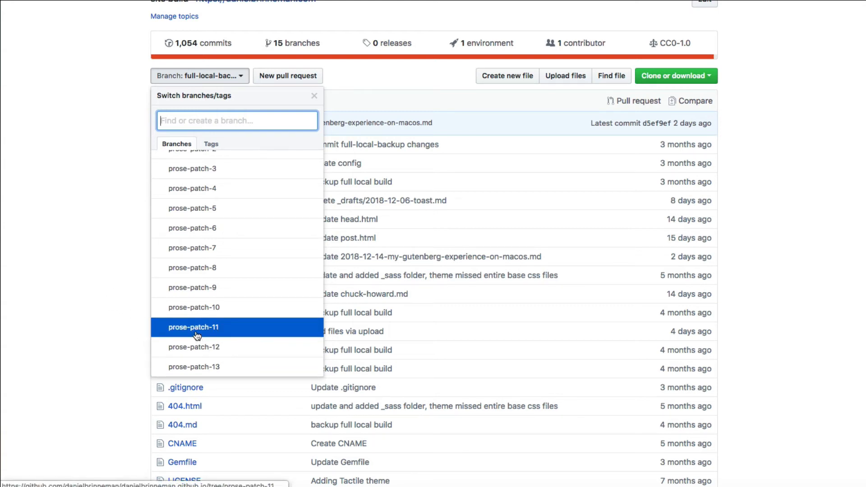
pyautogui.click(194, 327)
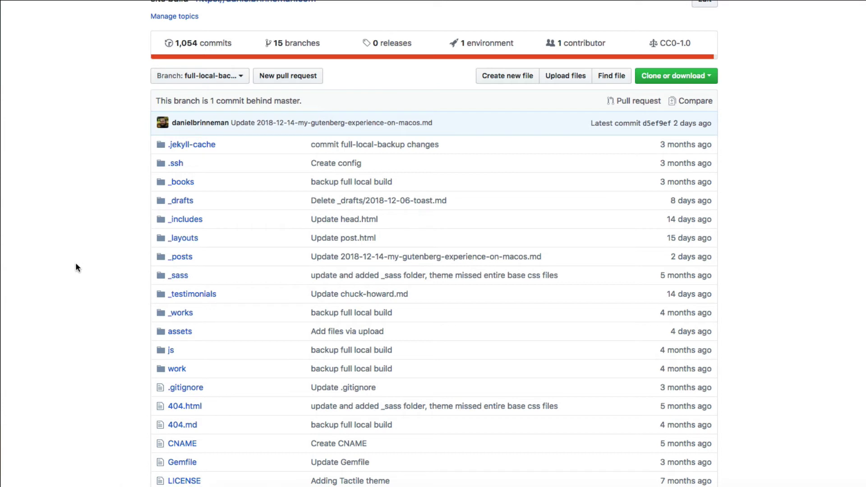
pyautogui.moveTo(110, 127)
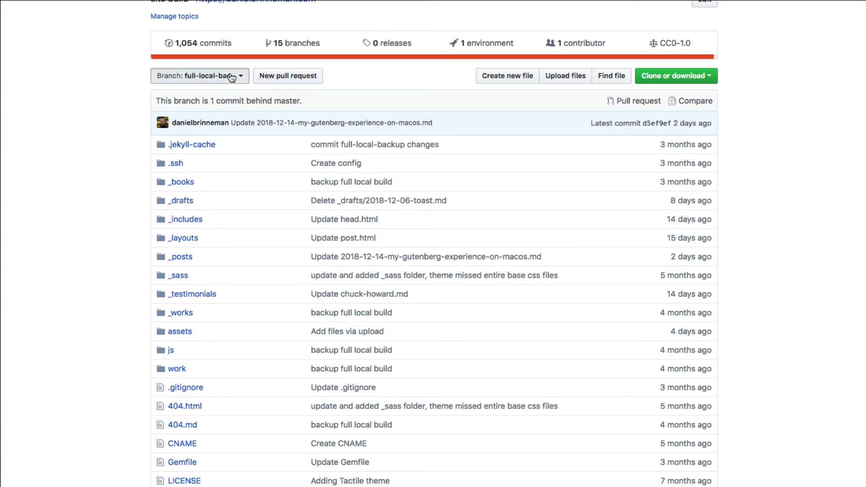
pyautogui.moveTo(155, 94)
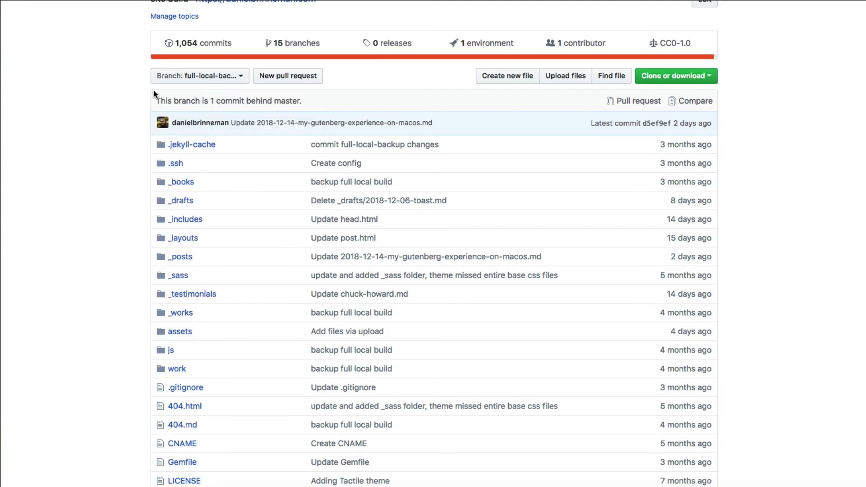
pyautogui.moveTo(198, 75)
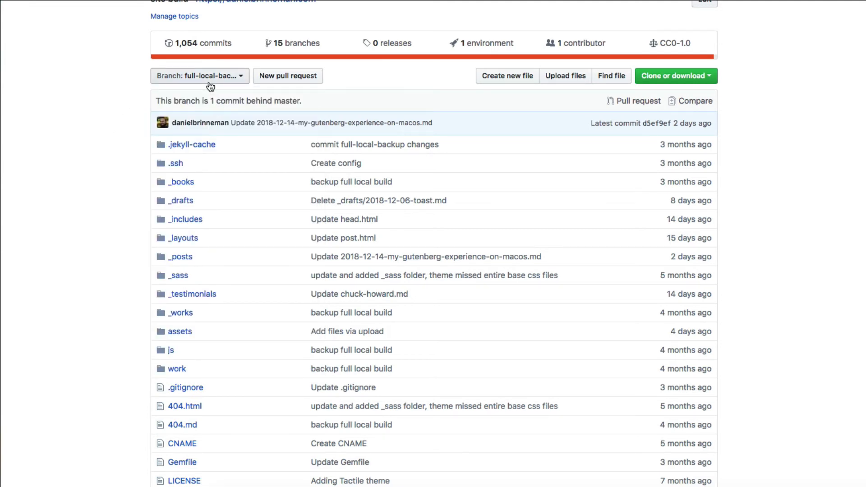
pyautogui.moveTo(370, 104)
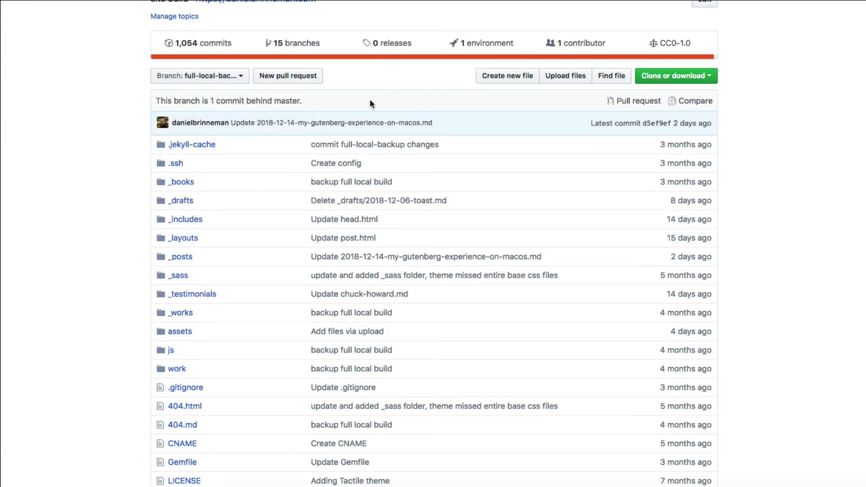
pyautogui.moveTo(122, 144)
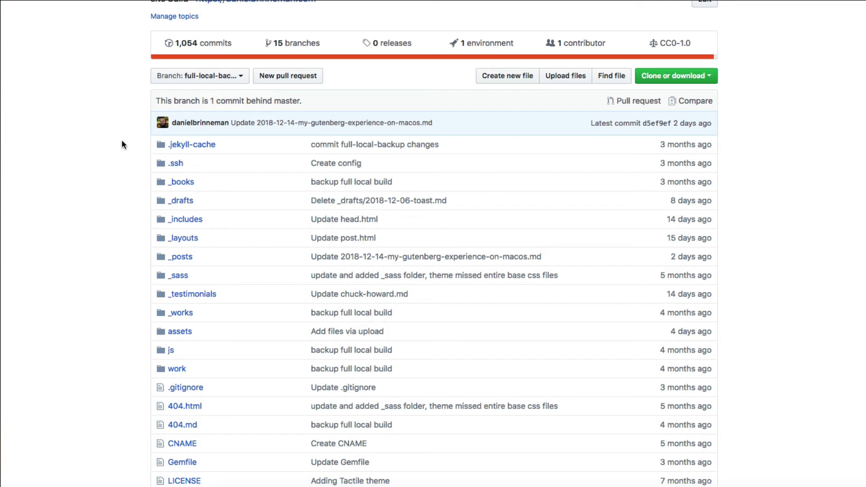
# Scroll the file listing to its end and open index.md.
pyautogui.scroll(3)
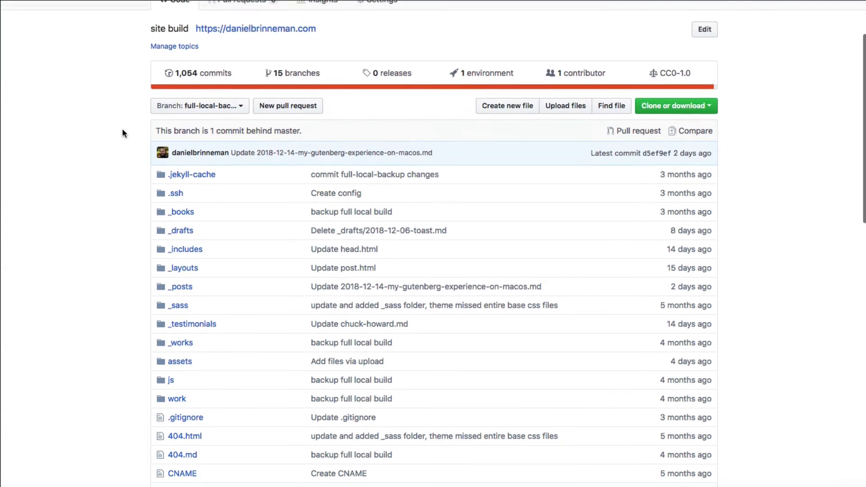
pyautogui.scroll(3)
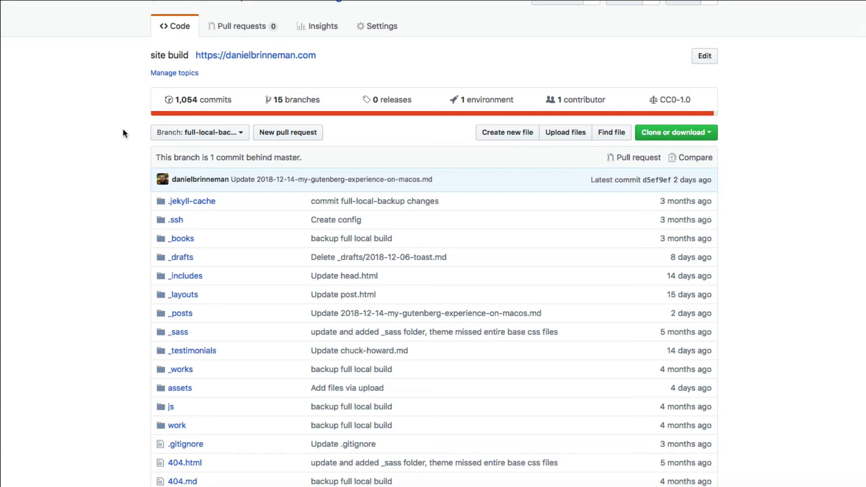
pyautogui.scroll(-3)
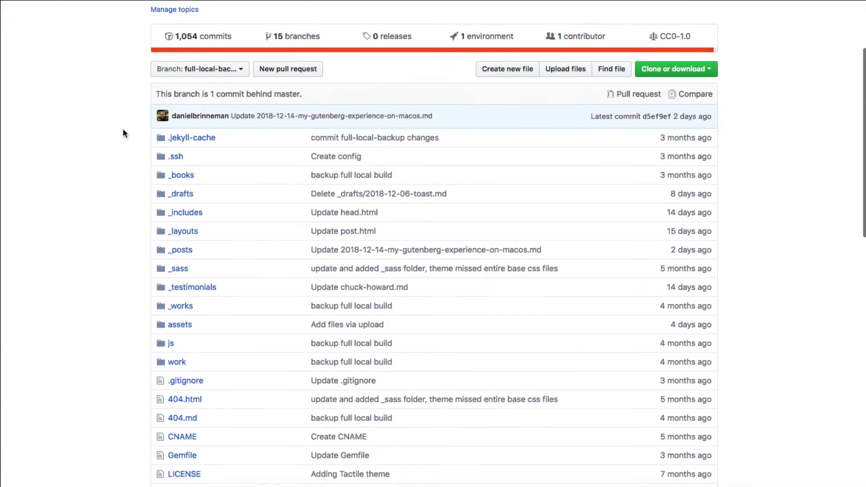
pyautogui.scroll(-3)
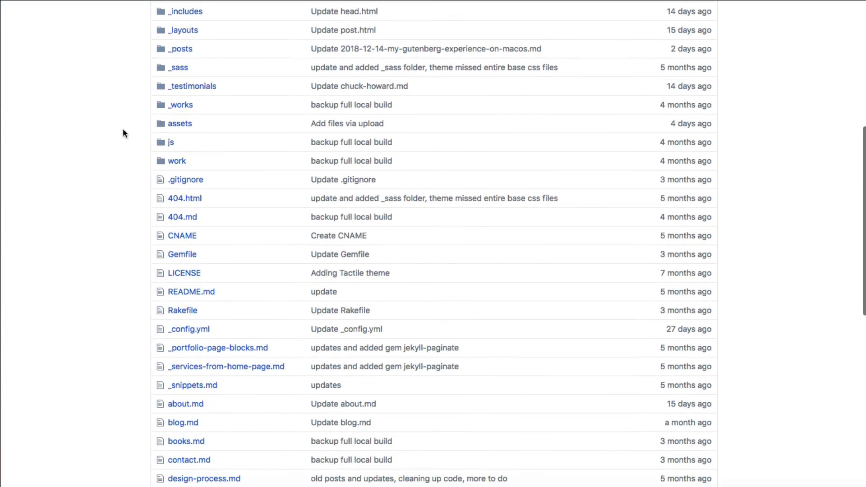
pyautogui.scroll(3)
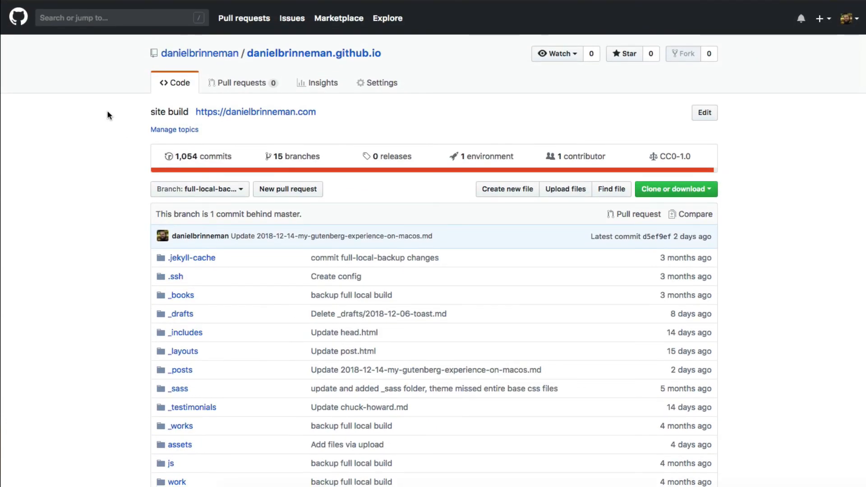
pyautogui.moveTo(418, 90)
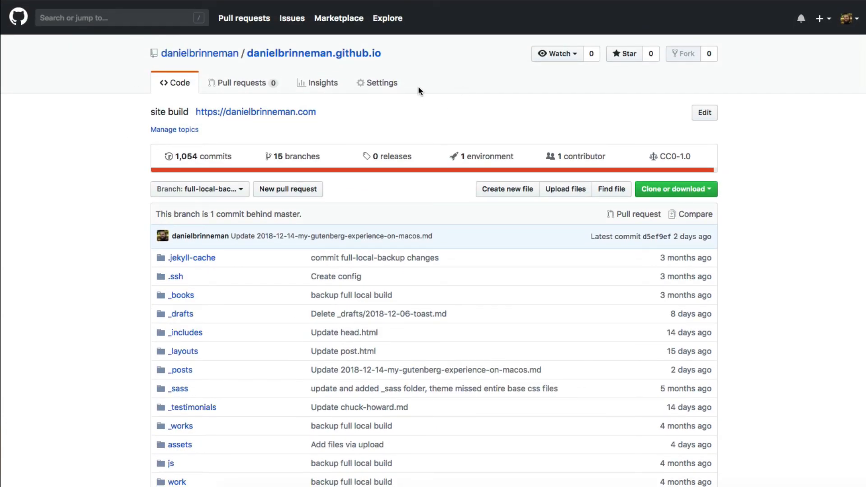
pyautogui.scroll(-3)
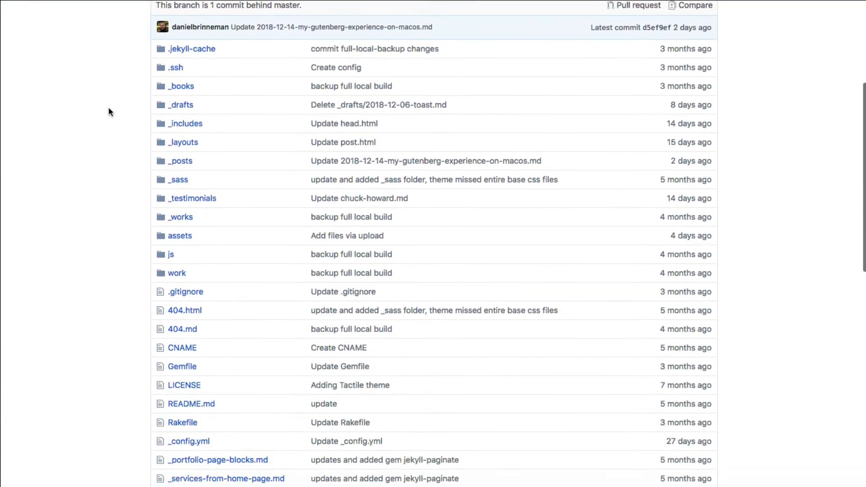
pyautogui.scroll(-3)
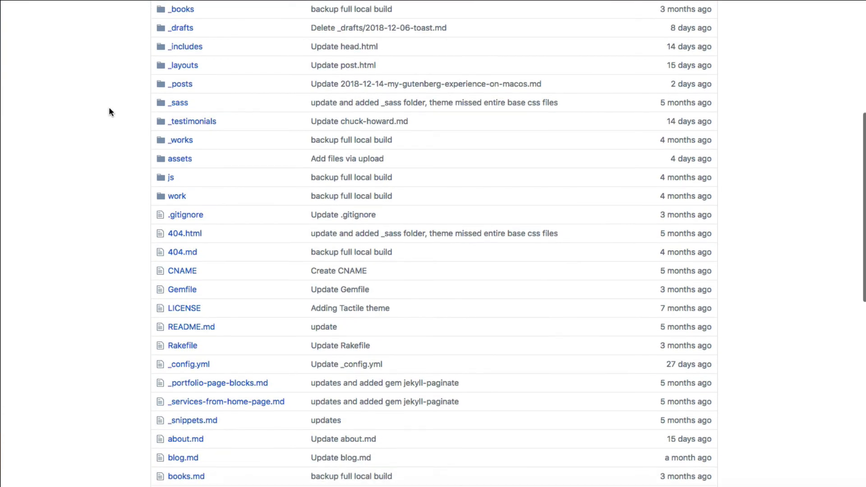
pyautogui.scroll(-3)
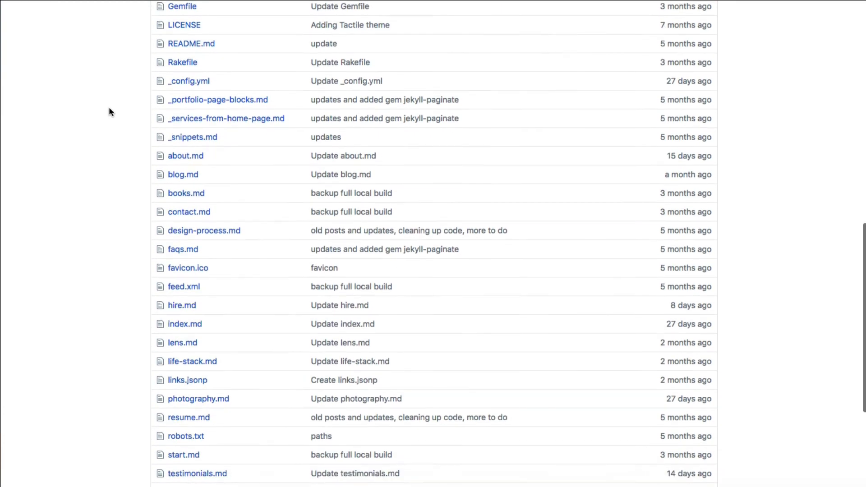
pyautogui.scroll(-3)
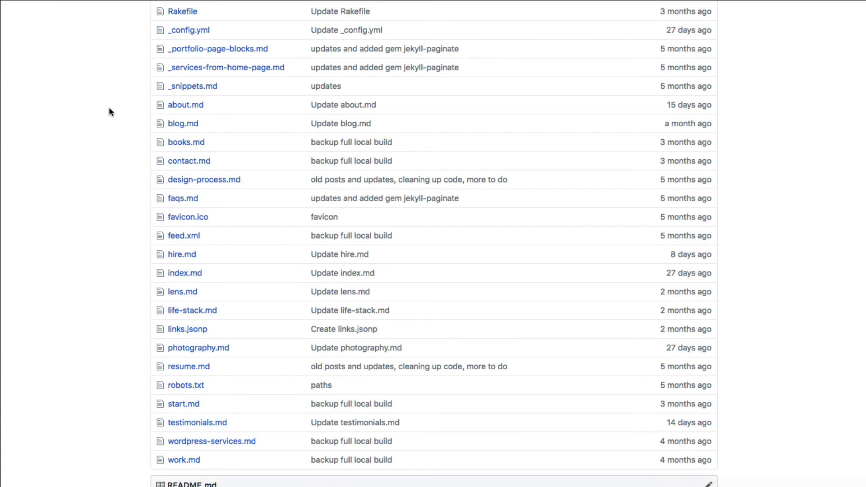
pyautogui.scroll(-3)
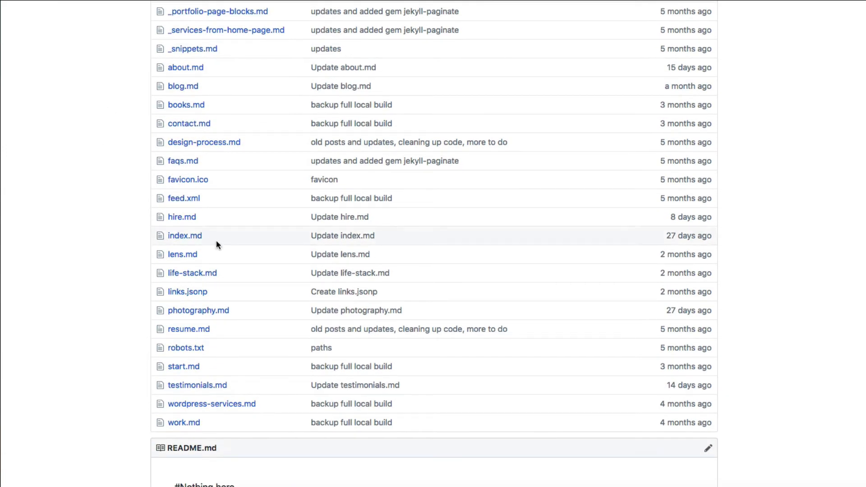
pyautogui.click(184, 236)
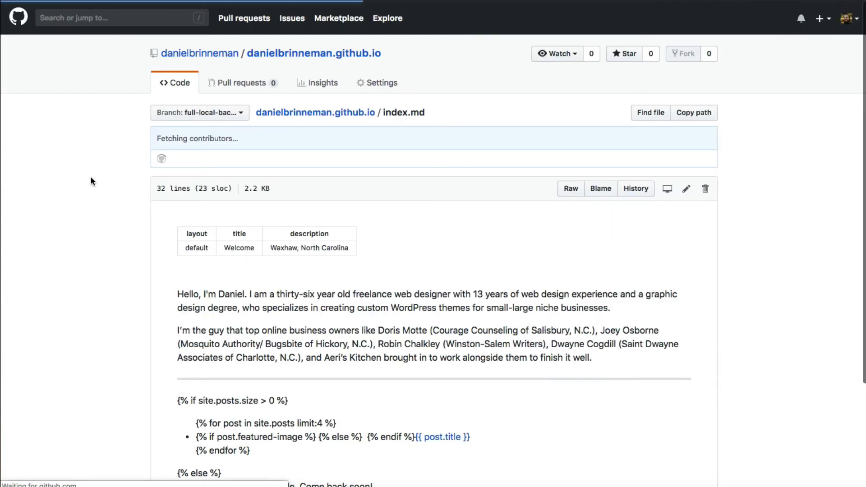
# Look over the rendered index.md and switch to its Raw Markdown source.
pyautogui.scroll(-3)
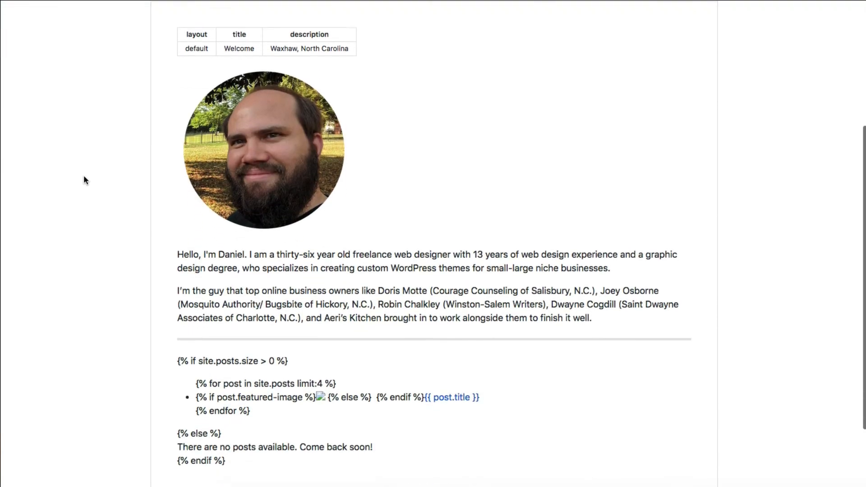
pyautogui.scroll(-3)
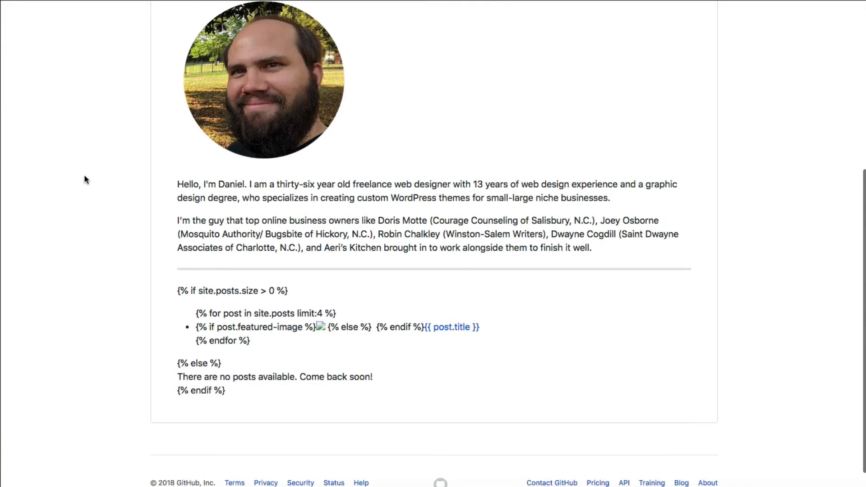
pyautogui.scroll(3)
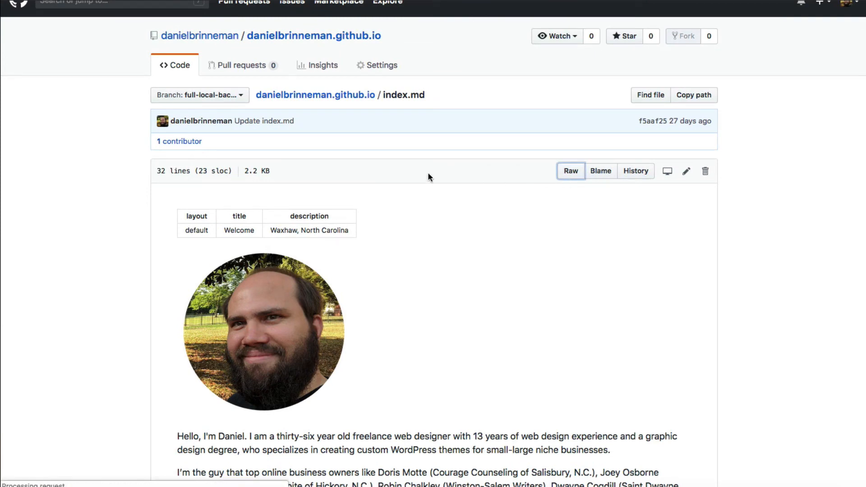
pyautogui.click(570, 170)
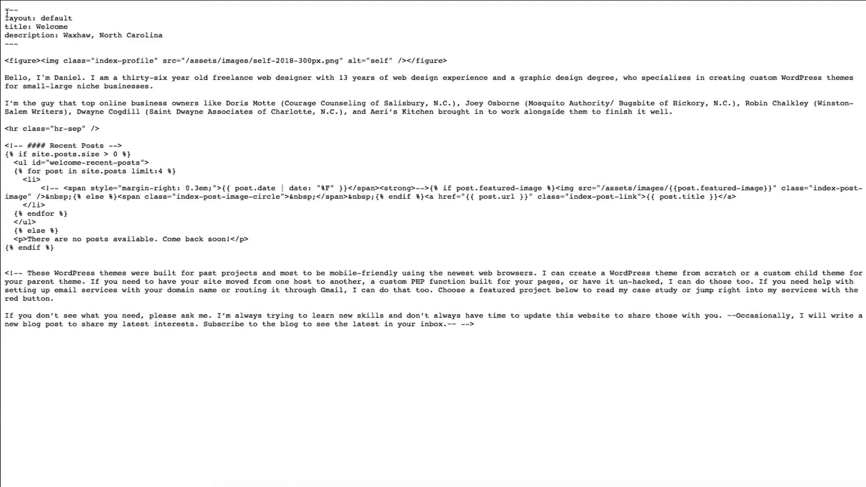
# Select the YAML front matter lines with layout, title and description in raw index.md.
pyautogui.moveTo(5, 11); pyautogui.dragTo(166, 44)
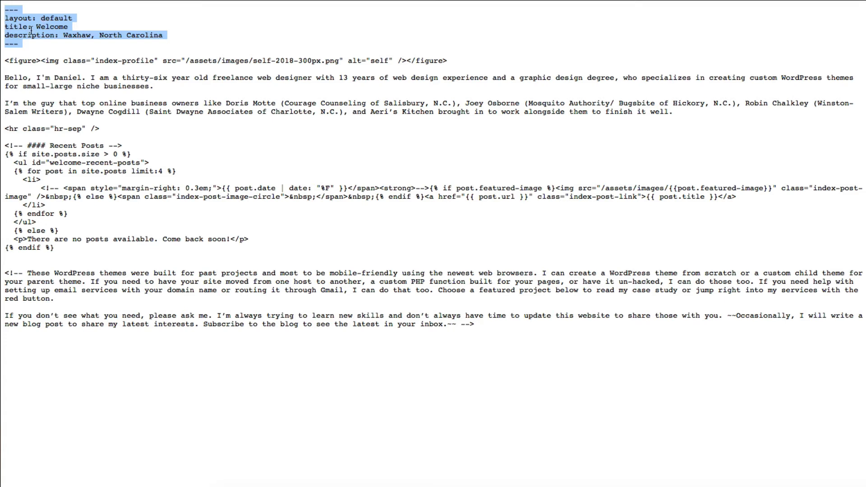
pyautogui.moveTo(57, 35)
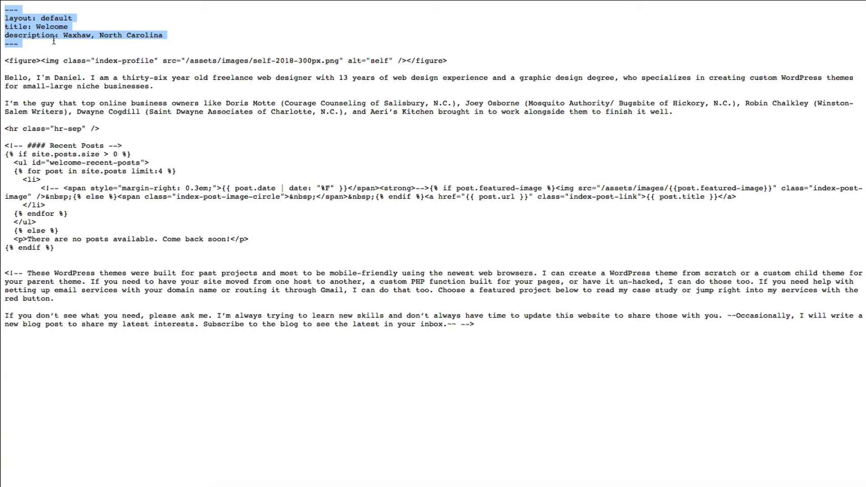
pyautogui.moveTo(149, 198)
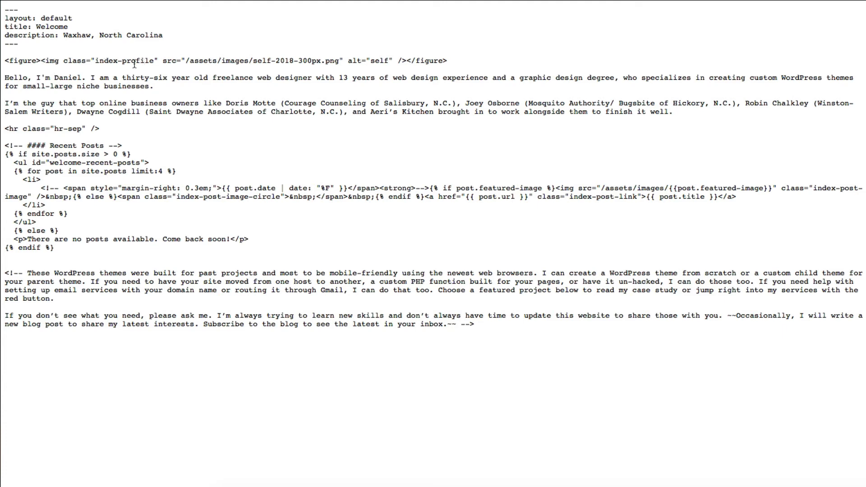
pyautogui.moveTo(208, 78)
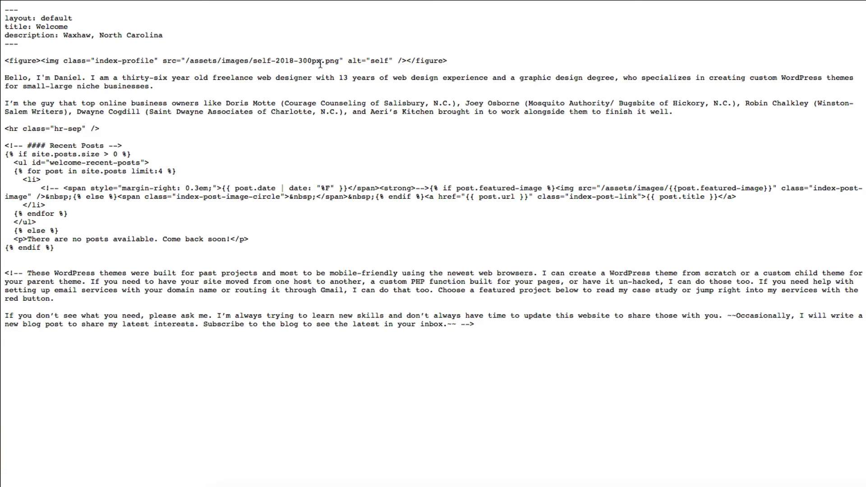
pyautogui.moveTo(452, 70)
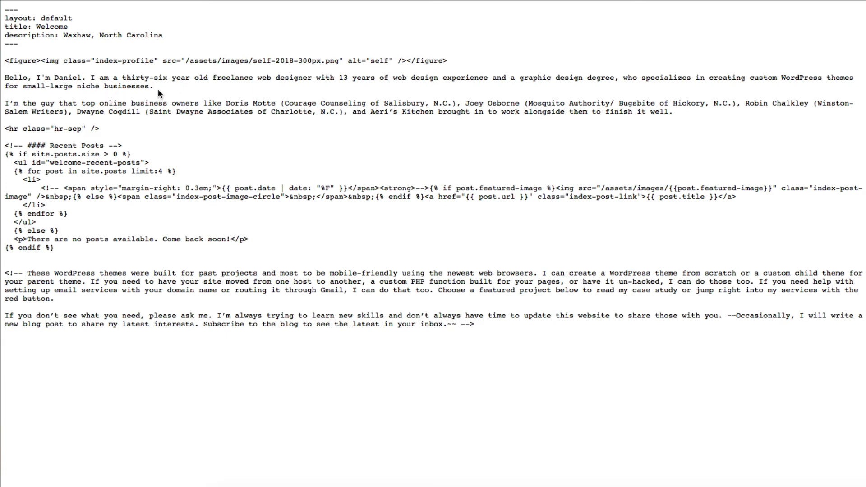
pyautogui.moveTo(466, 68)
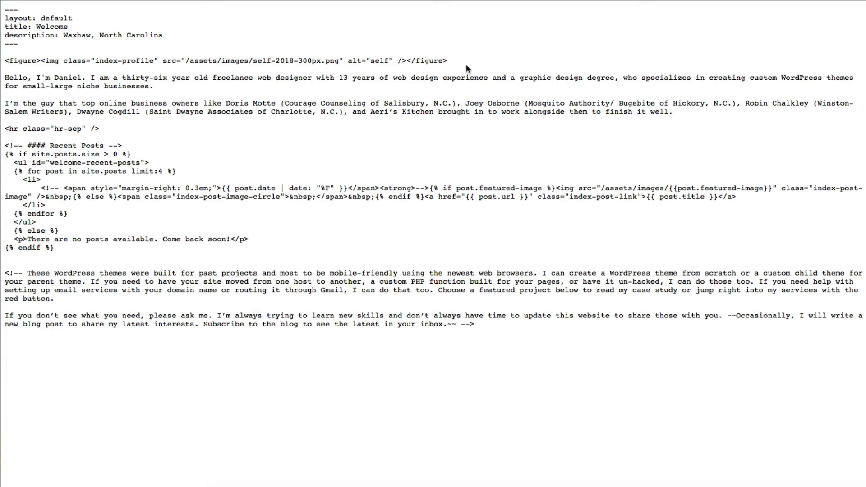
pyautogui.moveTo(185, 89)
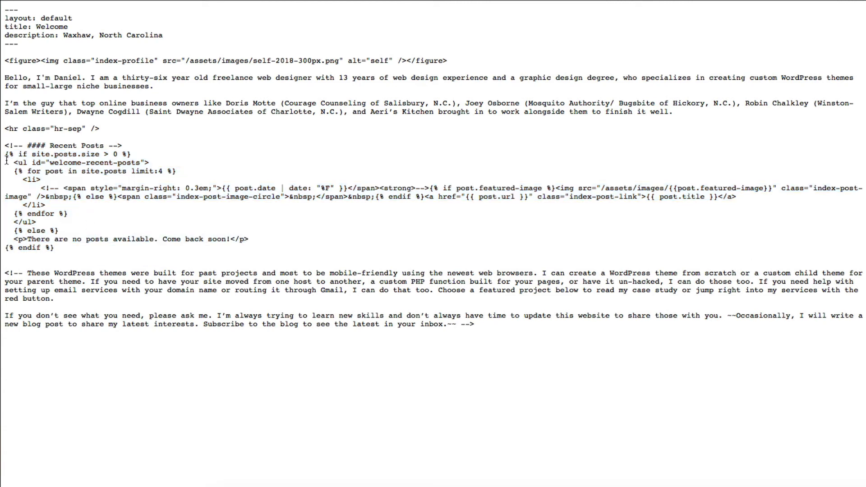
pyautogui.moveTo(5, 154); pyautogui.dragTo(176, 171)
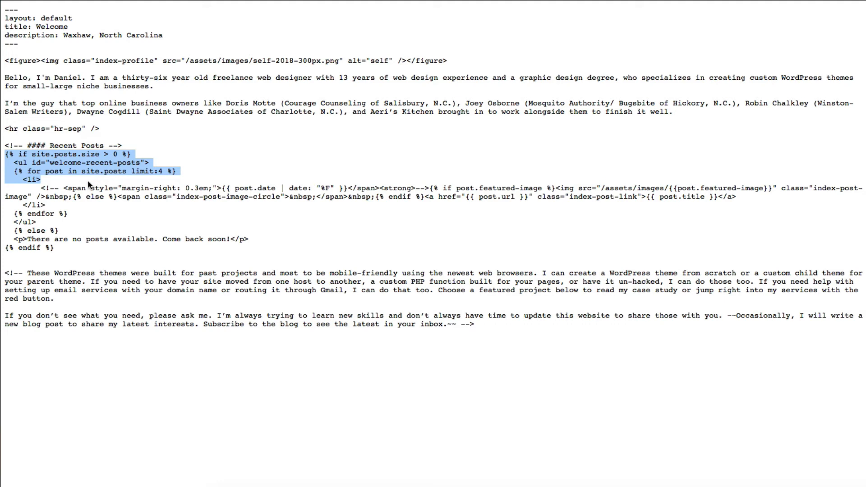
pyautogui.click(83, 184)
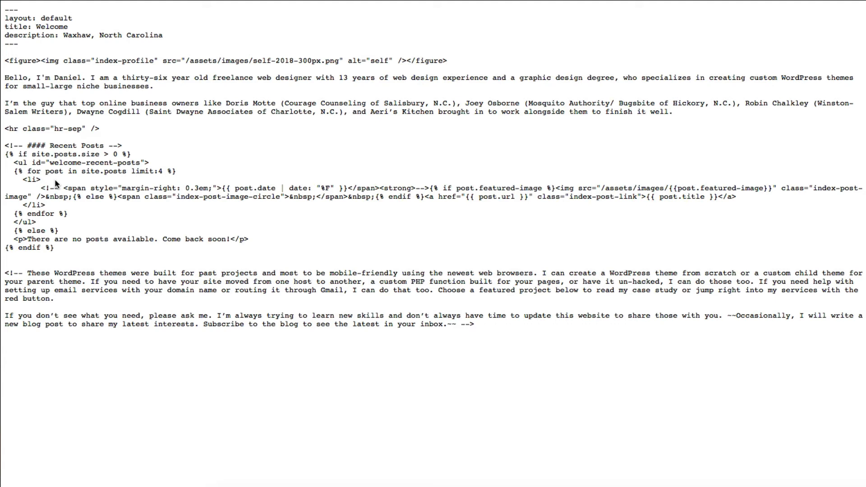
pyautogui.moveTo(60, 183)
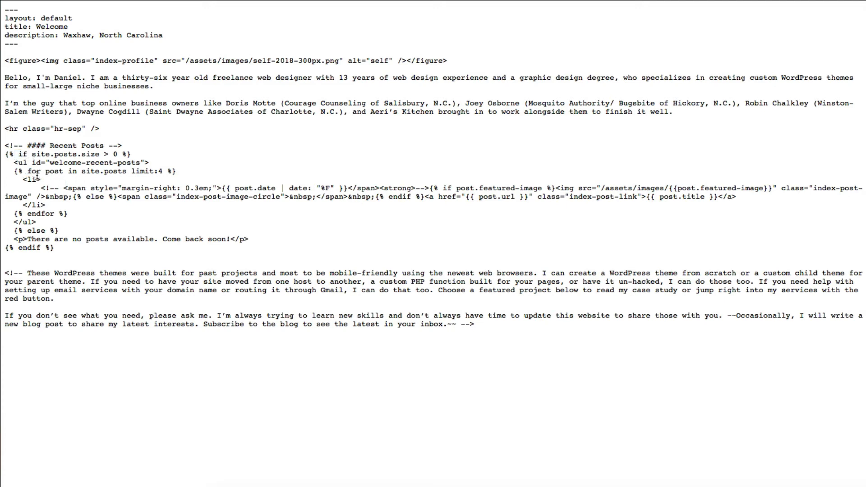
pyautogui.moveTo(133, 185)
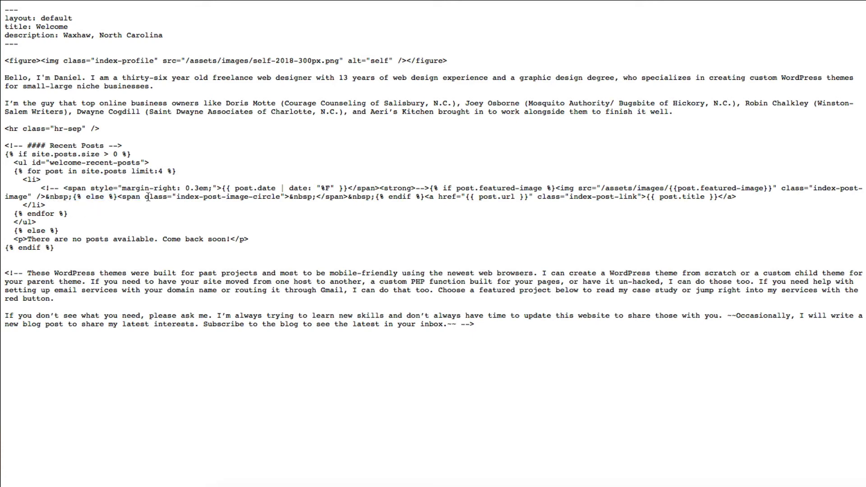
pyautogui.moveTo(450, 193)
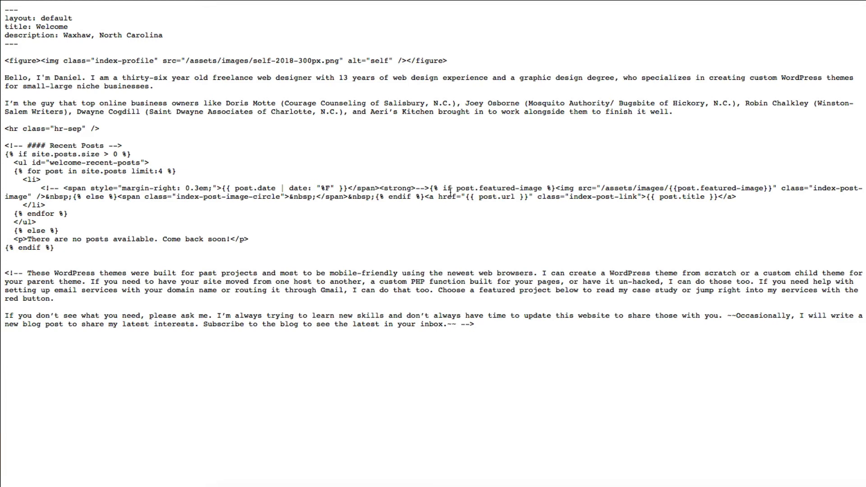
pyautogui.moveTo(395, 211)
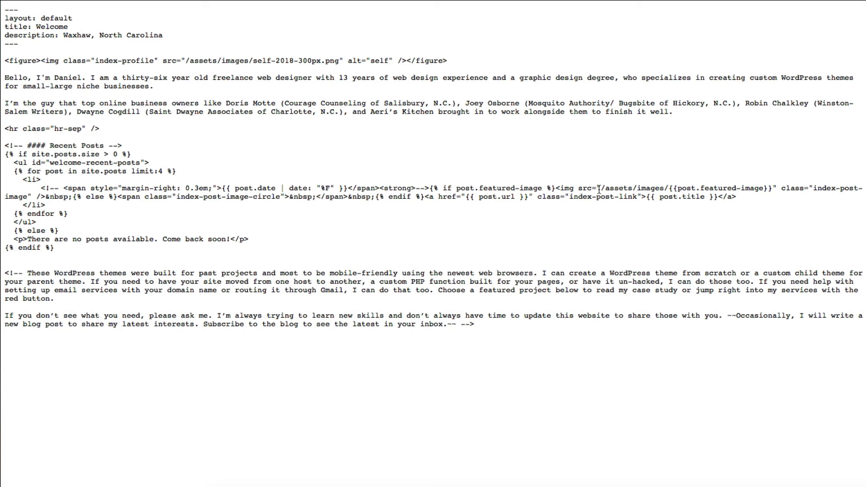
# Double-click within the raw index.md source near the closing WordPress theme comment.
pyautogui.doubleClick(634, 189)
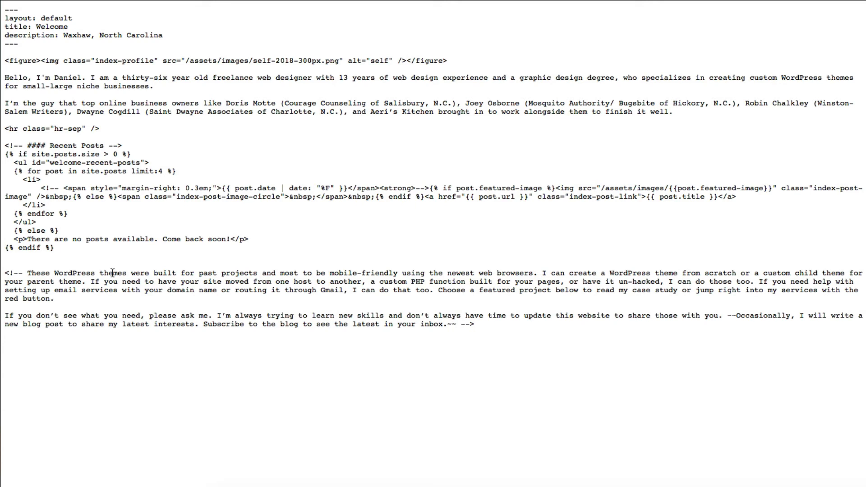
pyautogui.moveTo(170, 304)
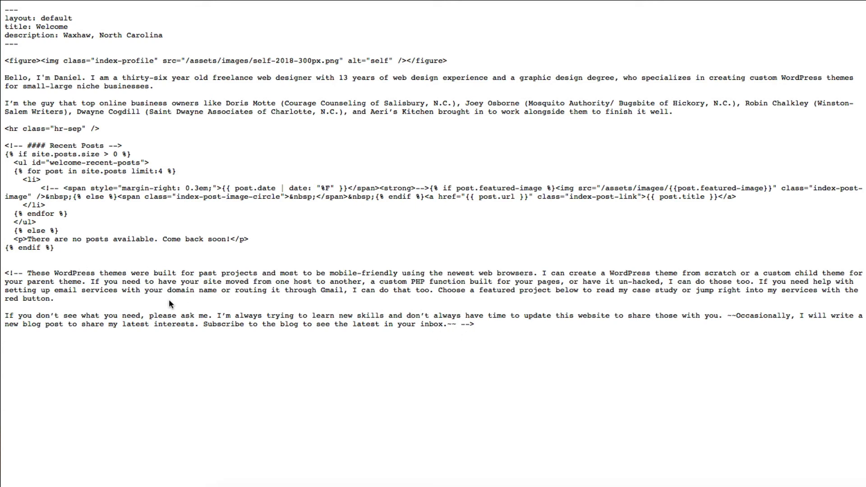
pyautogui.moveTo(401, 33)
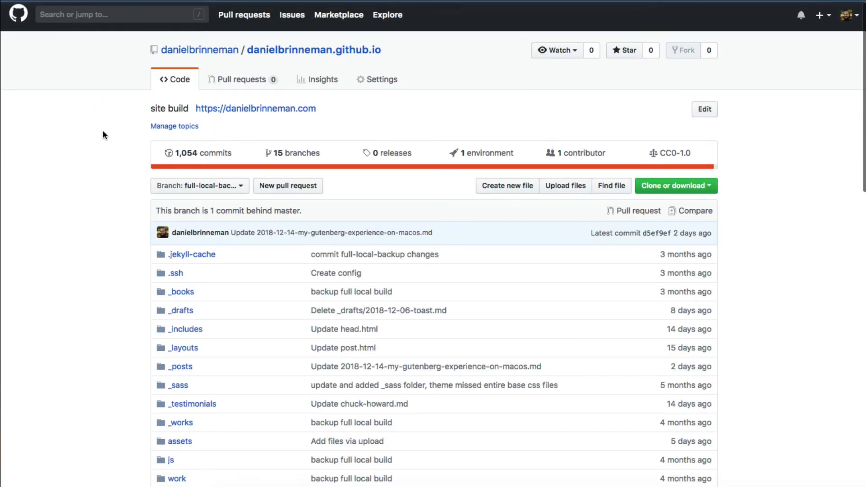
# Browse into _posts and bring up 2018-11-06-retouching-old-photos.md with its front matter table.
pyautogui.scroll(-3)
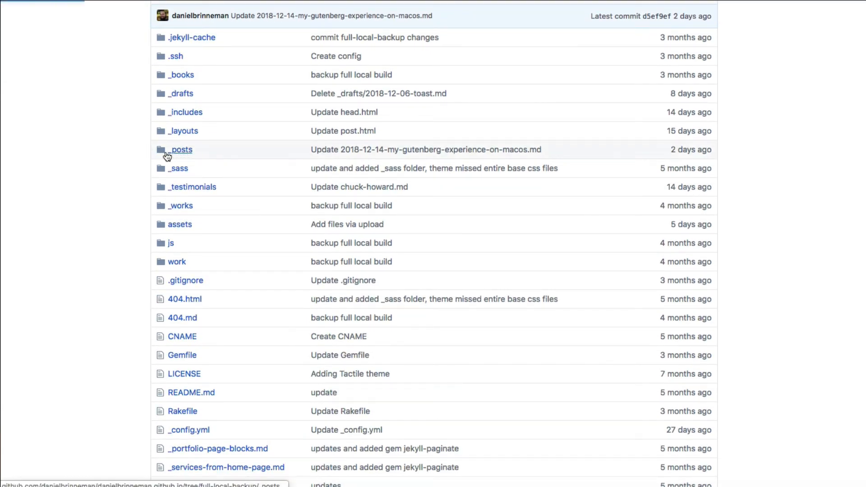
pyautogui.click(181, 150)
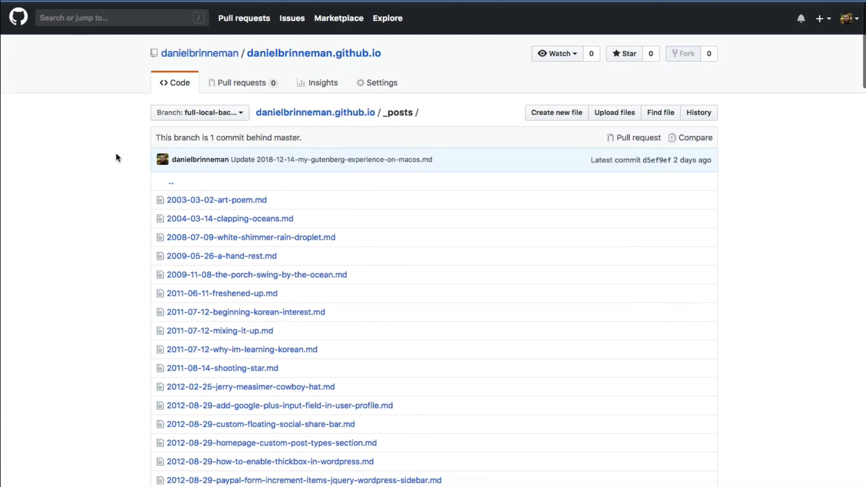
pyautogui.scroll(-3)
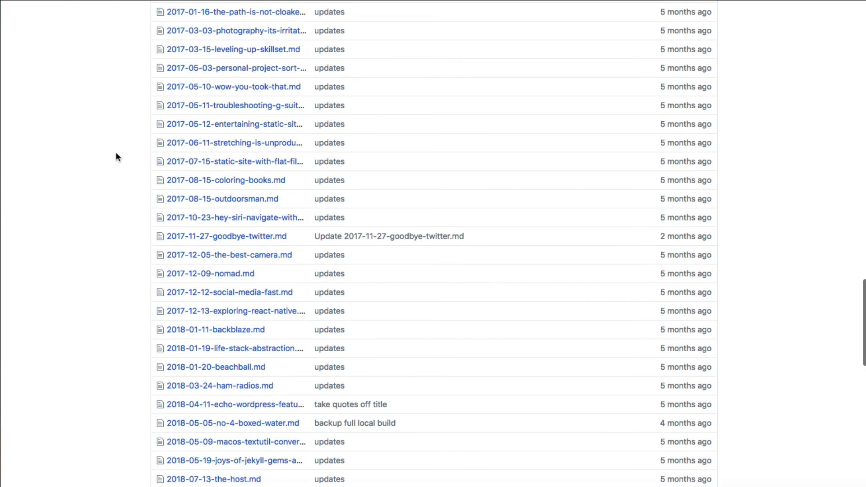
pyautogui.scroll(-3)
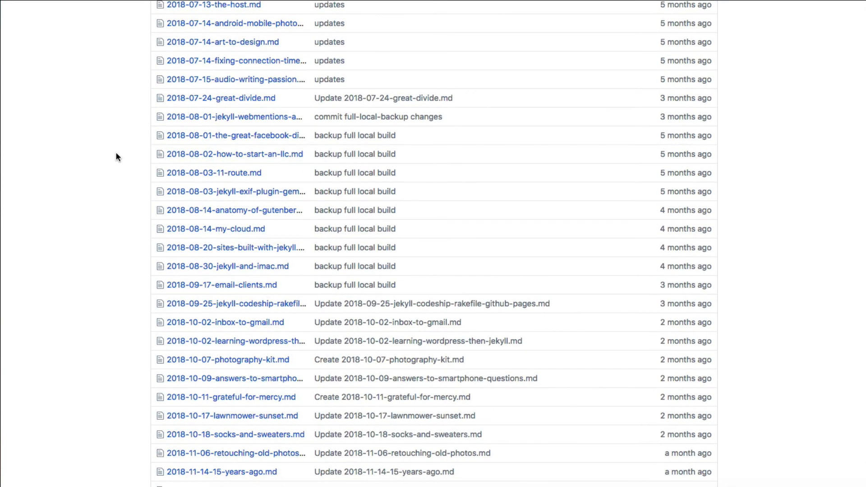
pyautogui.scroll(-3)
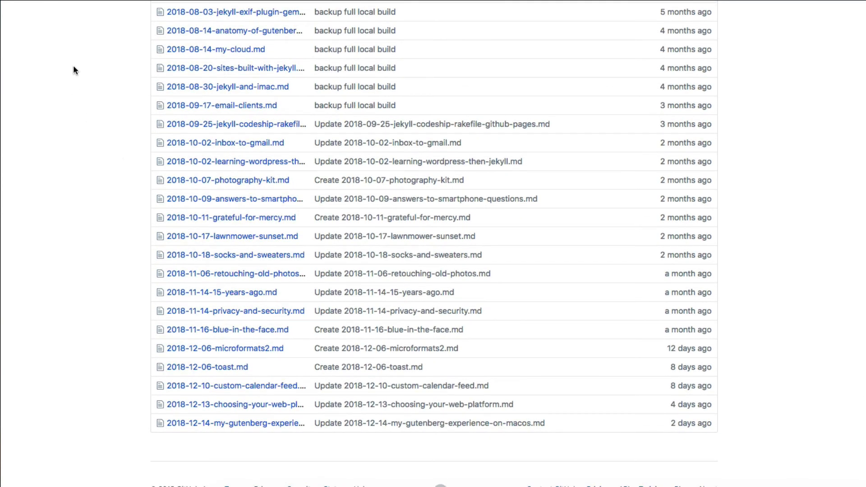
pyautogui.moveTo(85, 120)
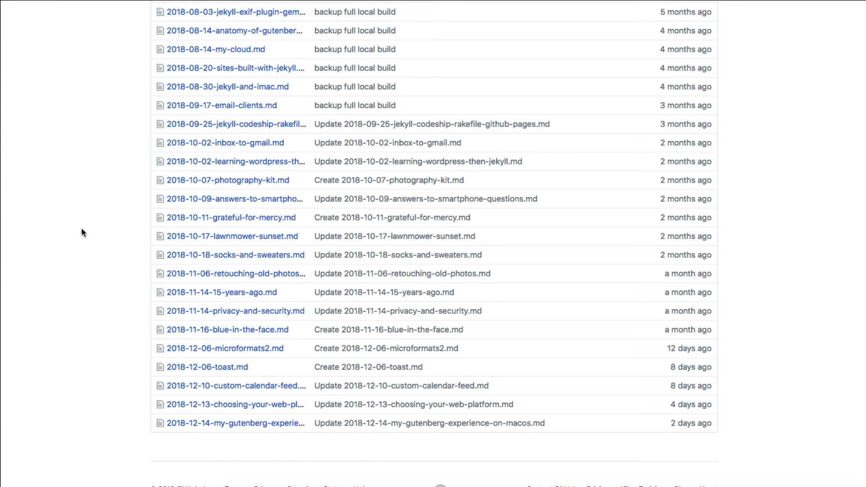
pyautogui.moveTo(176, 274)
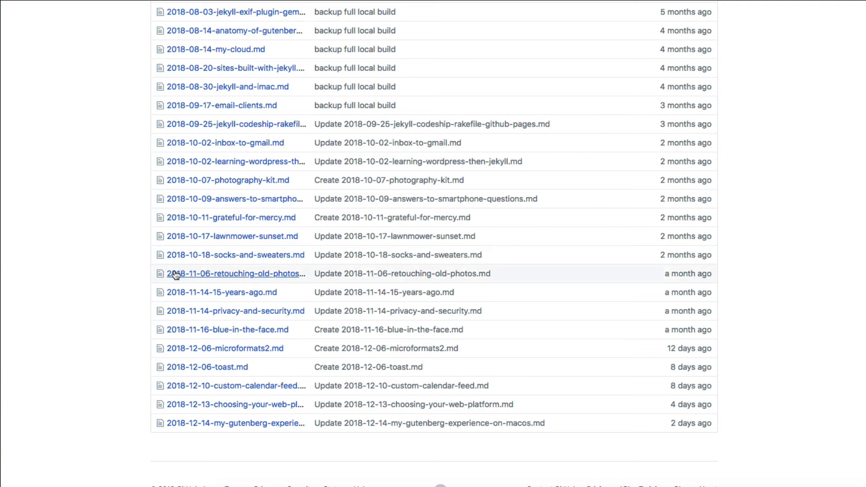
pyautogui.click(236, 273)
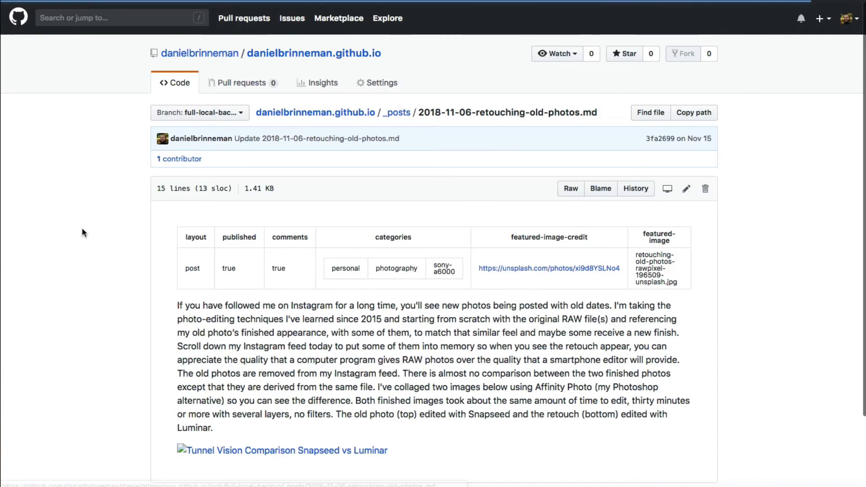
pyautogui.moveTo(131, 253)
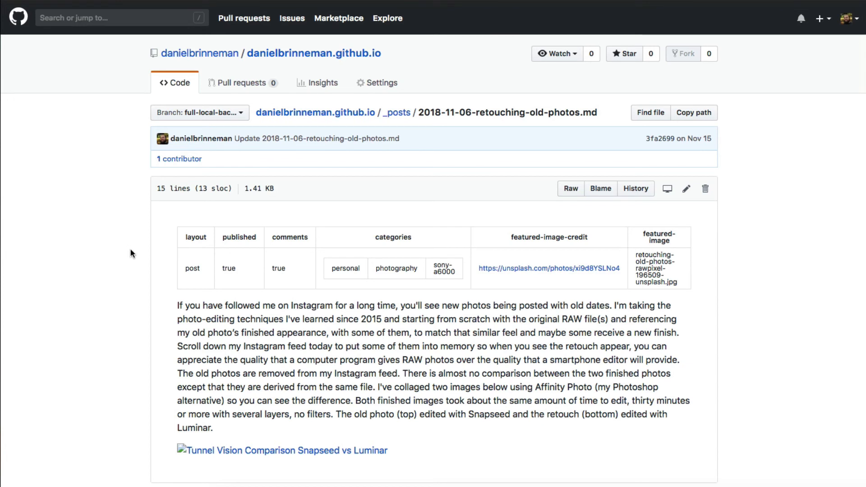
pyautogui.moveTo(253, 240)
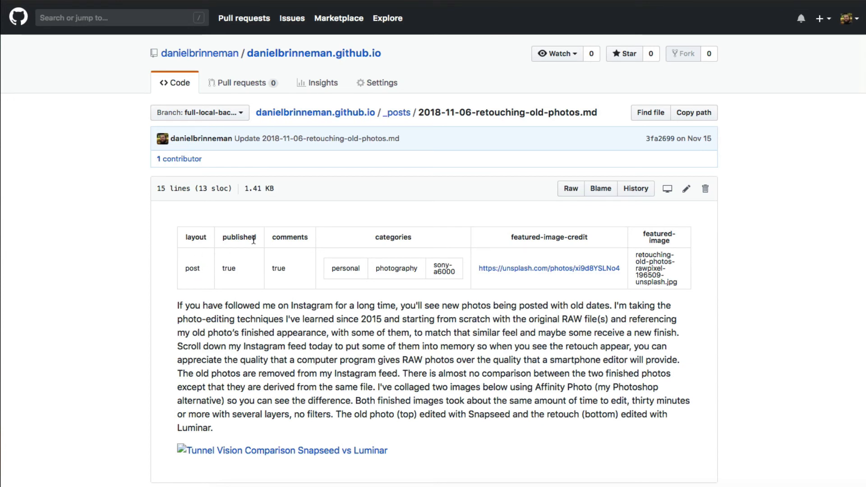
pyautogui.moveTo(391, 254)
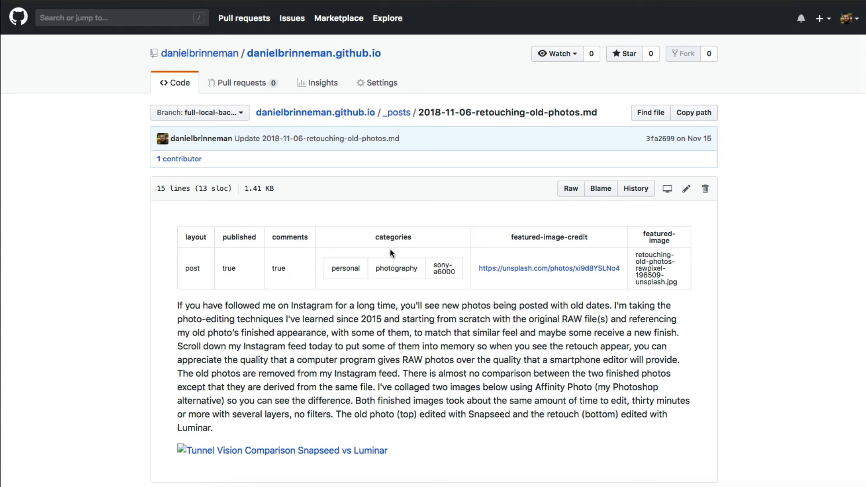
pyautogui.moveTo(333, 269)
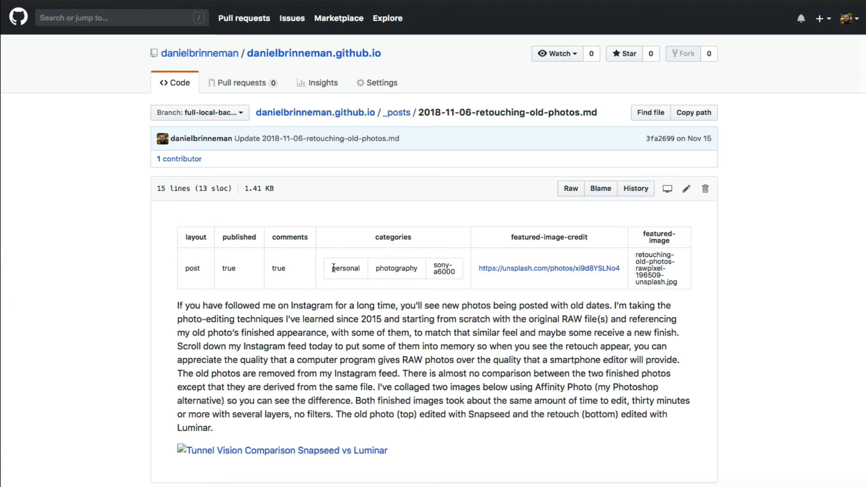
pyautogui.moveTo(558, 242)
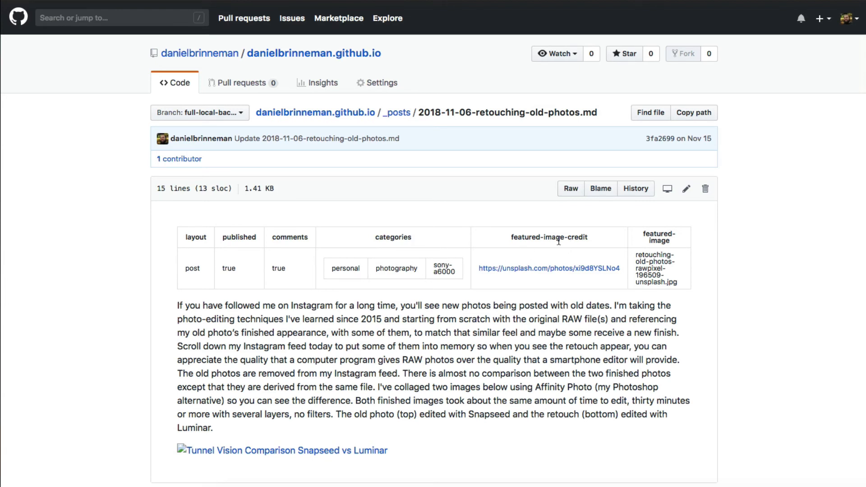
pyautogui.moveTo(478, 275)
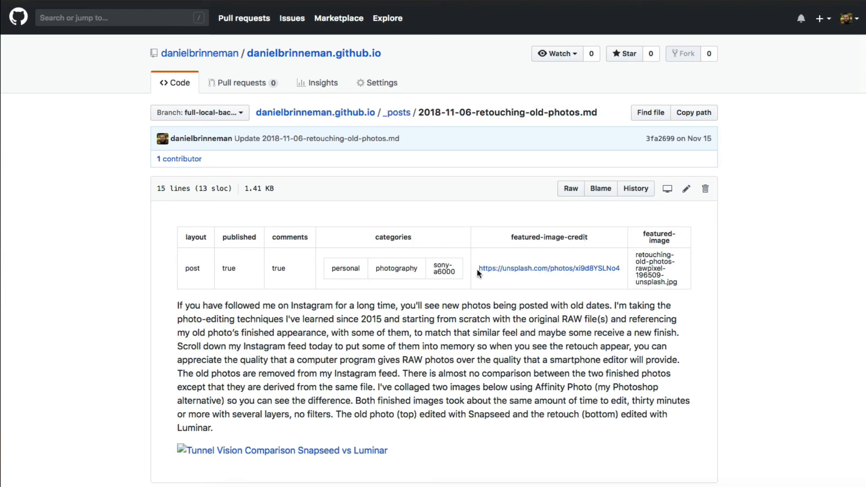
pyautogui.moveTo(508, 241)
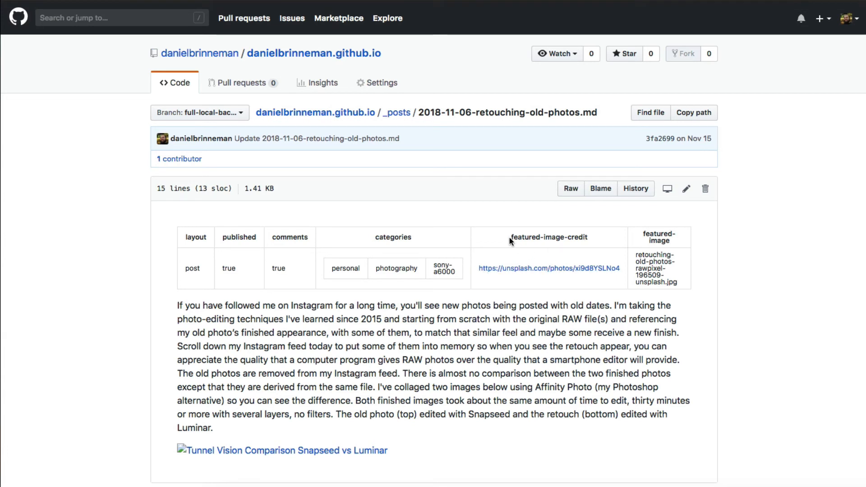
pyautogui.moveTo(343, 217)
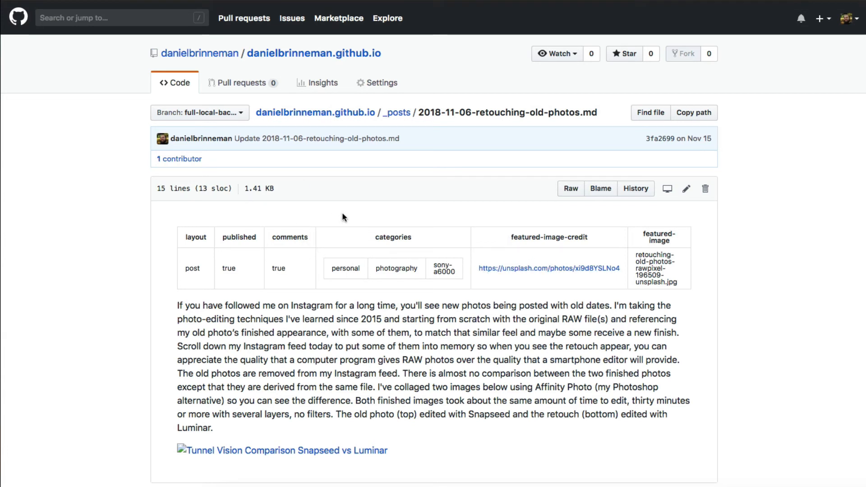
pyautogui.moveTo(509, 242)
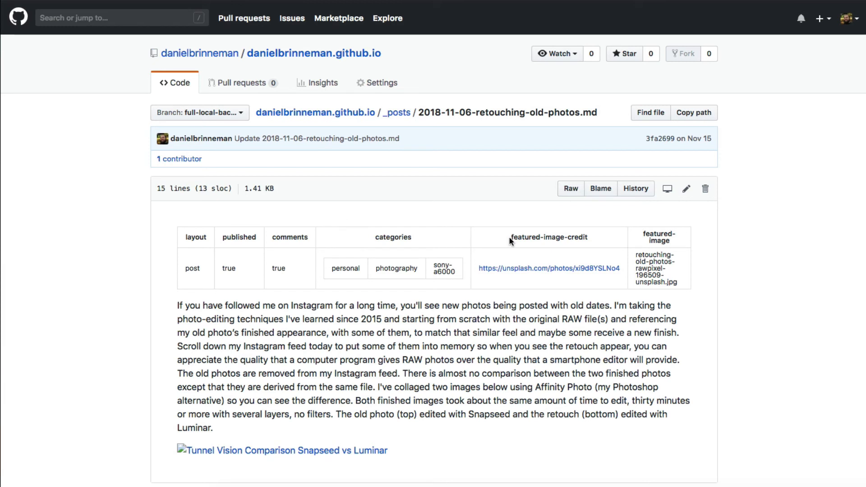
pyautogui.moveTo(591, 243)
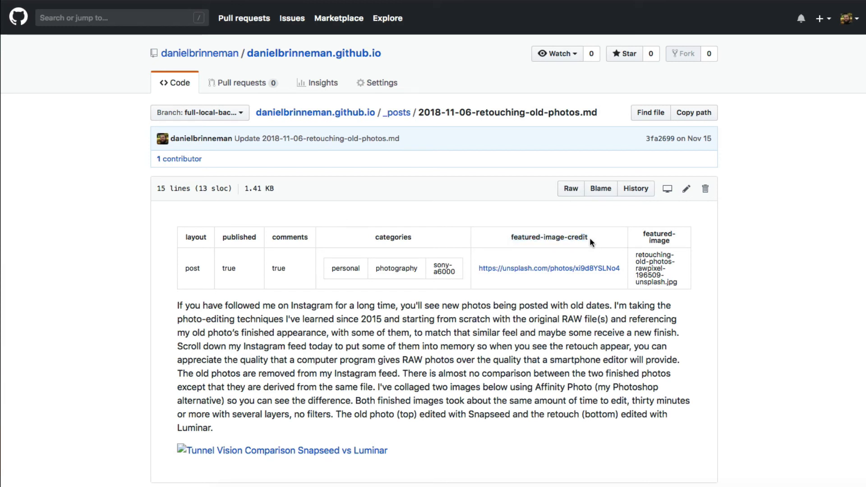
pyautogui.moveTo(546, 272)
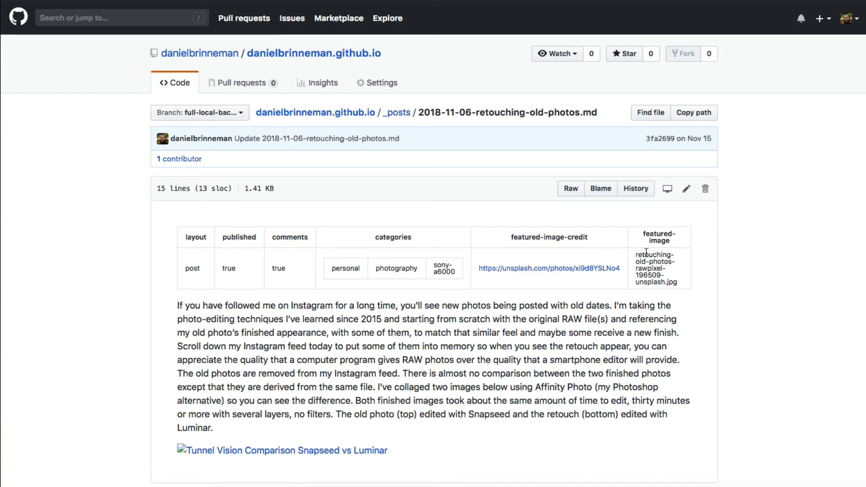
pyautogui.moveTo(669, 250)
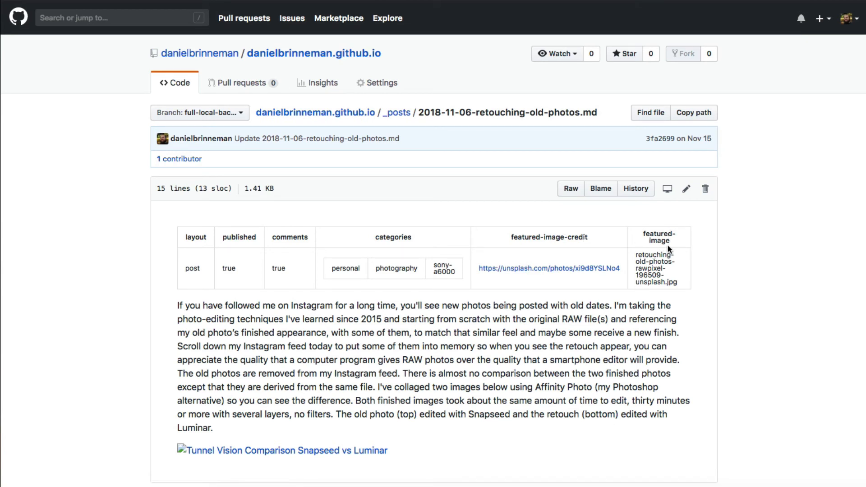
pyautogui.moveTo(544, 235)
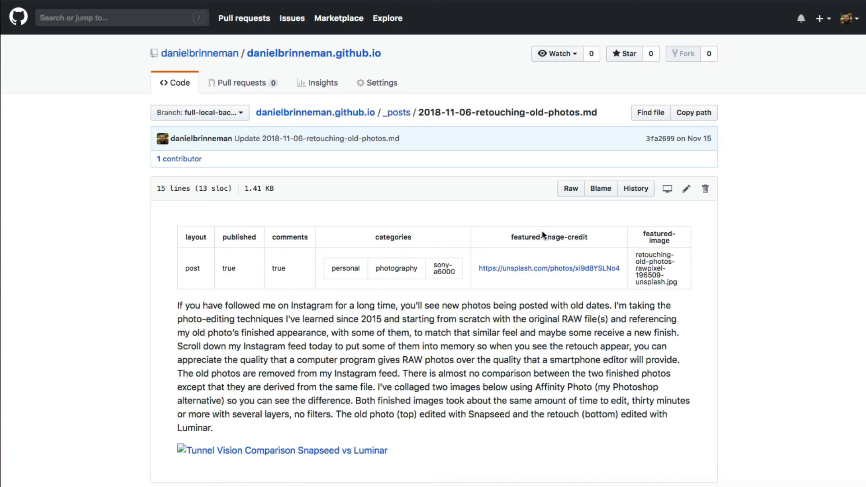
pyautogui.moveTo(651, 271)
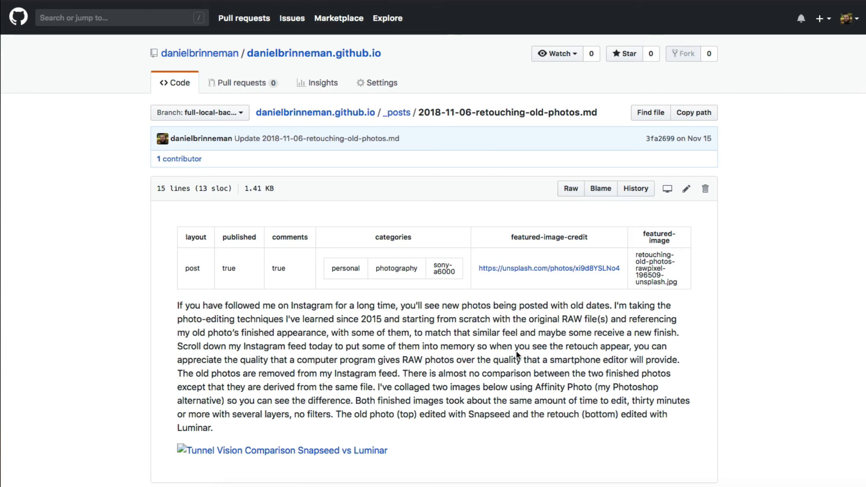
pyautogui.moveTo(248, 347)
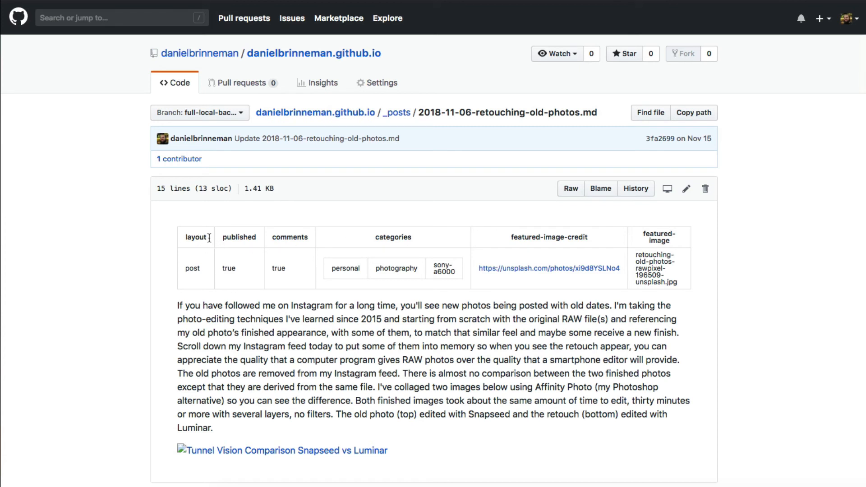
pyautogui.moveTo(319, 240)
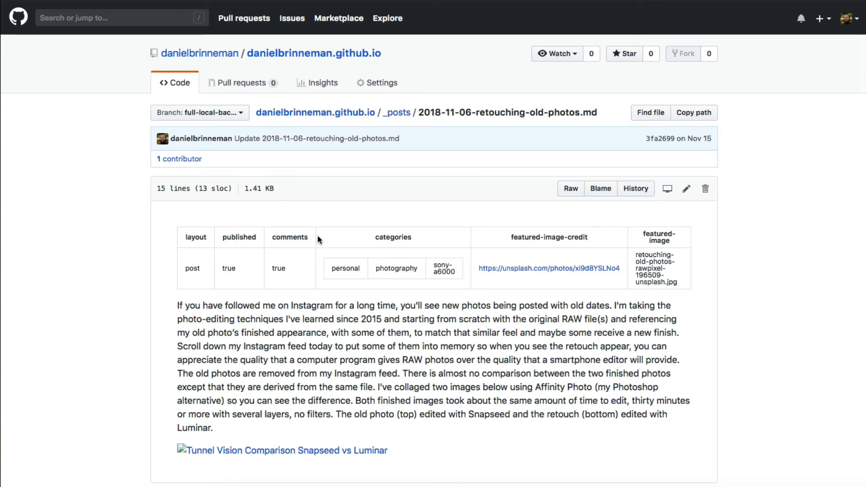
pyautogui.moveTo(373, 236)
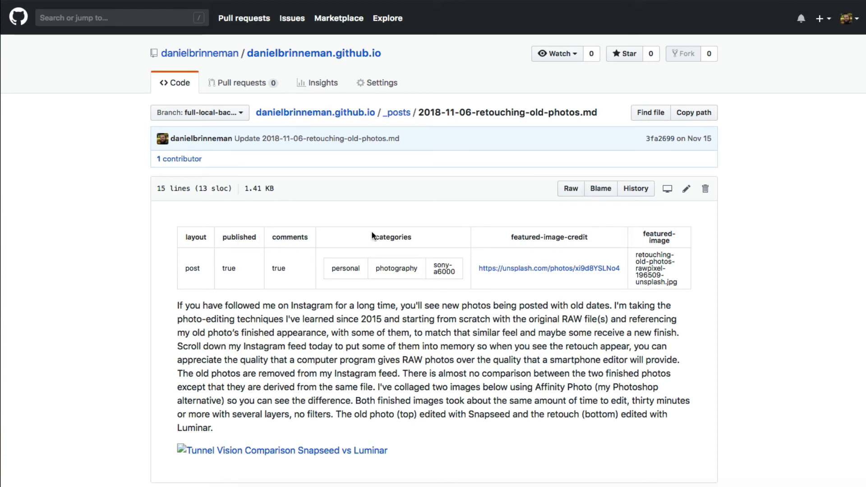
pyautogui.moveTo(248, 247)
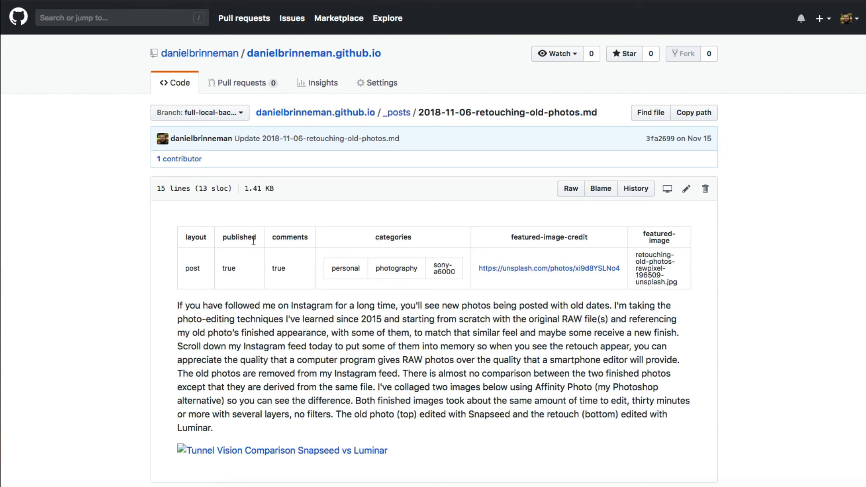
pyautogui.moveTo(279, 243)
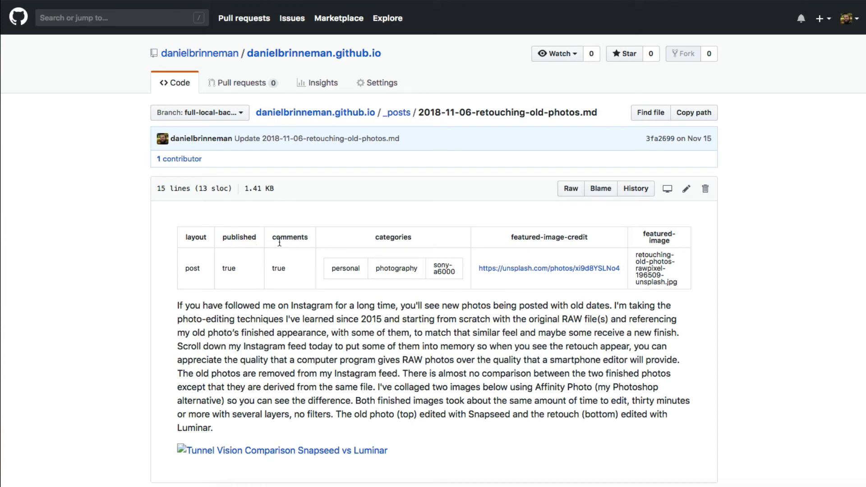
# Highlight 'comments' in the post's front matter, then go back to the repository root.
pyautogui.doubleClick(289, 238)
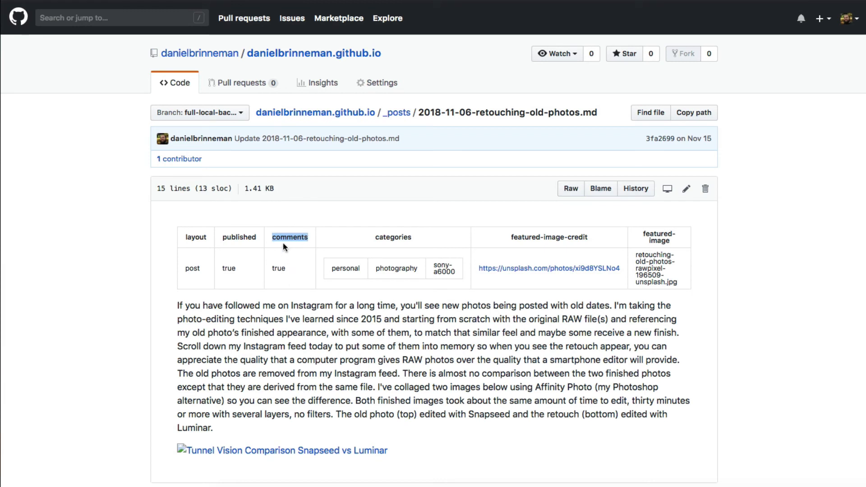
pyautogui.moveTo(284, 272)
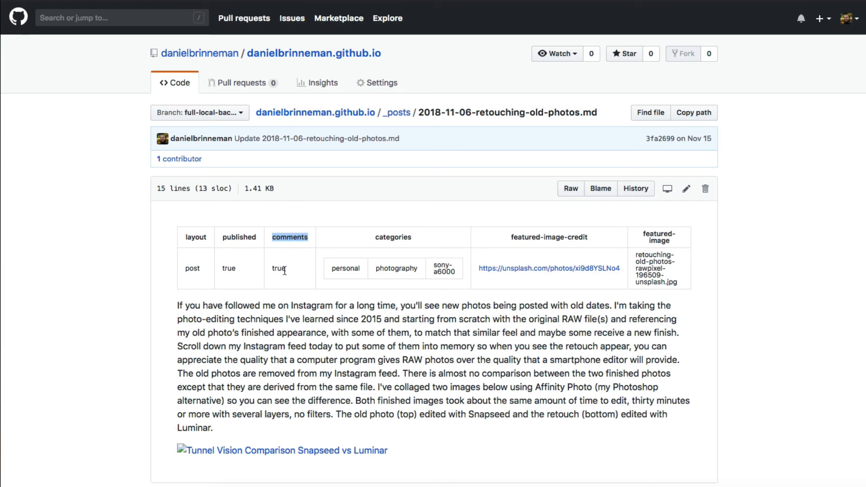
pyautogui.moveTo(299, 271)
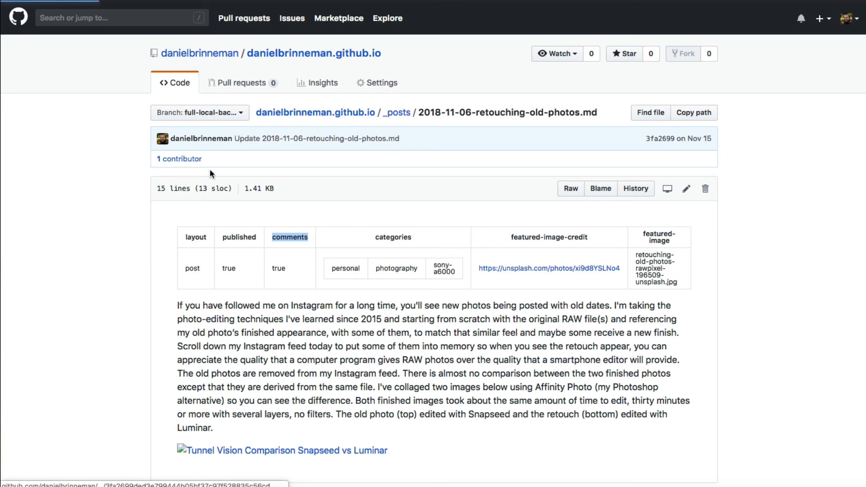
pyautogui.click(314, 54)
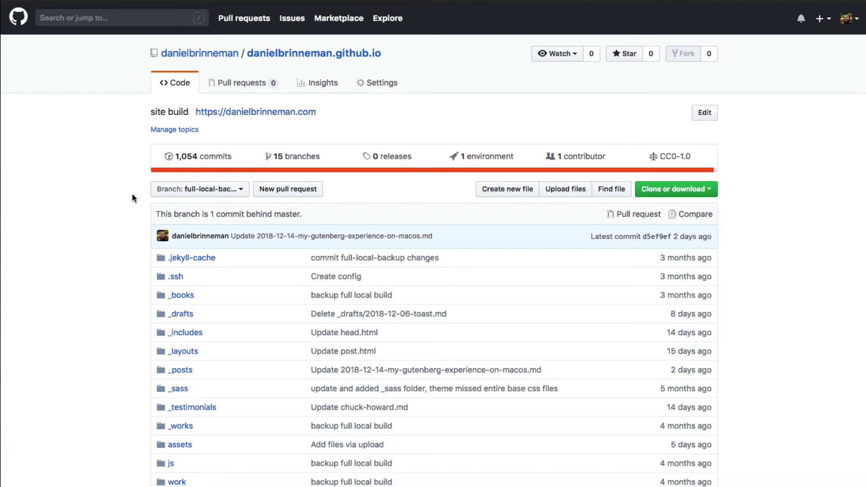
# Browse into _includes and bring up footer.html with its Disqus and webmentions includes.
pyautogui.scroll(-3)
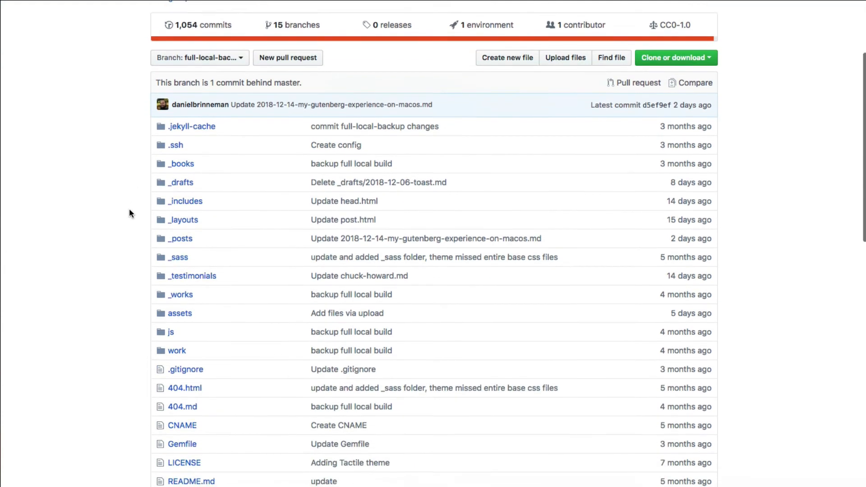
pyautogui.scroll(-3)
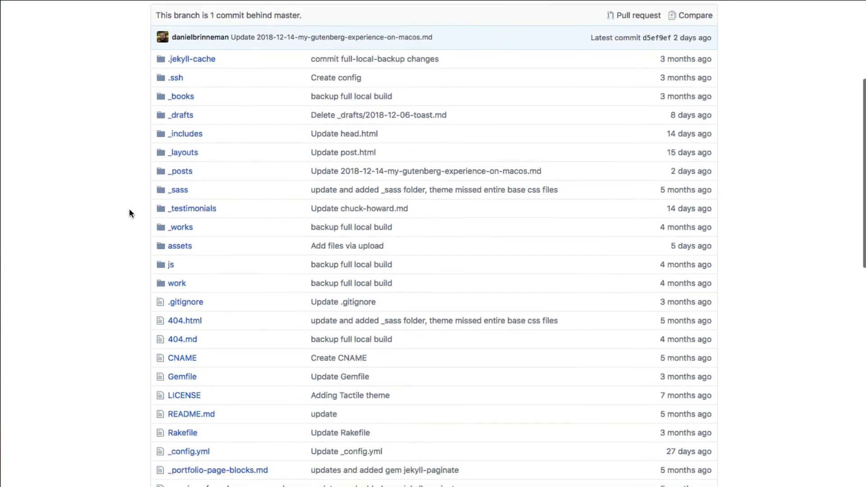
pyautogui.scroll(3)
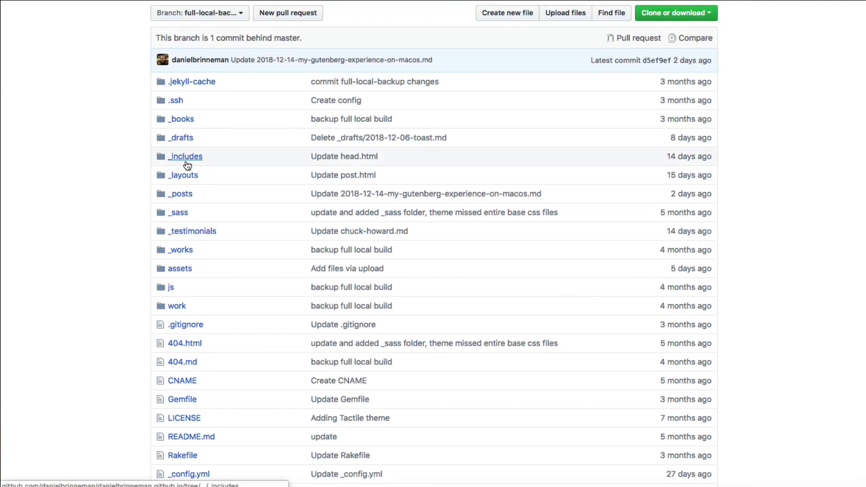
pyautogui.click(185, 156)
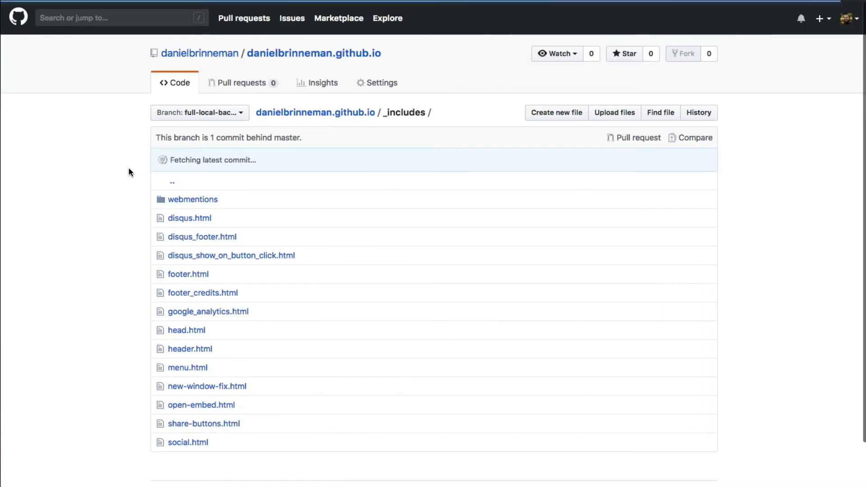
pyautogui.scroll(-3)
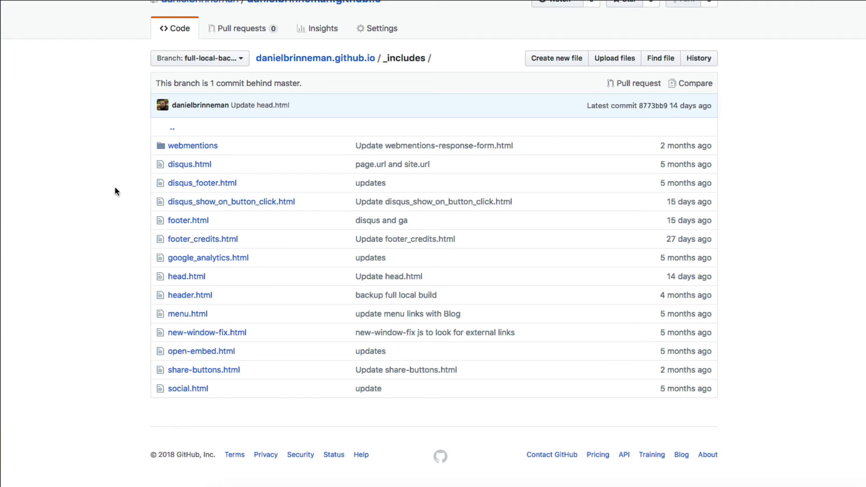
pyautogui.moveTo(189, 164)
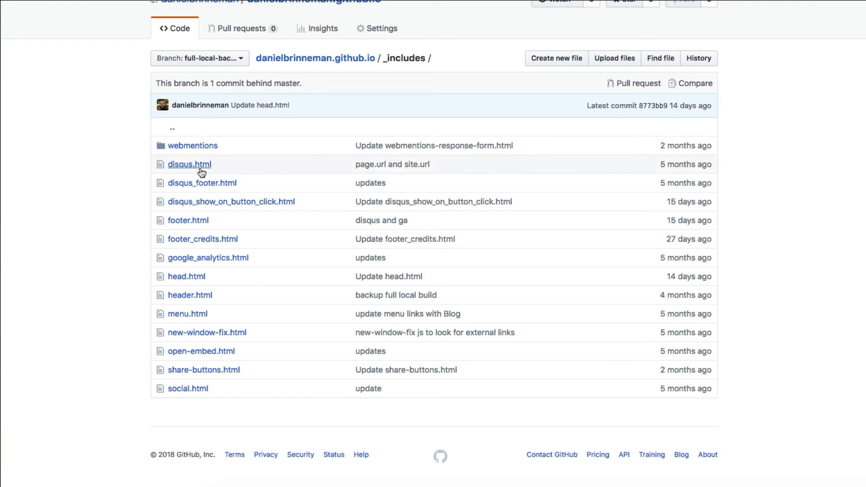
pyautogui.moveTo(188, 226)
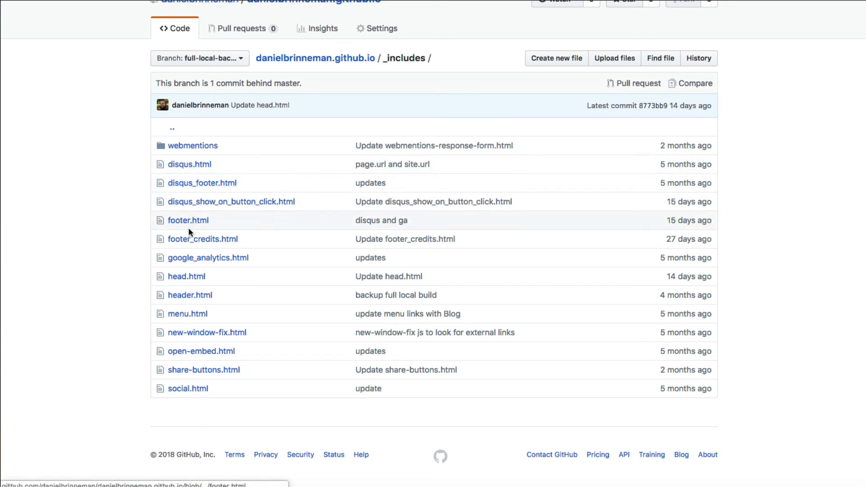
pyautogui.moveTo(225, 294)
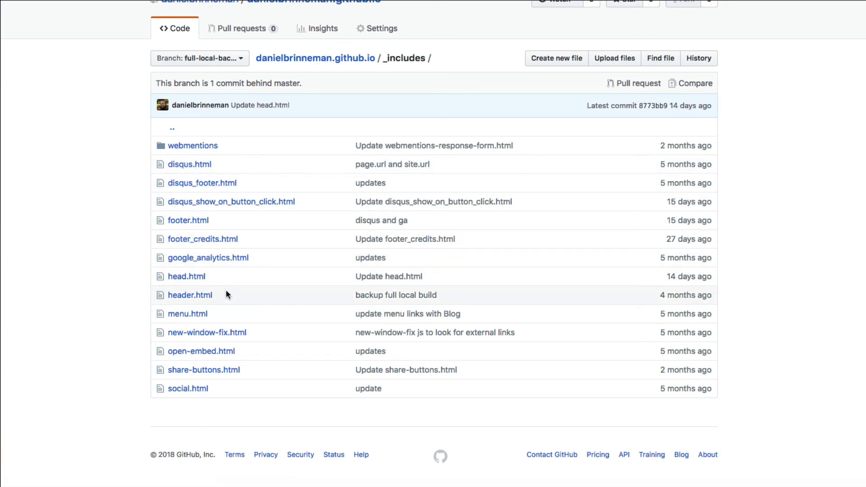
pyautogui.moveTo(188, 220)
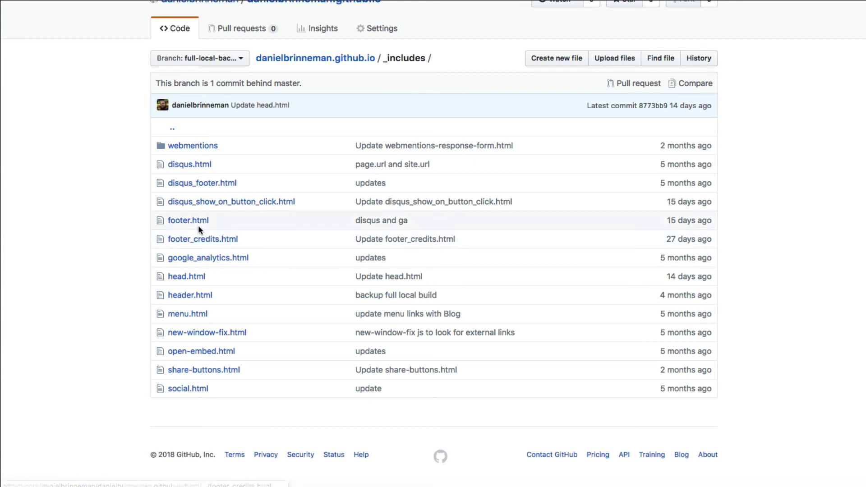
pyautogui.moveTo(203, 239)
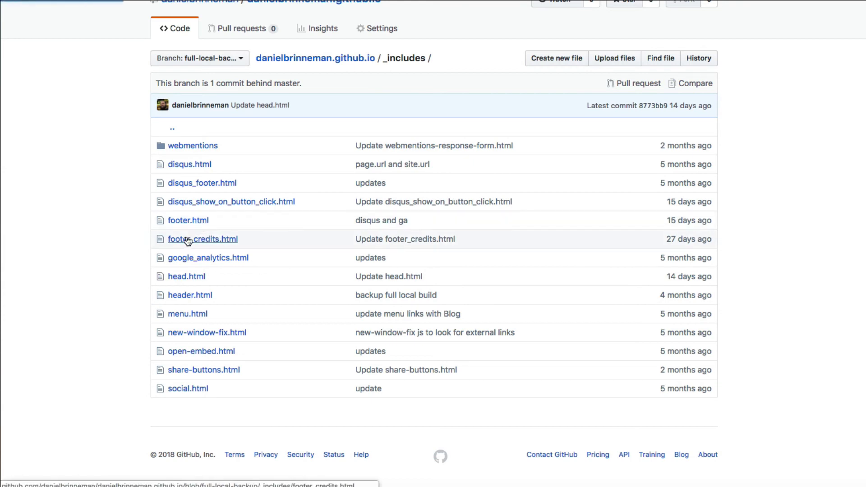
pyautogui.click(202, 238)
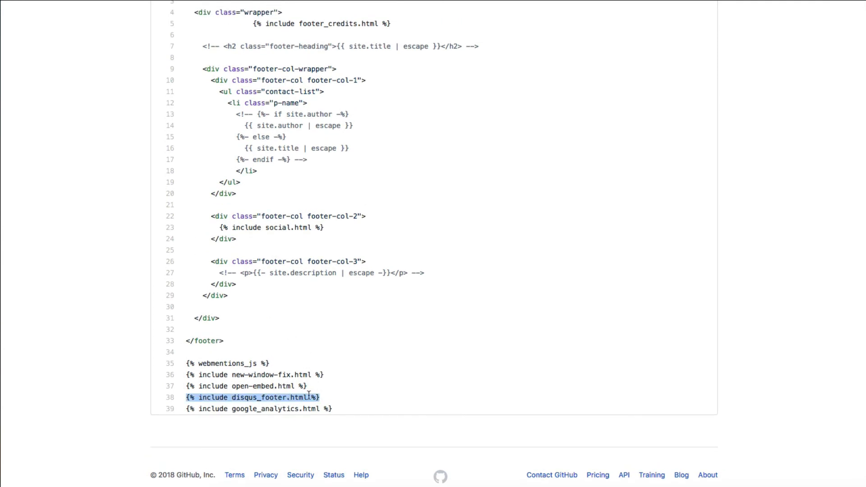
# Leave footer.html's disqus_footer line and return to the _includes listing via the breadcrumb.
pyautogui.click(323, 408)
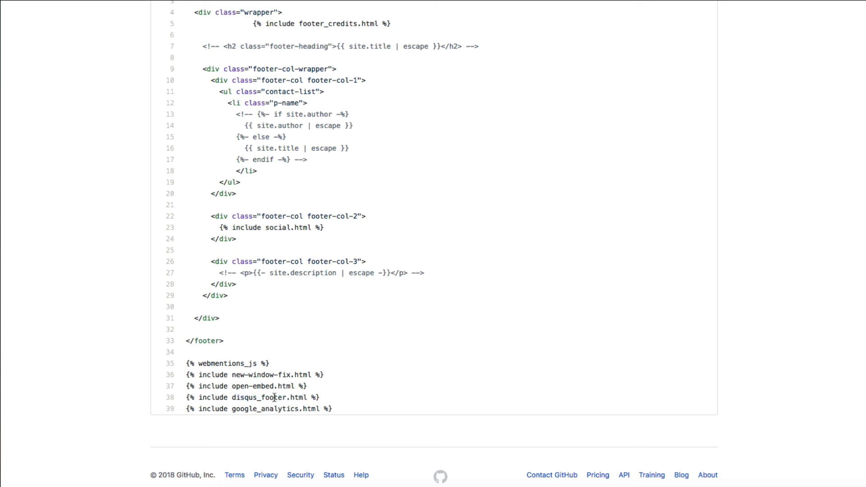
pyautogui.scroll(3)
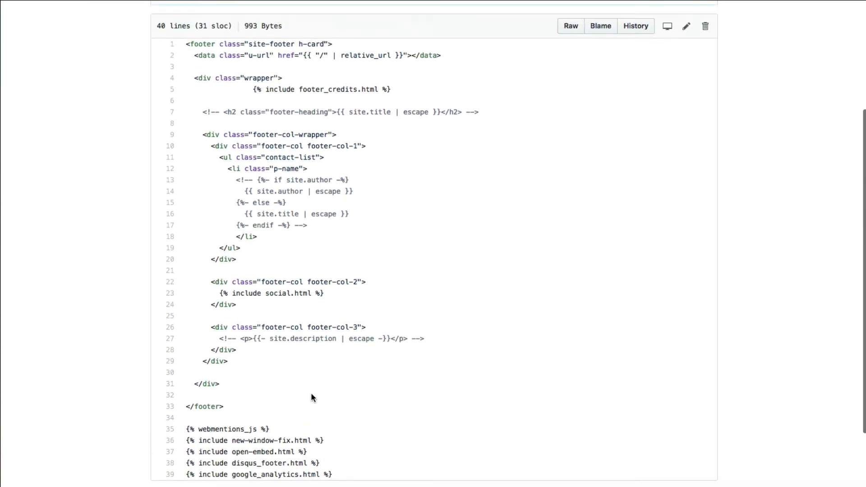
pyautogui.scroll(3)
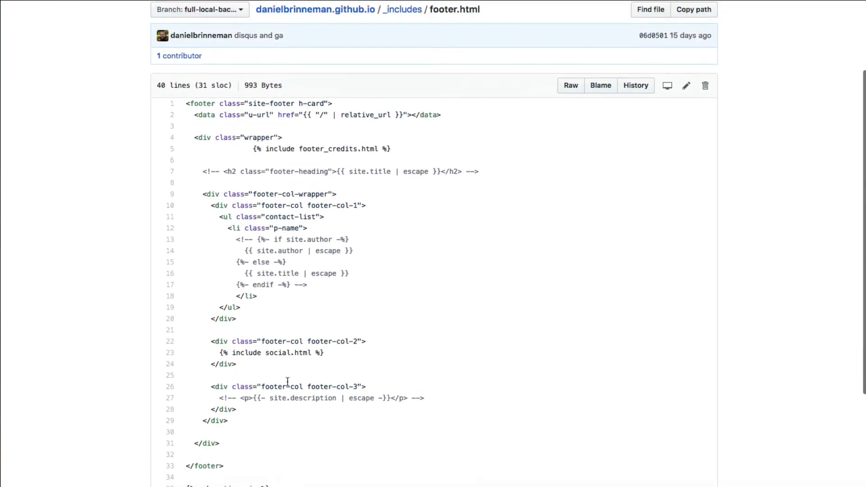
pyautogui.scroll(3)
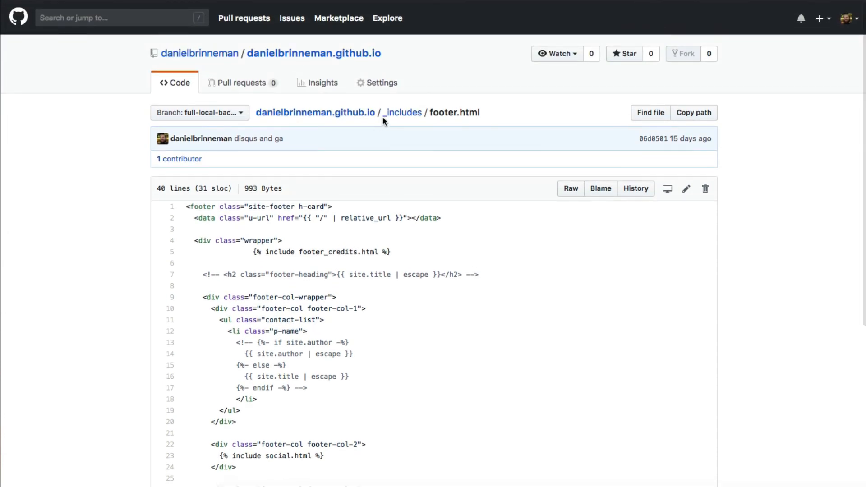
pyautogui.click(404, 112)
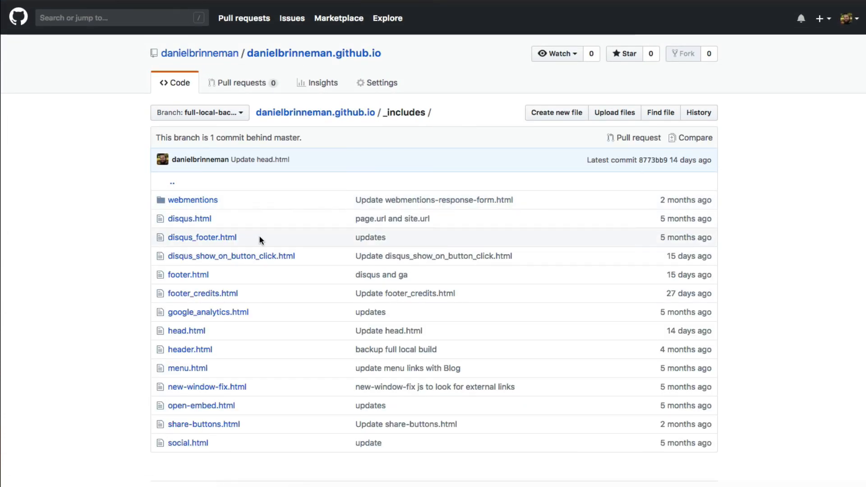
pyautogui.moveTo(272, 344)
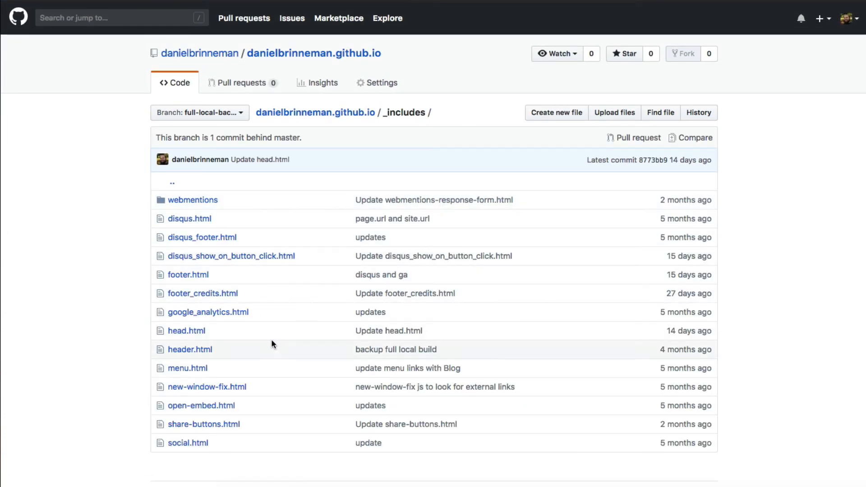
pyautogui.moveTo(201, 237)
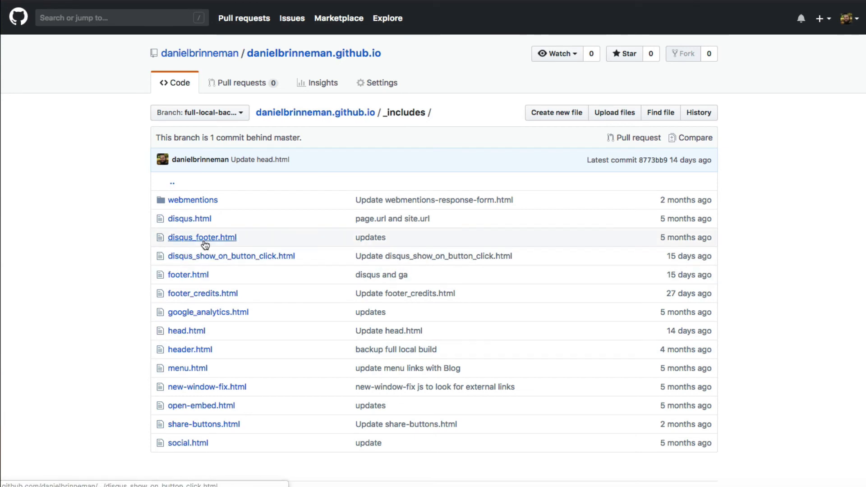
pyautogui.moveTo(188, 218)
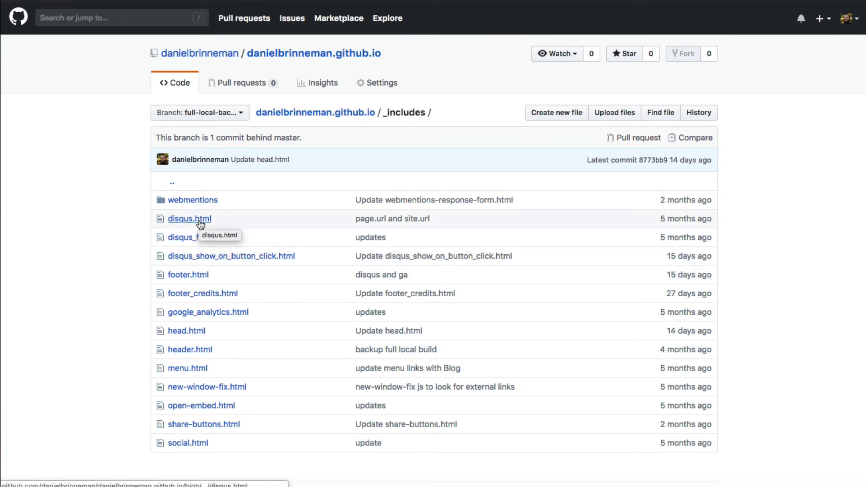
# Review disqus.html's embed script, then bring up disqus_show_on_button_click.html.
pyautogui.click(188, 219)
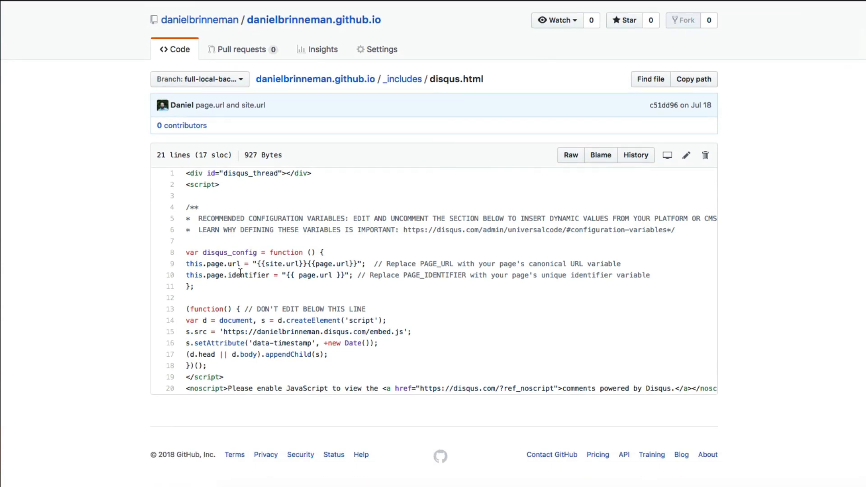
pyautogui.scroll(3)
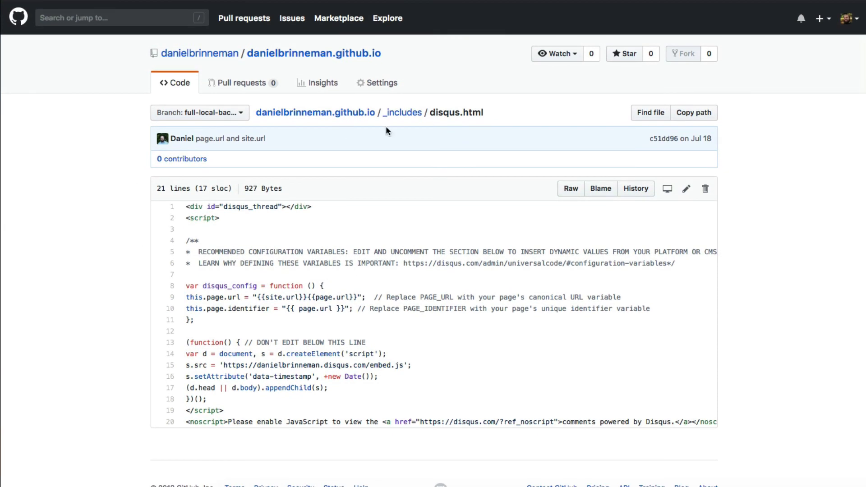
pyautogui.click(402, 111)
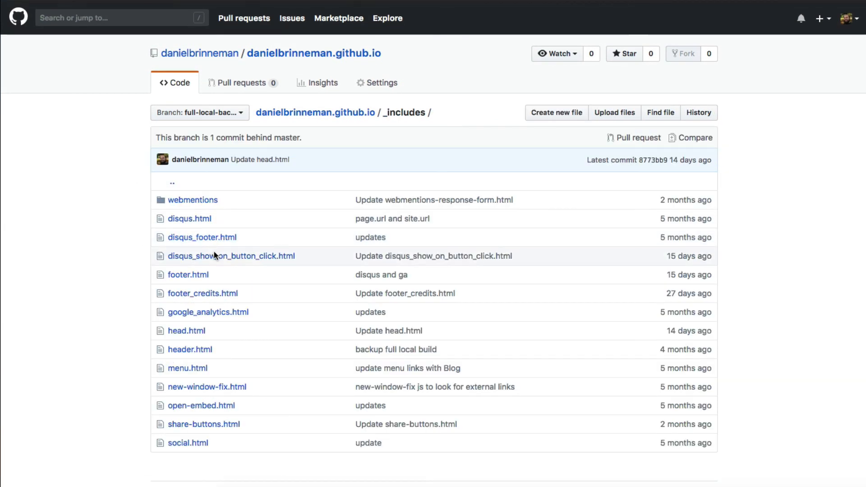
pyautogui.moveTo(230, 255)
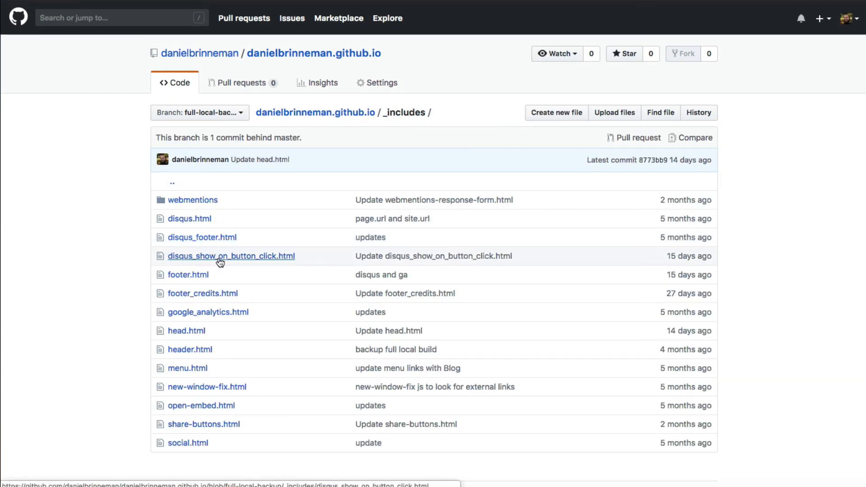
pyautogui.click(231, 256)
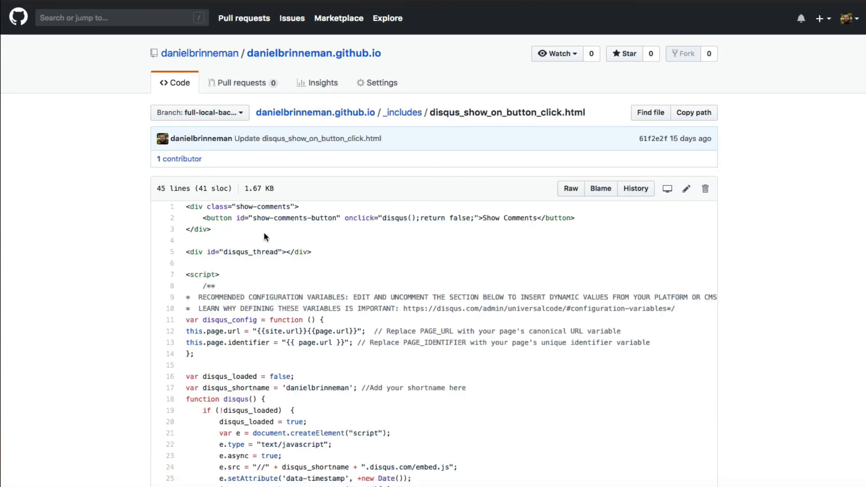
pyautogui.scroll(-3)
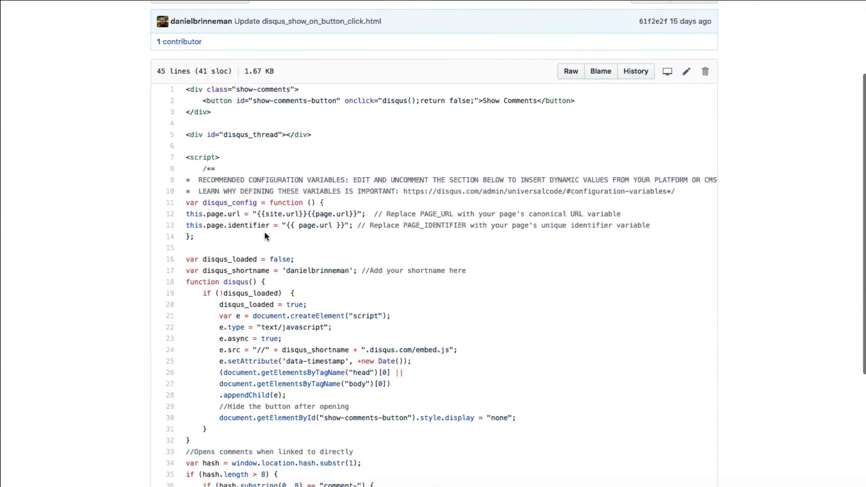
pyautogui.scroll(-3)
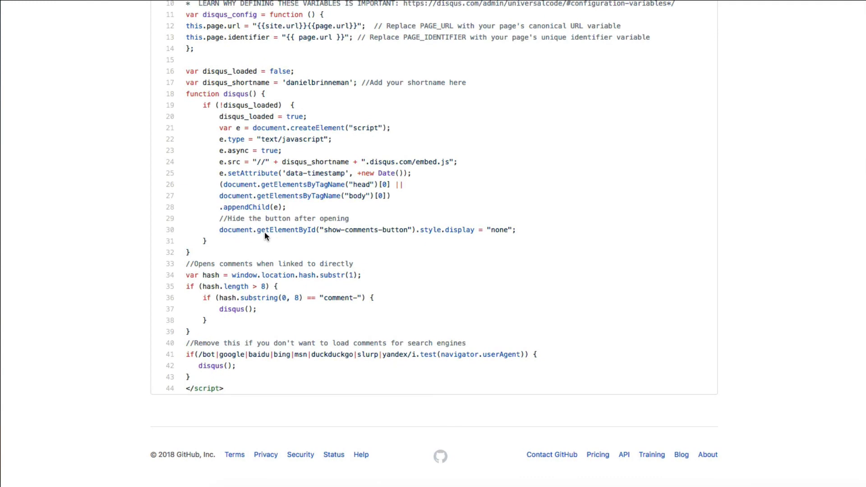
pyautogui.scroll(3)
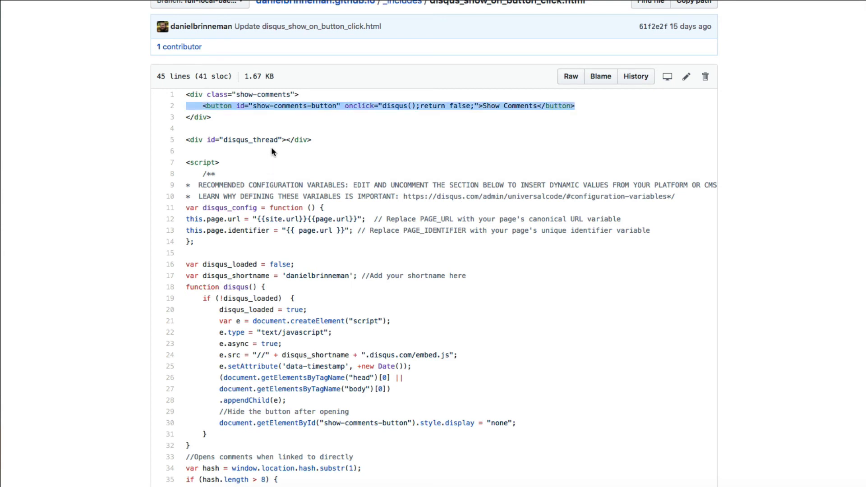
pyautogui.moveTo(313, 276)
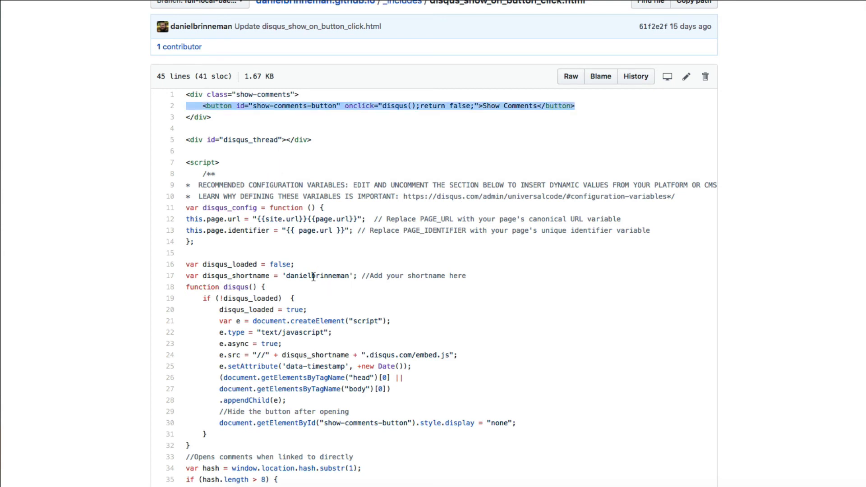
pyautogui.scroll(-3)
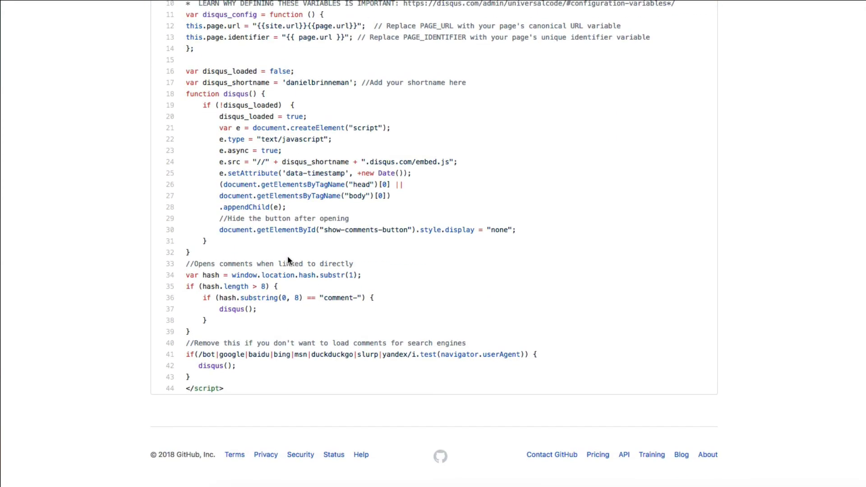
pyautogui.moveTo(279, 366)
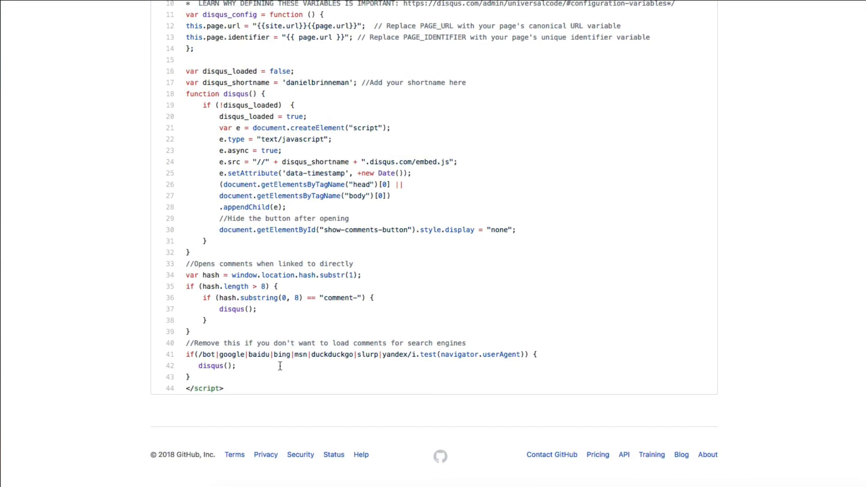
pyautogui.scroll(3)
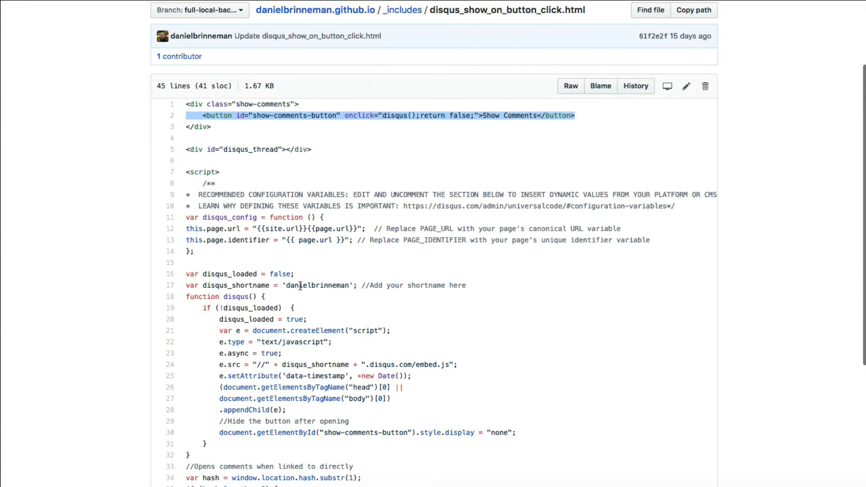
pyautogui.scroll(-3)
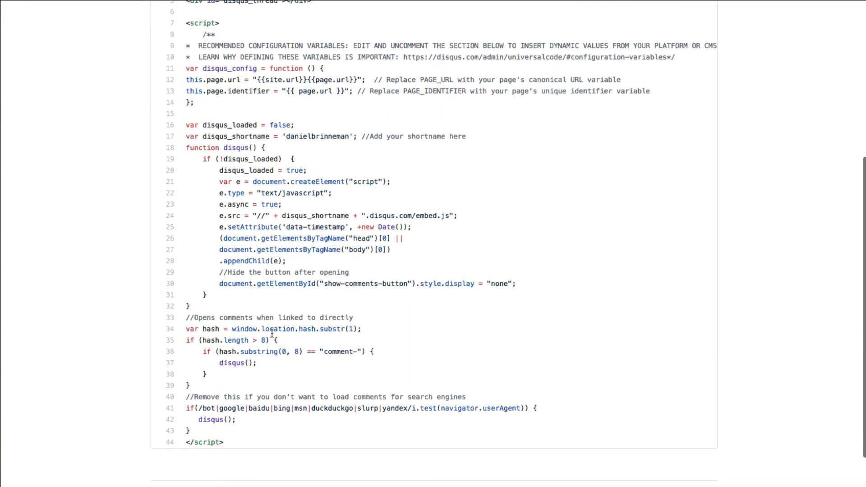
pyautogui.scroll(-3)
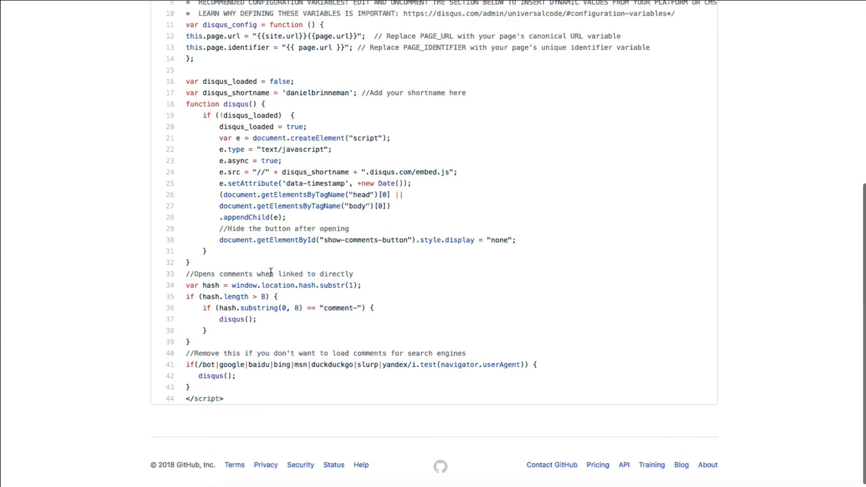
pyautogui.scroll(3)
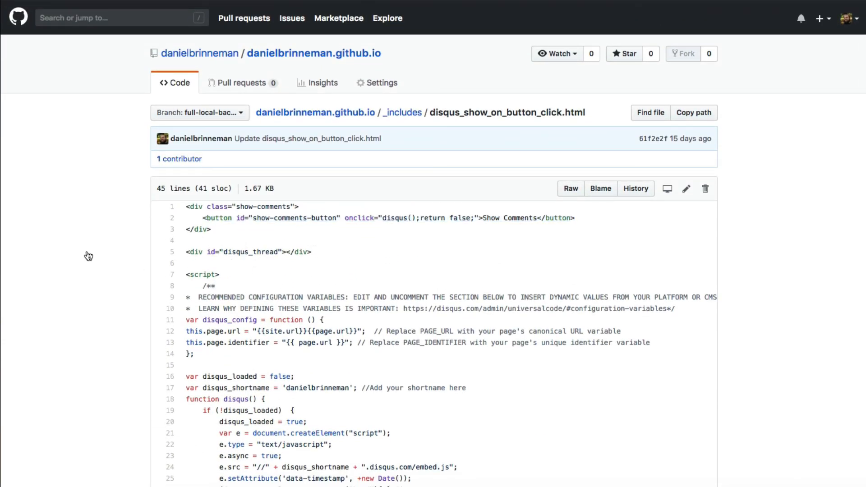
pyautogui.moveTo(237, 255)
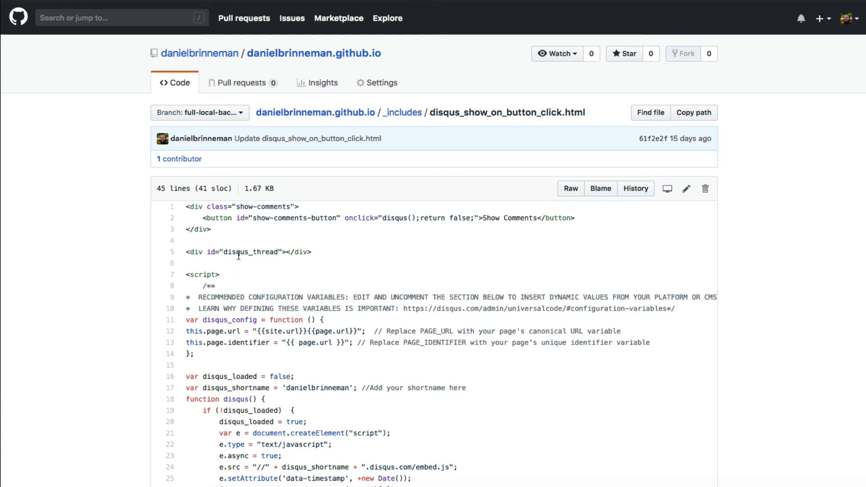
pyautogui.moveTo(404, 113)
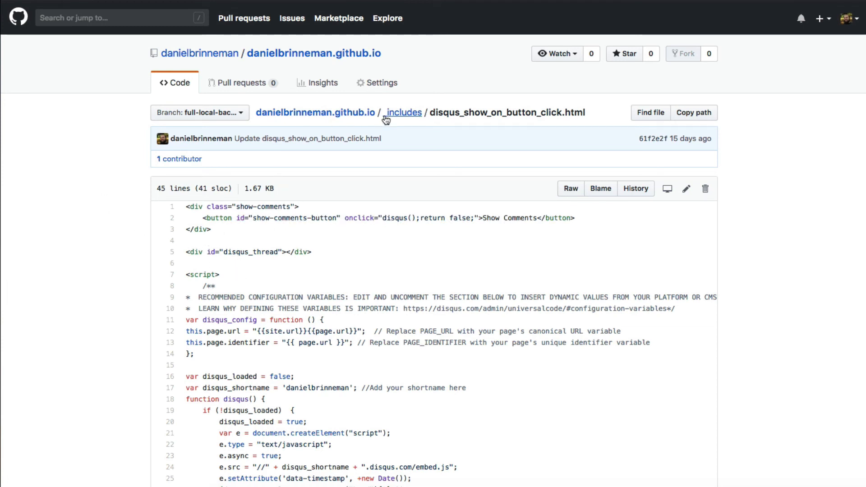
# Glance into the _includes/webmentions folder, then return to the repository root.
pyautogui.click(404, 113)
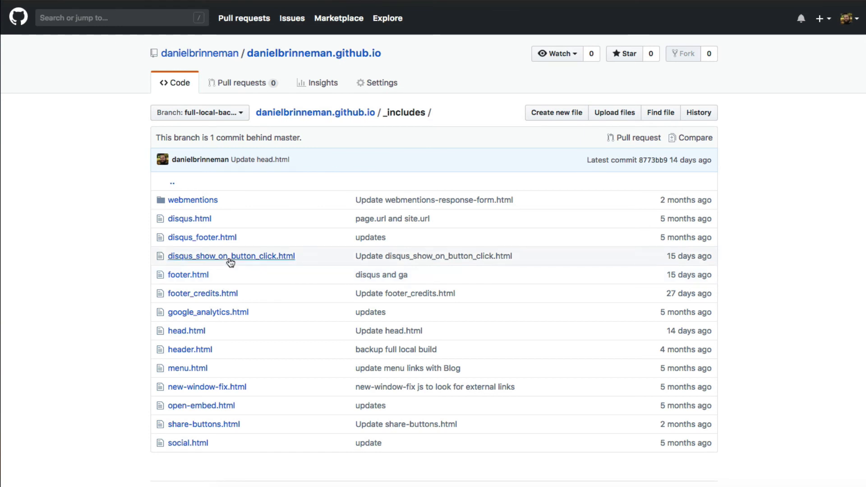
pyautogui.moveTo(209, 313)
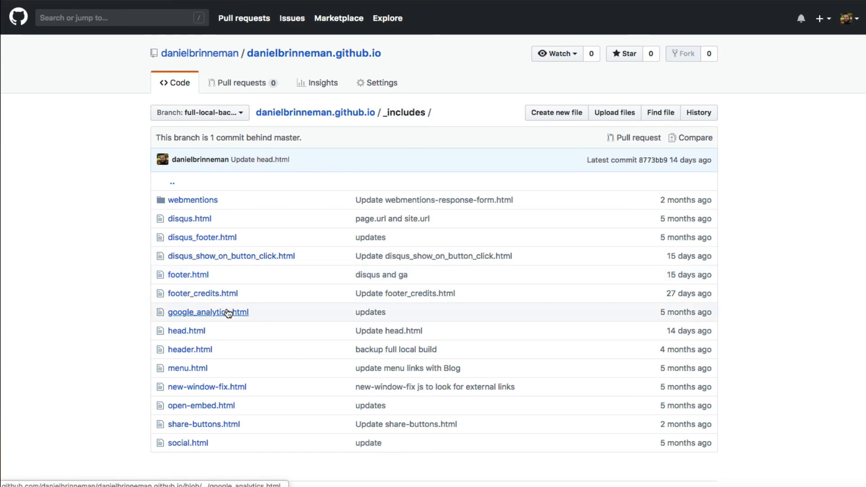
pyautogui.moveTo(136, 215)
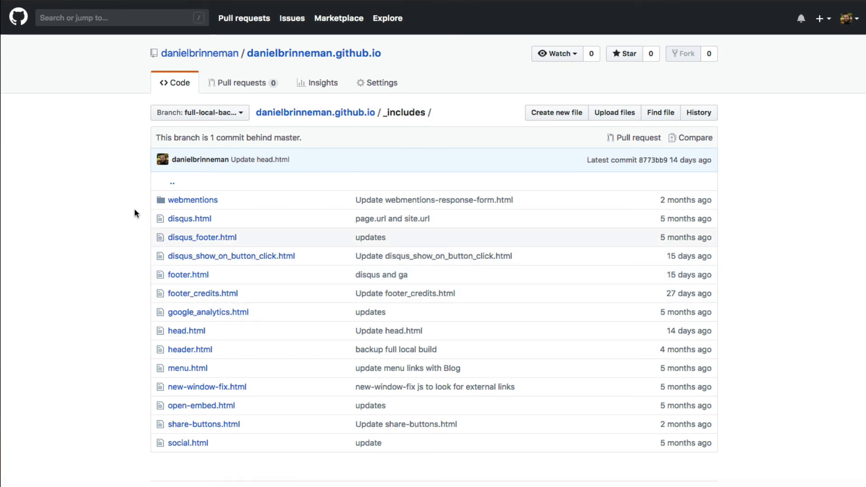
pyautogui.moveTo(238, 203)
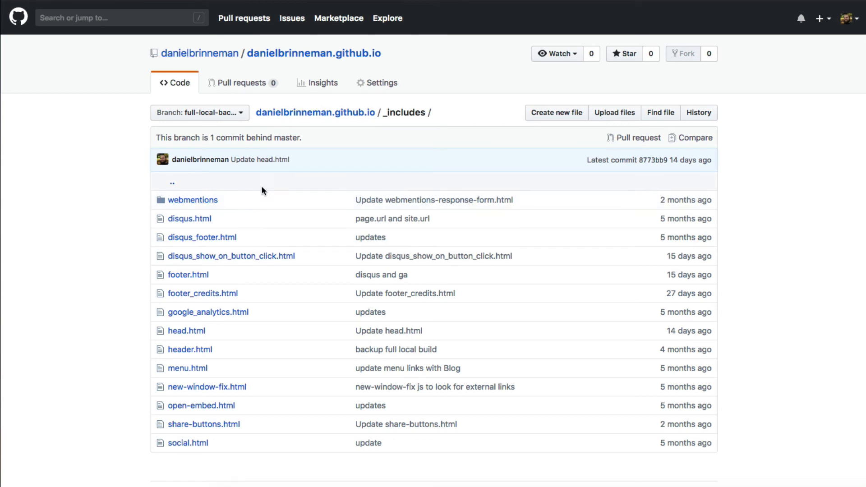
pyautogui.click(193, 201)
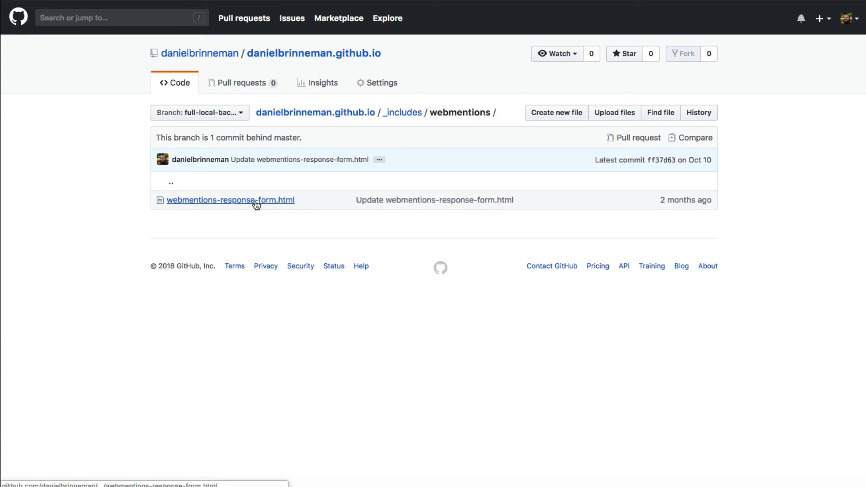
pyautogui.moveTo(402, 112)
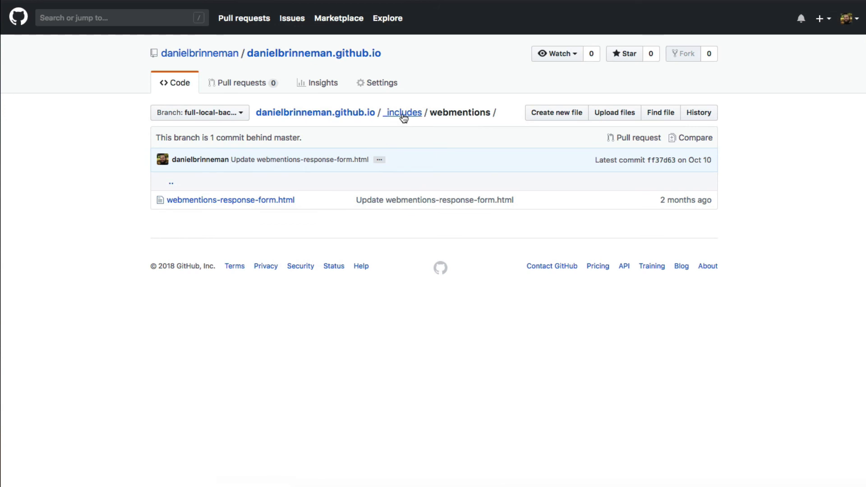
pyautogui.click(313, 53)
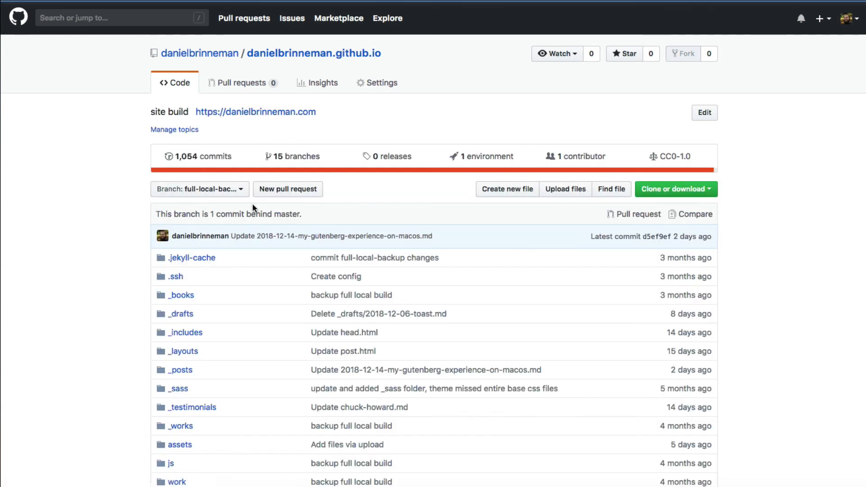
# Bring up _layouts/post.html and read its comments block with webmentions and Disqus includes.
pyautogui.scroll(-3)
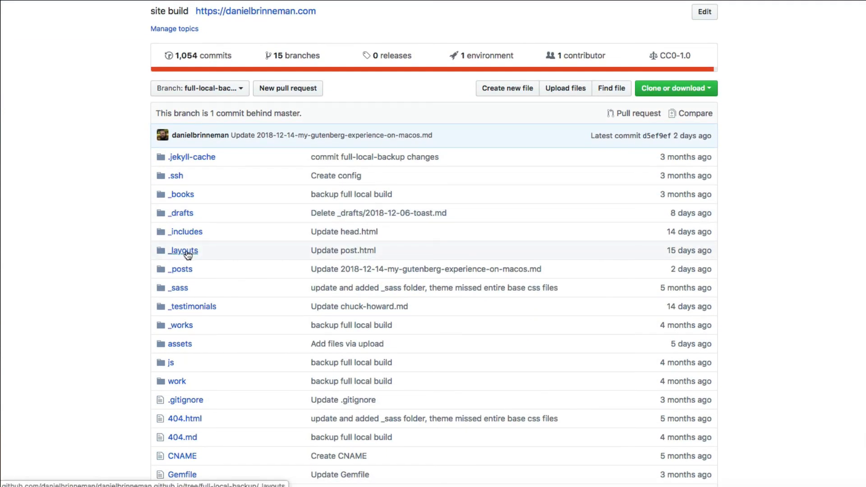
pyautogui.click(183, 250)
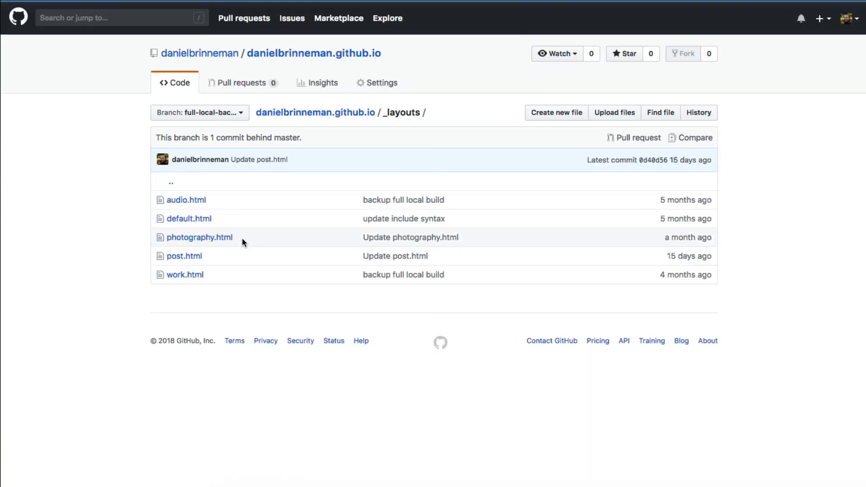
pyautogui.moveTo(185, 256)
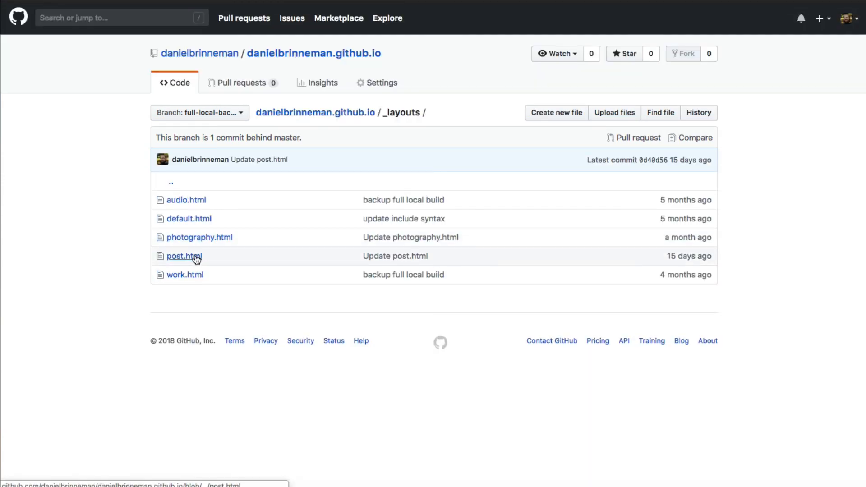
pyautogui.click(184, 255)
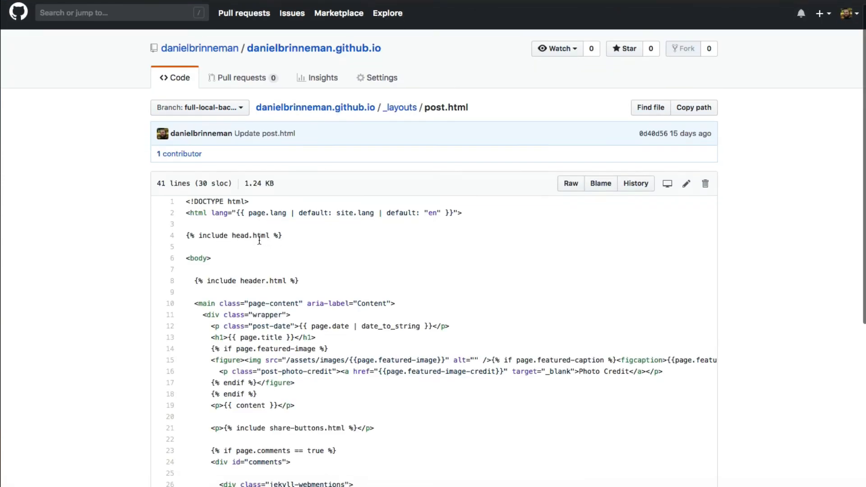
pyautogui.scroll(-3)
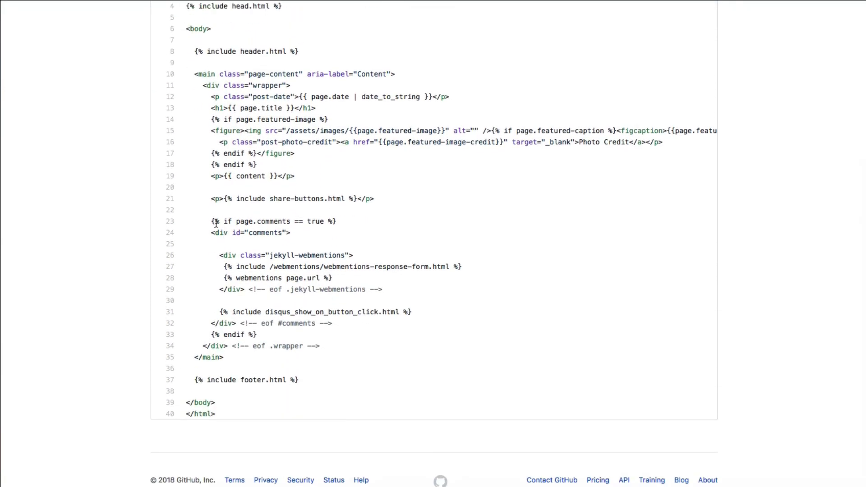
pyautogui.moveTo(296, 222)
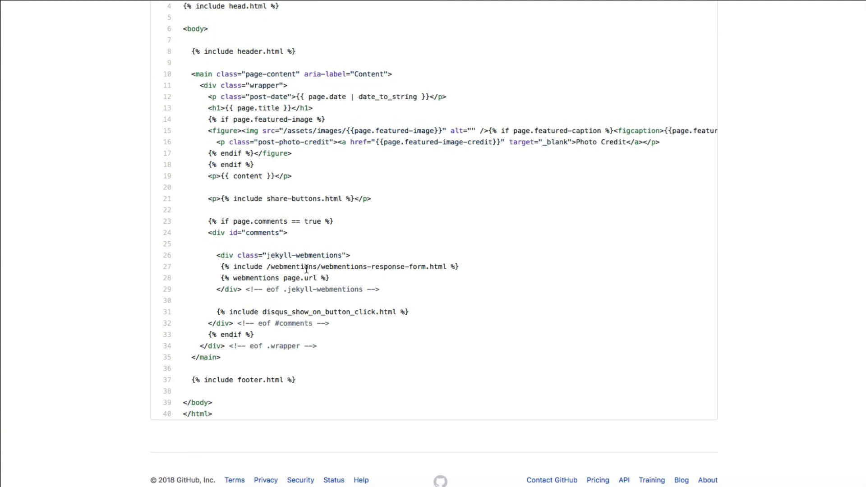
pyautogui.moveTo(235, 315)
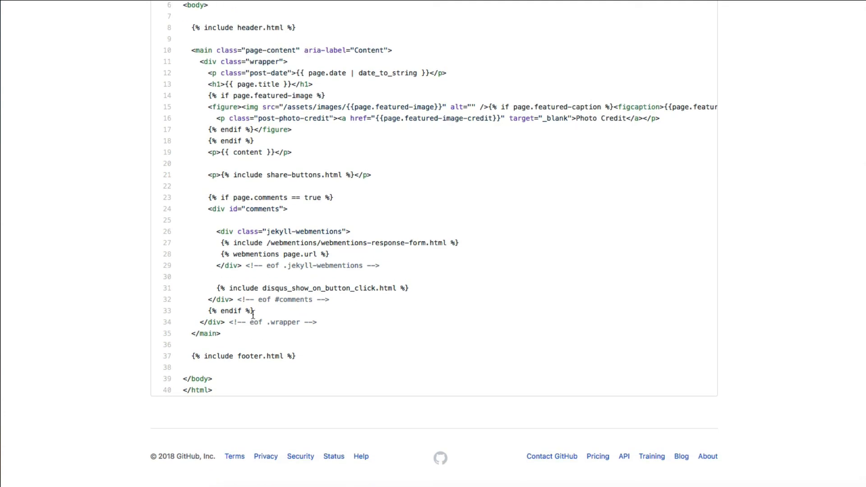
pyautogui.scroll(3)
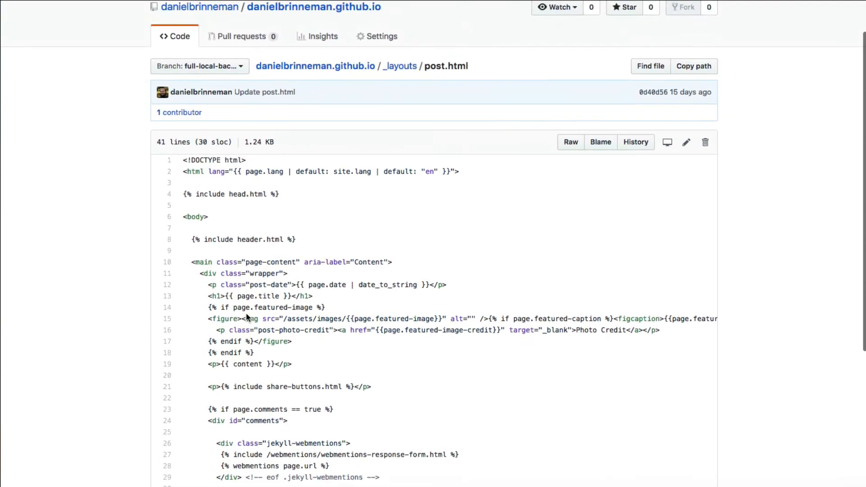
pyautogui.scroll(-3)
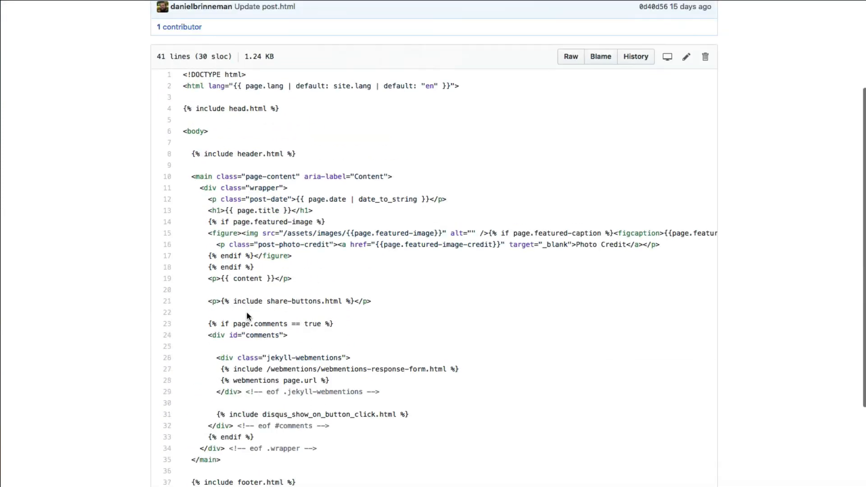
pyautogui.scroll(3)
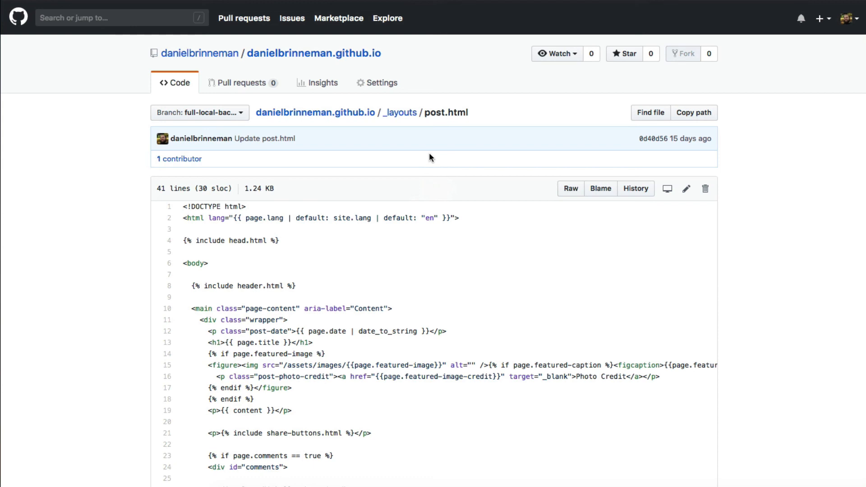
pyautogui.moveTo(315, 112)
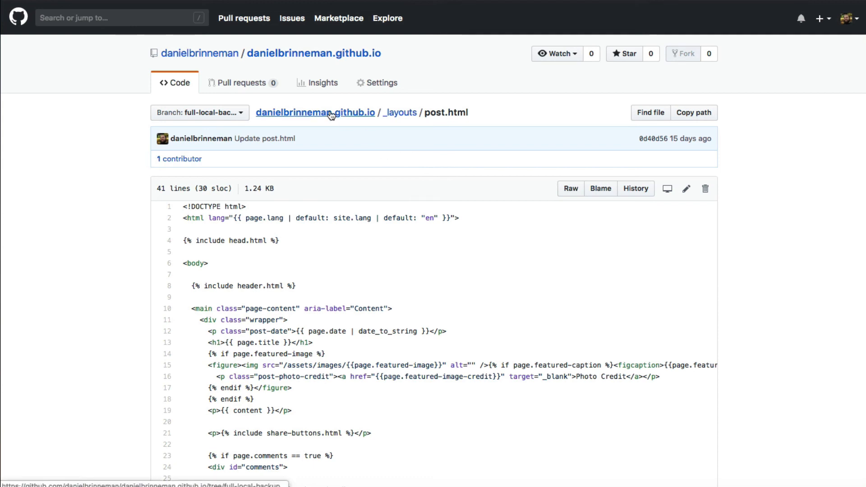
# On the live site's Blog list, bring up My Gutenberg Experience on macOS down to its Show Comments button.
pyautogui.click(314, 112)
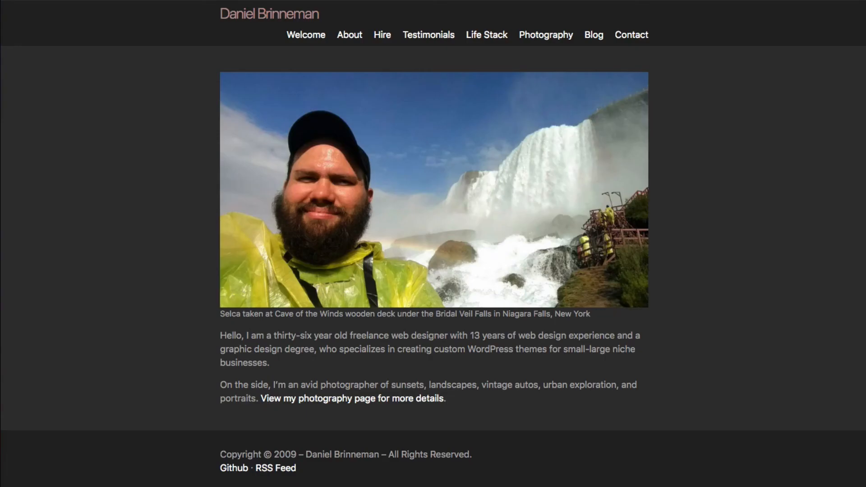
pyautogui.moveTo(593, 36)
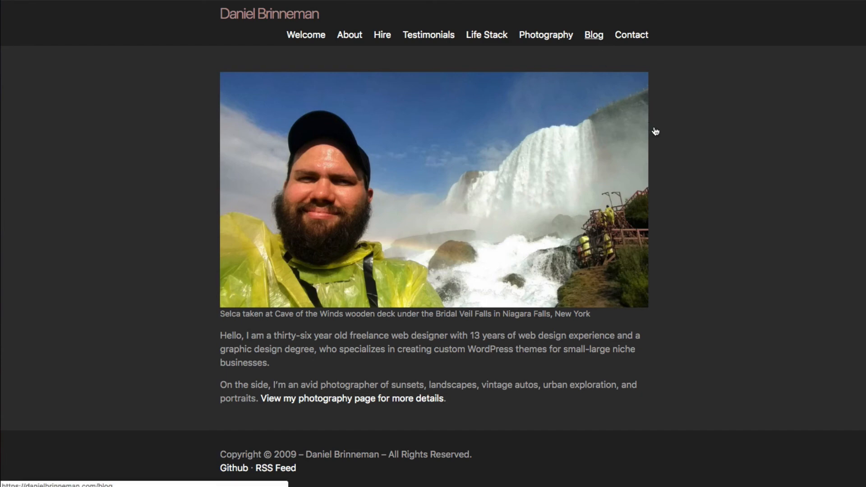
pyautogui.click(593, 34)
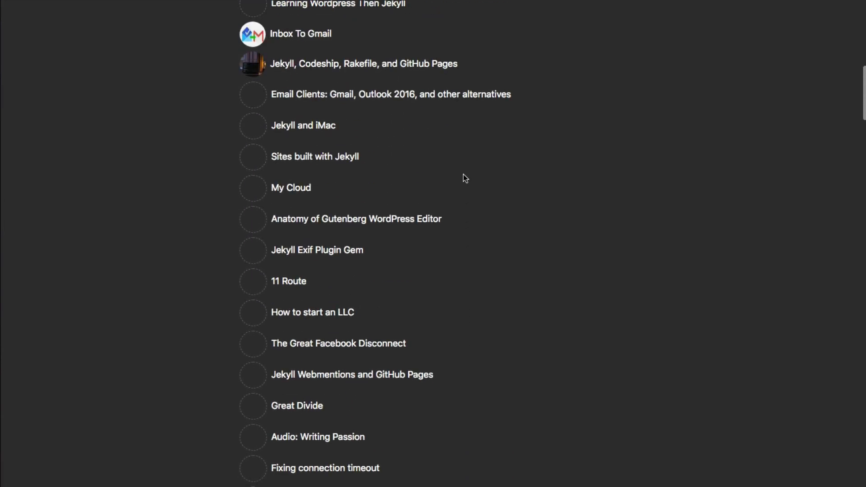
pyautogui.scroll(3)
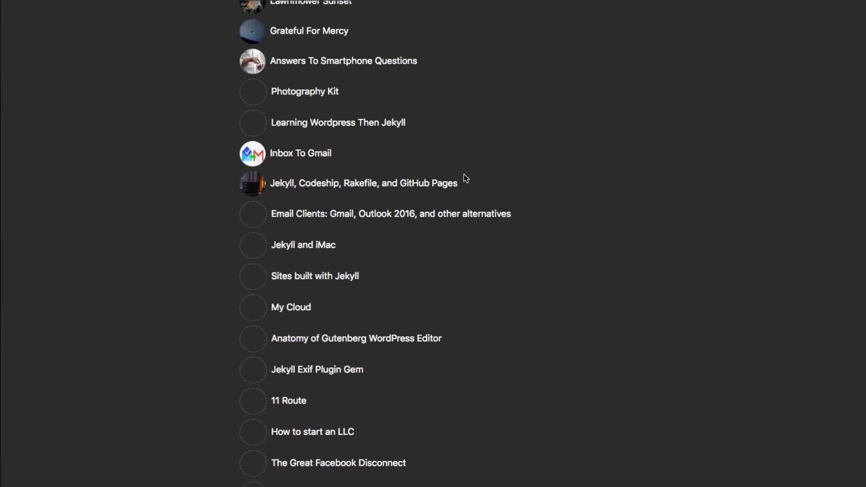
pyautogui.scroll(3)
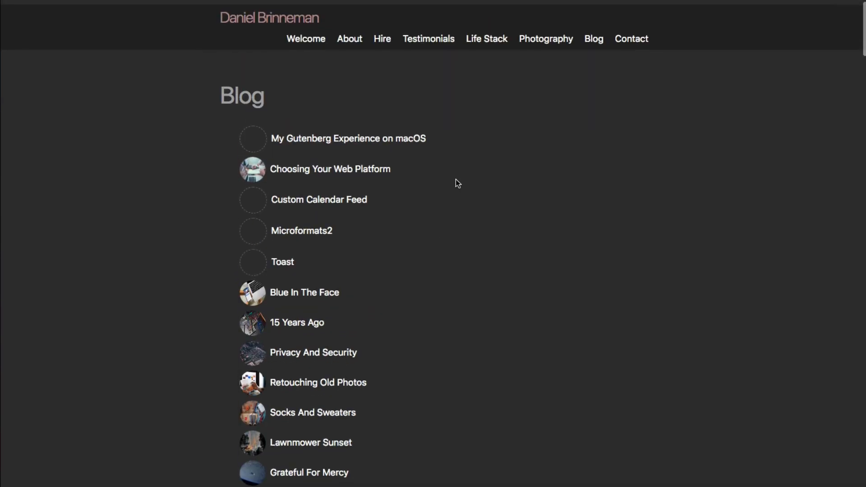
pyautogui.click(348, 138)
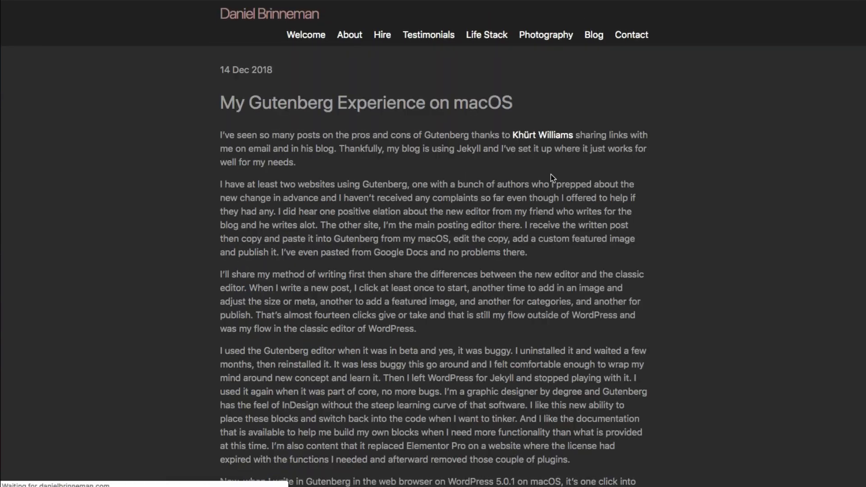
pyautogui.scroll(-3)
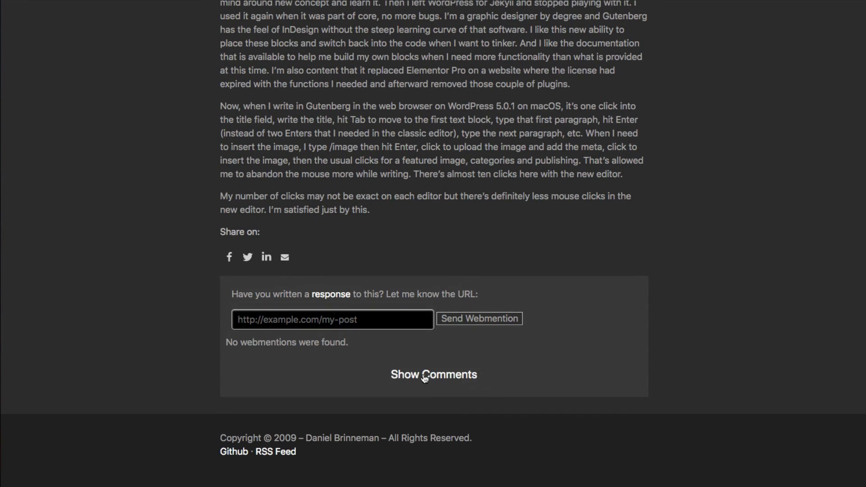
# Load the empty Disqus thread with Show Comments and look it over beneath the post.
pyautogui.click(434, 375)
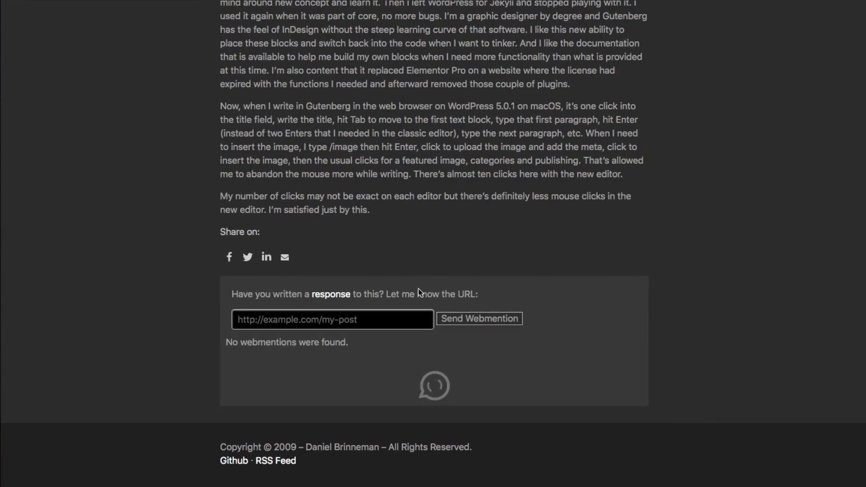
pyautogui.scroll(-3)
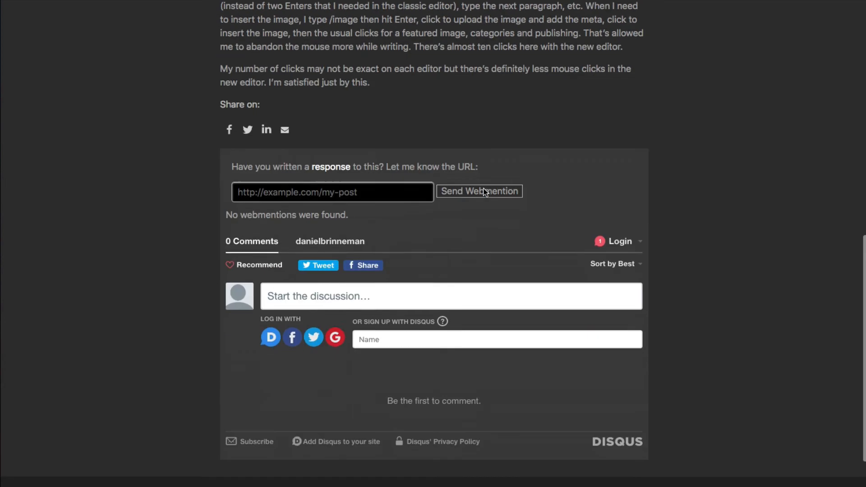
pyautogui.scroll(3)
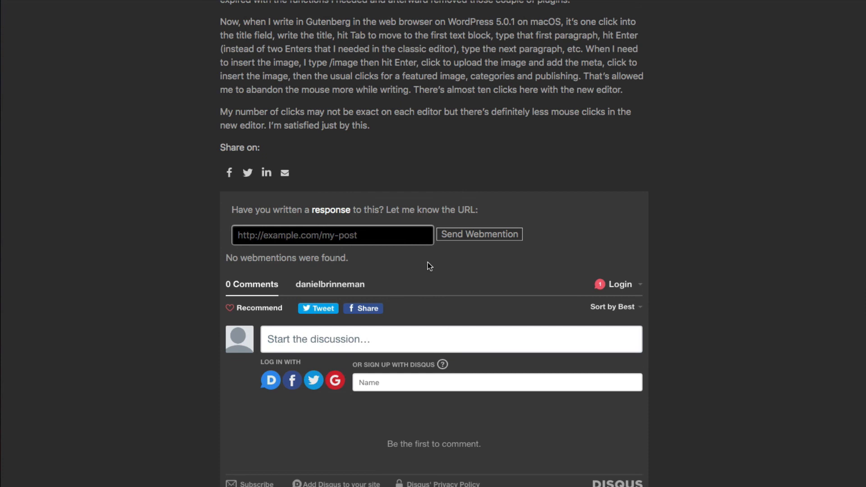
pyautogui.moveTo(395, 257)
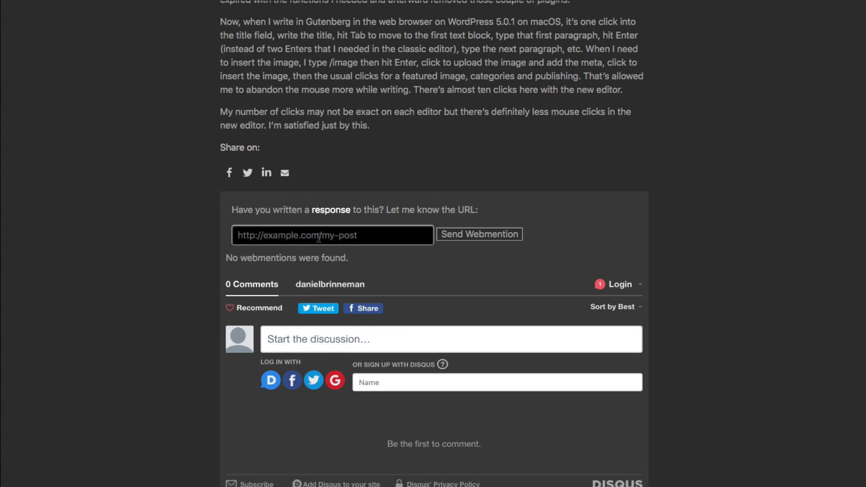
pyautogui.moveTo(388, 266)
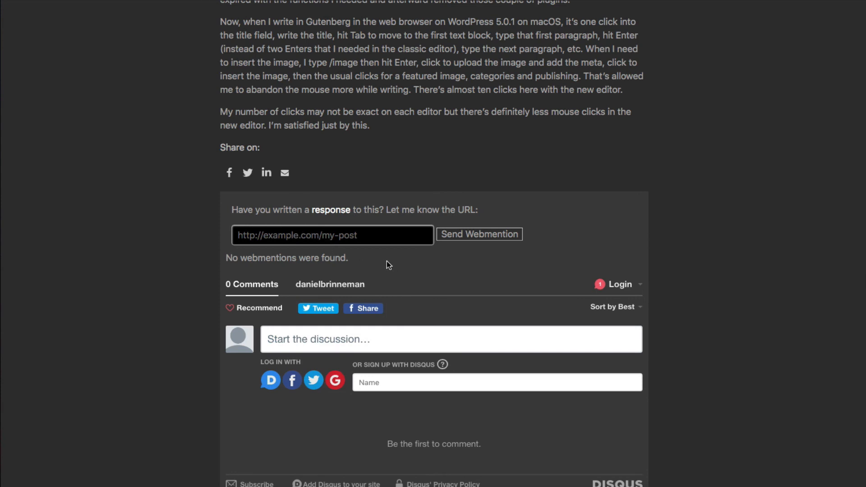
pyautogui.scroll(-3)
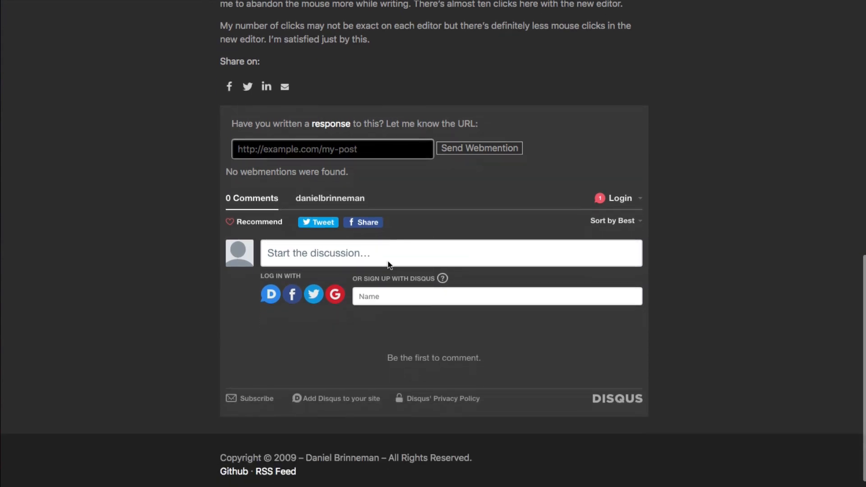
pyautogui.scroll(3)
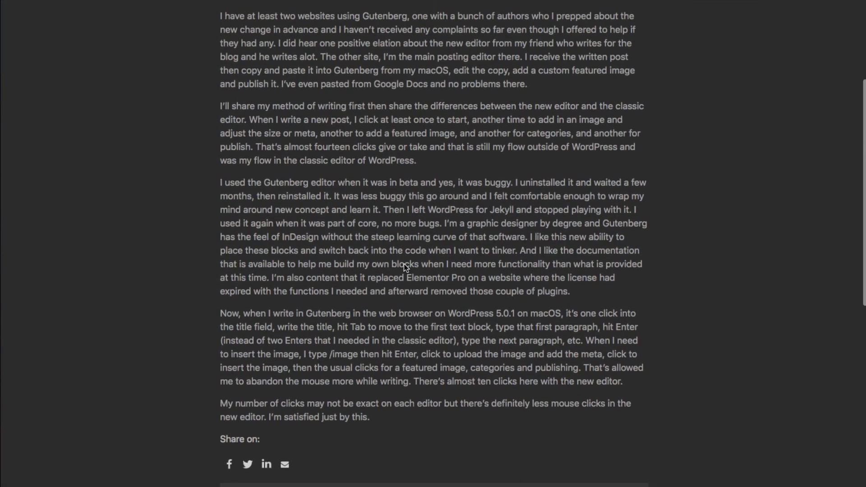
pyautogui.scroll(-3)
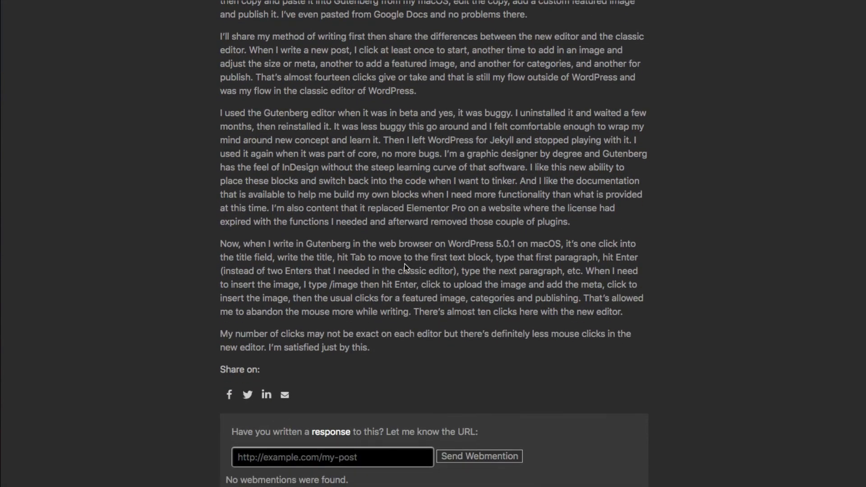
pyautogui.scroll(3)
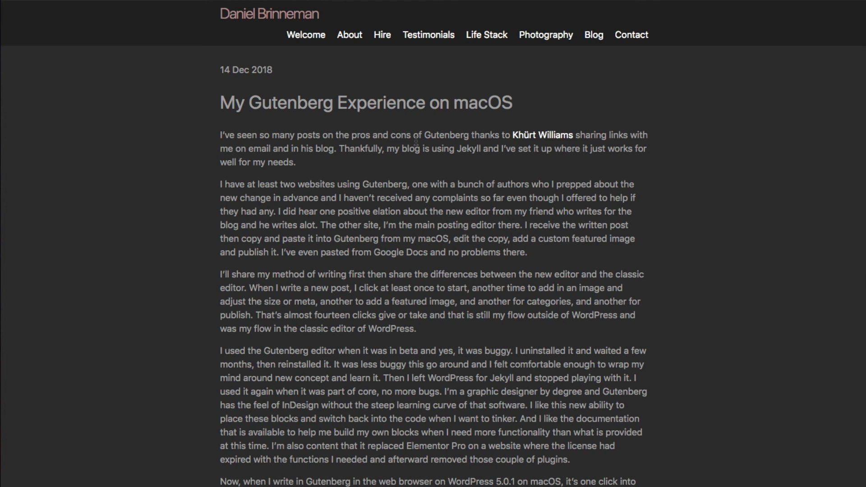
pyautogui.moveTo(705, 72)
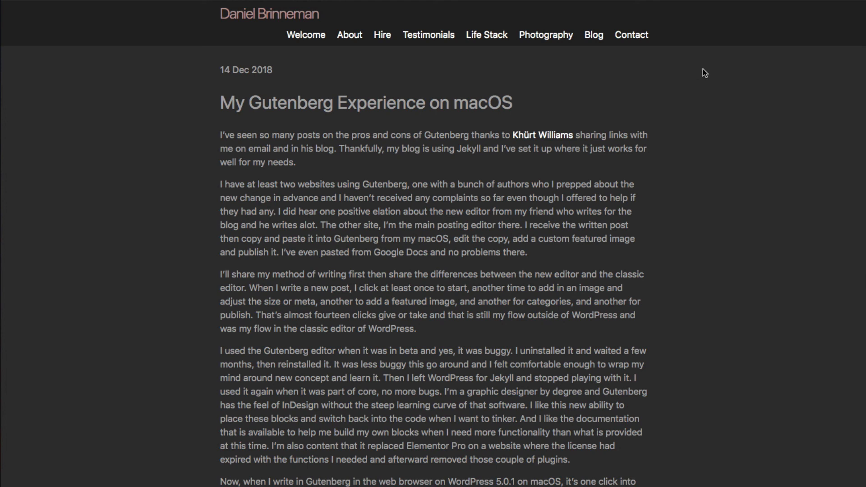
pyautogui.moveTo(597, 66)
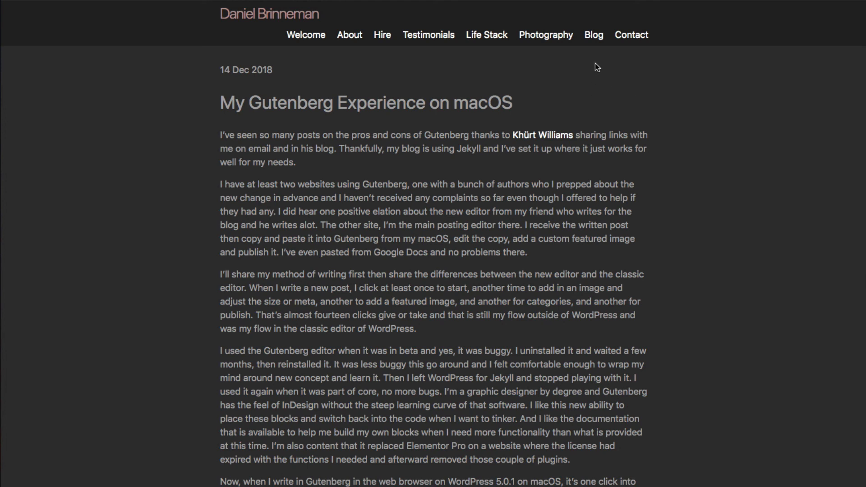
pyautogui.moveTo(494, 71)
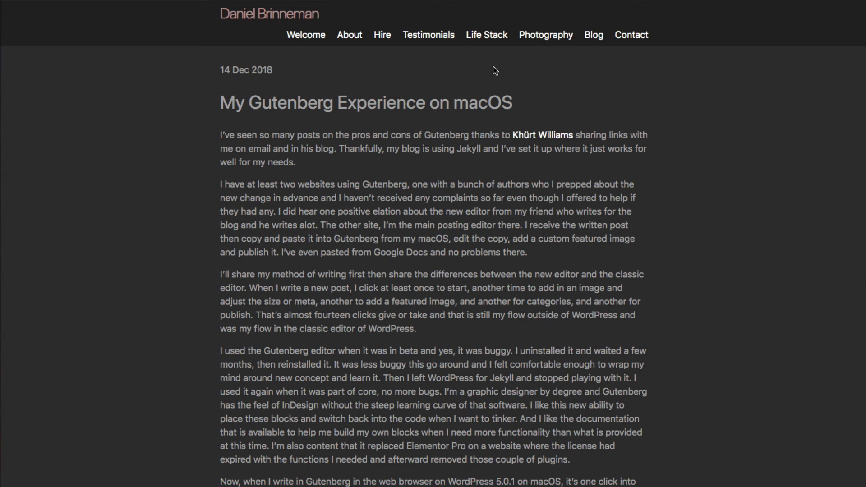
pyautogui.moveTo(360, 66)
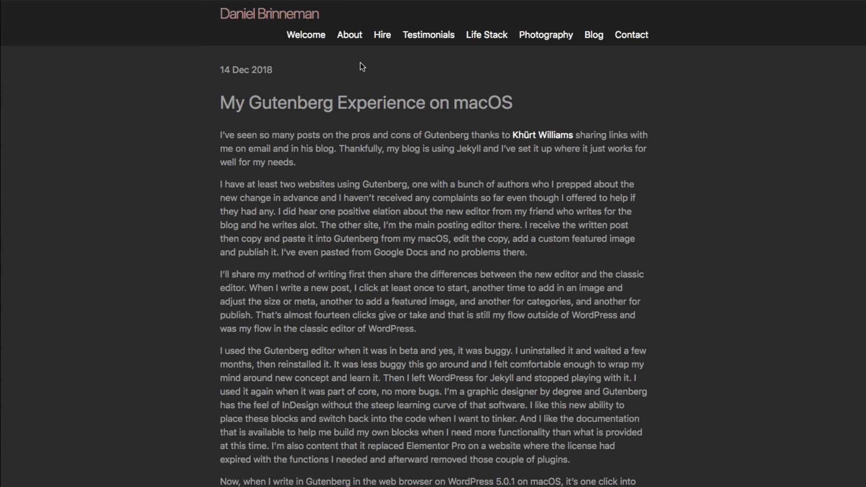
pyautogui.moveTo(369, 73)
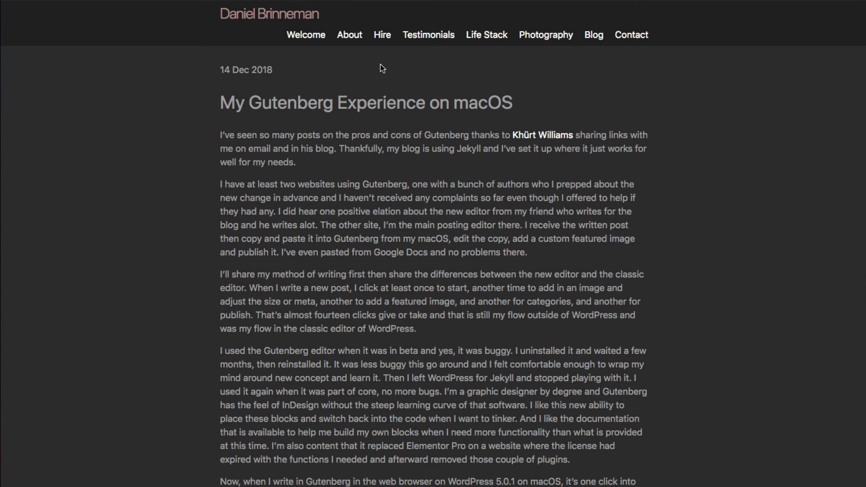
pyautogui.moveTo(487, 69)
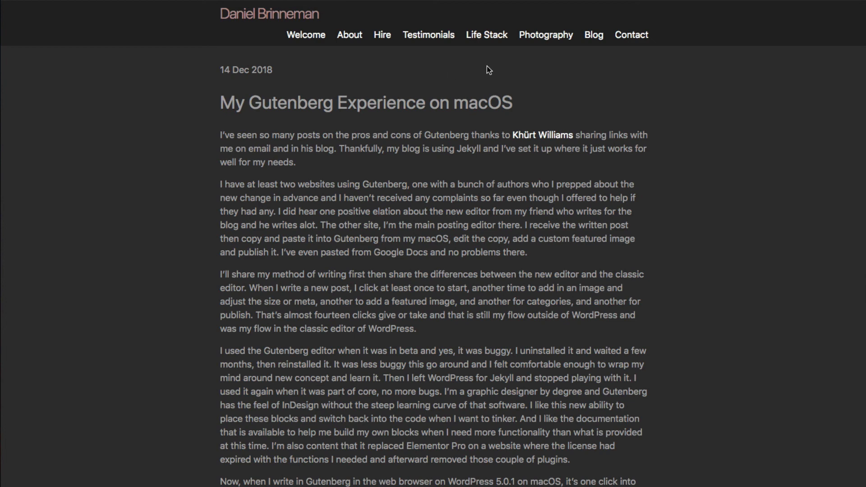
pyautogui.moveTo(488, 71)
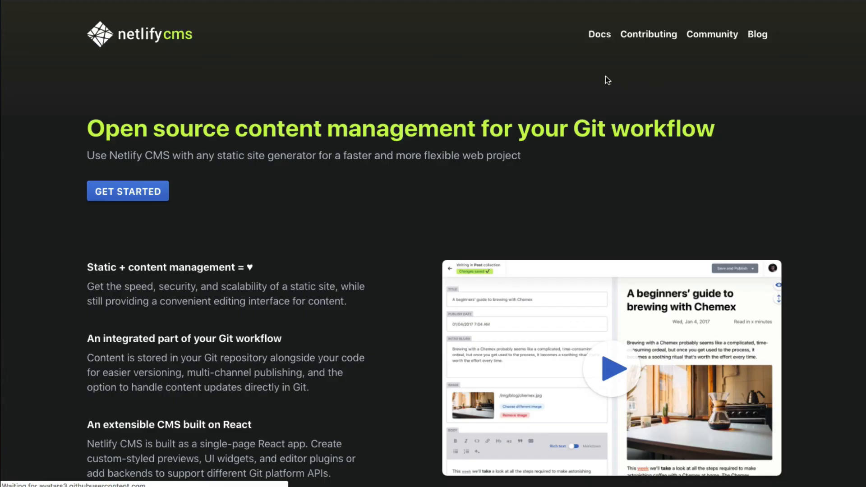
# Scroll through the netlifycms.org homepage features and getting-started offer.
pyautogui.scroll(-3)
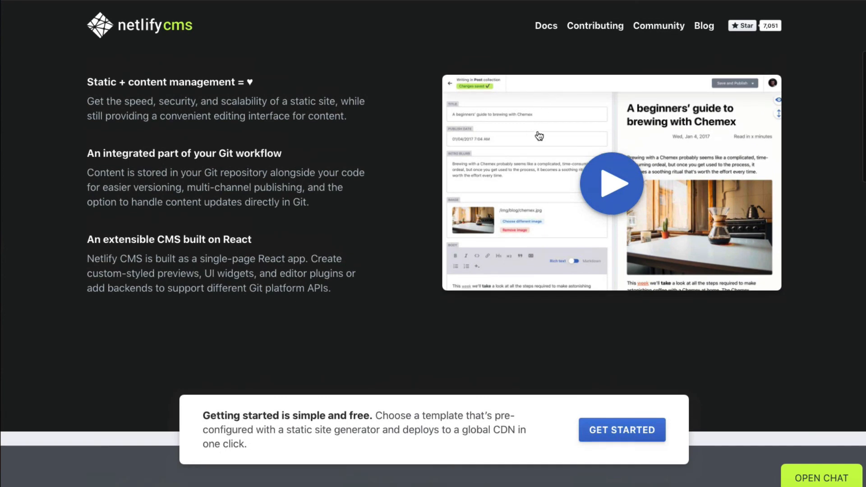
pyautogui.moveTo(692, 144)
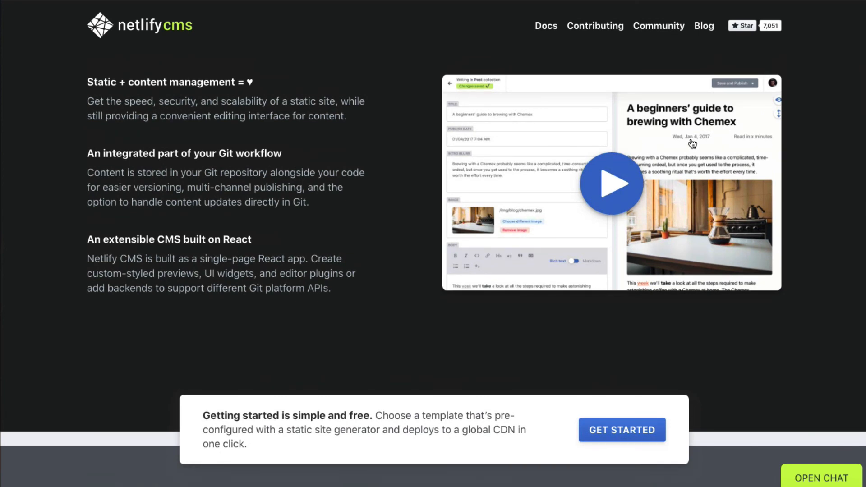
pyautogui.moveTo(572, 138)
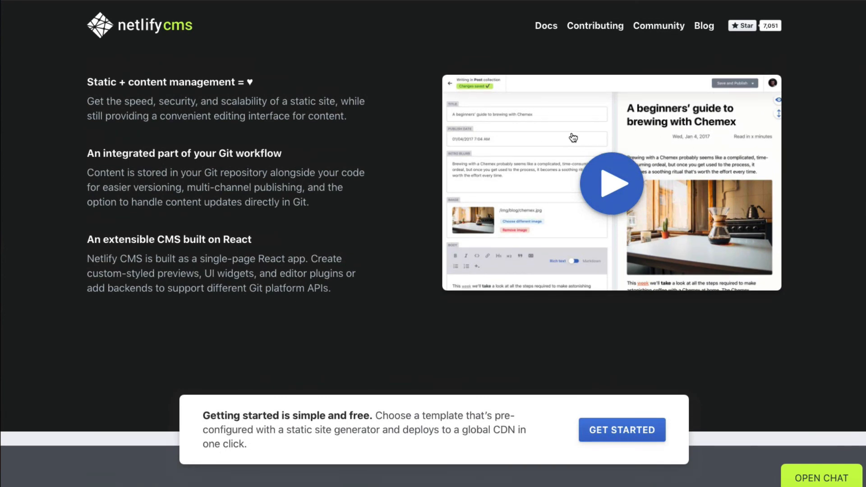
pyautogui.moveTo(471, 117)
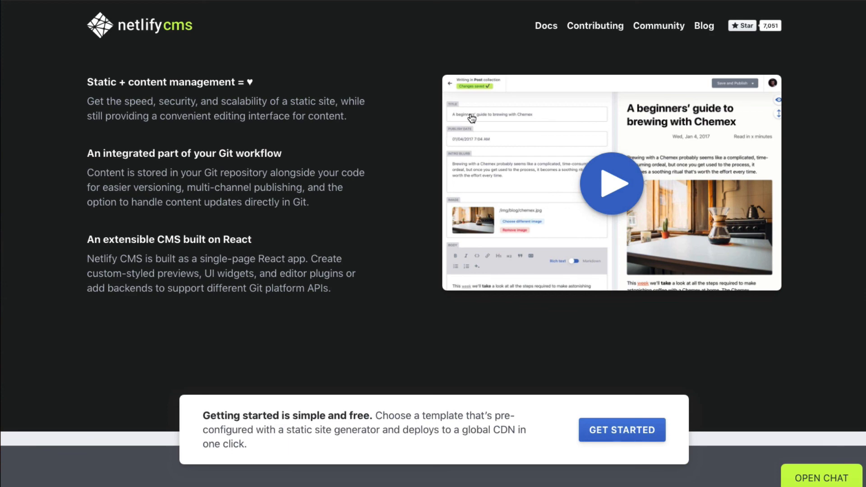
pyautogui.moveTo(514, 217)
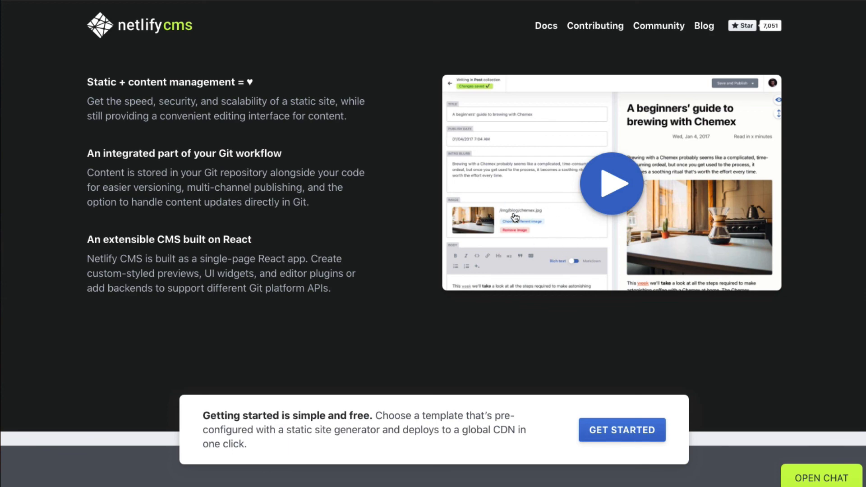
pyautogui.scroll(3)
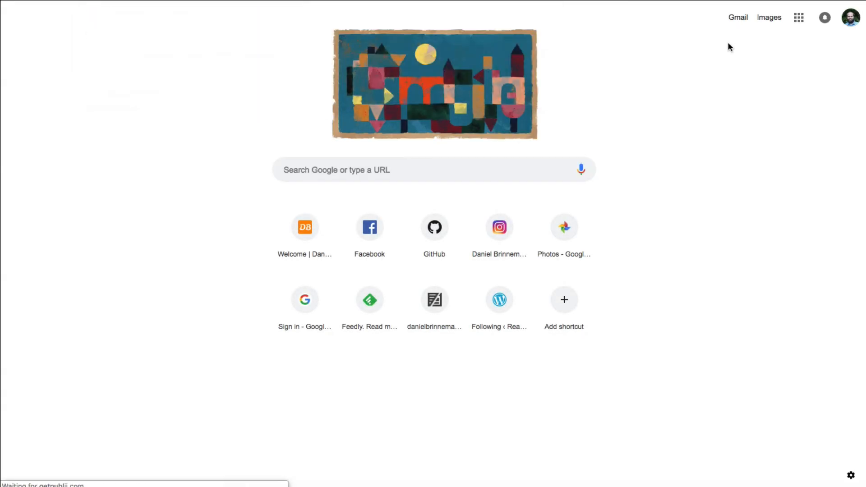
# Load getpublii.com and scroll through the homepage's Publii app screenshot to the theme showcase.
pyautogui.click(304, 228)
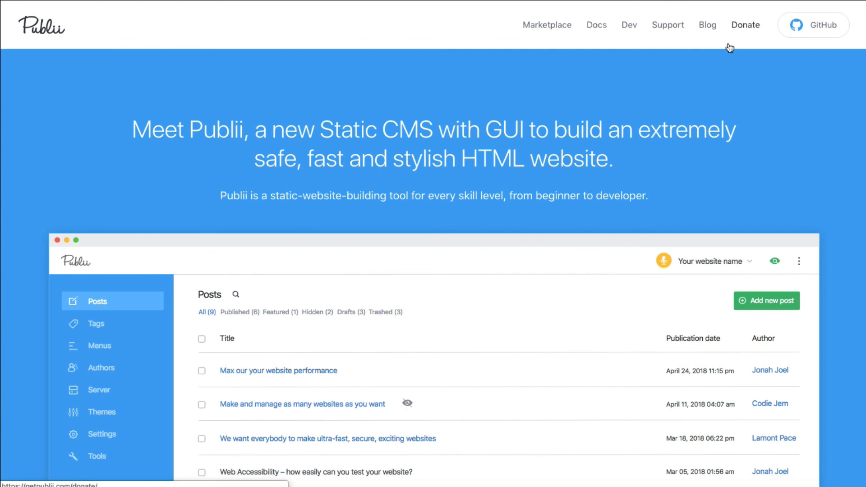
pyautogui.moveTo(746, 75)
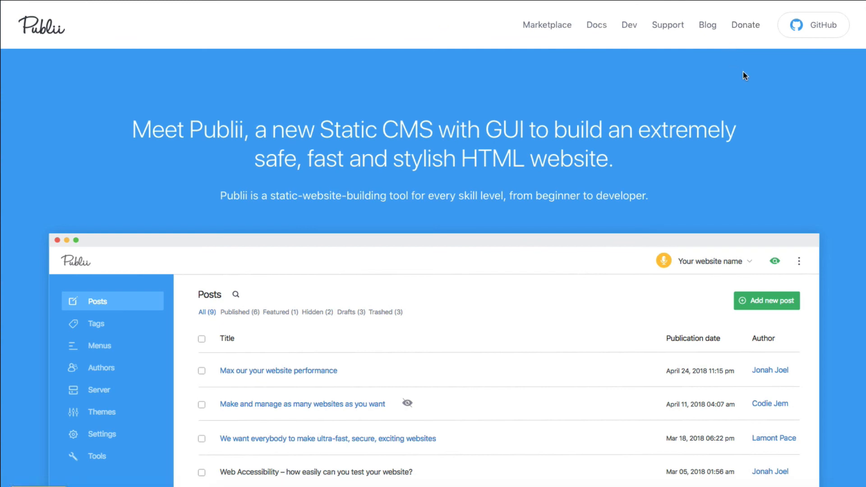
pyautogui.scroll(-3)
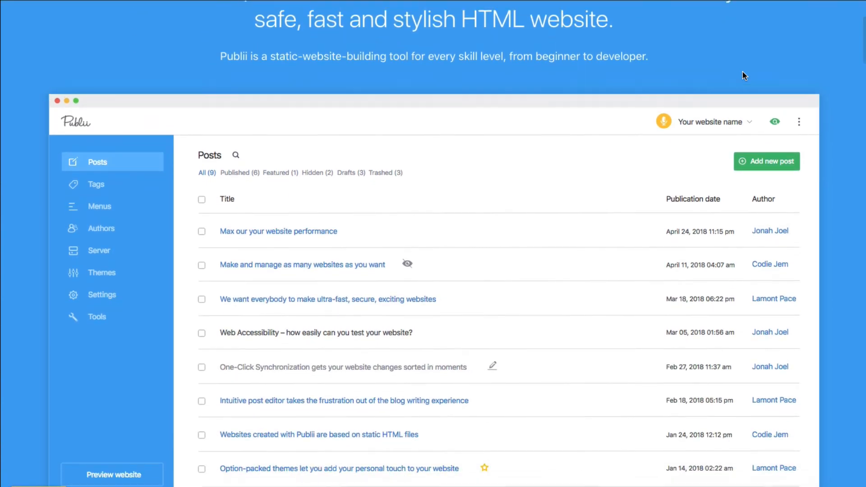
pyautogui.scroll(3)
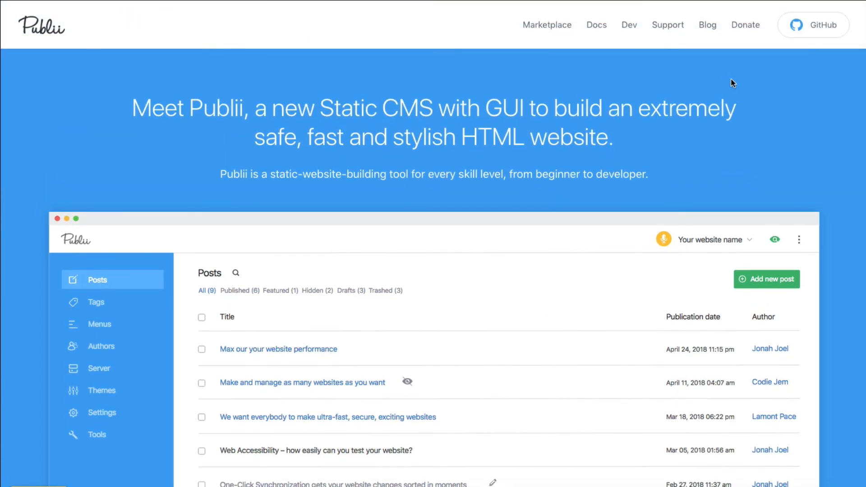
pyautogui.scroll(-3)
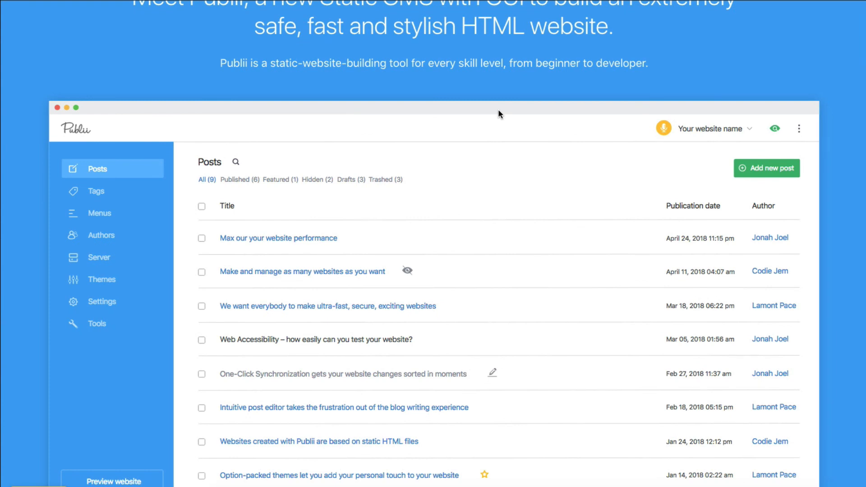
pyautogui.scroll(3)
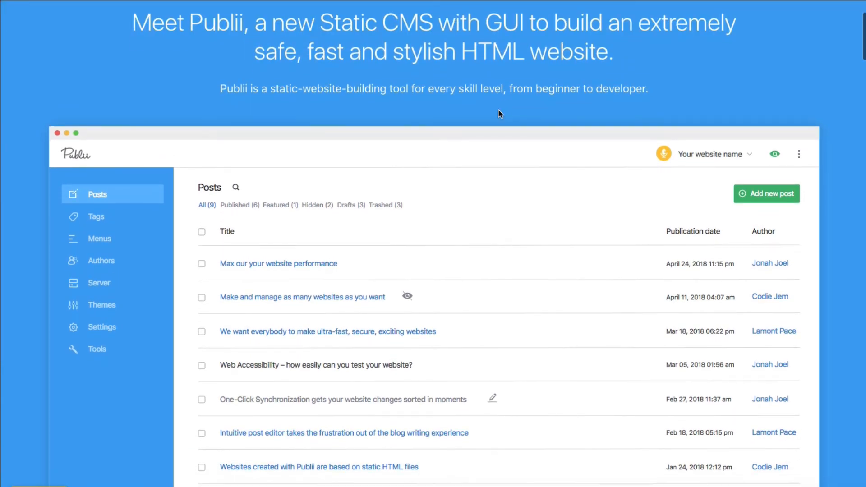
pyautogui.scroll(-3)
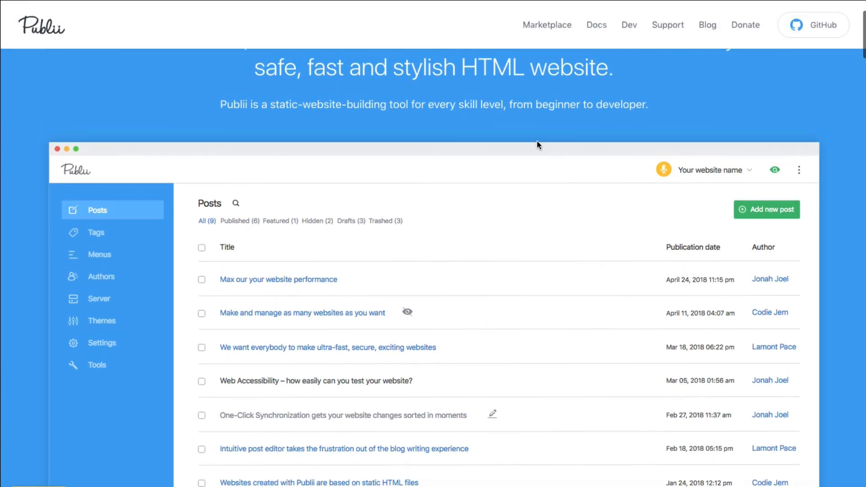
pyautogui.scroll(-3)
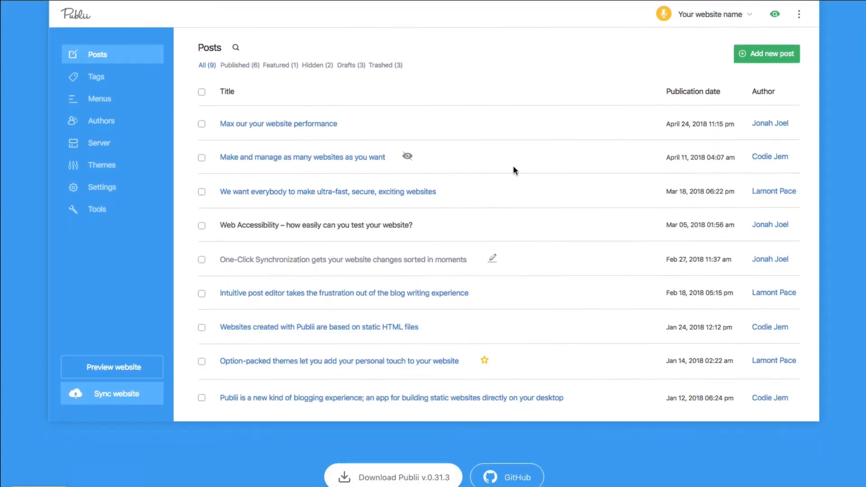
pyautogui.scroll(-3)
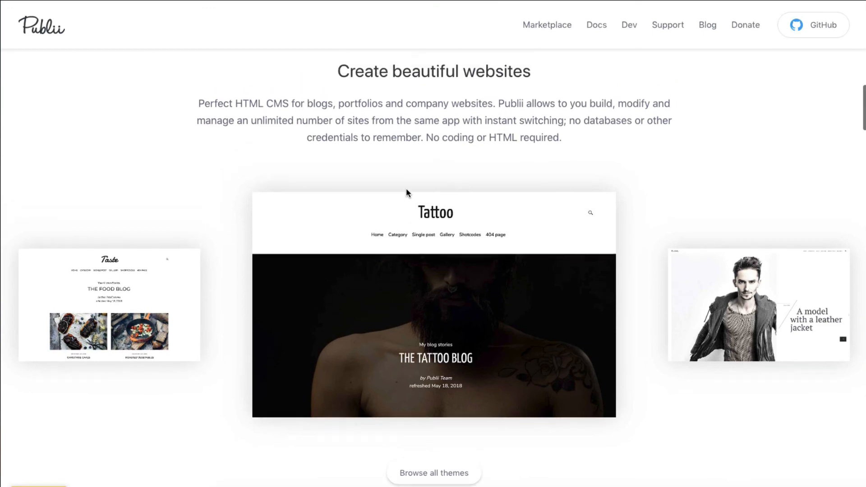
# Clear the 'No coding or HTML required' selection and scroll to the One-Click Synchronization hosting options.
pyautogui.scroll(-3)
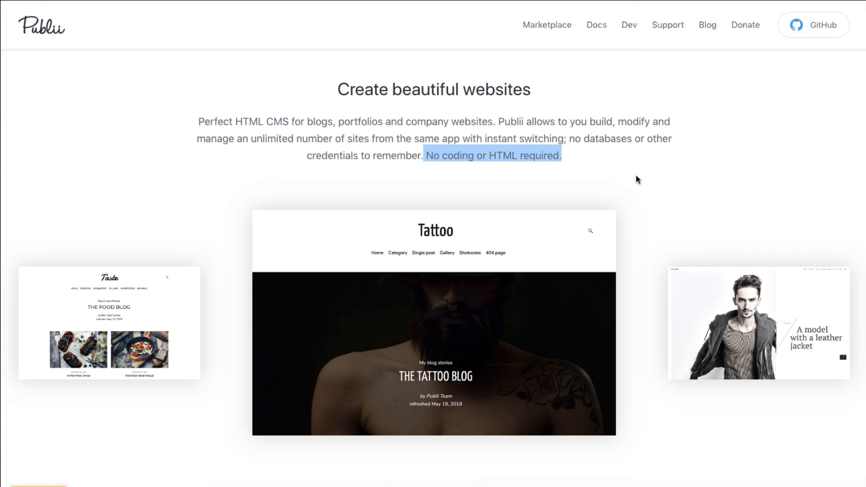
pyautogui.click(642, 178)
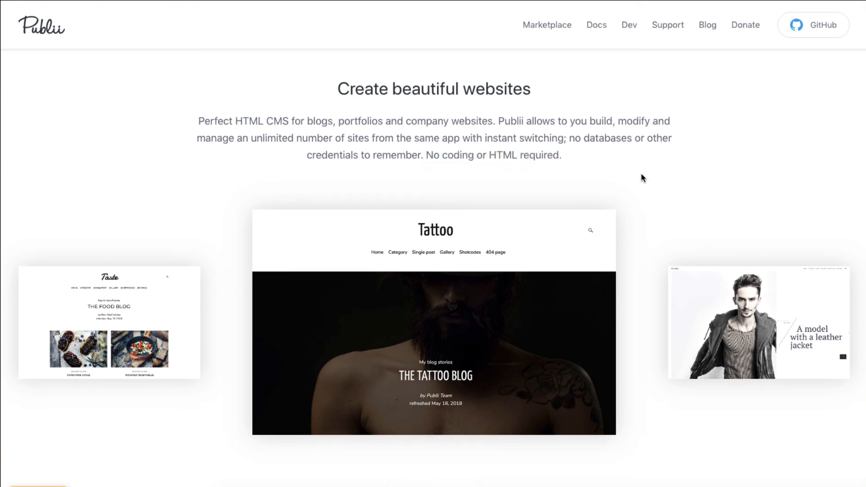
pyautogui.scroll(-3)
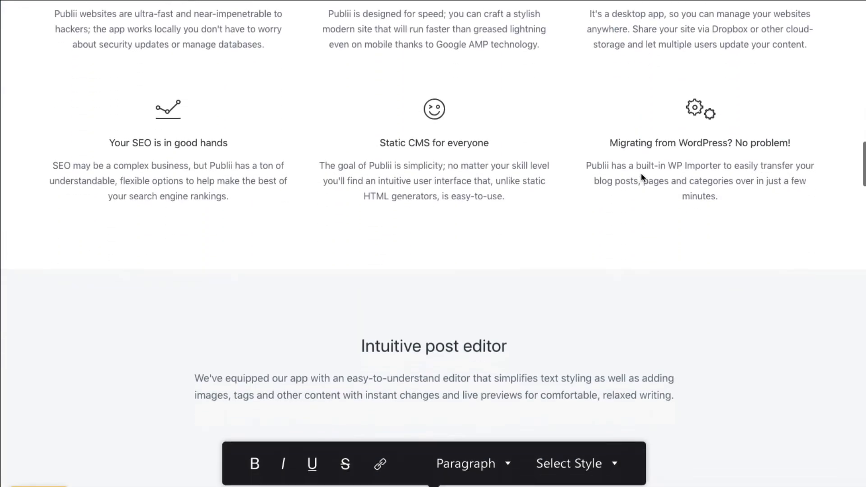
pyautogui.scroll(-3)
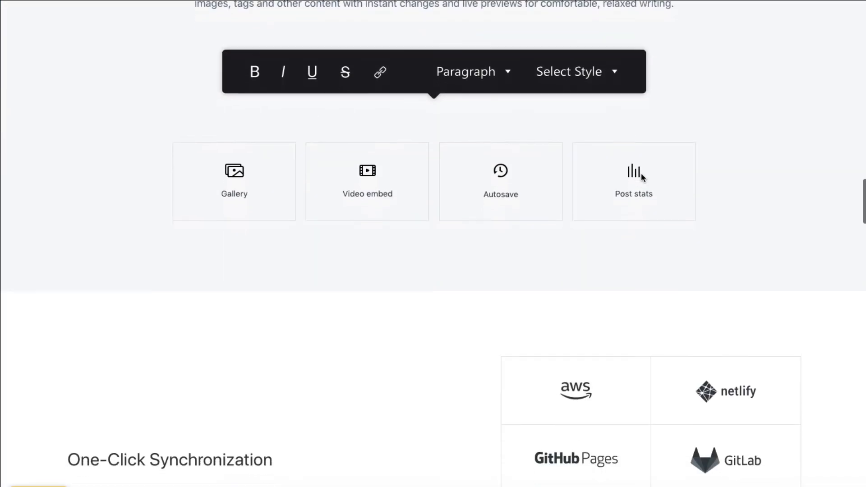
pyautogui.scroll(-3)
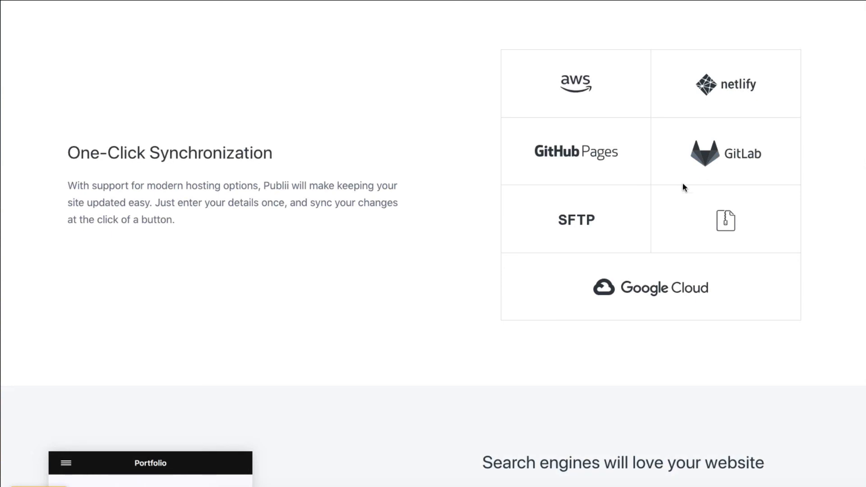
pyautogui.moveTo(715, 221)
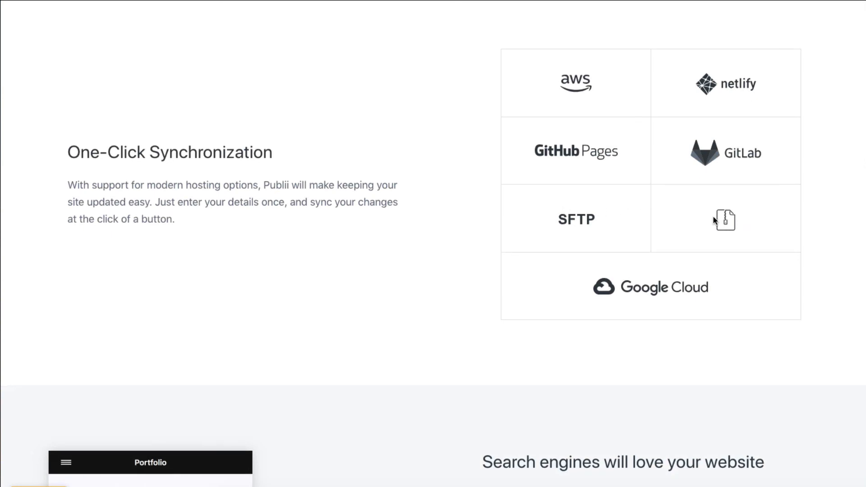
pyautogui.moveTo(567, 218)
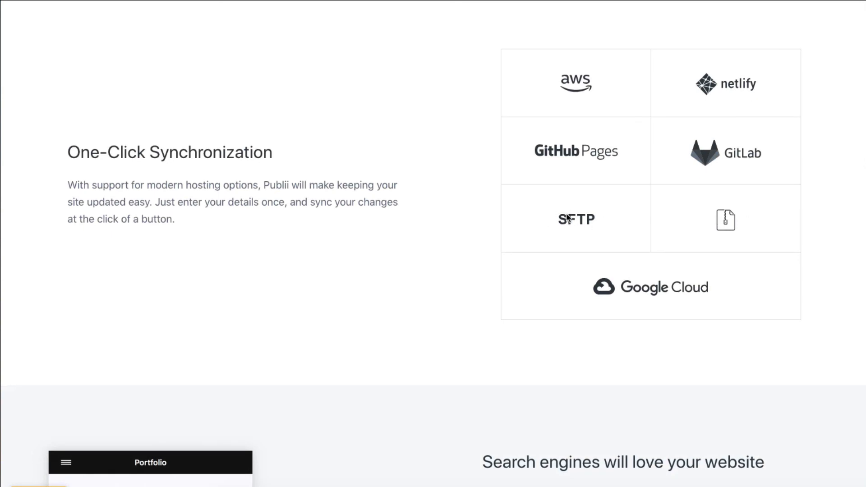
pyautogui.moveTo(601, 231)
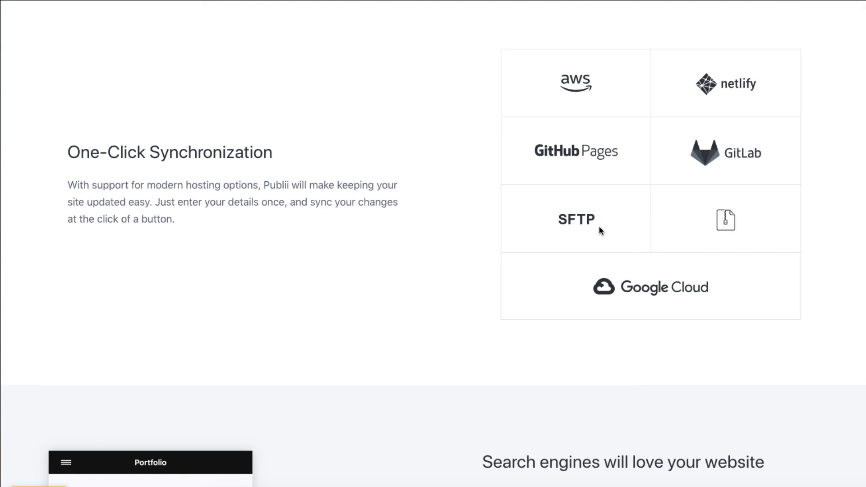
pyautogui.moveTo(572, 224)
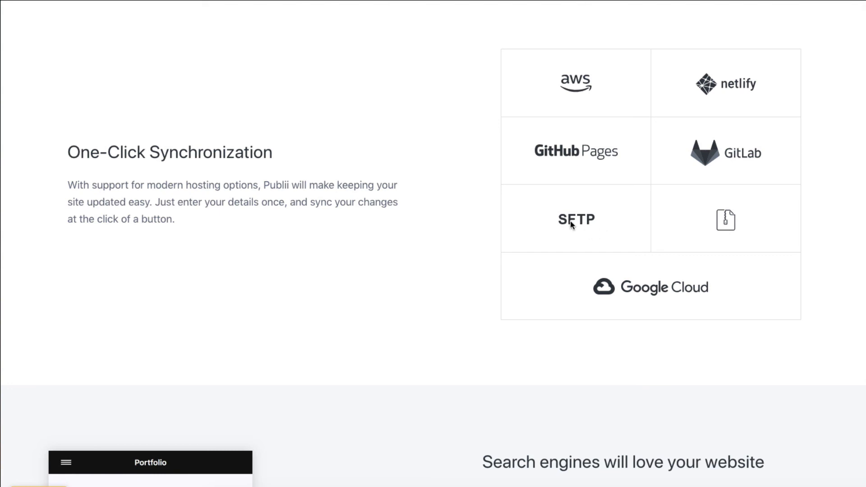
pyautogui.moveTo(524, 211)
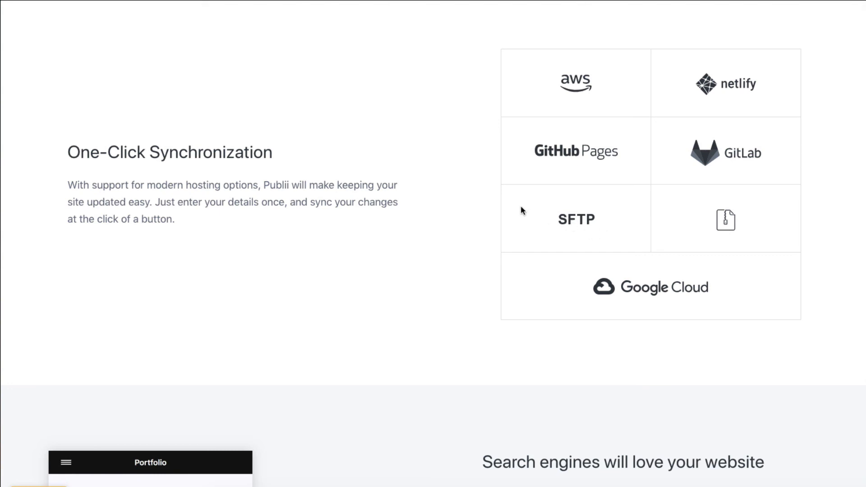
pyautogui.moveTo(632, 276)
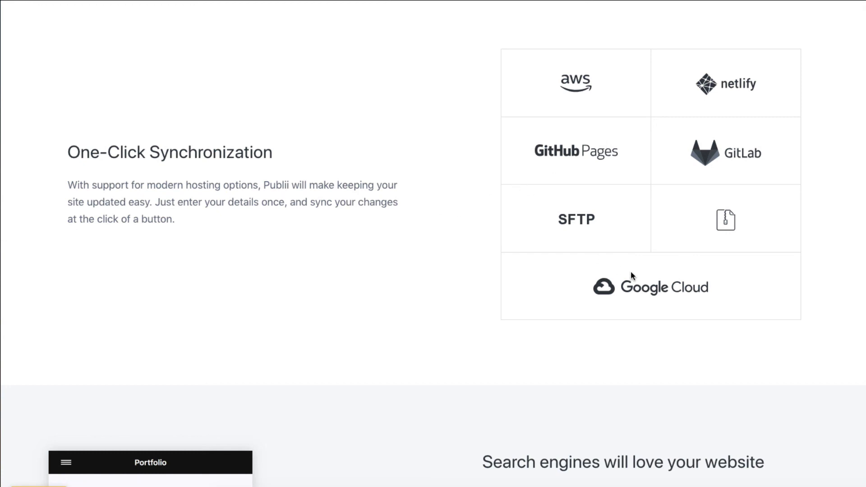
# Scroll down through the remaining Publii homepage features to the Open Collective and footer sections.
pyautogui.scroll(-3)
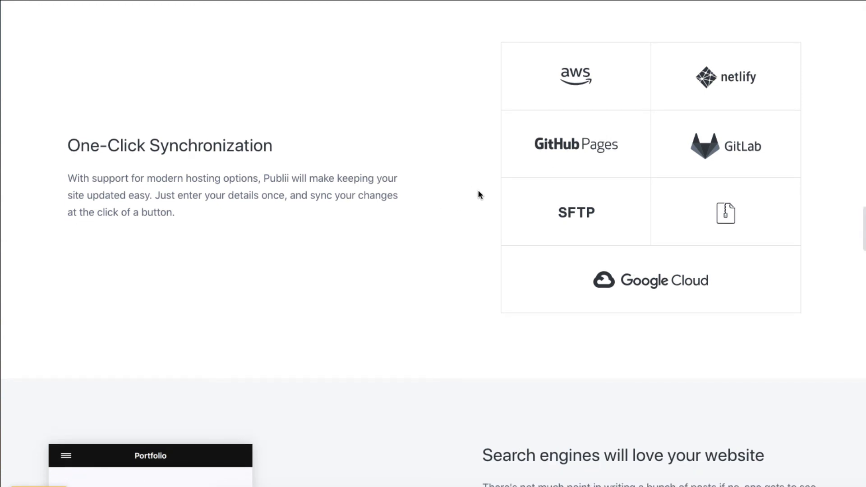
pyautogui.scroll(-3)
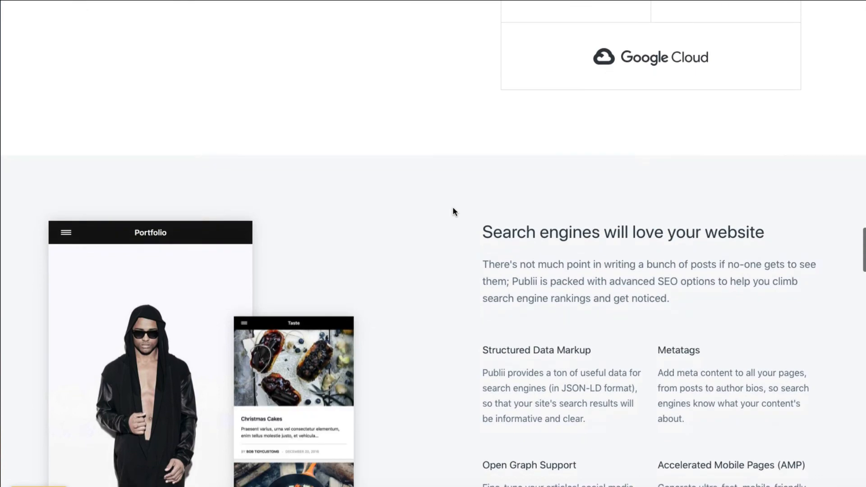
pyautogui.scroll(-3)
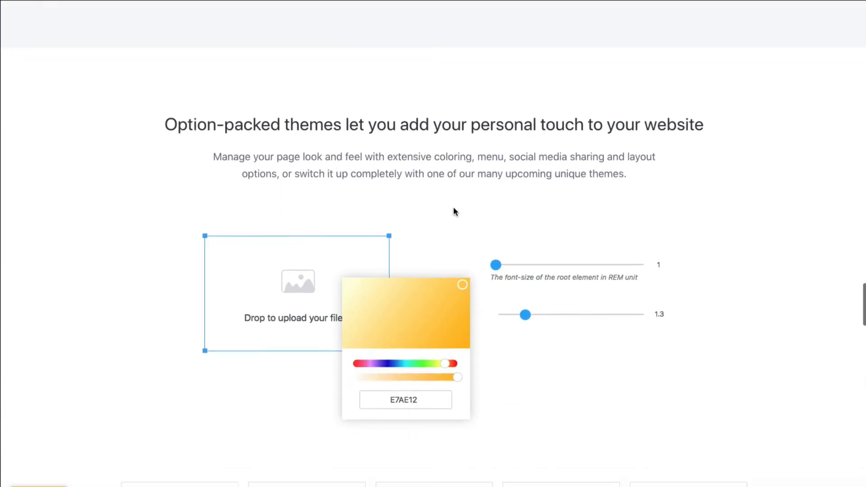
pyautogui.scroll(-3)
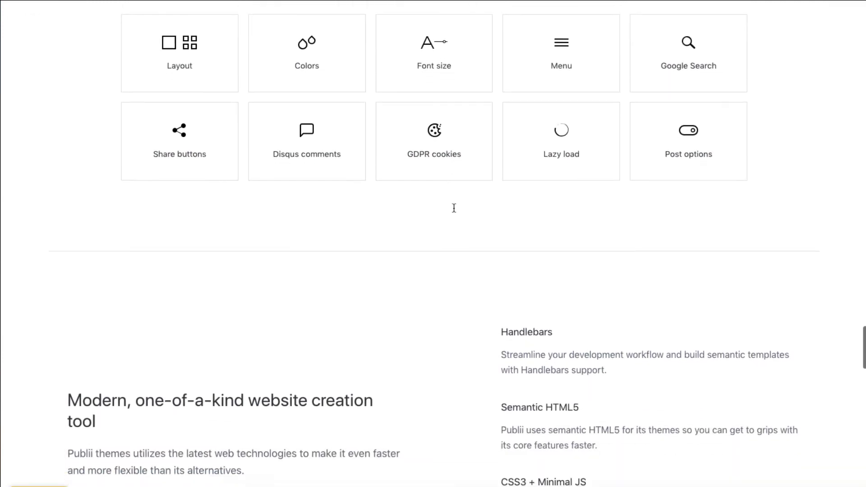
pyautogui.scroll(-3)
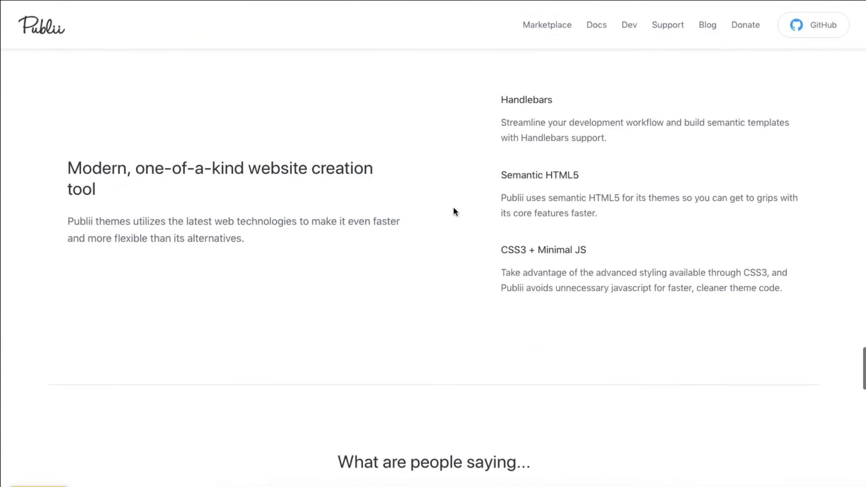
pyautogui.scroll(-3)
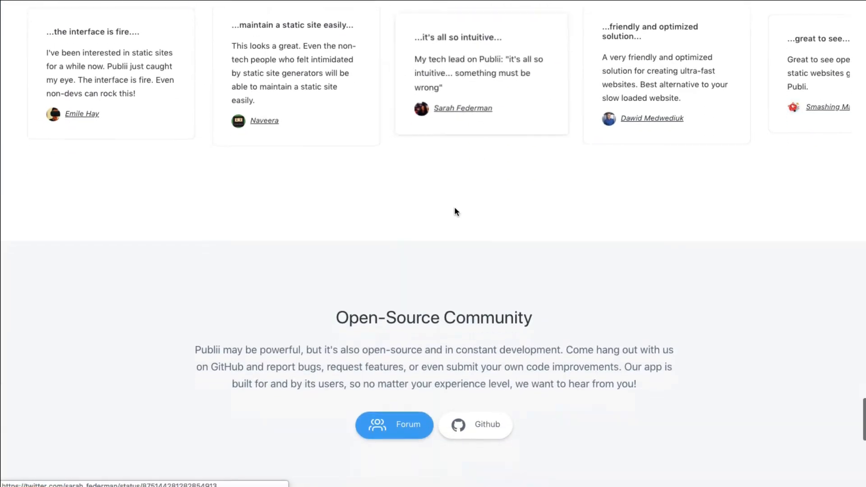
# Scroll back up the Publii homepage toward the Intuitive post editor section.
pyautogui.scroll(3)
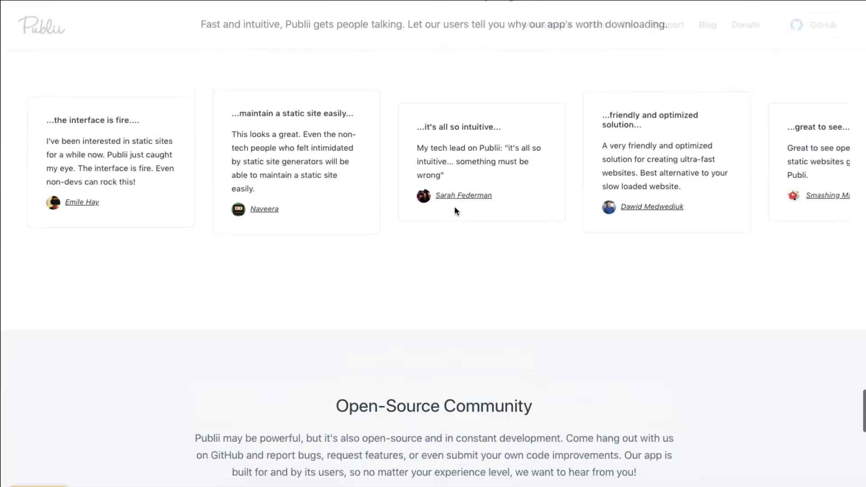
pyautogui.scroll(-3)
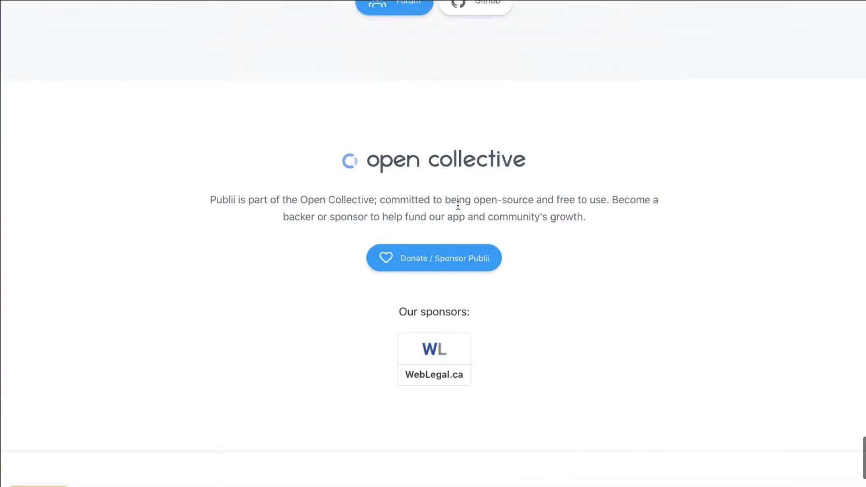
pyautogui.scroll(3)
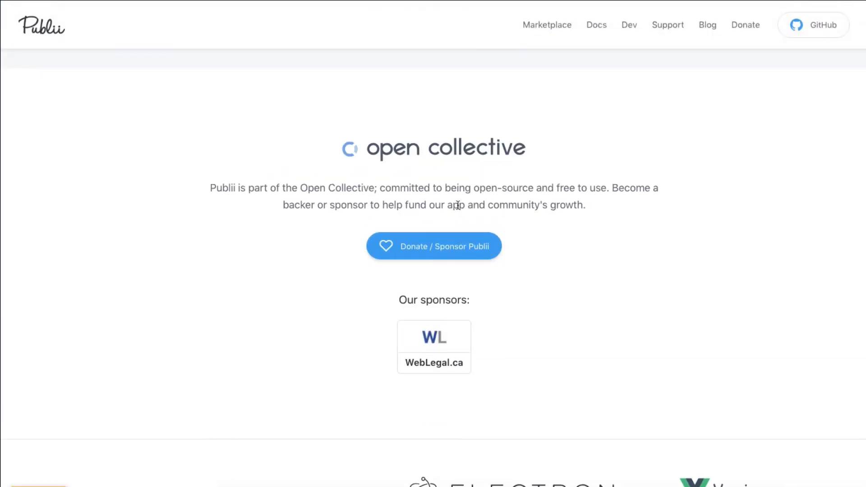
pyautogui.moveTo(399, 200)
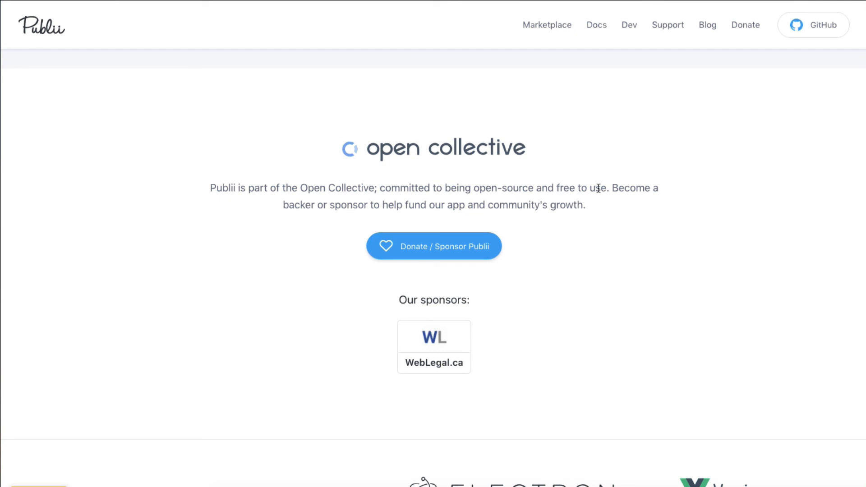
pyautogui.moveTo(331, 220)
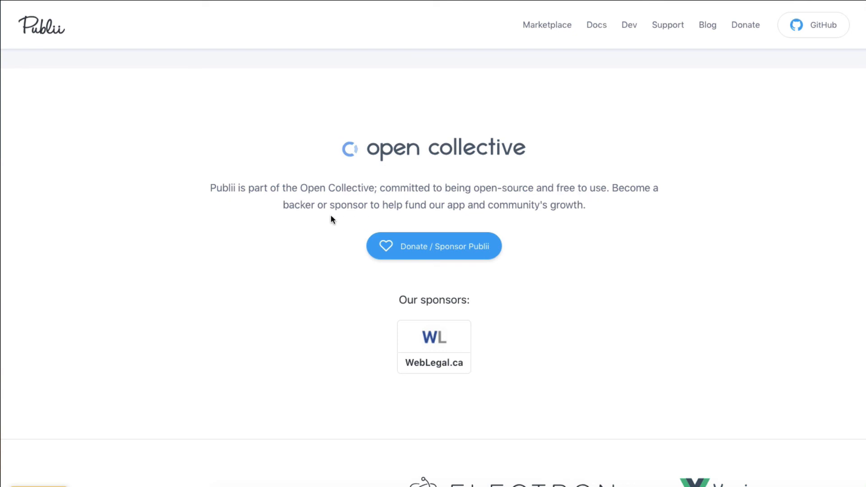
pyautogui.scroll(-3)
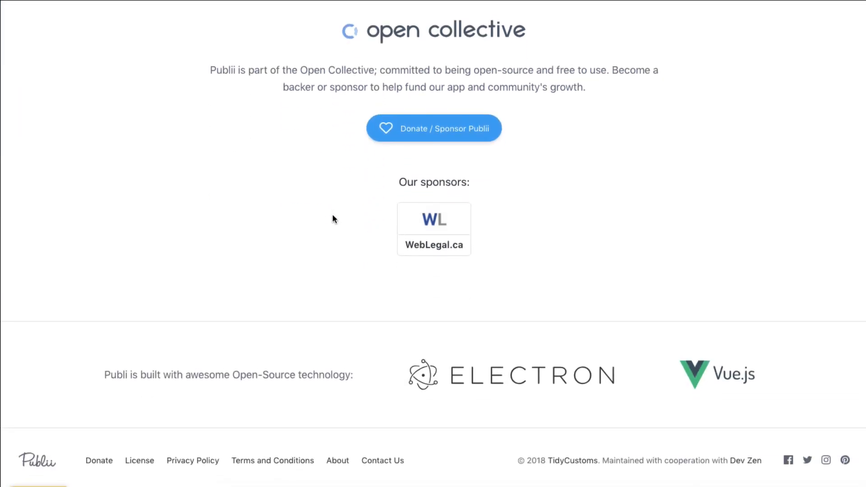
pyautogui.moveTo(500, 381)
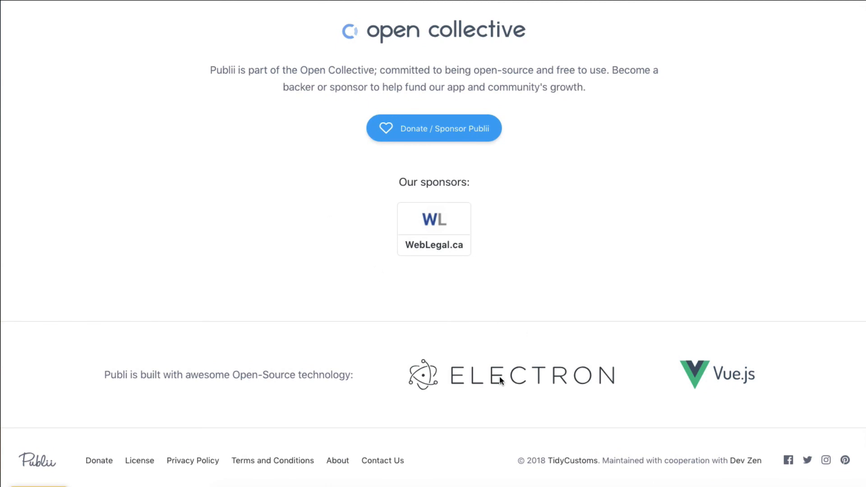
pyautogui.moveTo(523, 378)
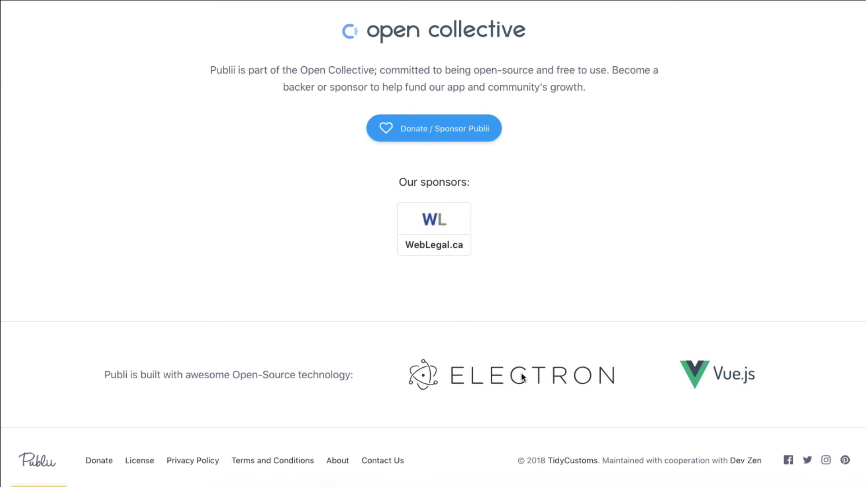
pyautogui.moveTo(402, 299)
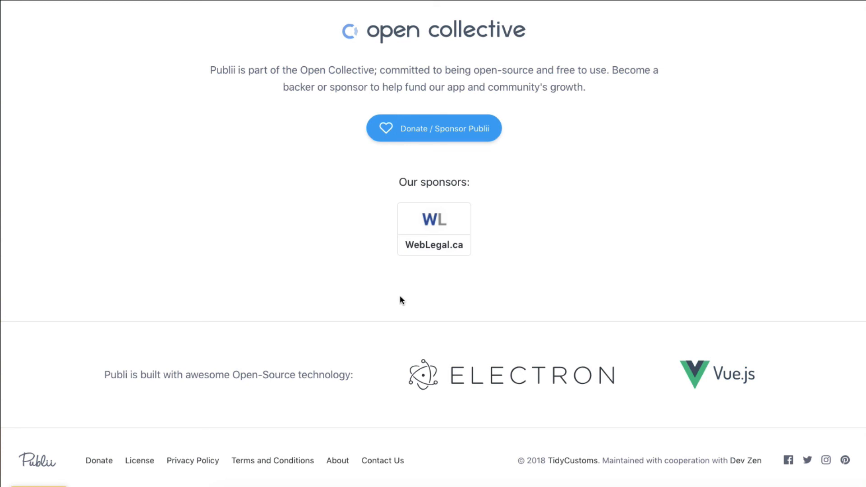
pyautogui.moveTo(183, 173)
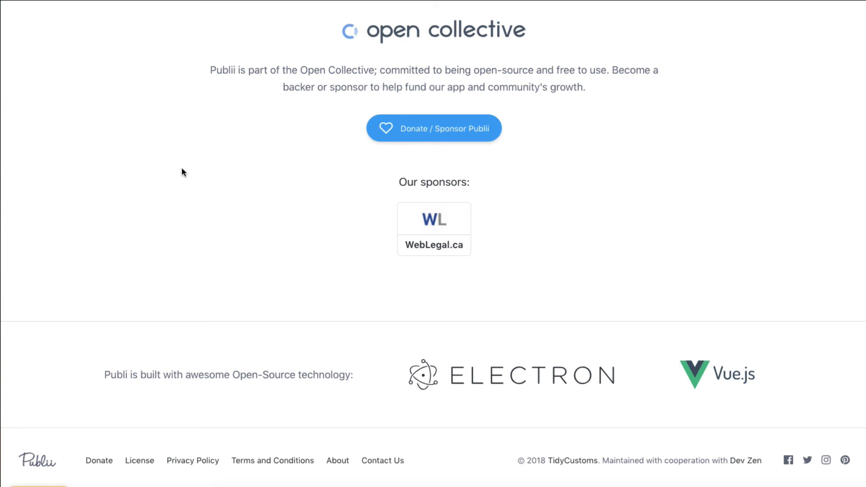
pyautogui.scroll(3)
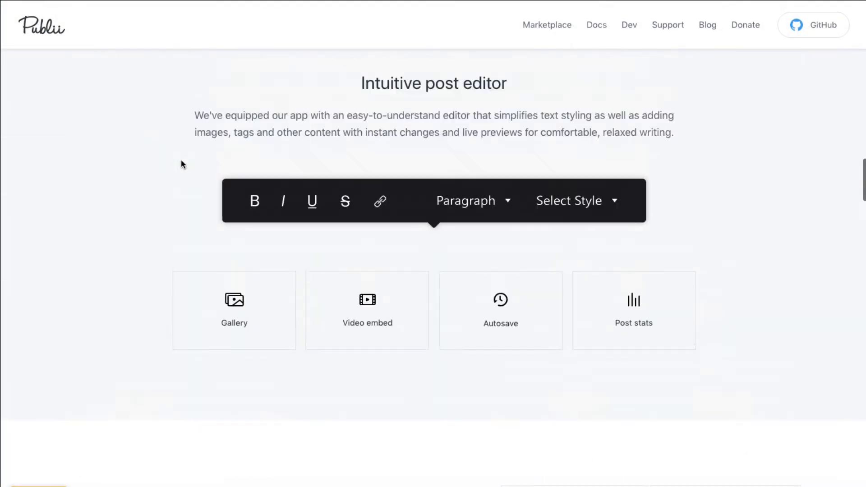
pyautogui.scroll(3)
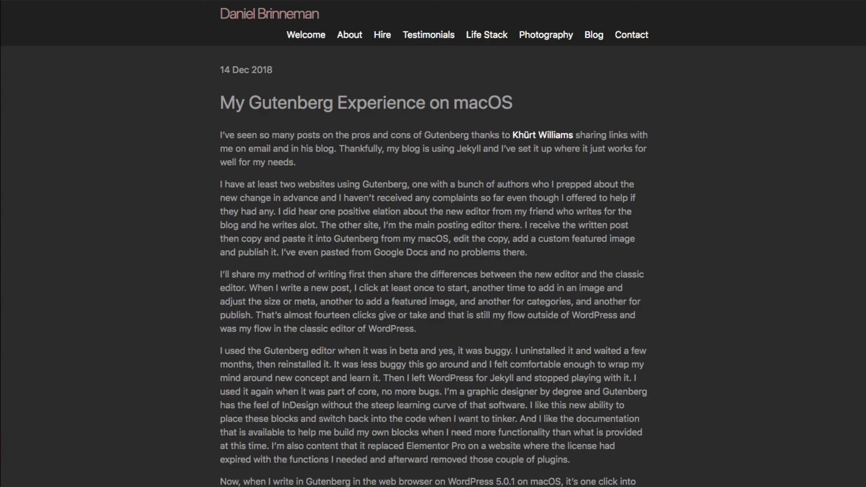
pyautogui.moveTo(610, 94)
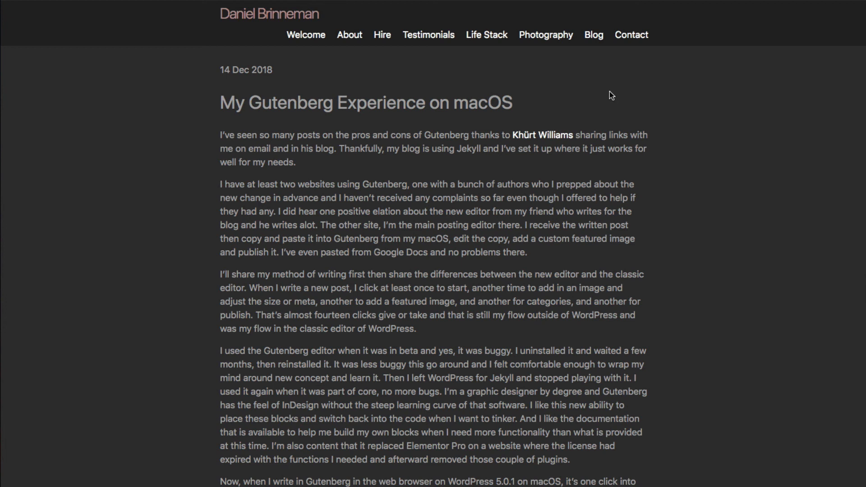
pyautogui.moveTo(628, 111)
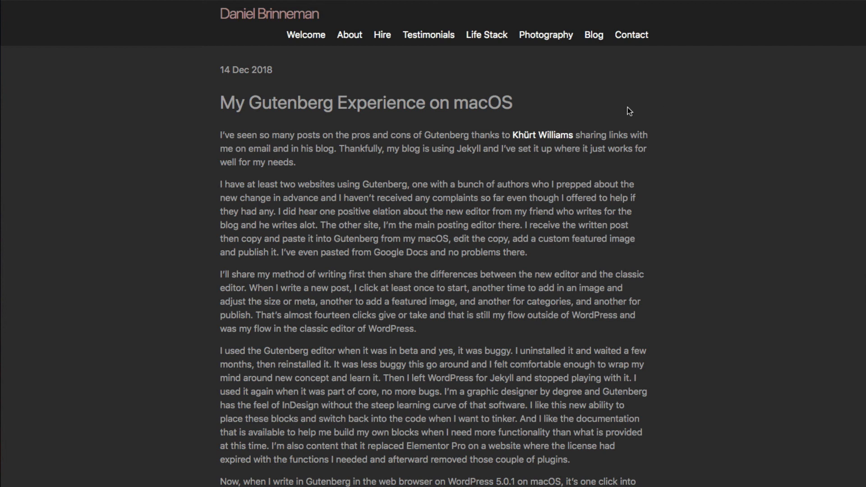